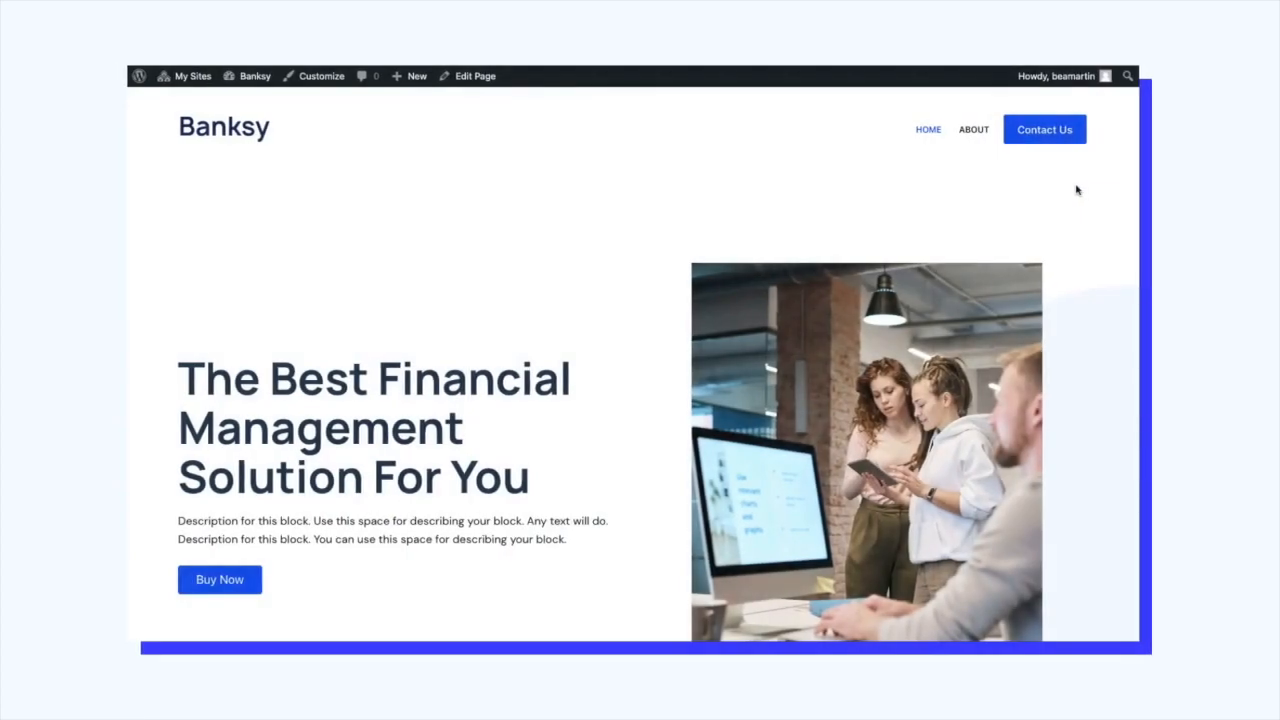
Scroll through the homepage hero and pricing sections, then go to the About page via the header
{"action": "scroll", "scroll_direction": "down", "scroll_amount": 3}
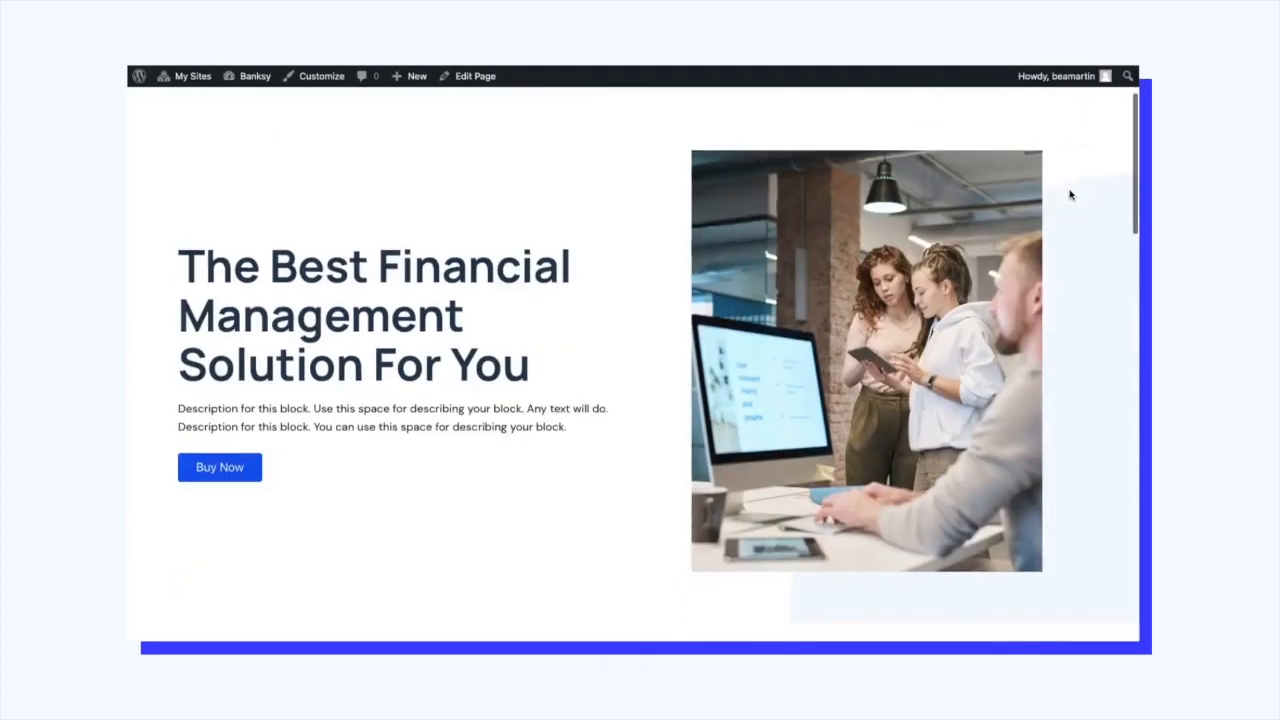
{"action": "scroll", "scroll_direction": "down", "scroll_amount": 3}
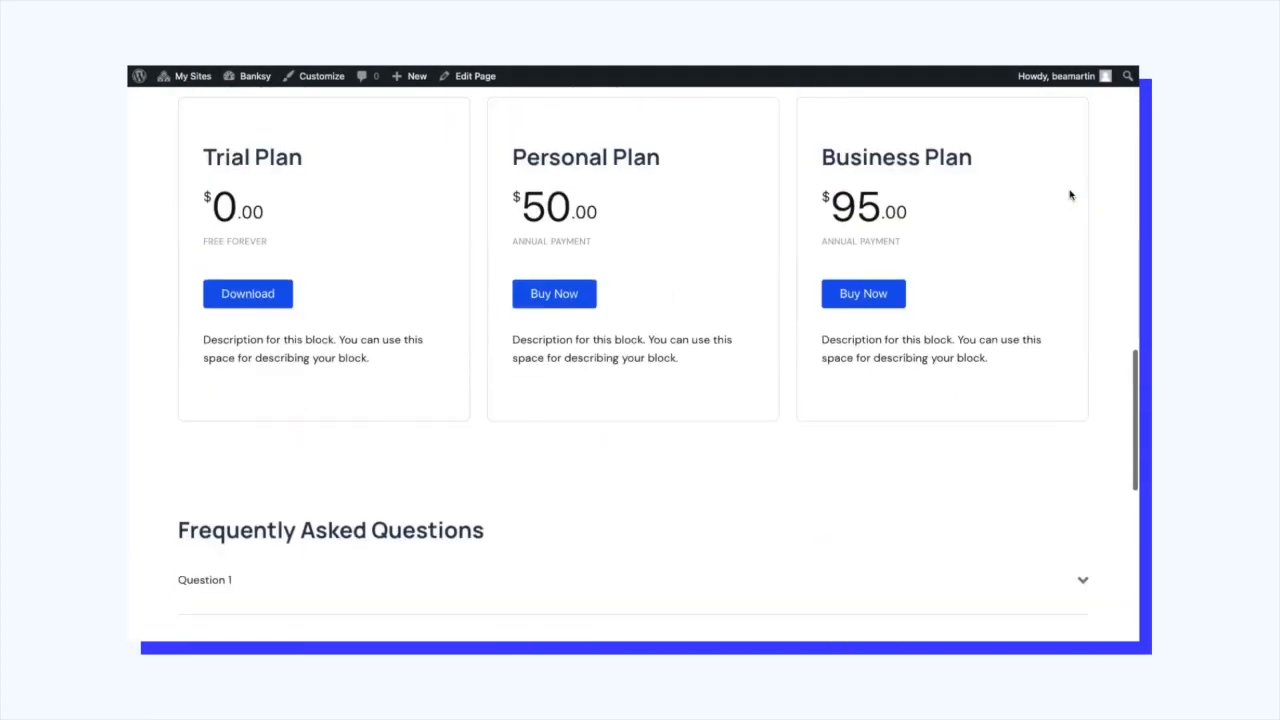
{"action": "scroll", "scroll_direction": "up", "scroll_amount": 3}
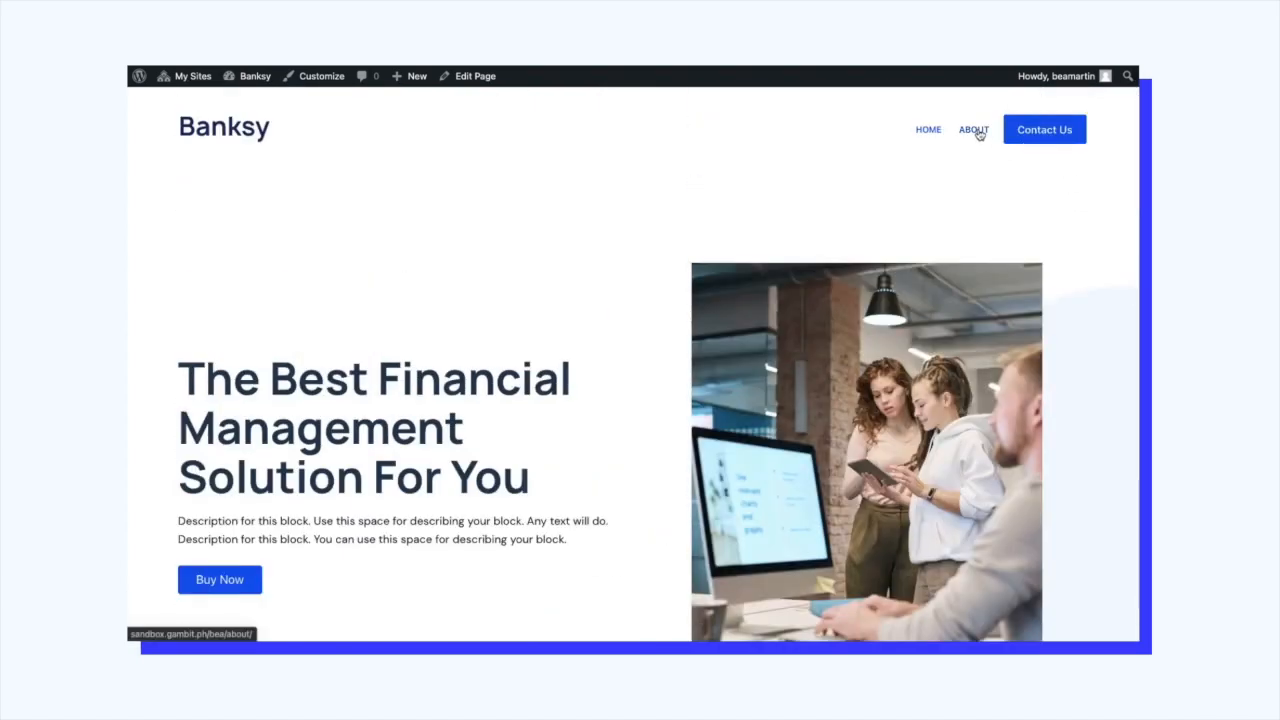
{"action": "left_click", "coordinate": [972, 128]}
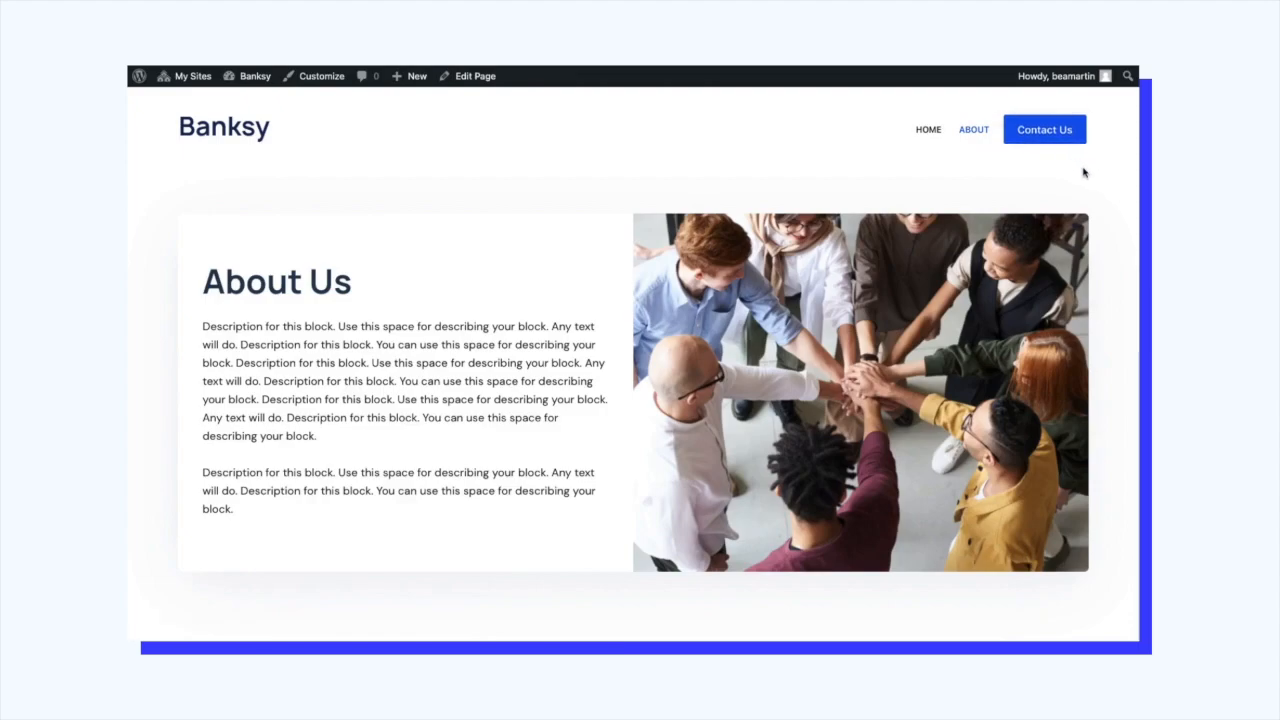
{"action": "scroll", "scroll_direction": "down", "scroll_amount": 3}
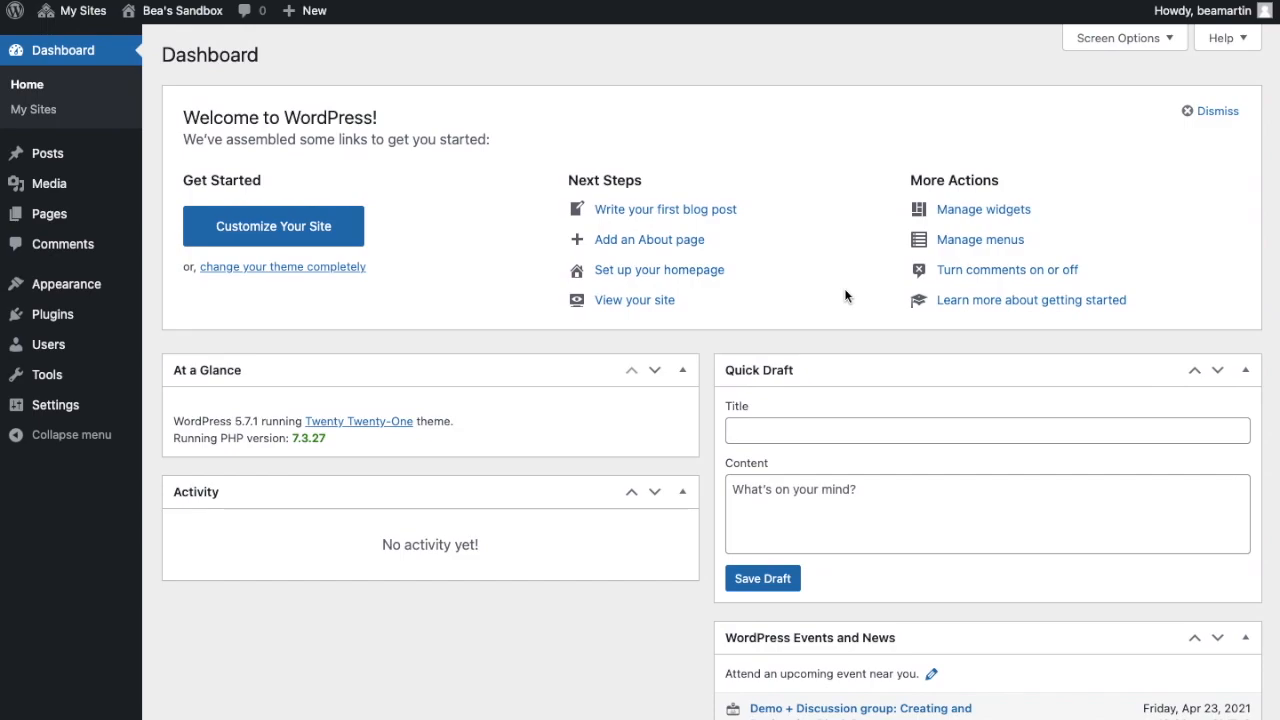
{"action": "mouse_move", "coordinate": [840, 296]}
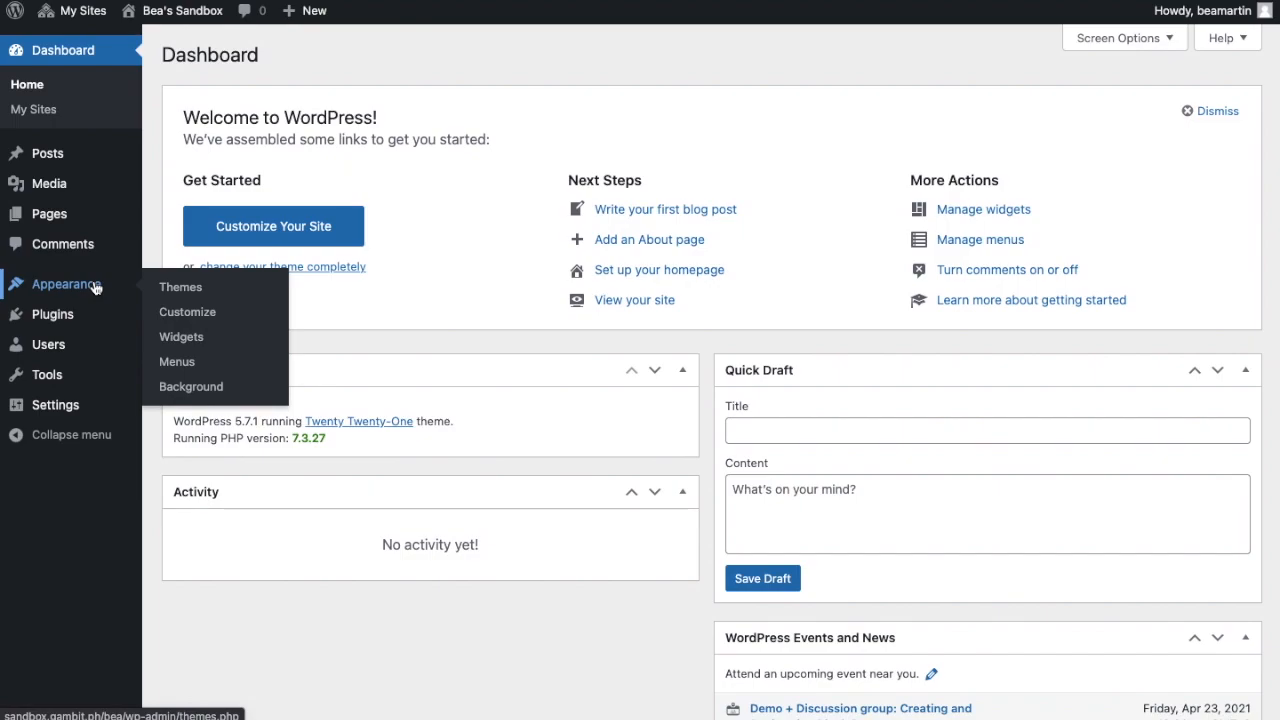
Review the installed themes and the current Twenty Twenty-One theme details
{"action": "left_click", "coordinate": [180, 288]}
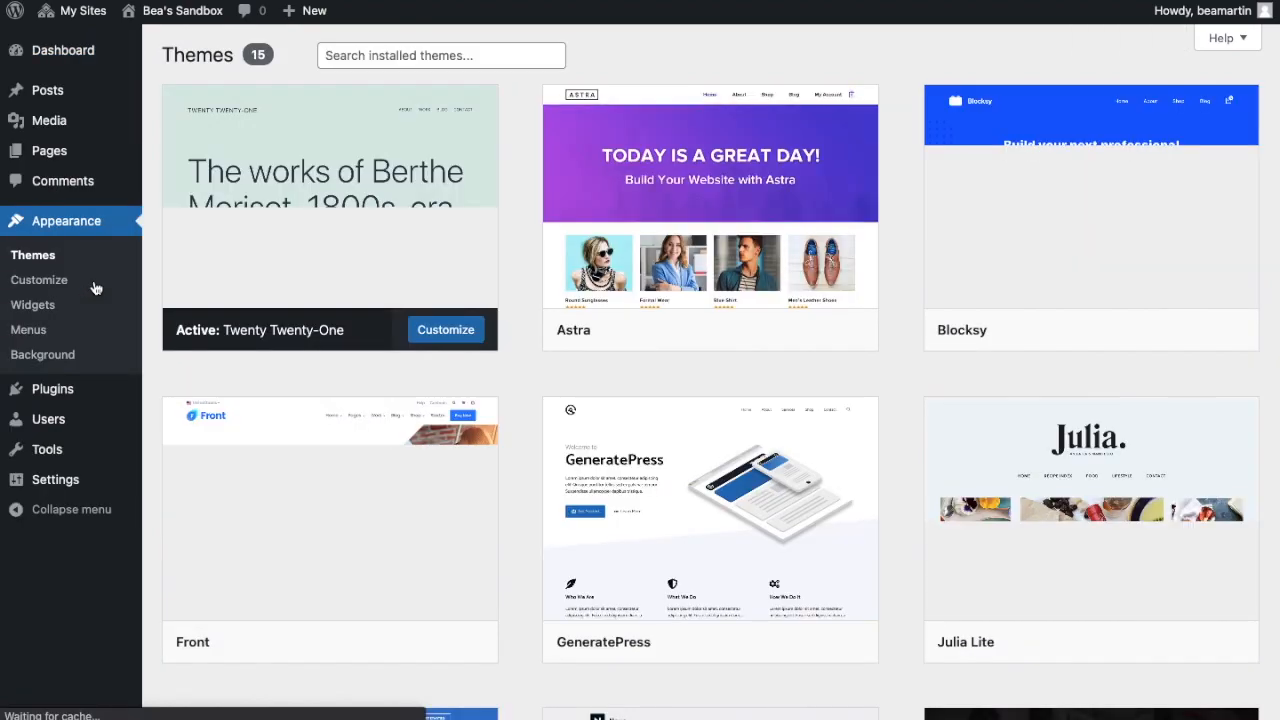
{"action": "mouse_move", "coordinate": [328, 200]}
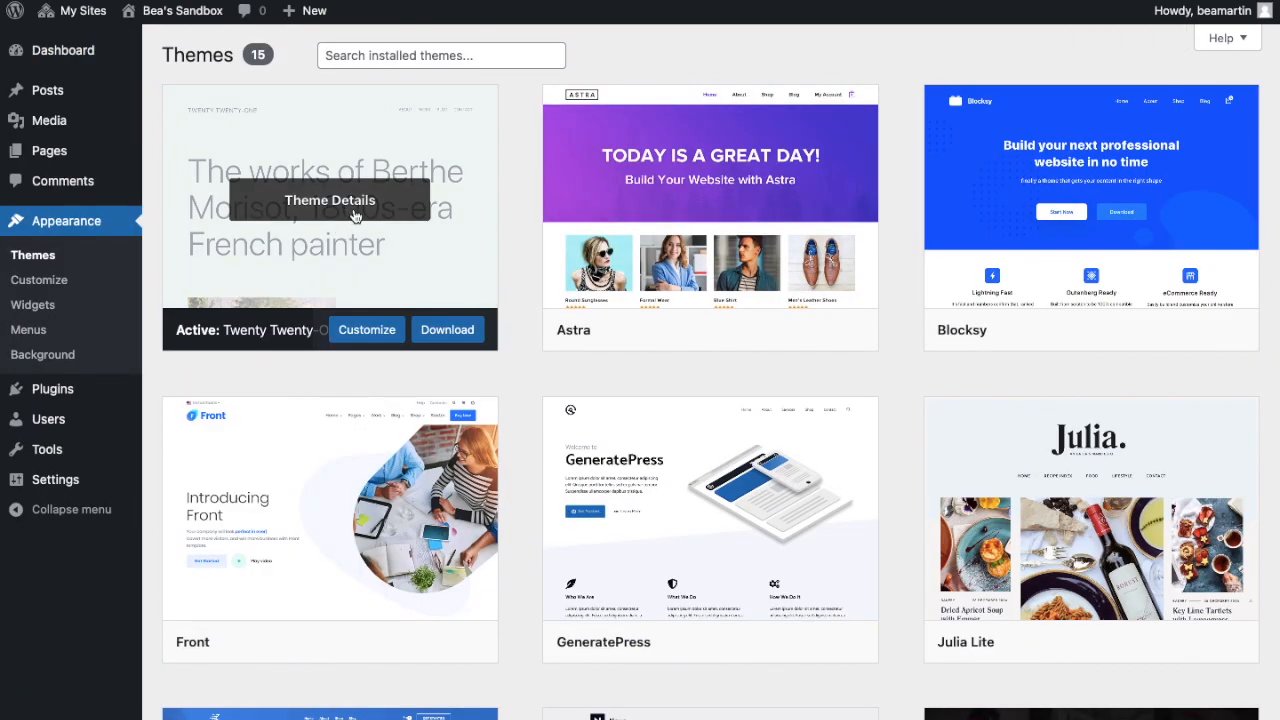
{"action": "left_click", "coordinate": [328, 200]}
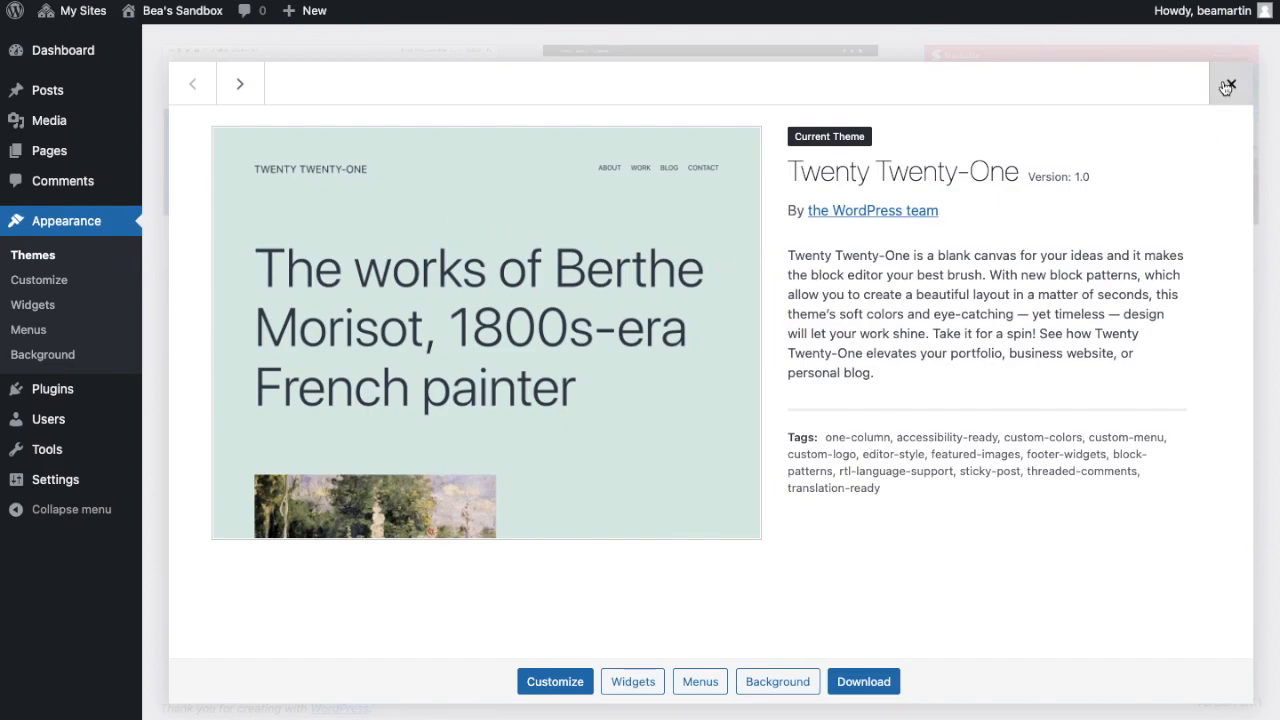
{"action": "left_click", "coordinate": [1228, 84]}
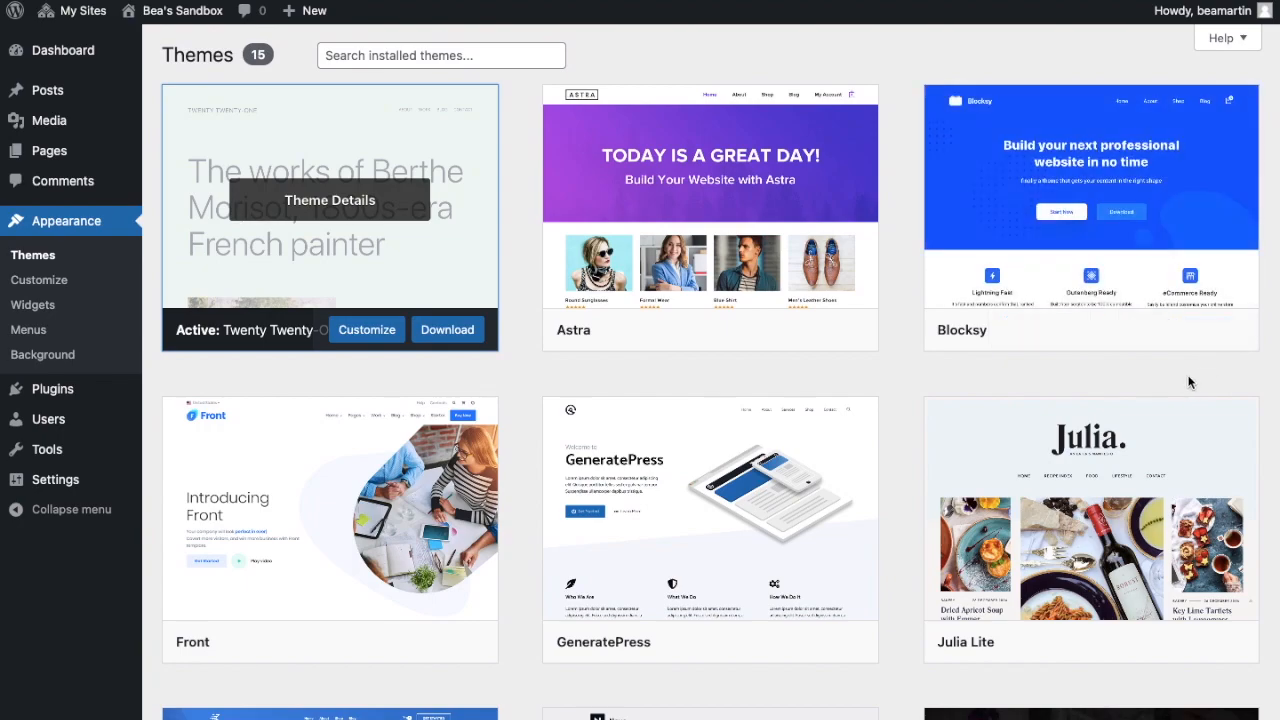
{"action": "mouse_move", "coordinate": [1090, 200]}
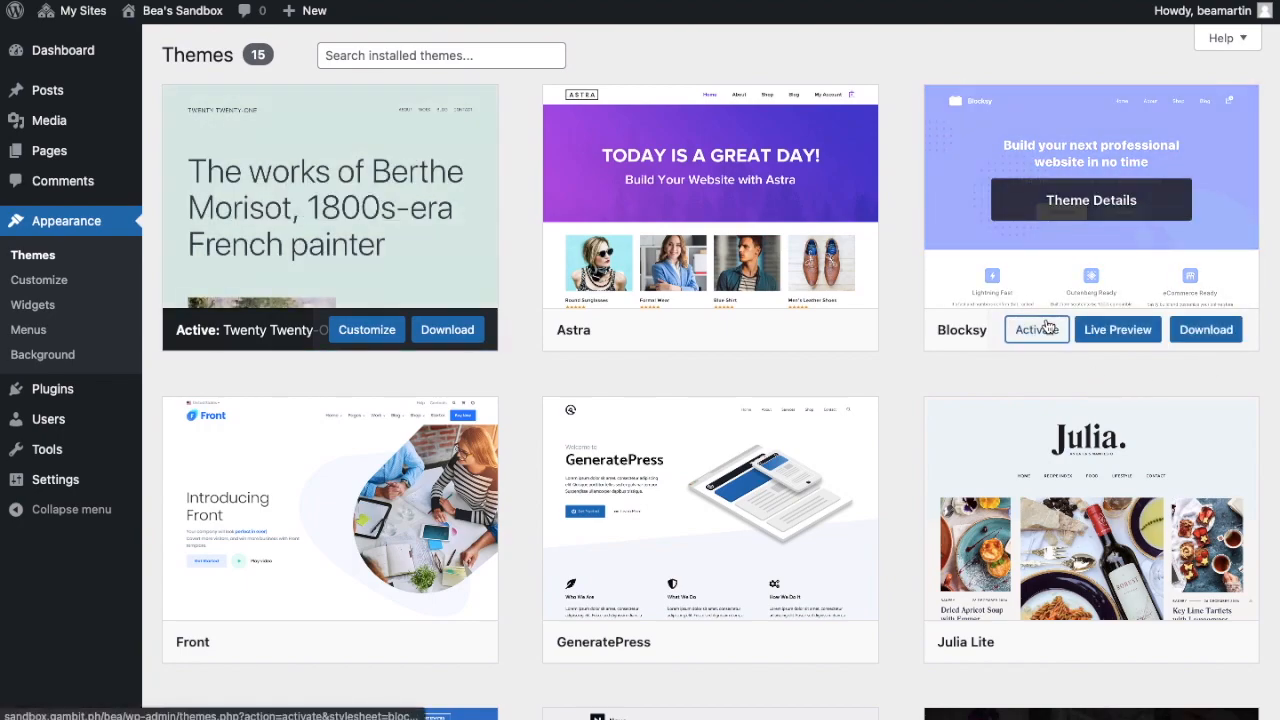
Activate the Blocksy theme and launch its customizer
{"action": "left_click", "coordinate": [1036, 328]}
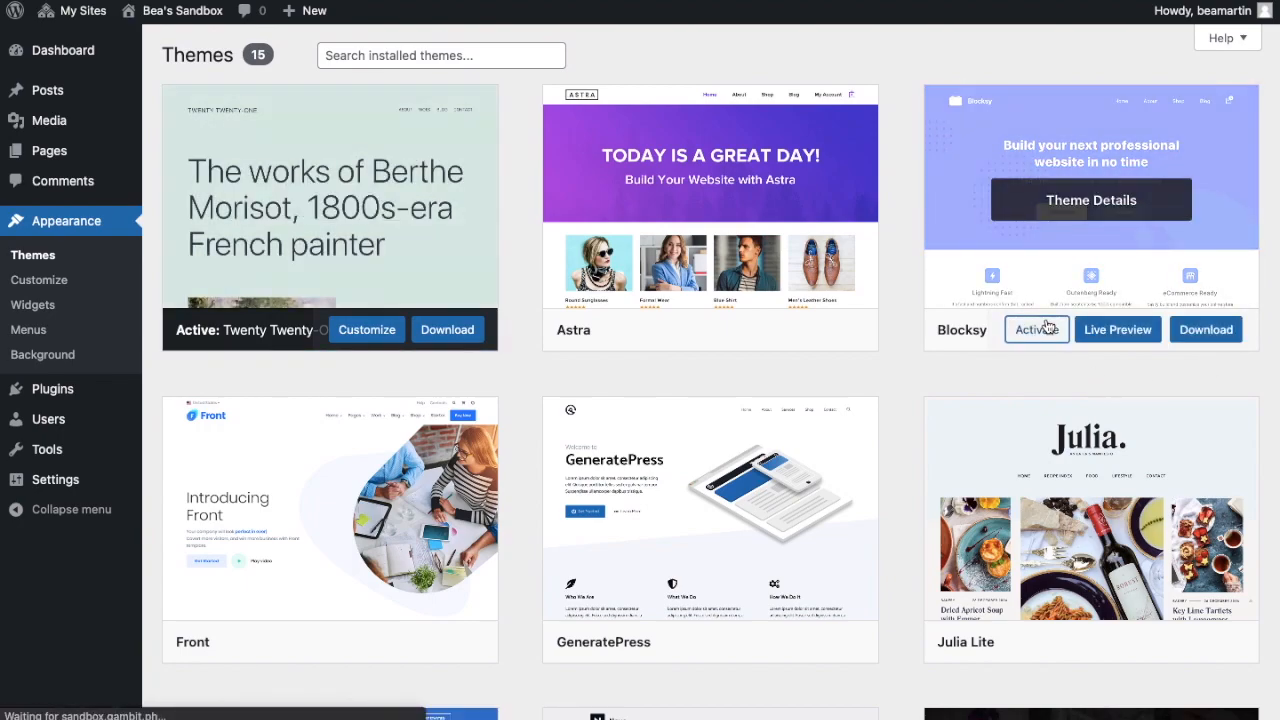
{"action": "left_click", "coordinate": [1036, 328]}
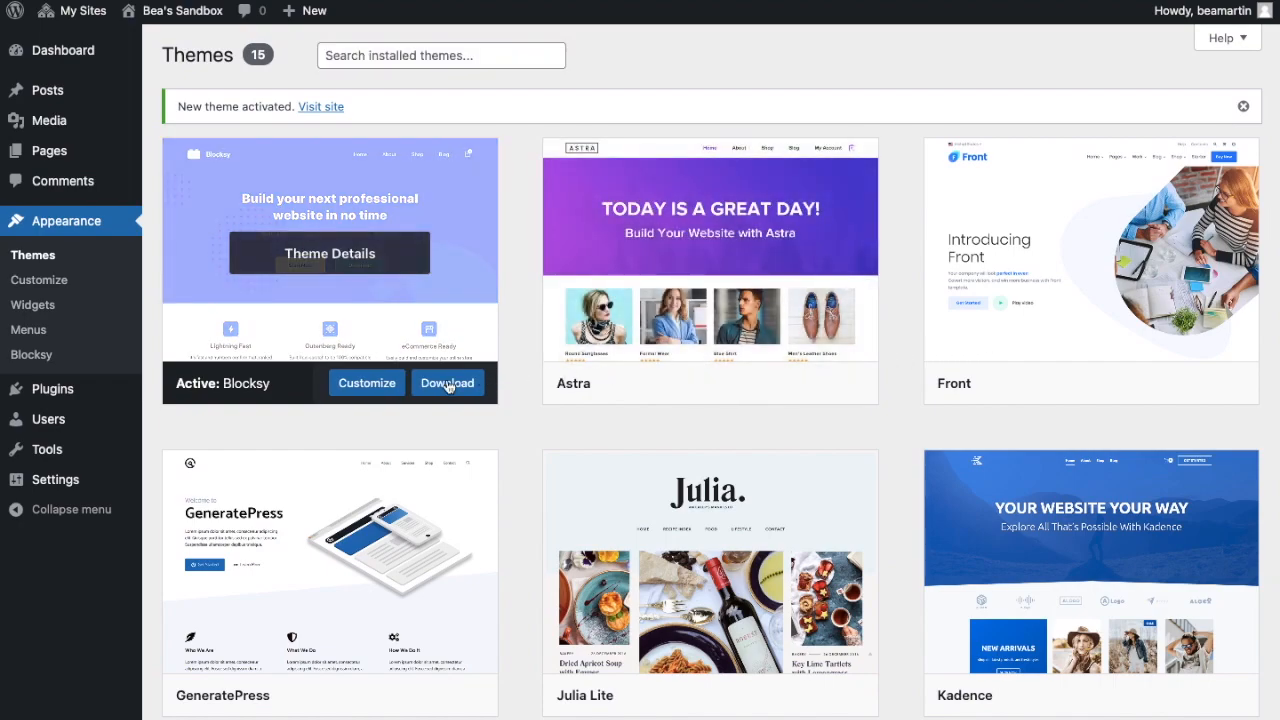
{"action": "mouse_move", "coordinate": [366, 384]}
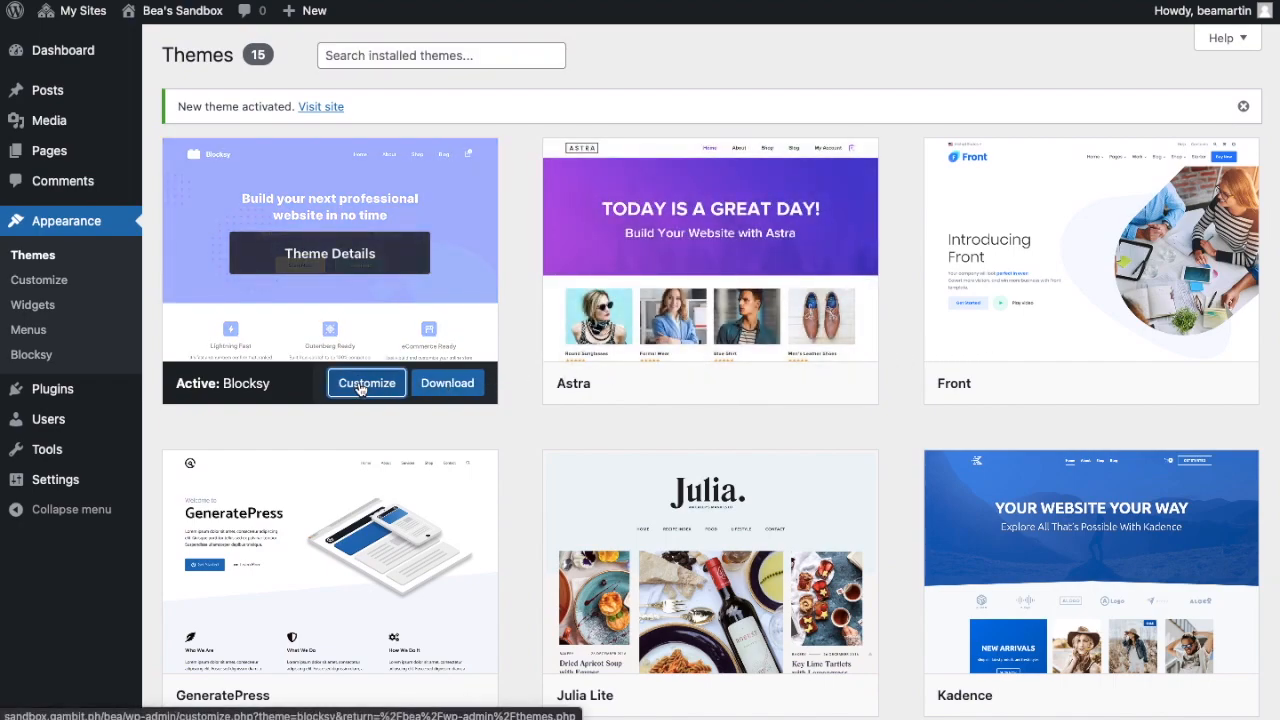
{"action": "left_click", "coordinate": [366, 382]}
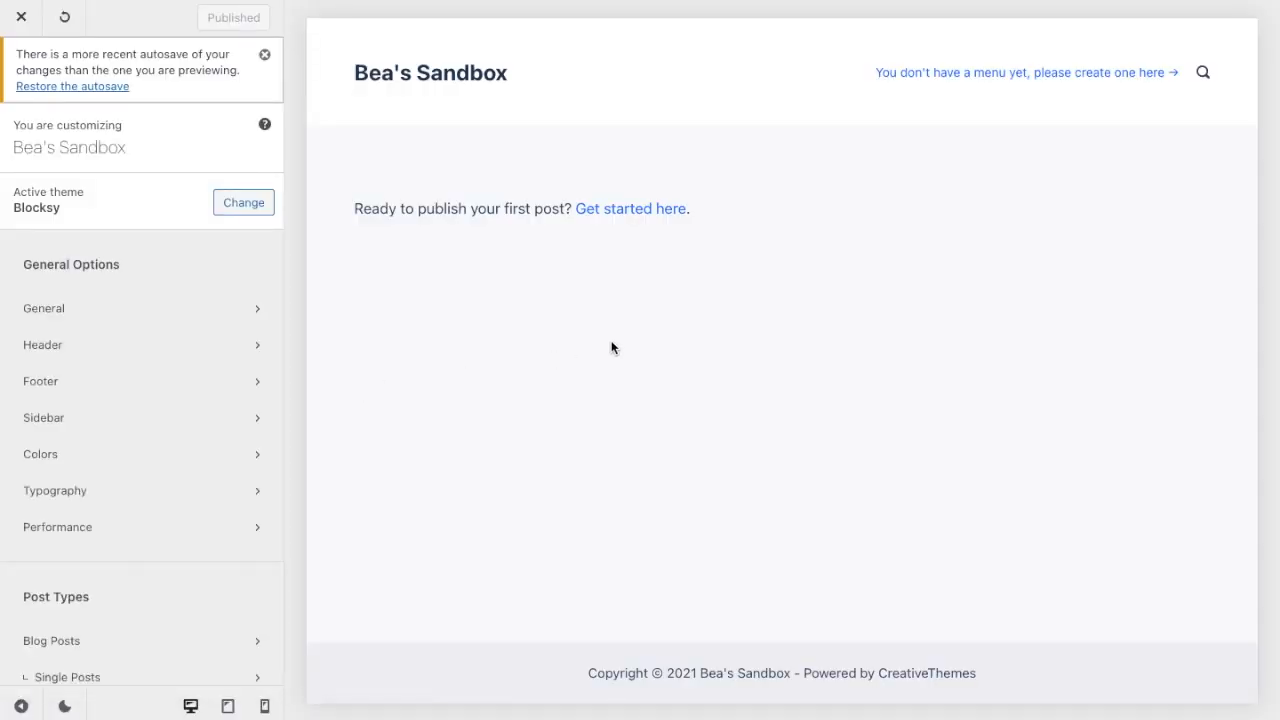
{"action": "mouse_move", "coordinate": [1064, 276]}
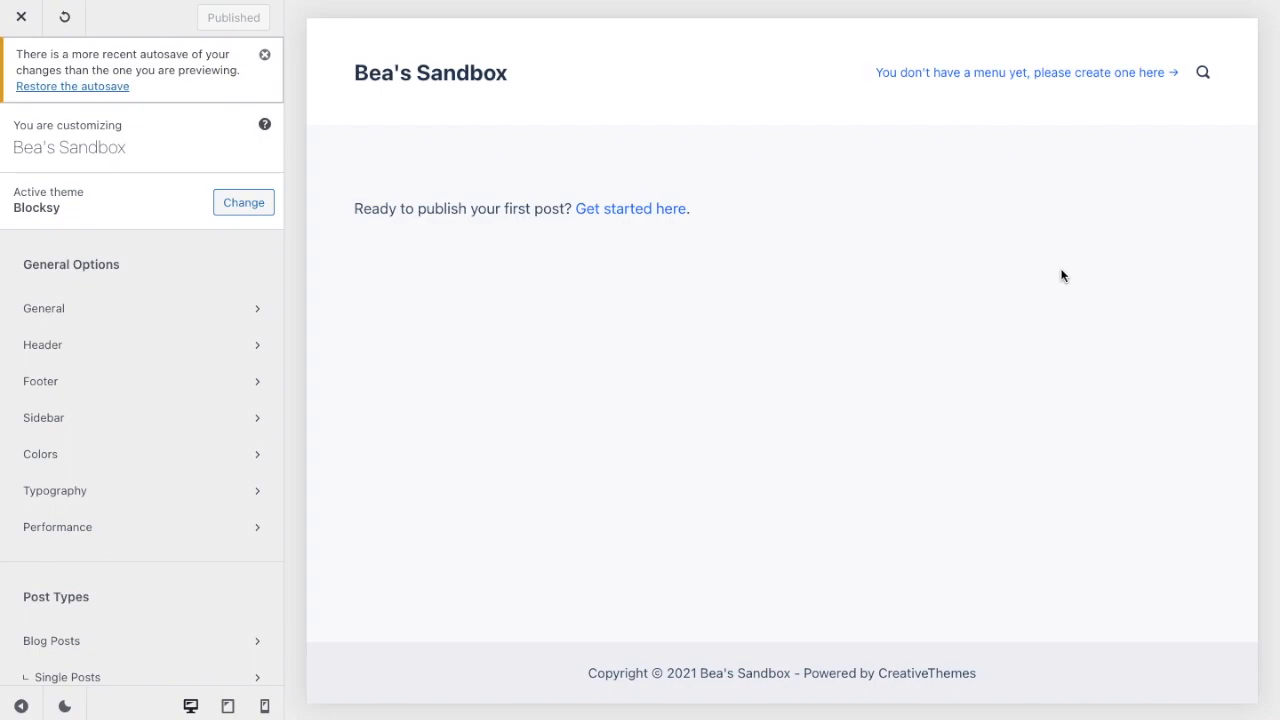
{"action": "mouse_move", "coordinate": [770, 316]}
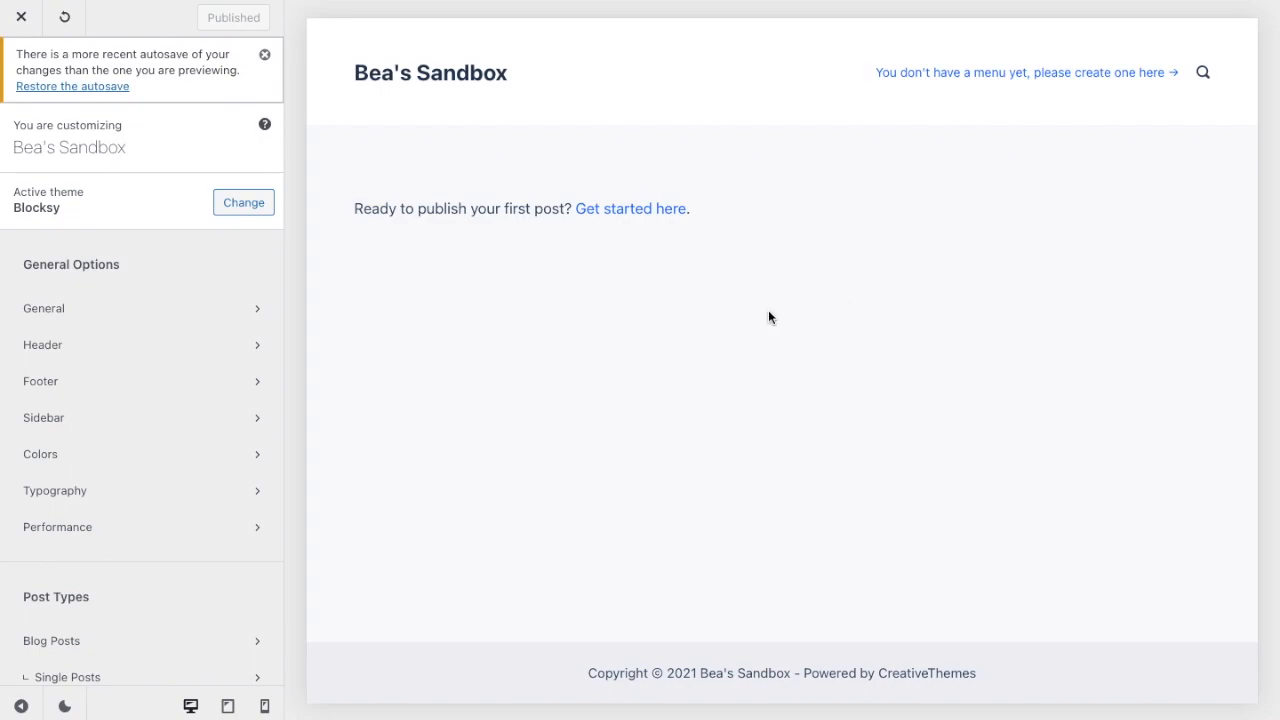
In the Colors panel, try Palettes 1 and 3 before settling on Palette 2
{"action": "left_click", "coordinate": [40, 454]}
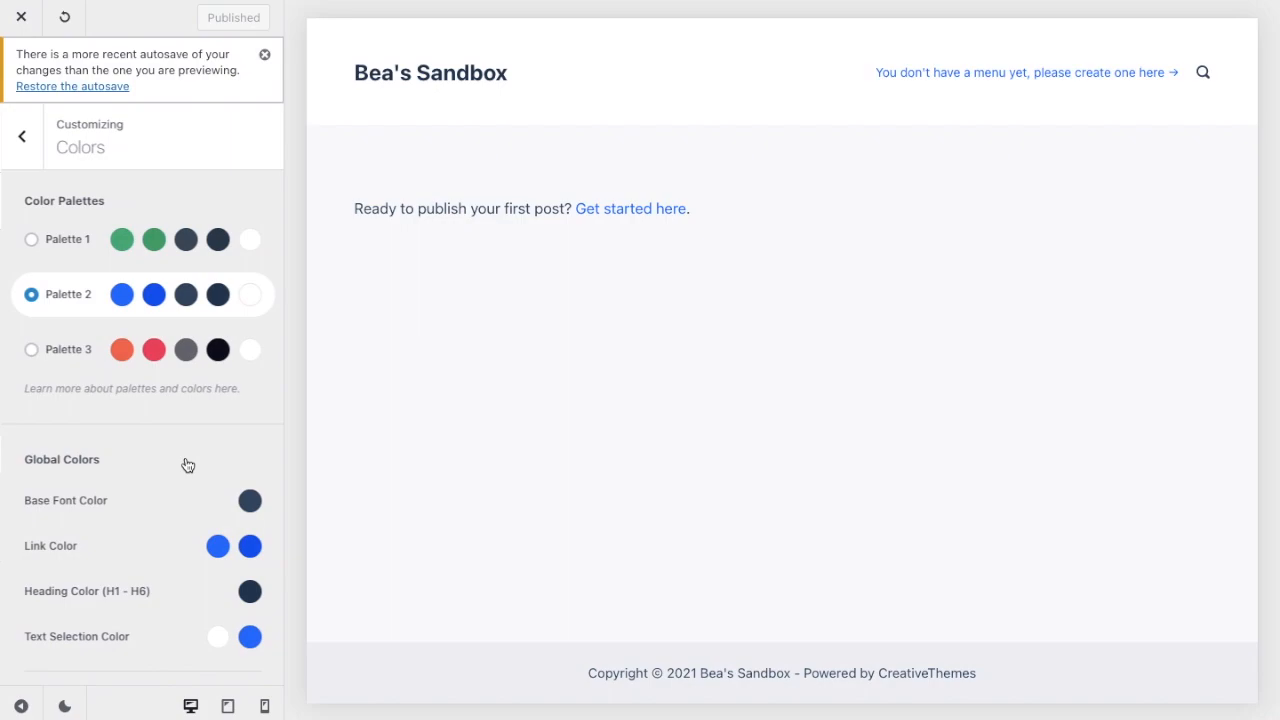
{"action": "mouse_move", "coordinate": [72, 244]}
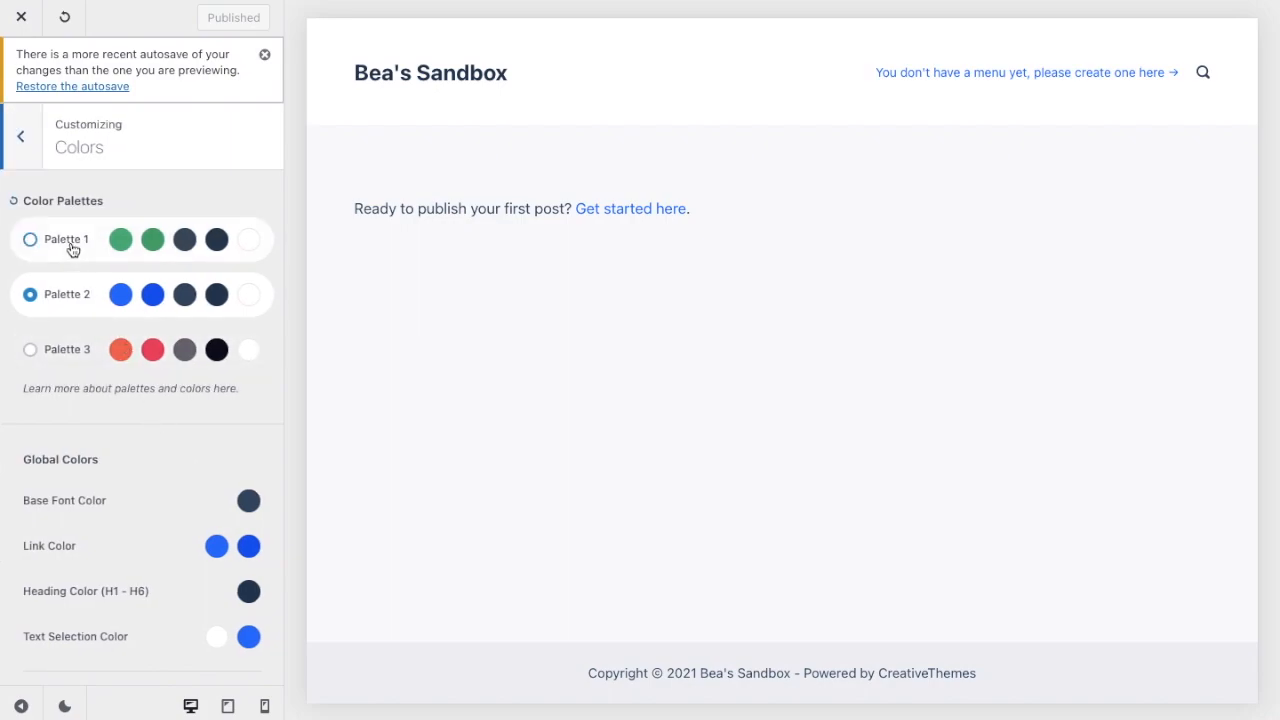
{"action": "left_click", "coordinate": [30, 240]}
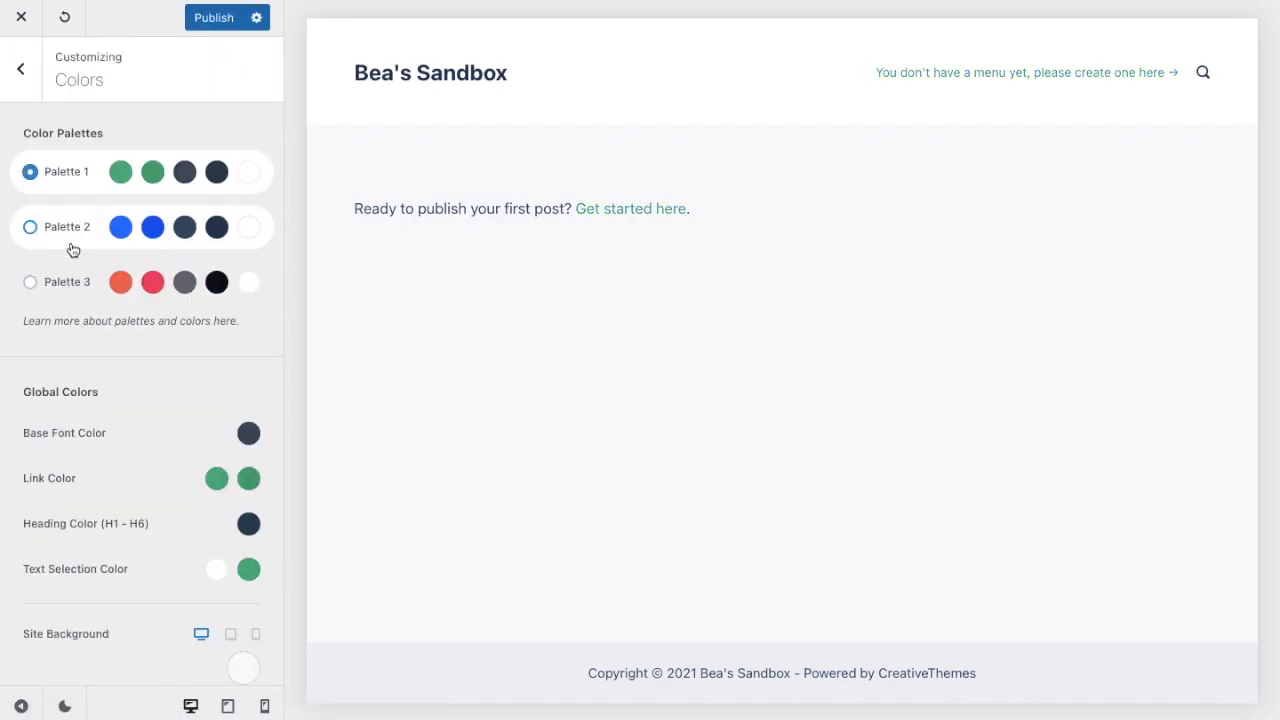
{"action": "left_click", "coordinate": [30, 280]}
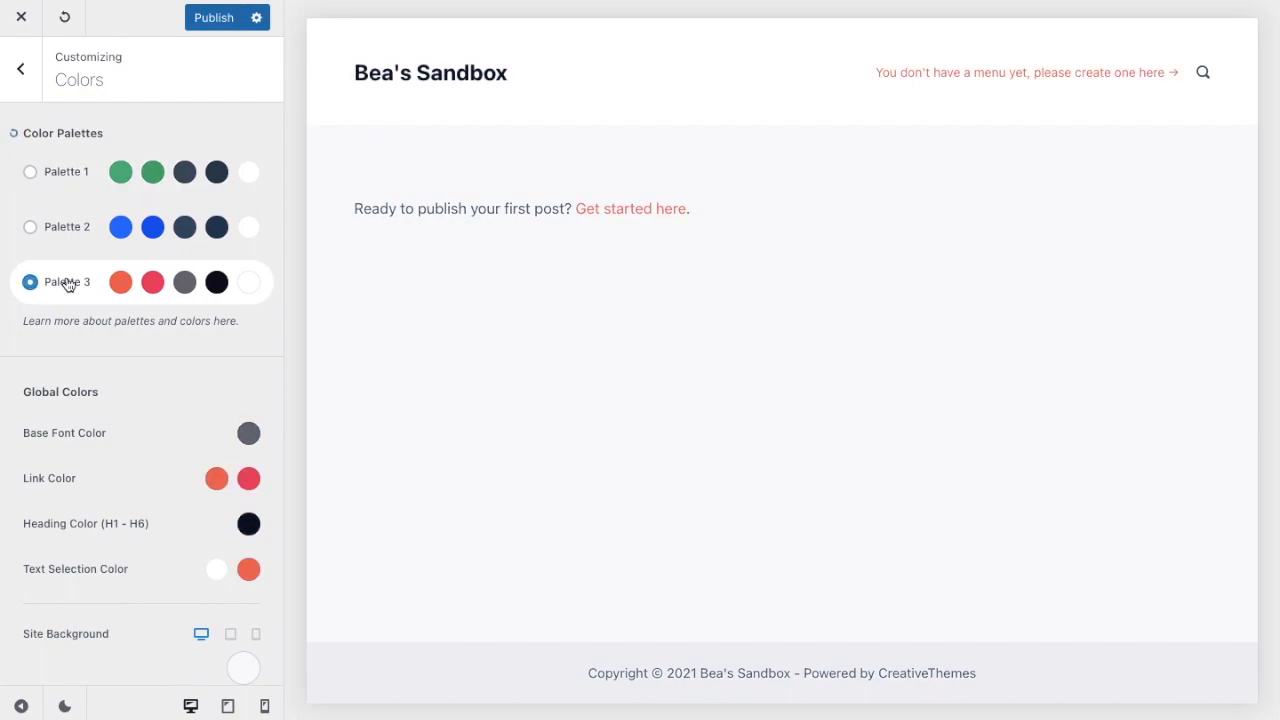
{"action": "mouse_move", "coordinate": [68, 228]}
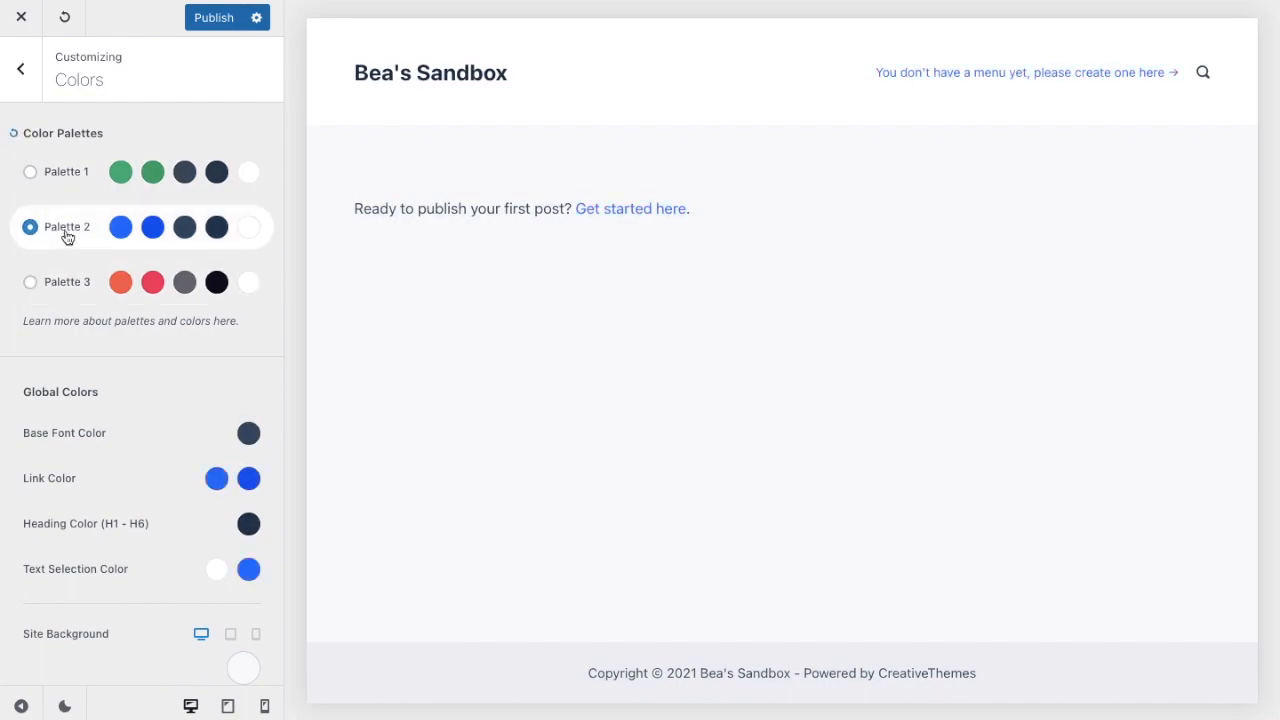
{"action": "scroll", "scroll_direction": "down", "scroll_amount": 3}
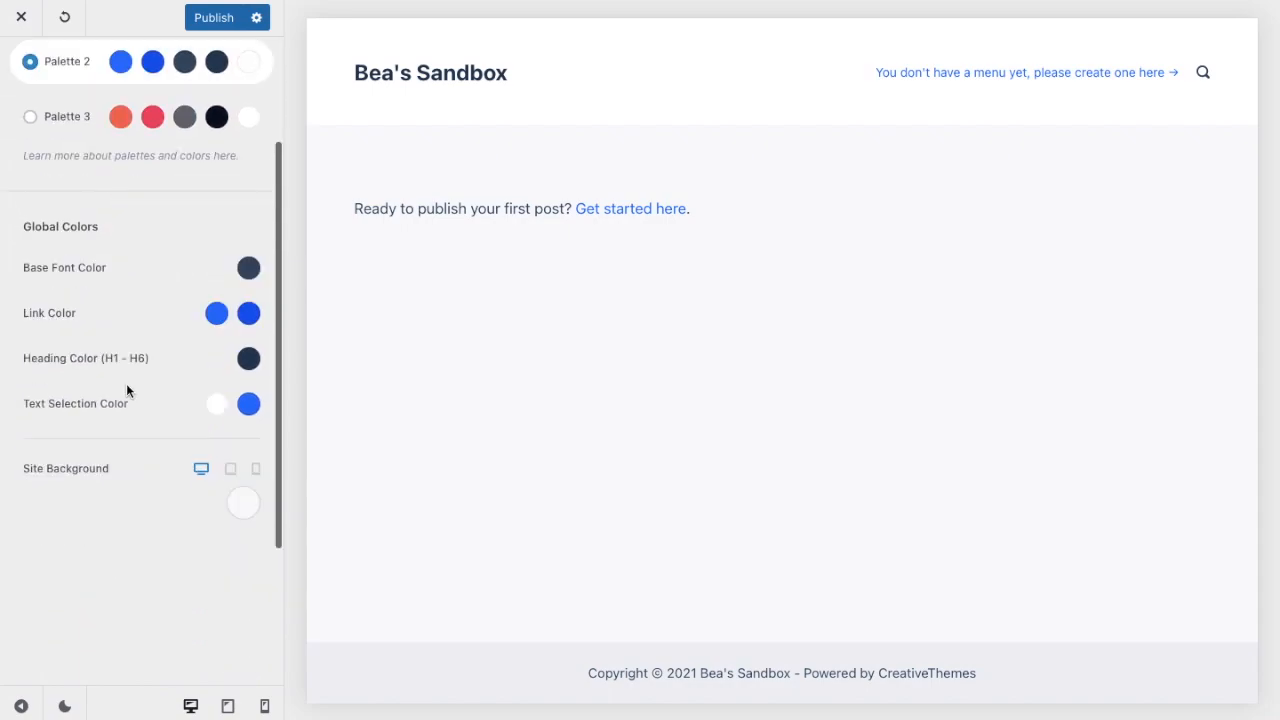
Set the base font colour to black and a deeper blue link colour, then publish
{"action": "left_click", "coordinate": [248, 268]}
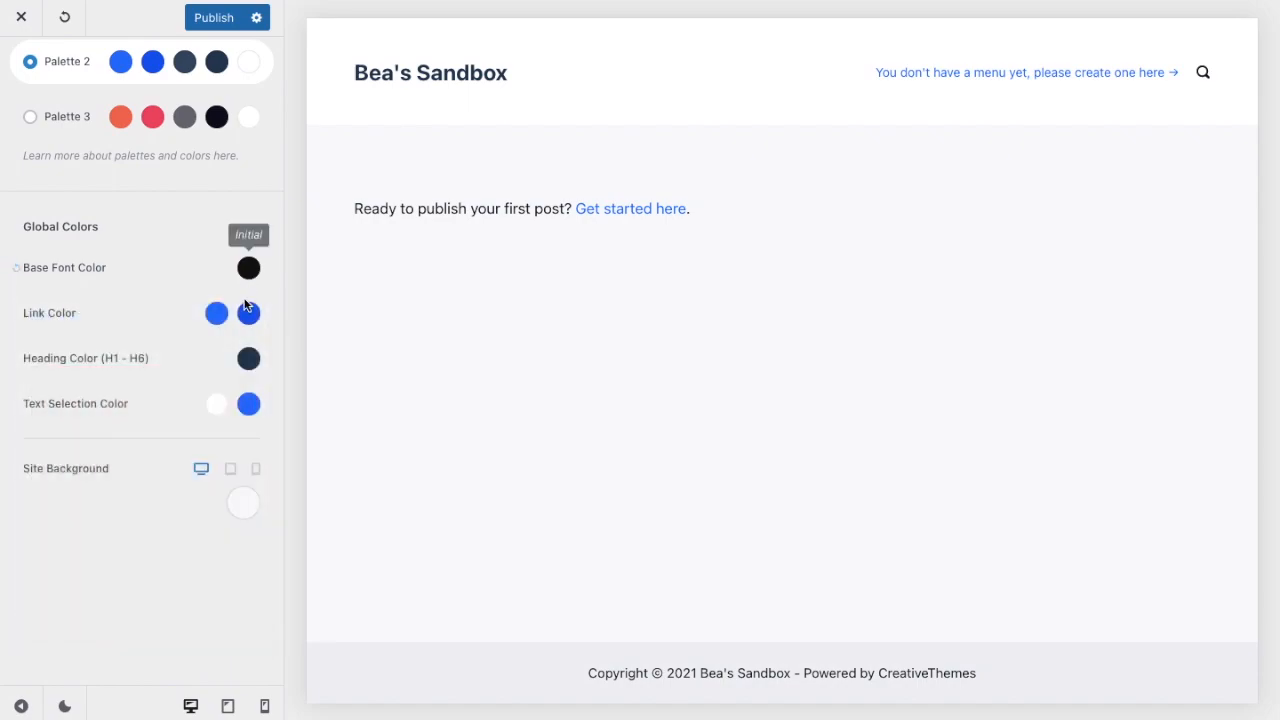
{"action": "left_click", "coordinate": [248, 312]}
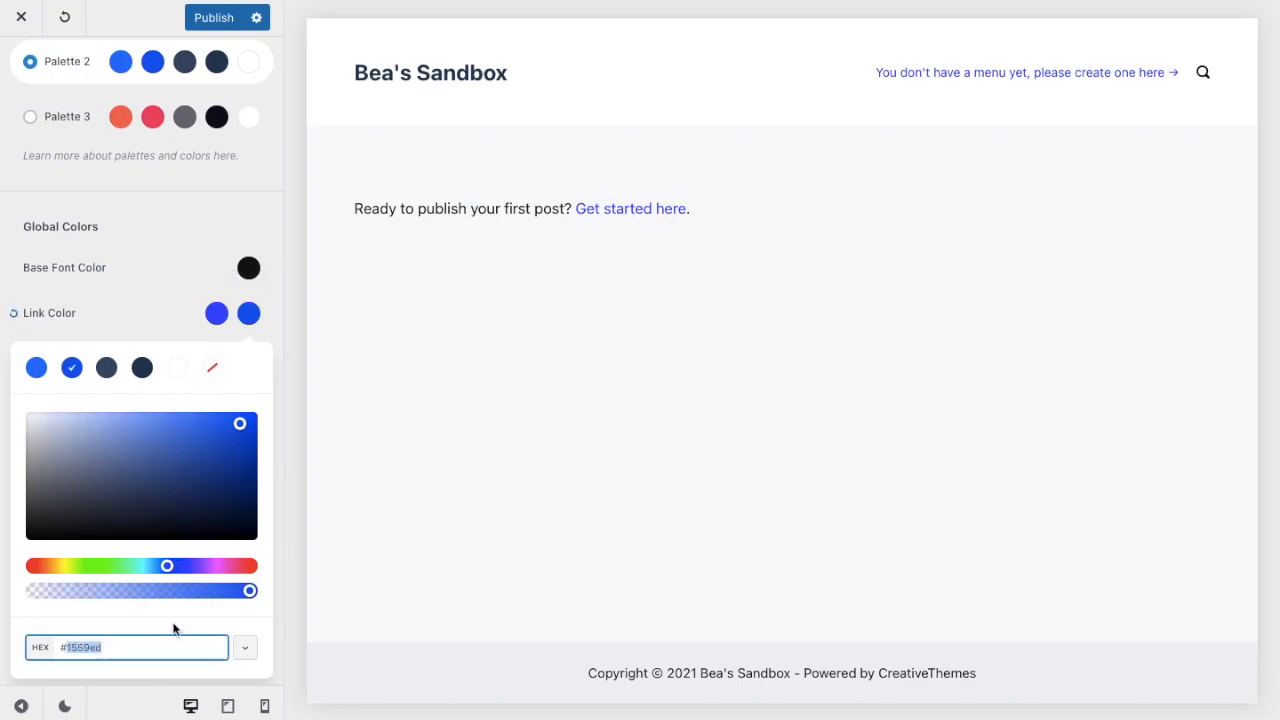
{"action": "type", "text": "17"}
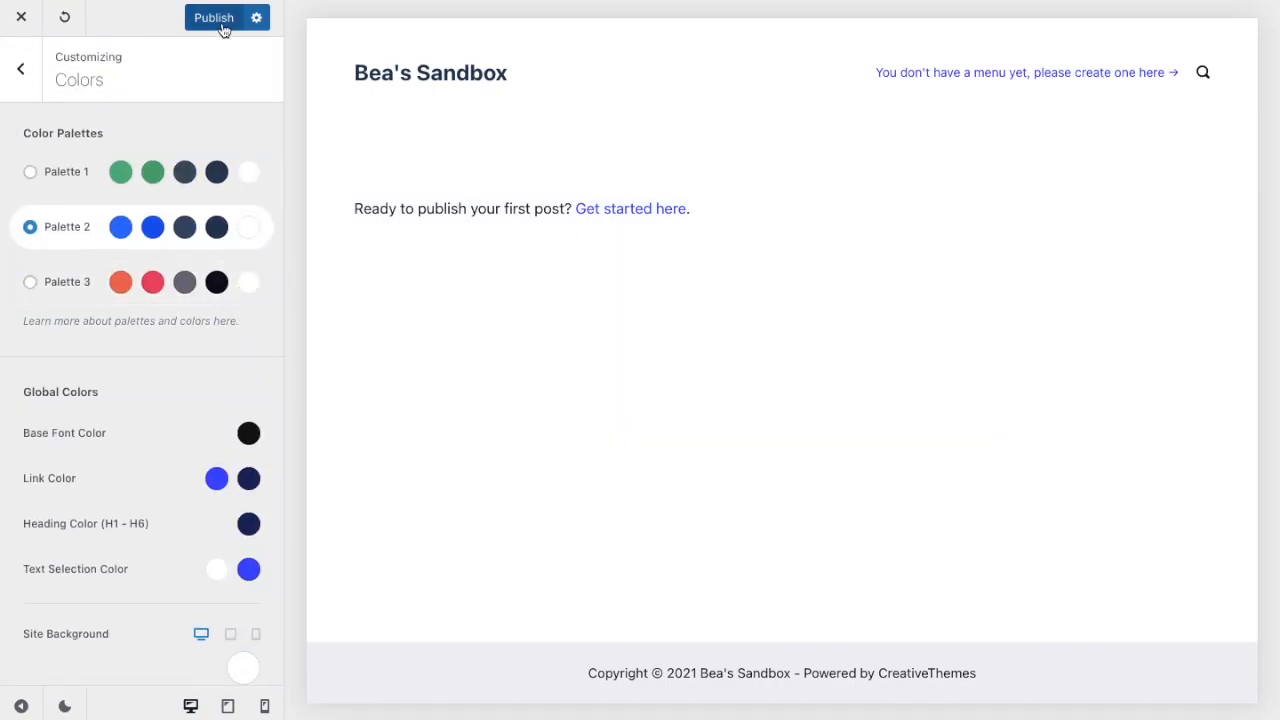
{"action": "left_click", "coordinate": [212, 16]}
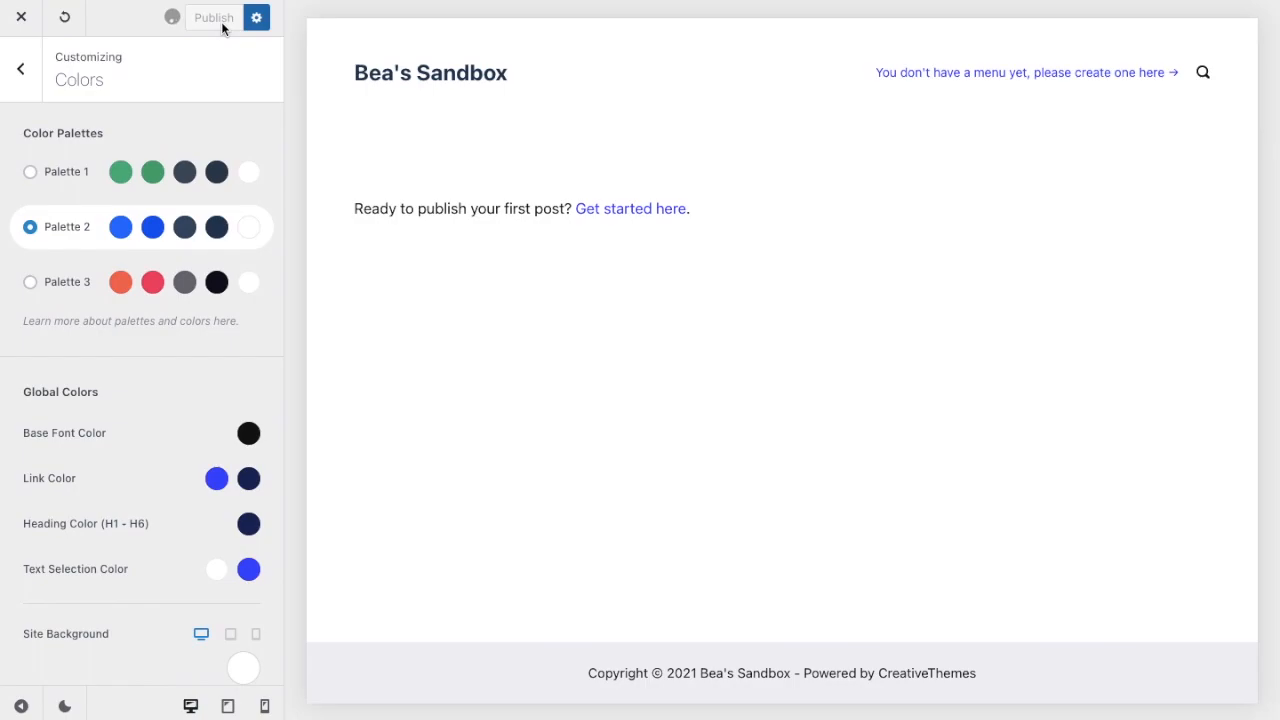
{"action": "left_click", "coordinate": [212, 16]}
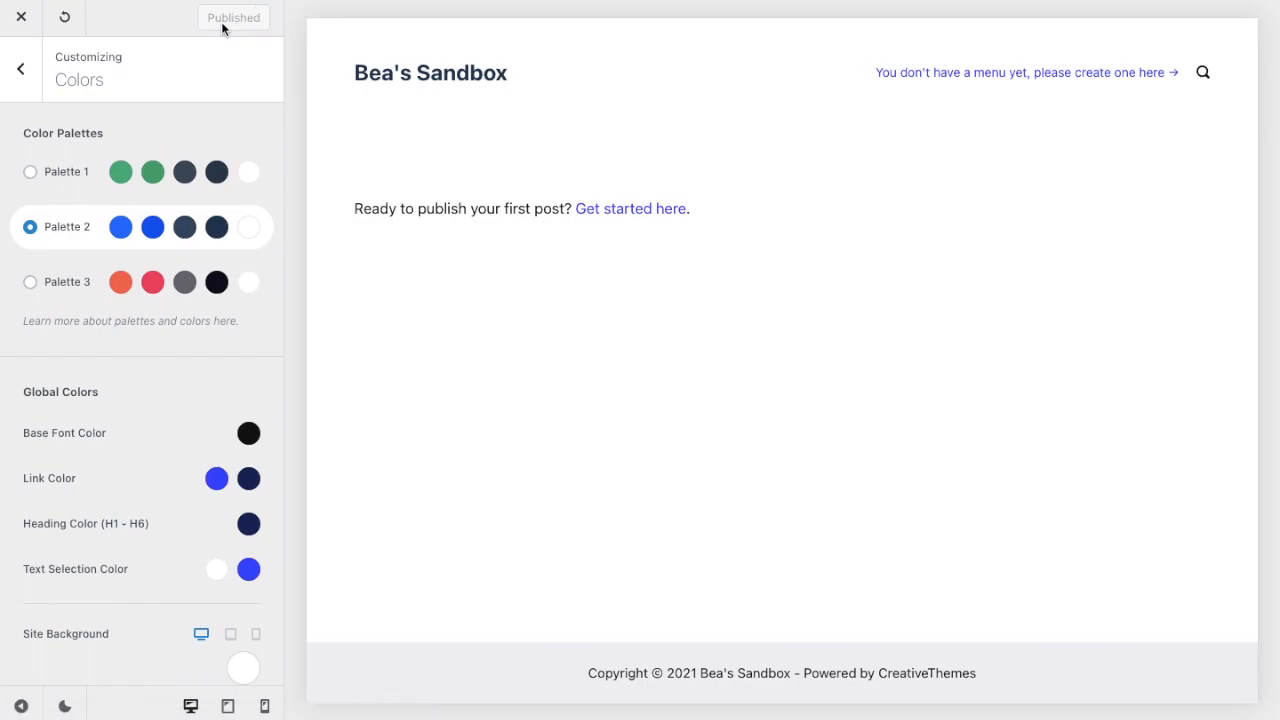
{"action": "left_click", "coordinate": [20, 16]}
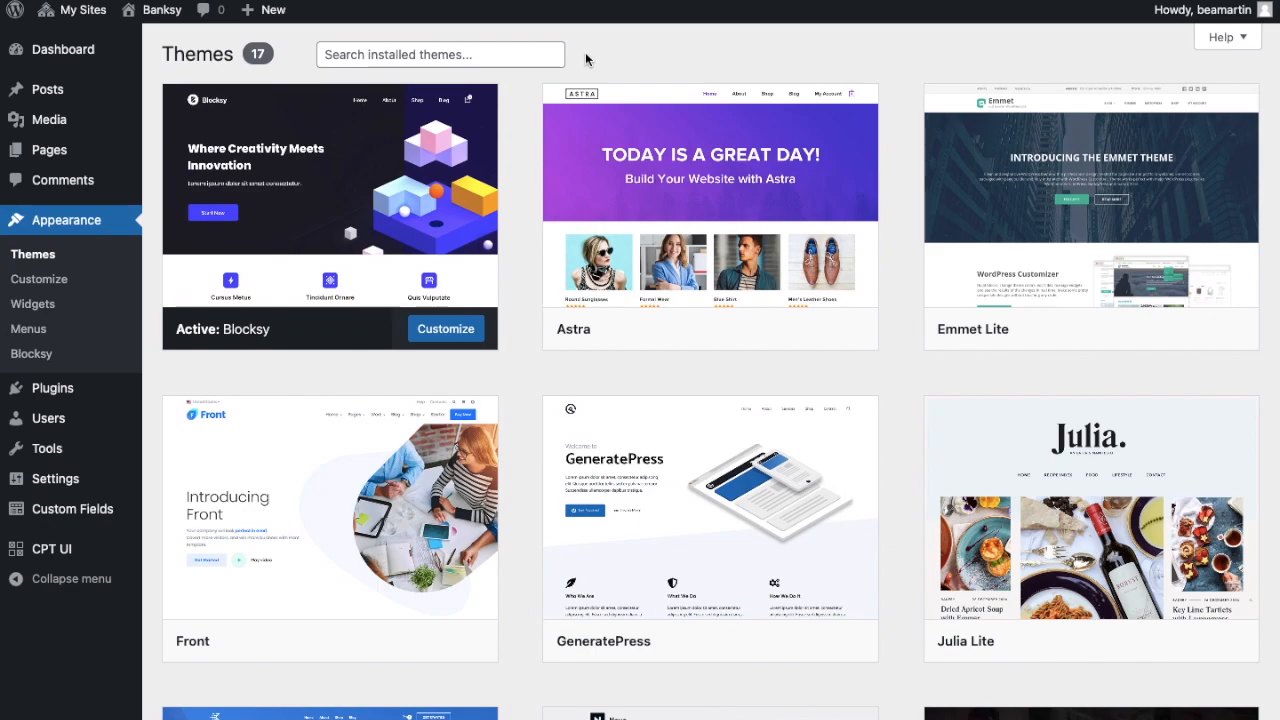
{"action": "mouse_move", "coordinate": [152, 114]}
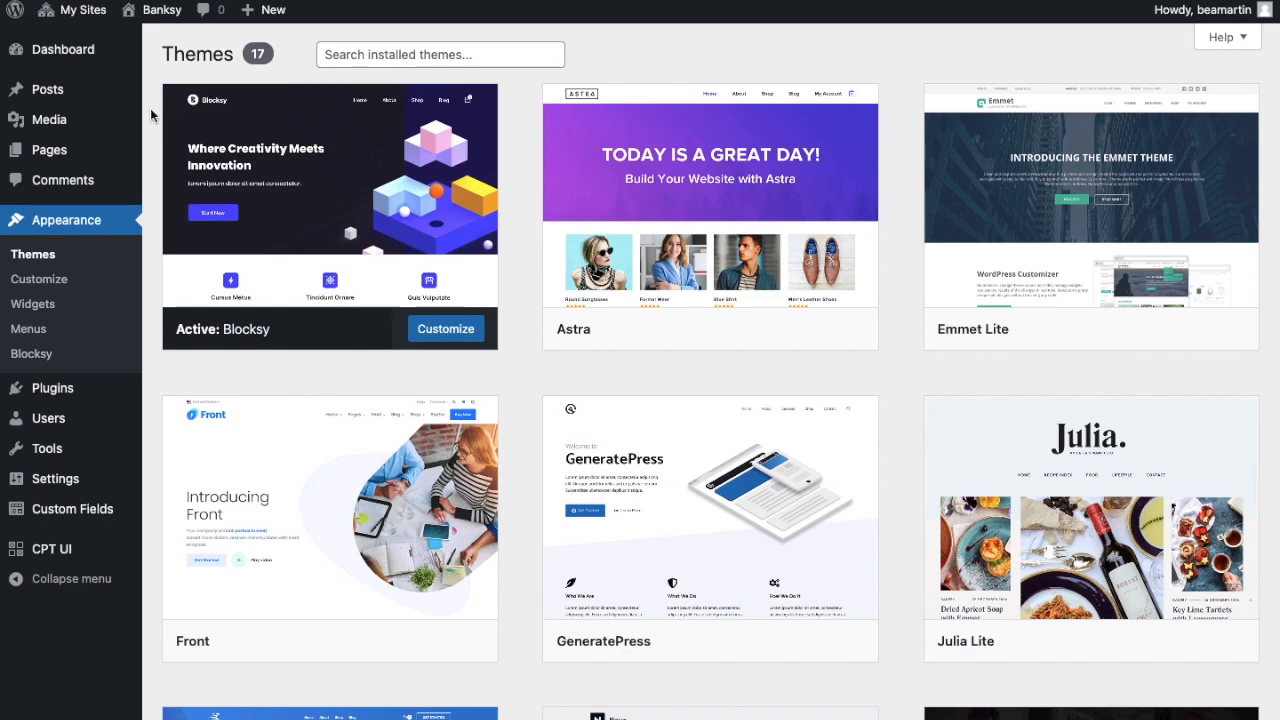
{"action": "mouse_move", "coordinate": [64, 160]}
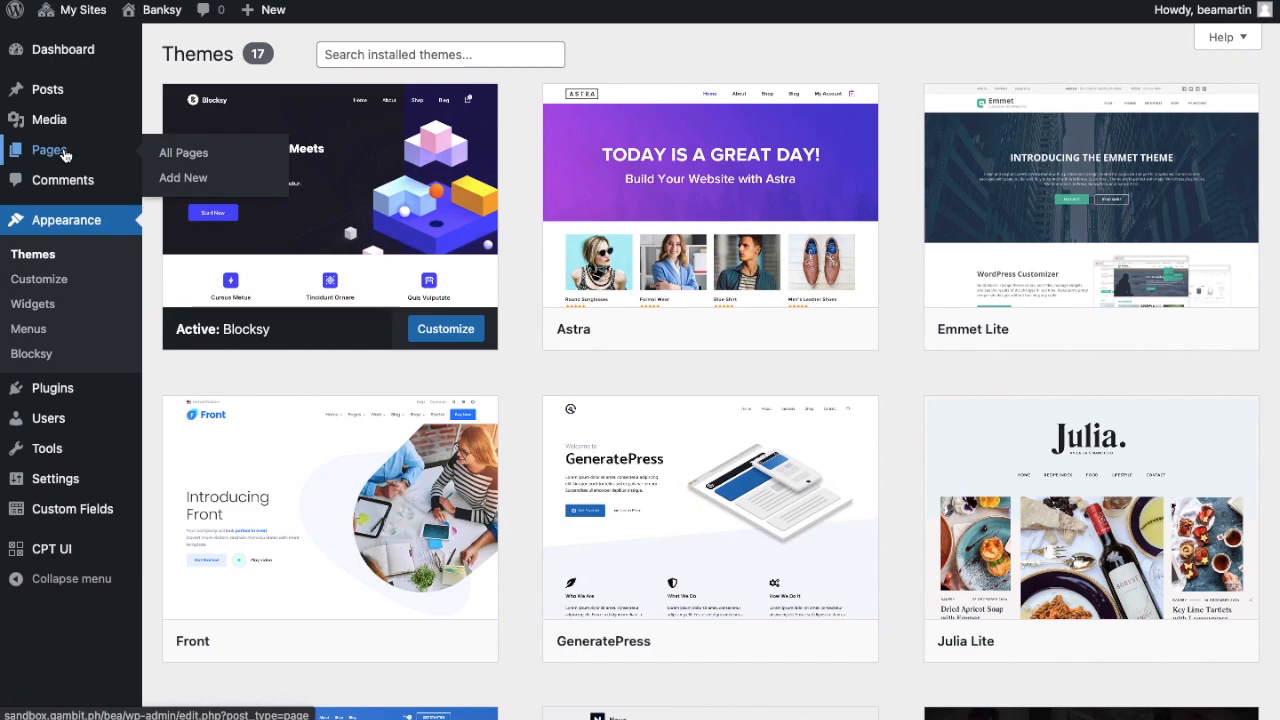
Go to the empty All Pages list and start a new page
{"action": "left_click", "coordinate": [184, 152]}
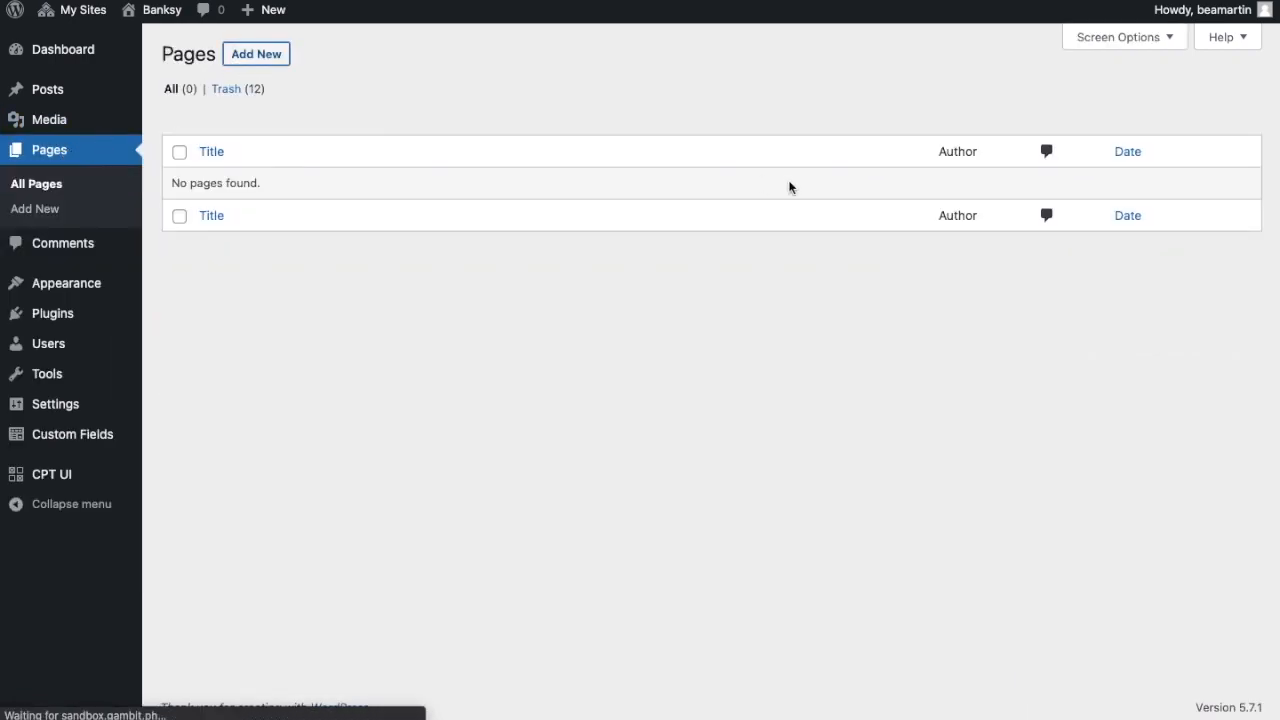
{"action": "left_click", "coordinate": [256, 52]}
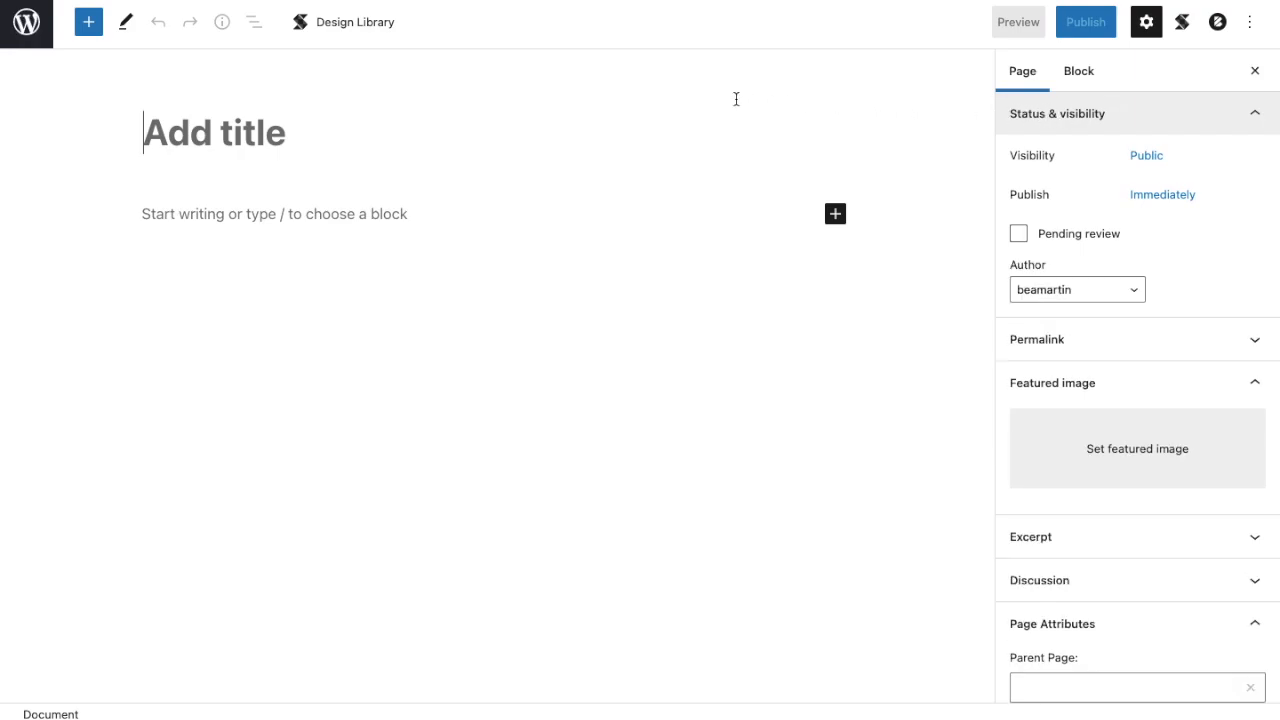
{"action": "mouse_move", "coordinate": [88, 22]}
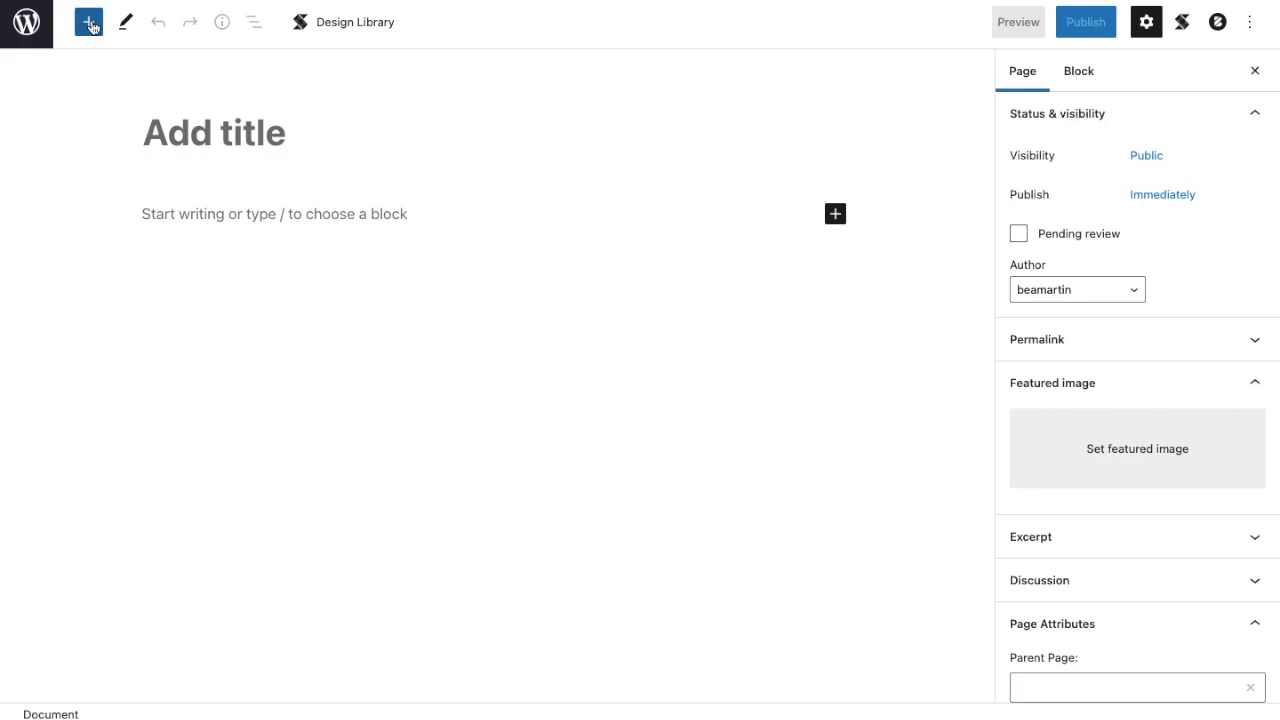
{"action": "mouse_move", "coordinate": [88, 20]}
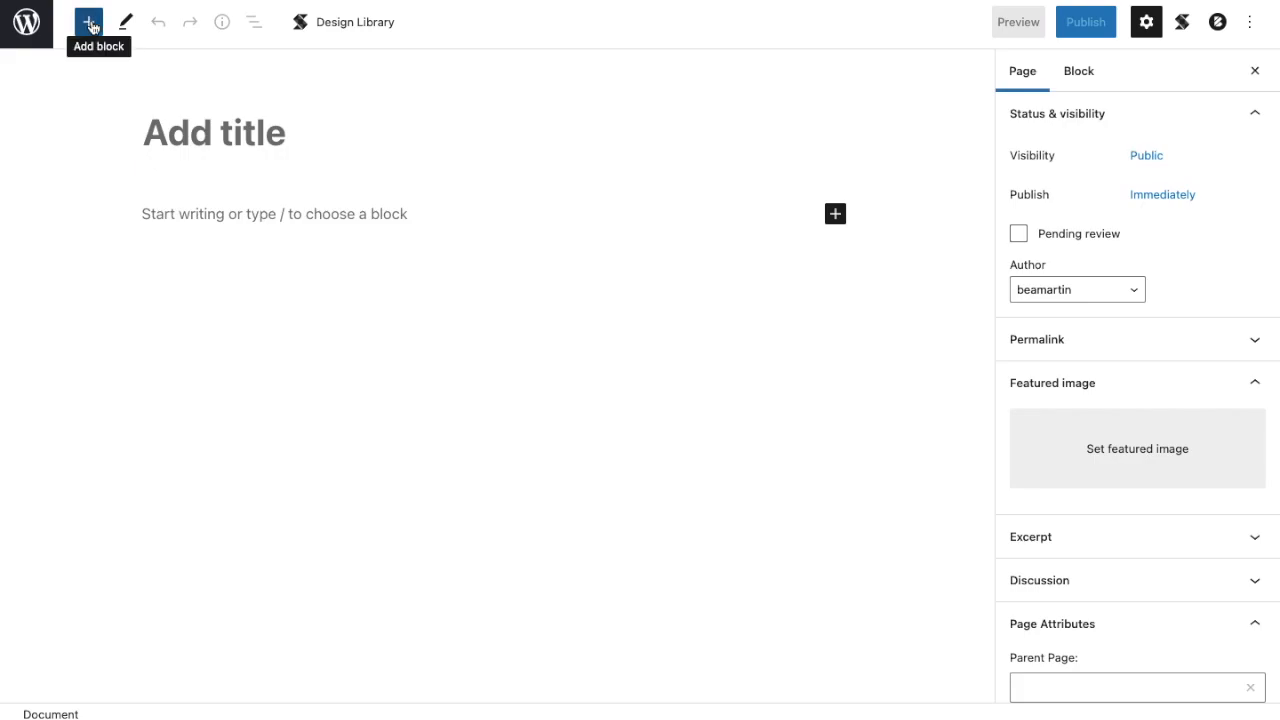
Add a Stackable Blockquote block to the new page from the block inserter
{"action": "left_click", "coordinate": [88, 20]}
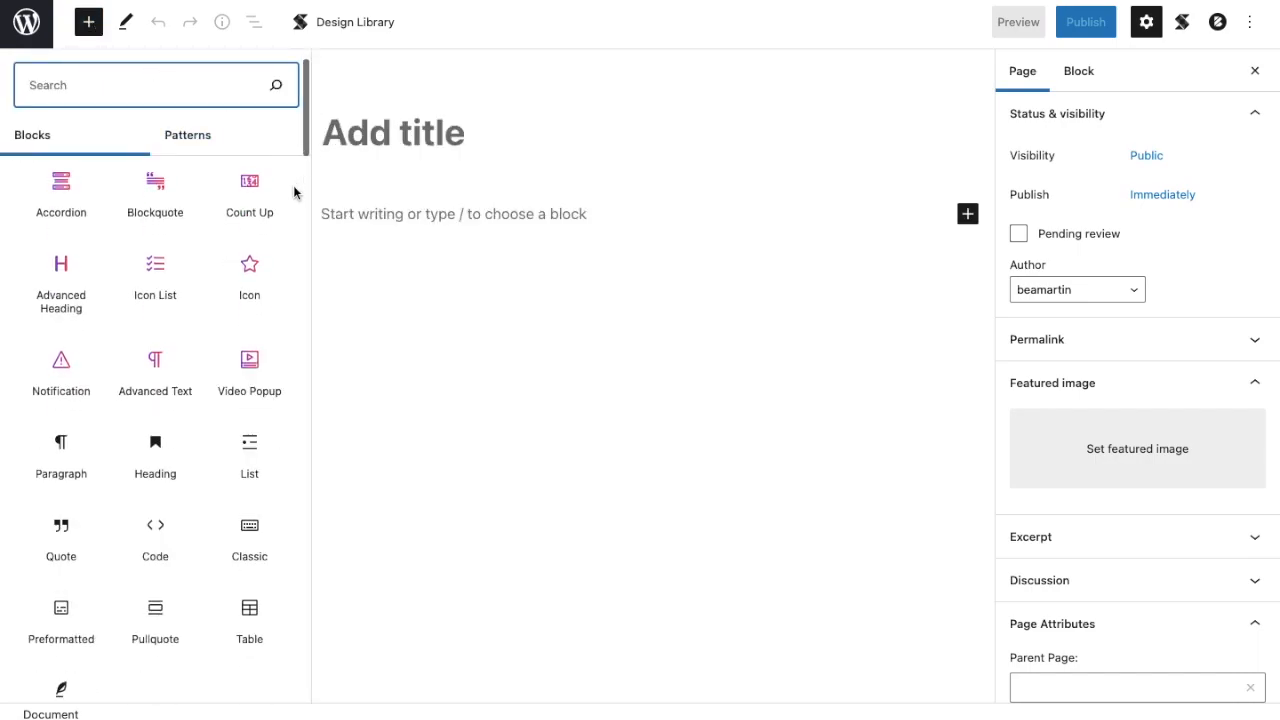
{"action": "scroll", "scroll_direction": "down", "scroll_amount": 3}
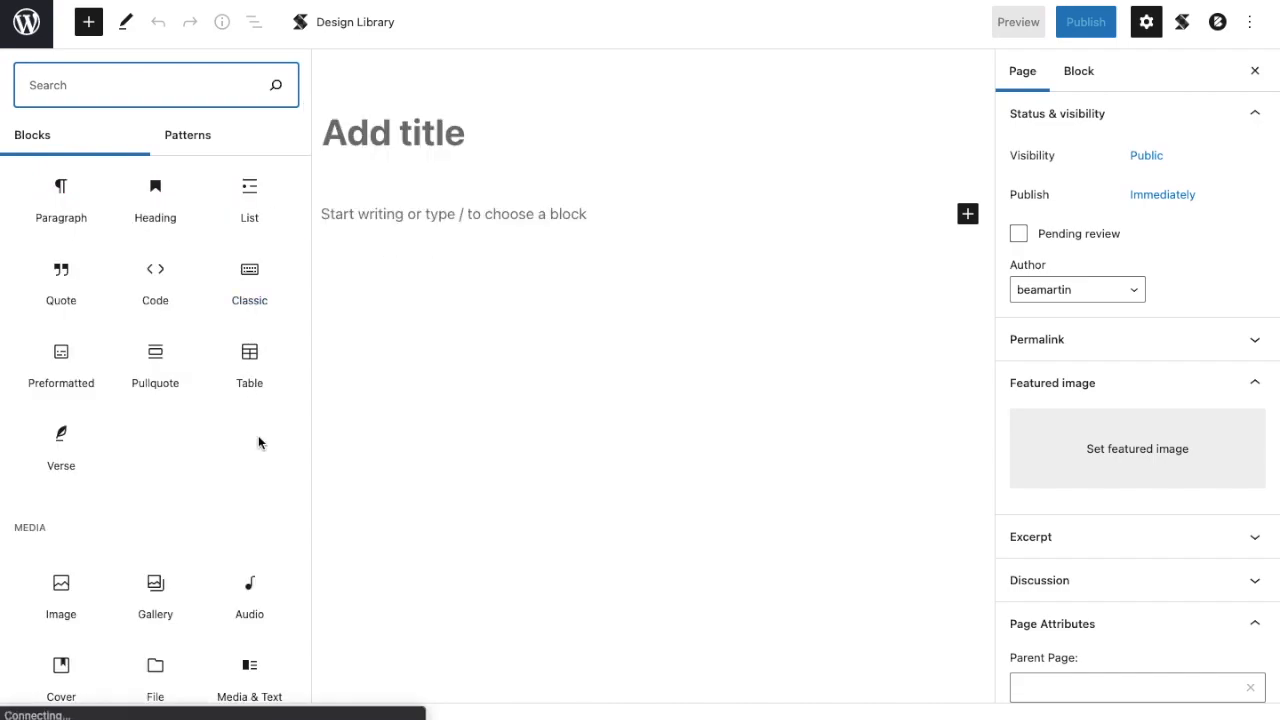
{"action": "scroll", "scroll_direction": "down", "scroll_amount": 3}
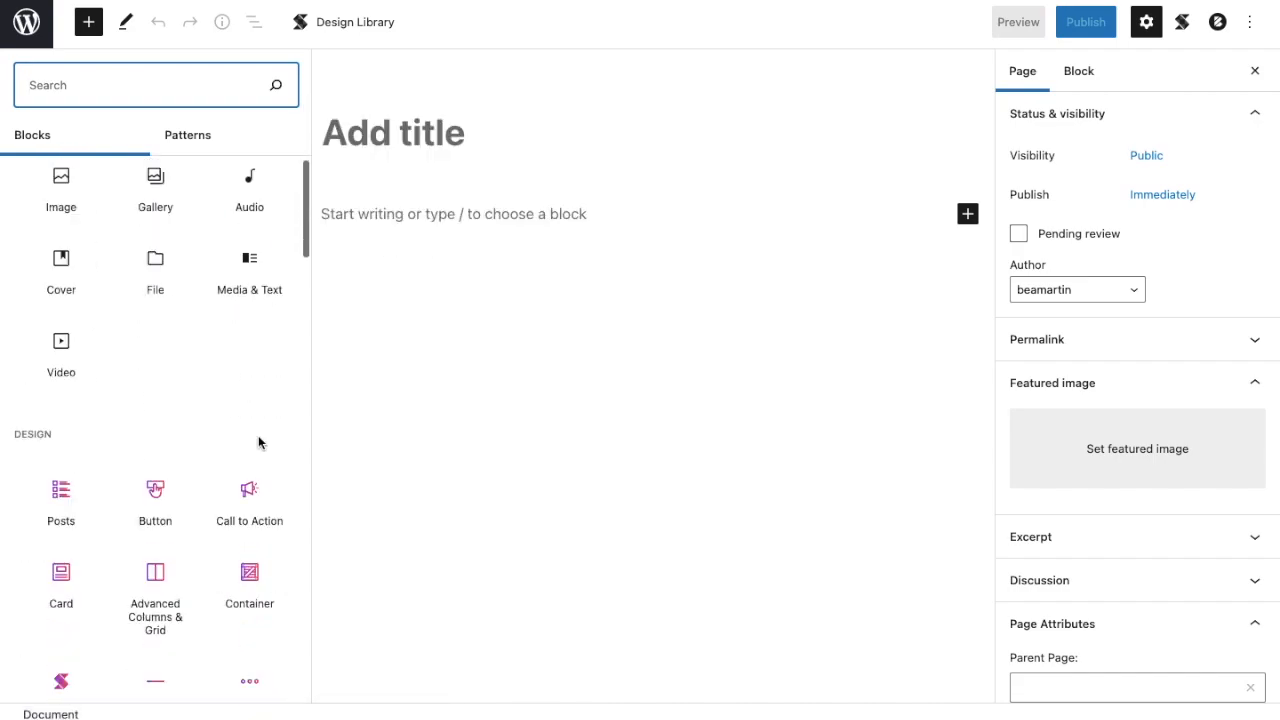
{"action": "scroll", "scroll_direction": "down", "scroll_amount": 3}
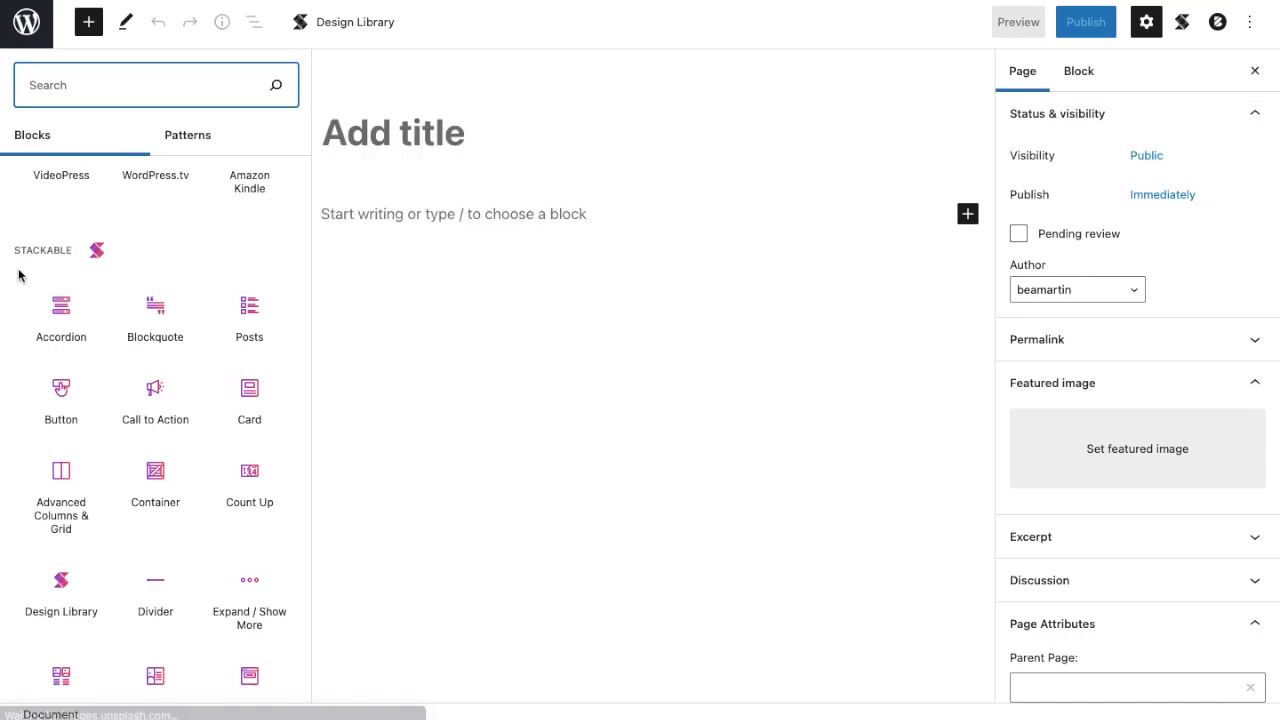
{"action": "mouse_move", "coordinate": [244, 236]}
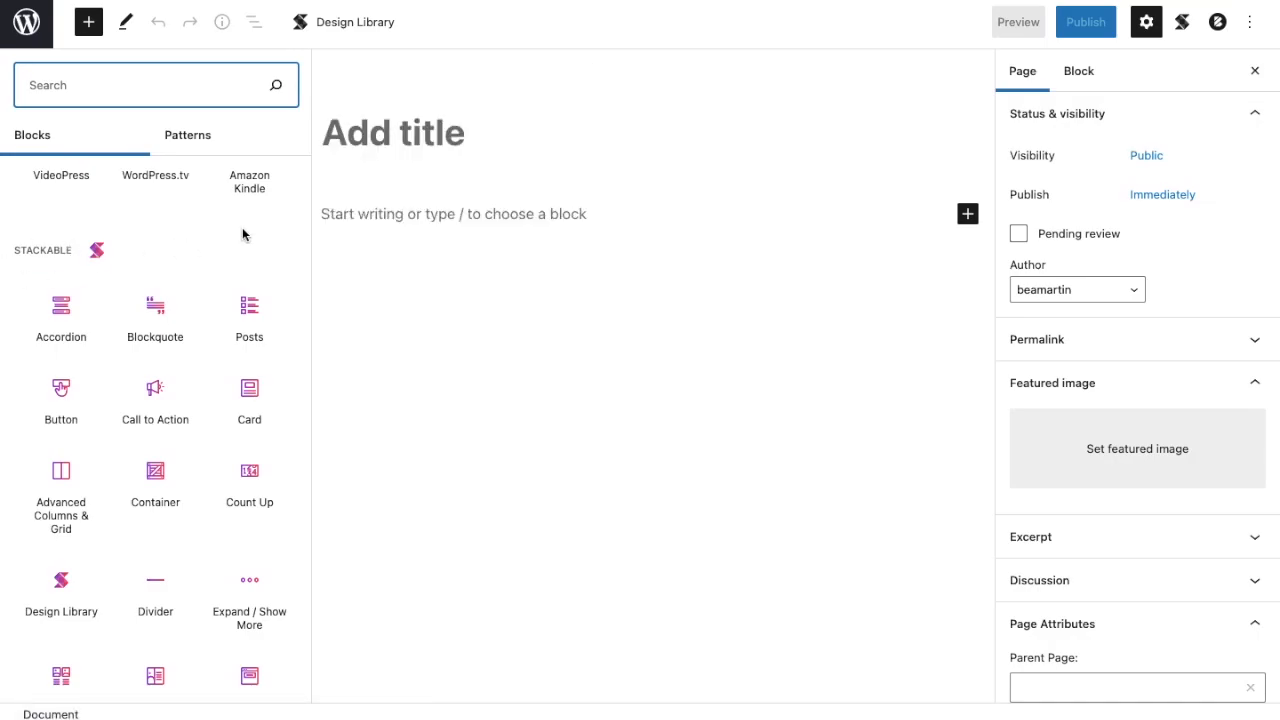
{"action": "mouse_move", "coordinate": [156, 304]}
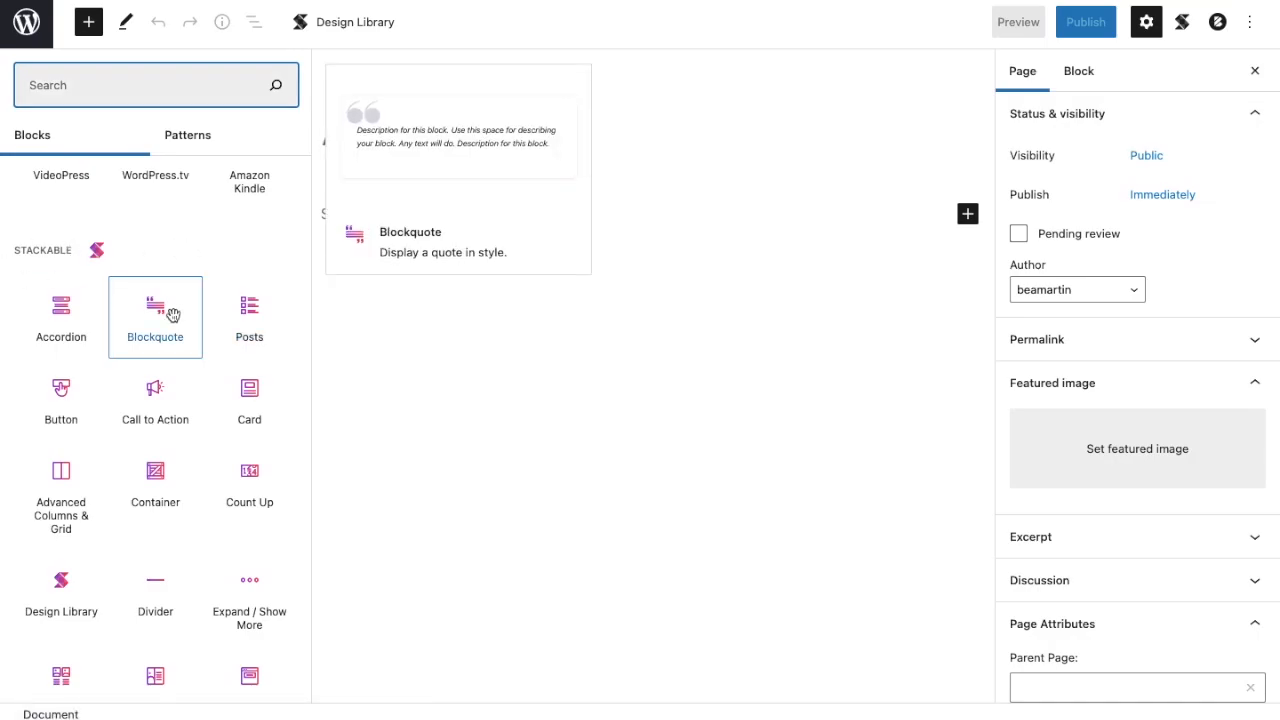
{"action": "left_click", "coordinate": [156, 304]}
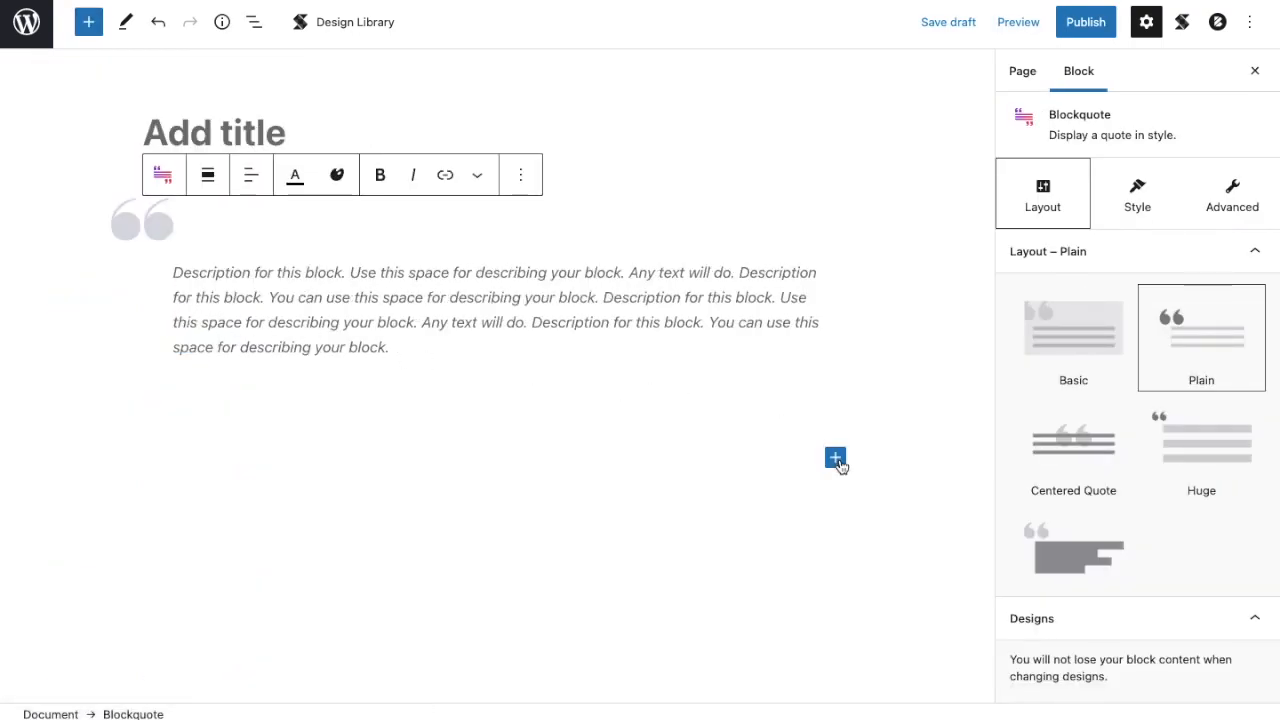
Add a three-card Feature Grid below the quote and switch the editor to Select mode
{"action": "left_click", "coordinate": [836, 458]}
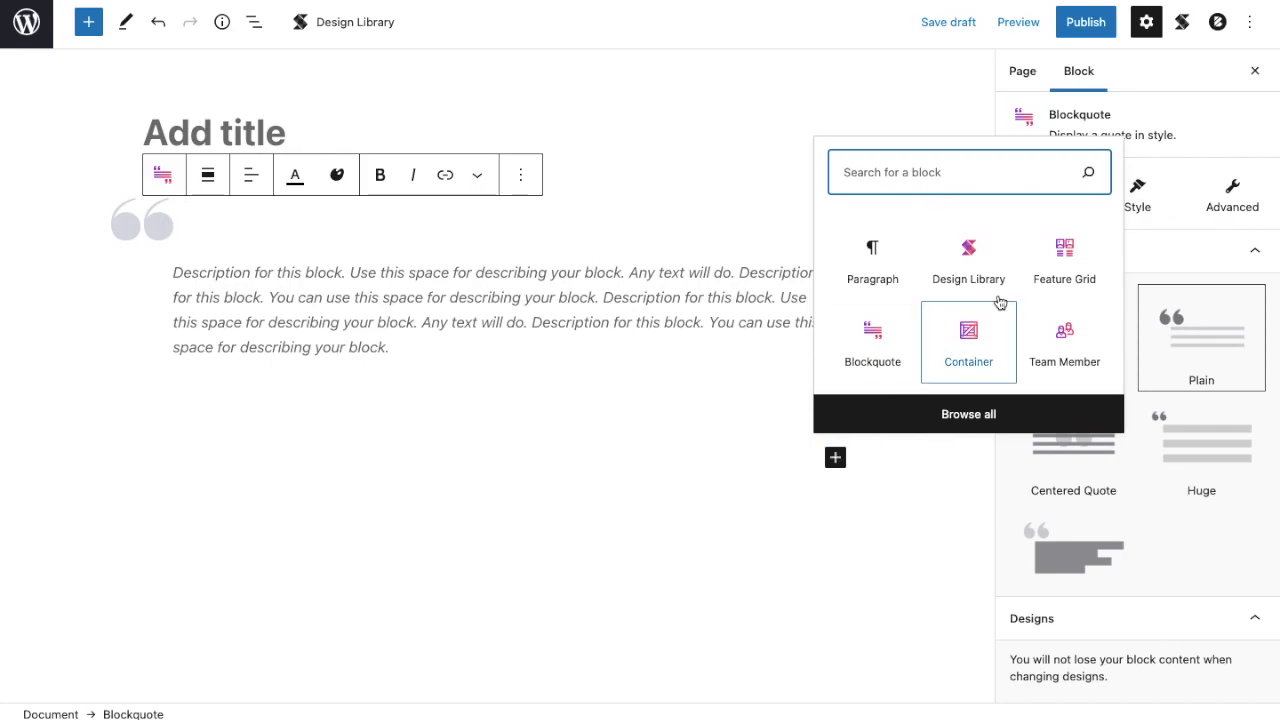
{"action": "left_click", "coordinate": [1064, 260]}
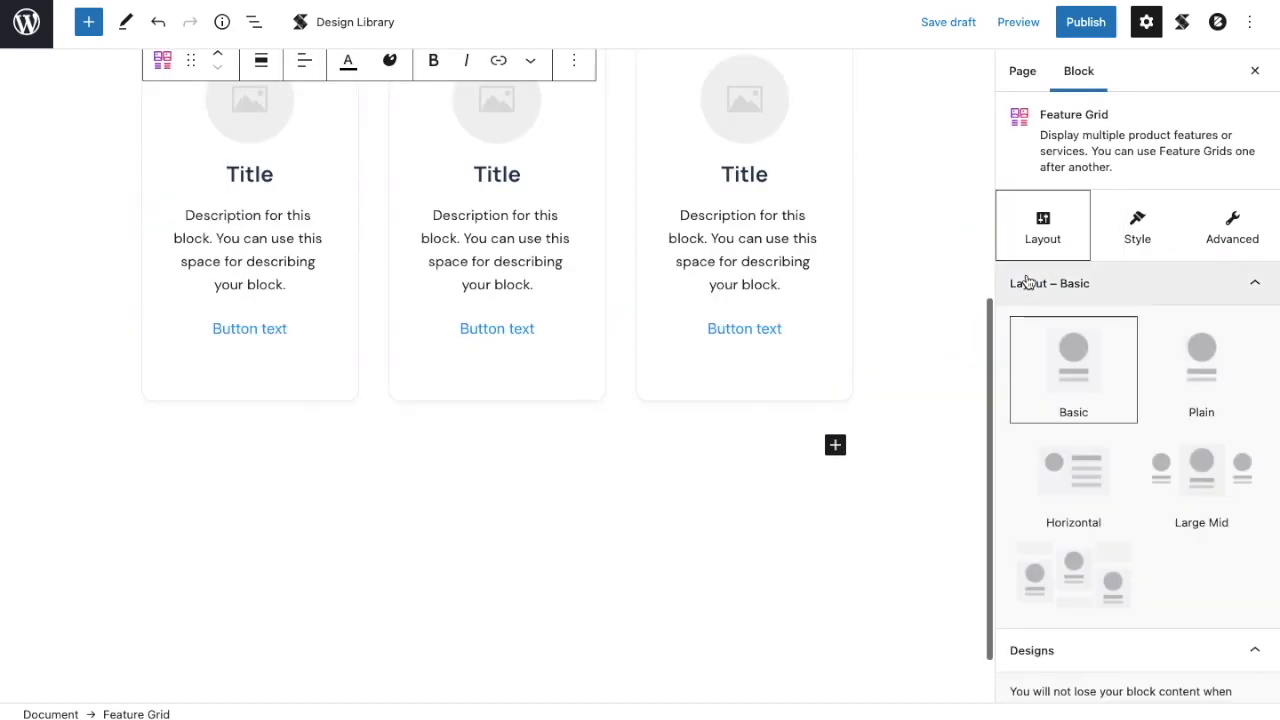
{"action": "scroll", "scroll_direction": "up", "scroll_amount": 3}
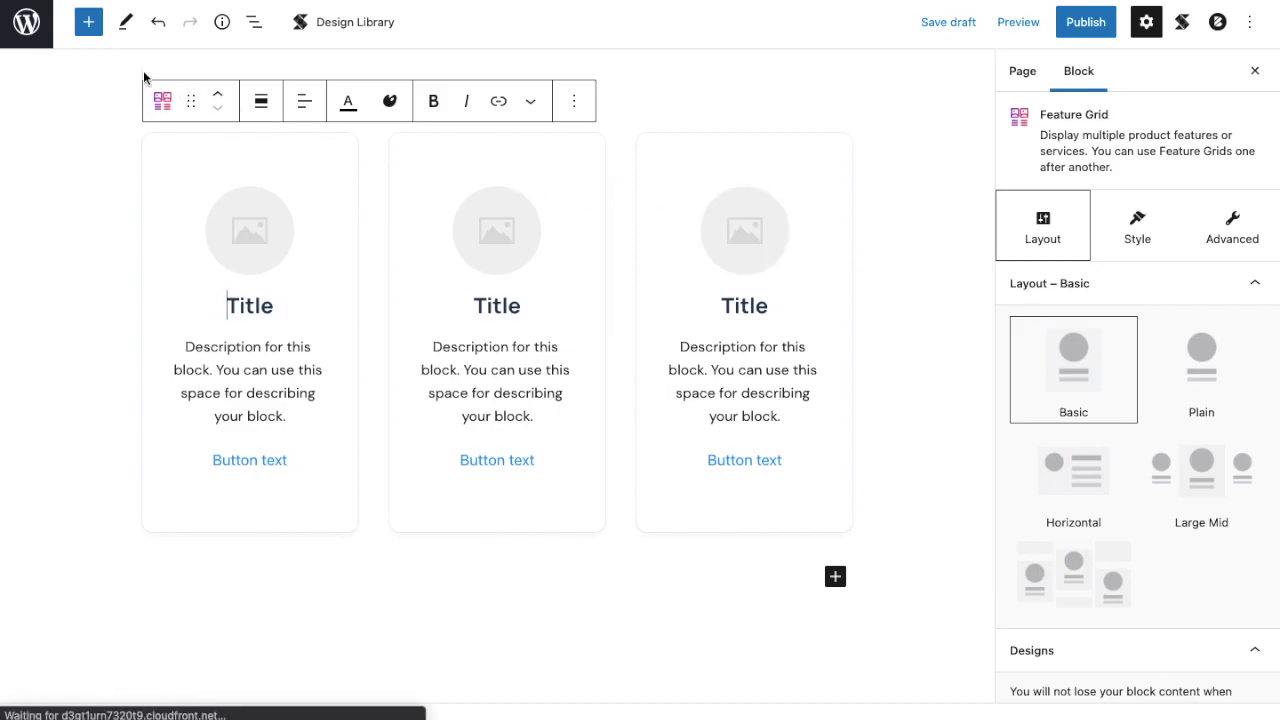
{"action": "mouse_move", "coordinate": [124, 20]}
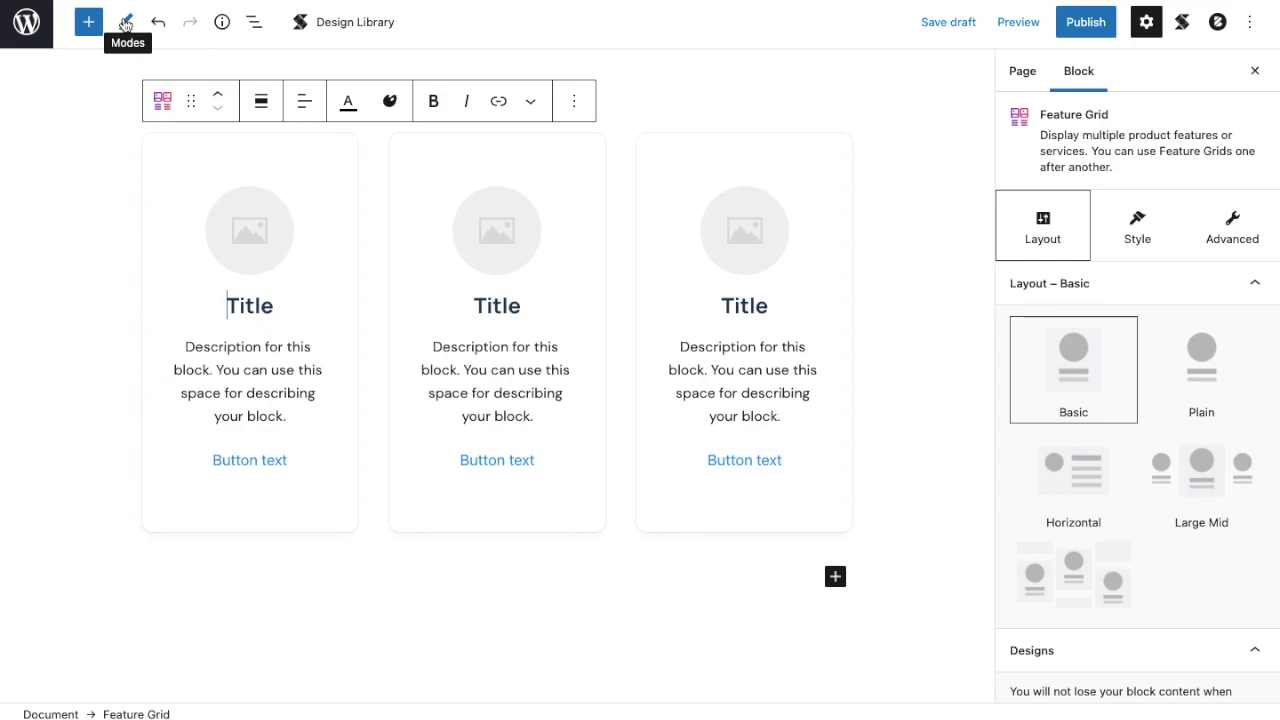
{"action": "left_click", "coordinate": [126, 20]}
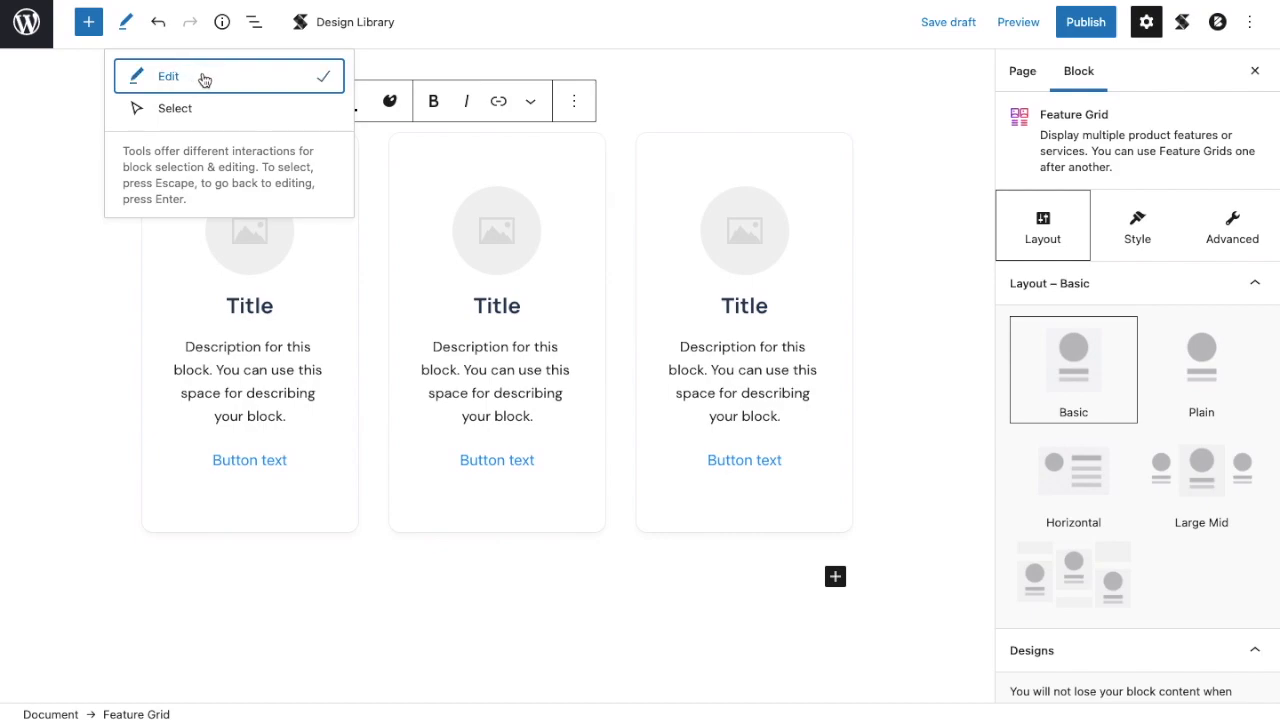
{"action": "mouse_move", "coordinate": [210, 110]}
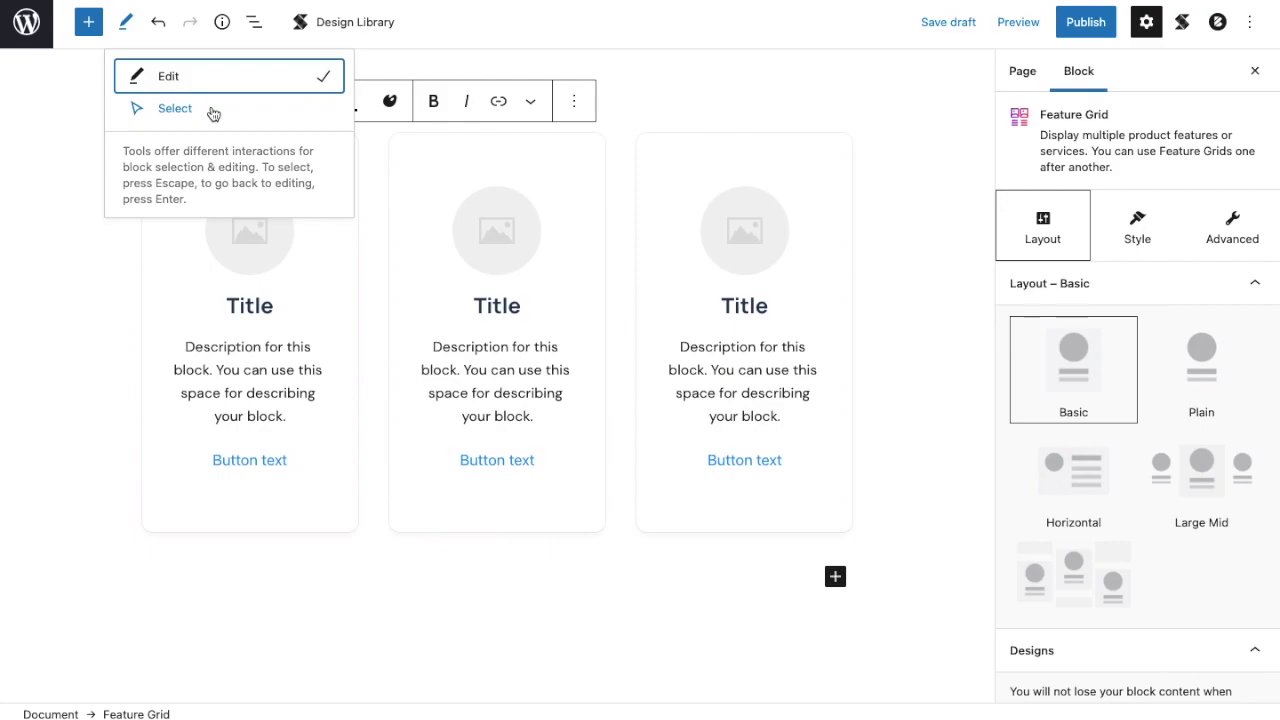
{"action": "left_click", "coordinate": [1020, 72]}
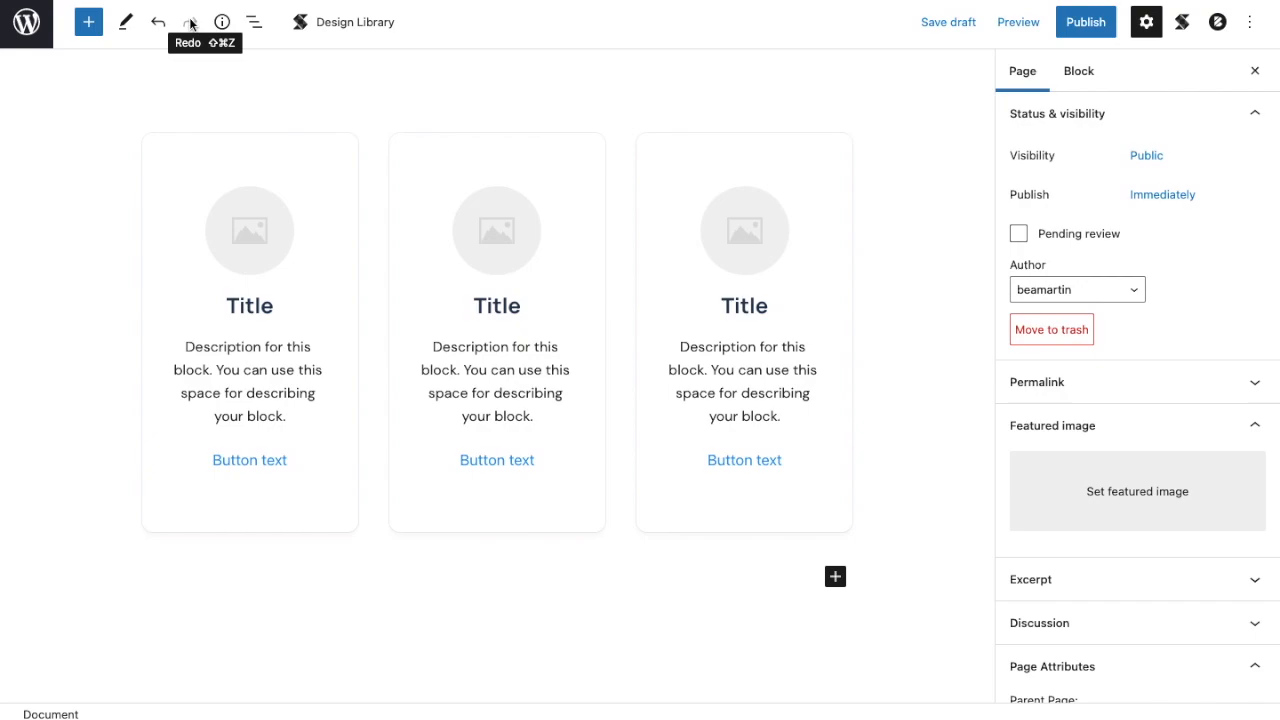
{"action": "mouse_move", "coordinate": [222, 20]}
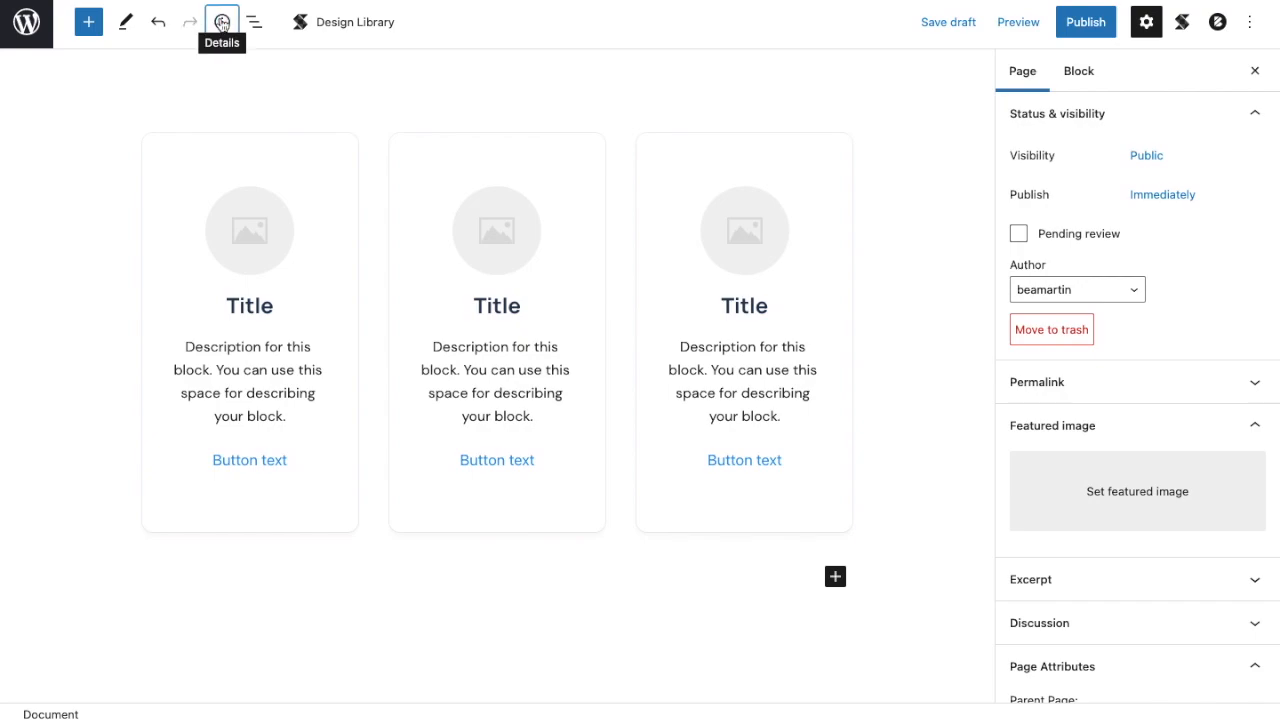
{"action": "left_click", "coordinate": [222, 20]}
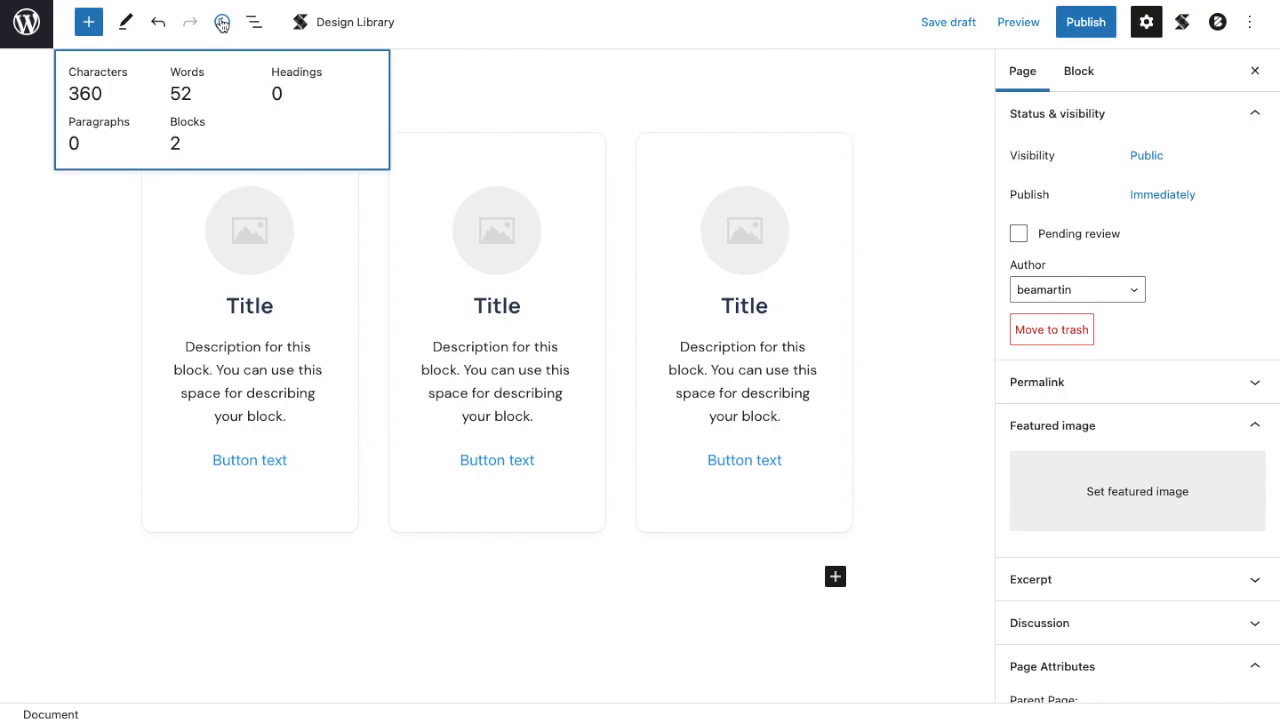
{"action": "left_click", "coordinate": [256, 20]}
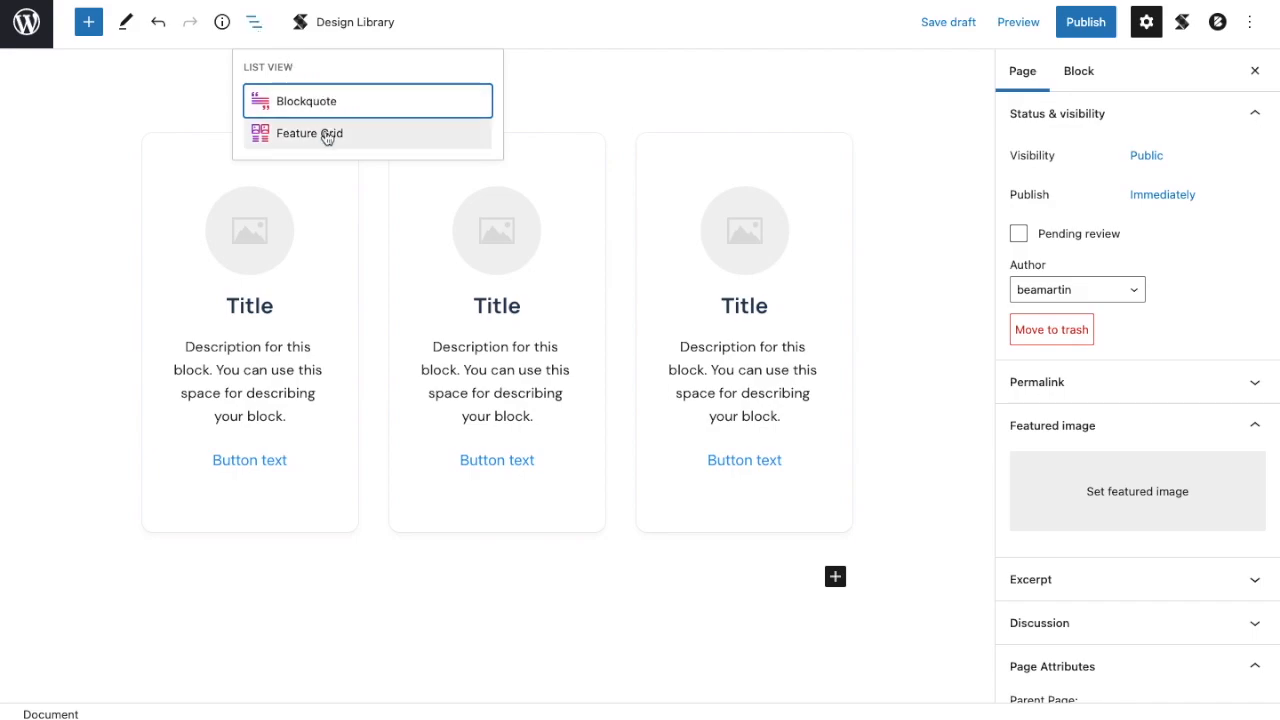
{"action": "left_click", "coordinate": [310, 132]}
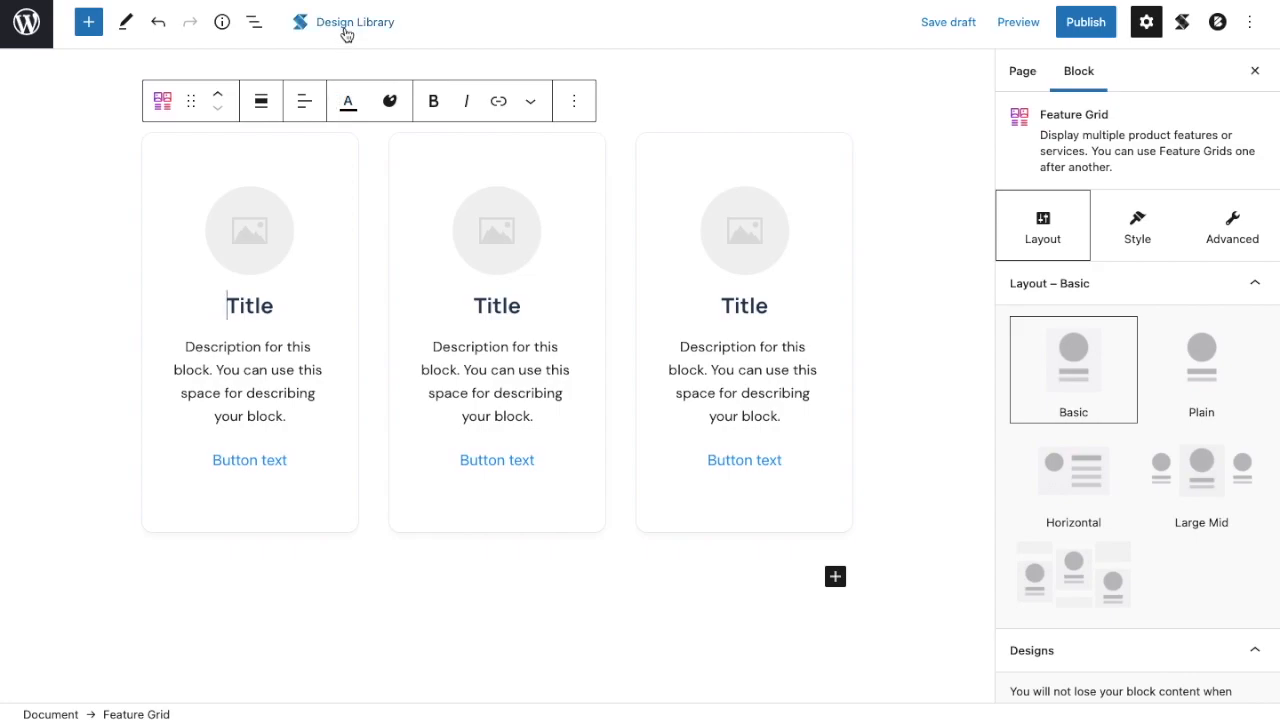
Add a Stackable Design Library block and switch it from UI Kits to Block Designs
{"action": "left_click", "coordinate": [354, 20]}
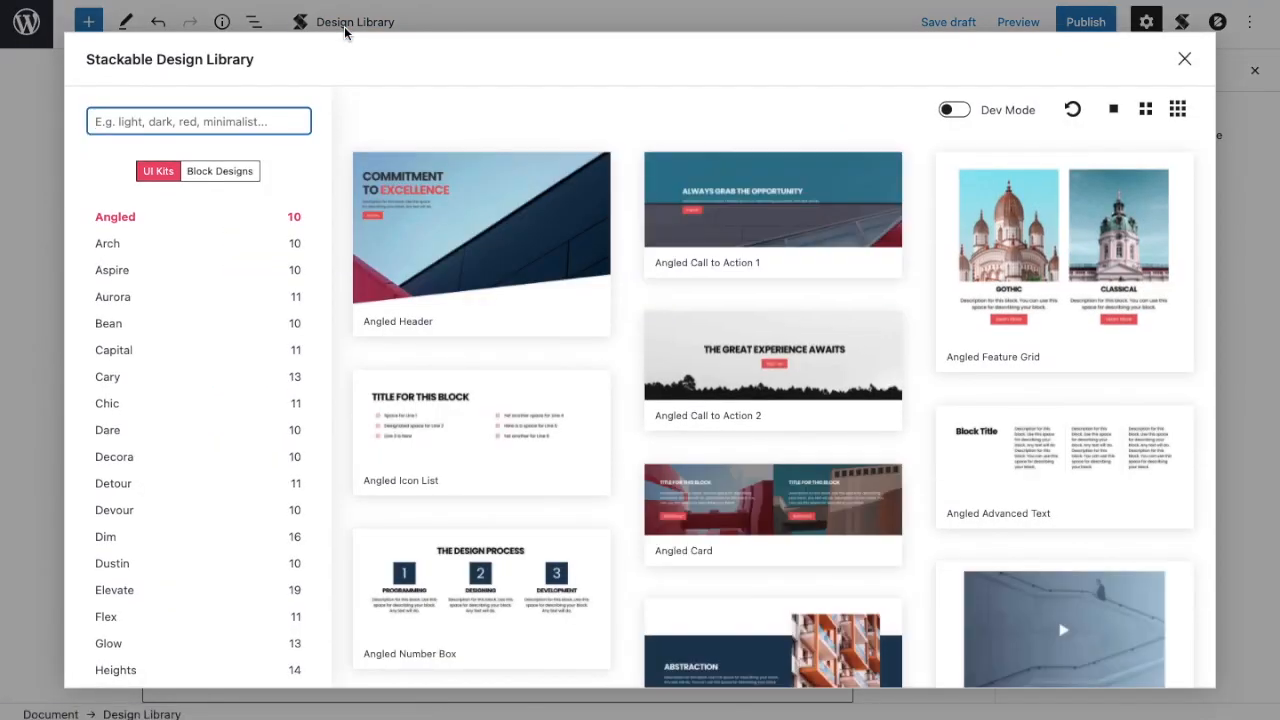
{"action": "scroll", "scroll_direction": "down", "scroll_amount": 3}
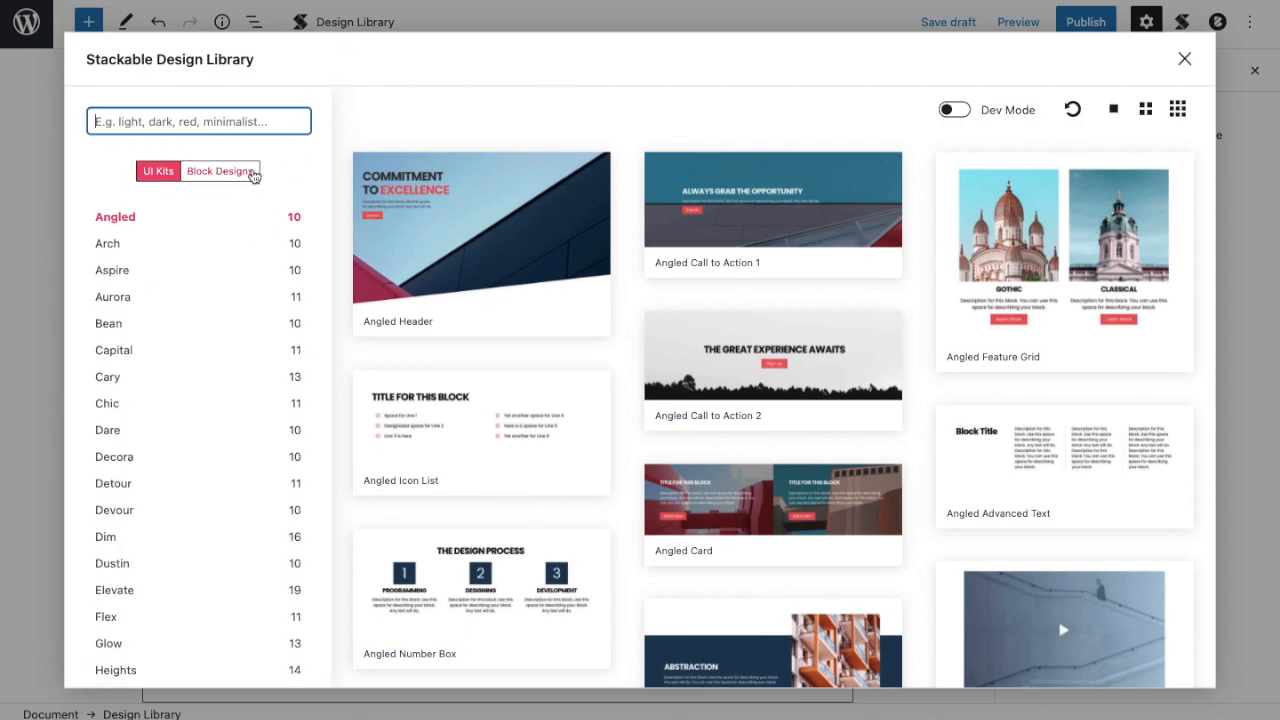
{"action": "left_click", "coordinate": [220, 172]}
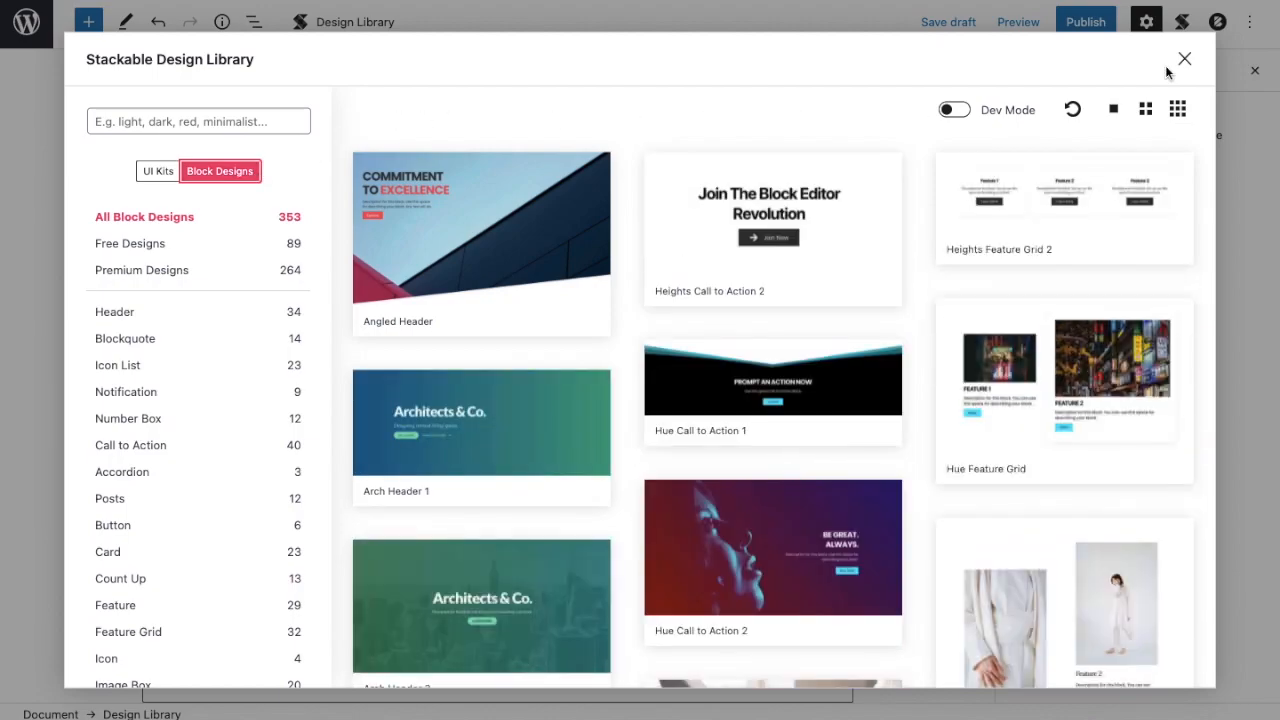
Close the design library, save the page as a draft and show the Desktop/Tablet/Mobile preview options
{"action": "left_click", "coordinate": [1184, 58]}
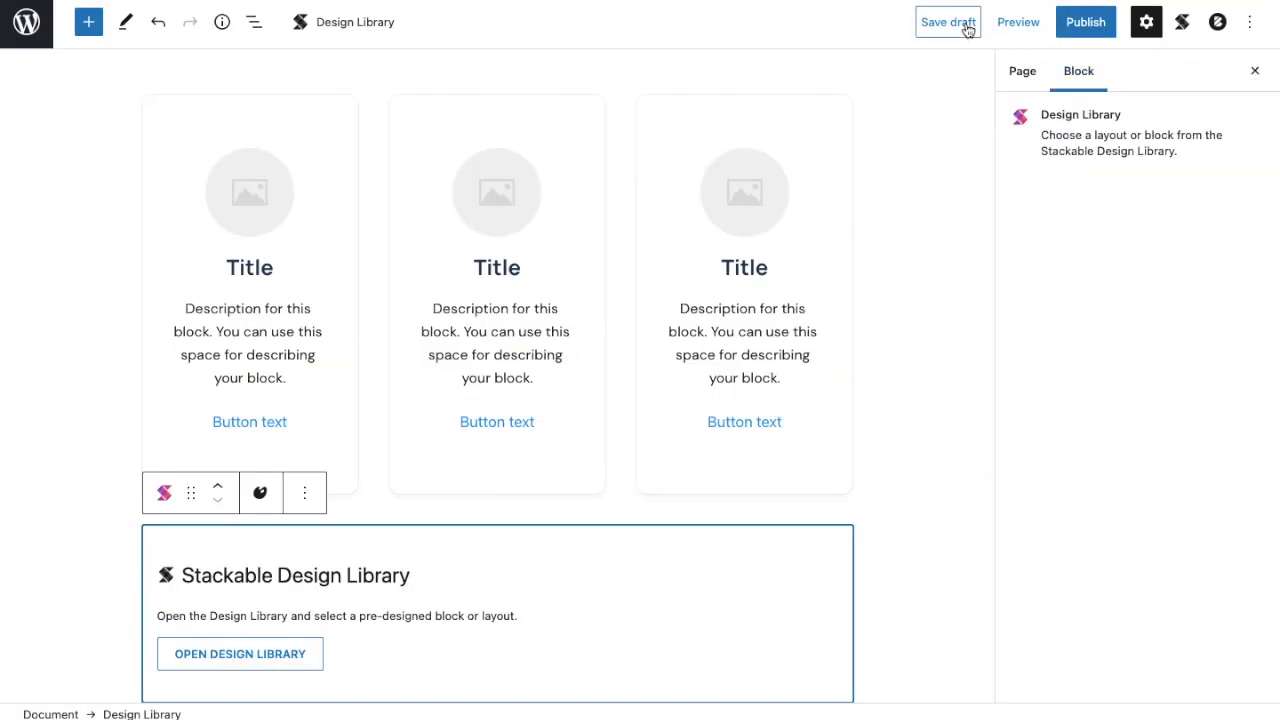
{"action": "mouse_move", "coordinate": [948, 22]}
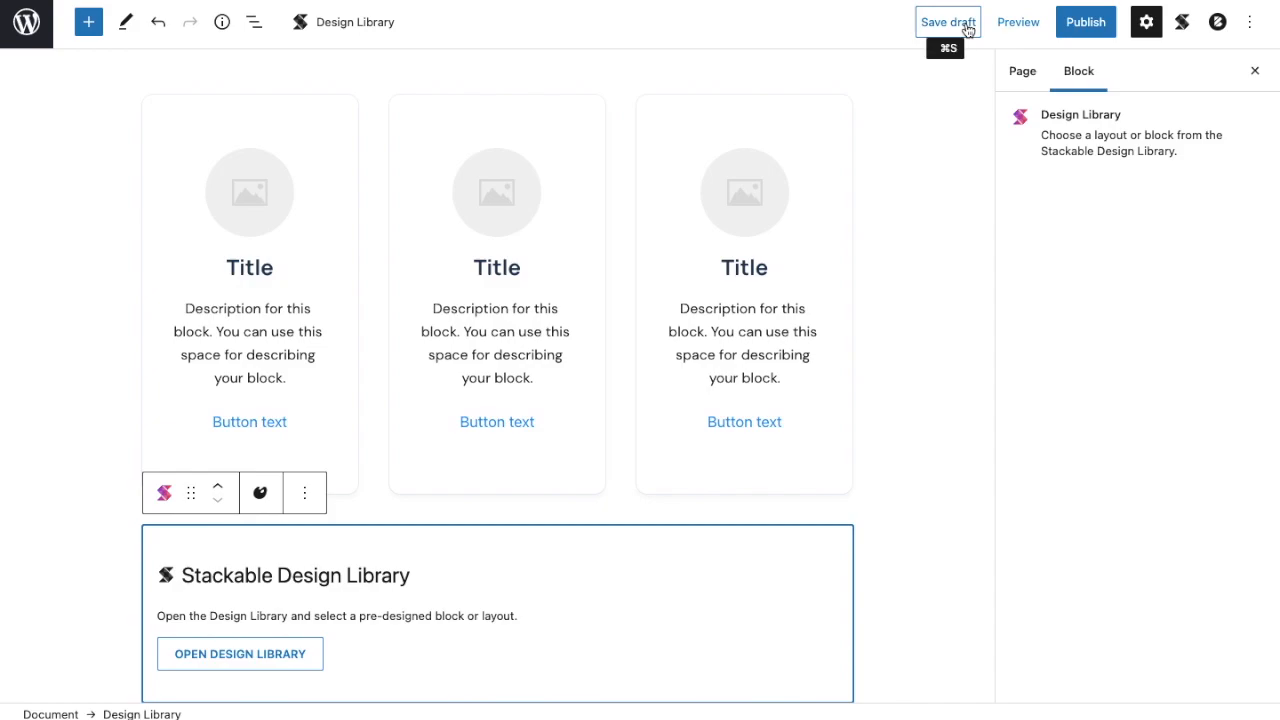
{"action": "left_click", "coordinate": [948, 20]}
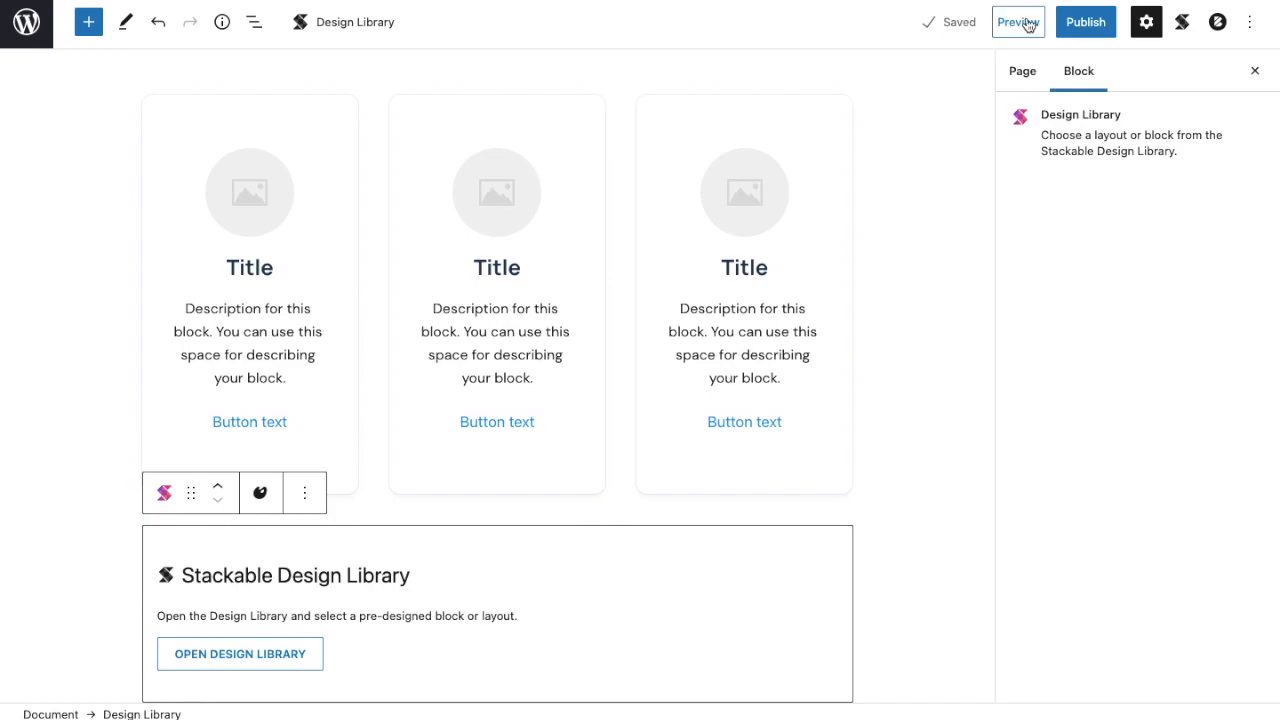
{"action": "left_click", "coordinate": [1016, 20]}
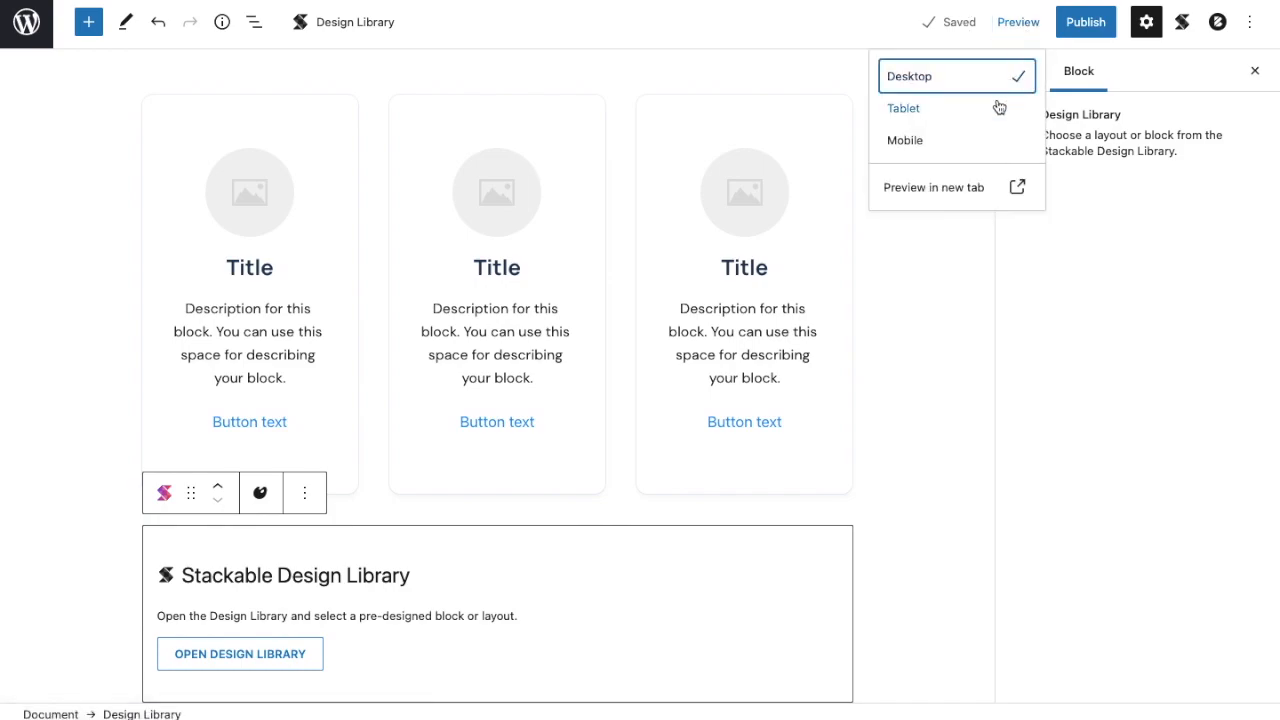
{"action": "mouse_move", "coordinate": [992, 140]}
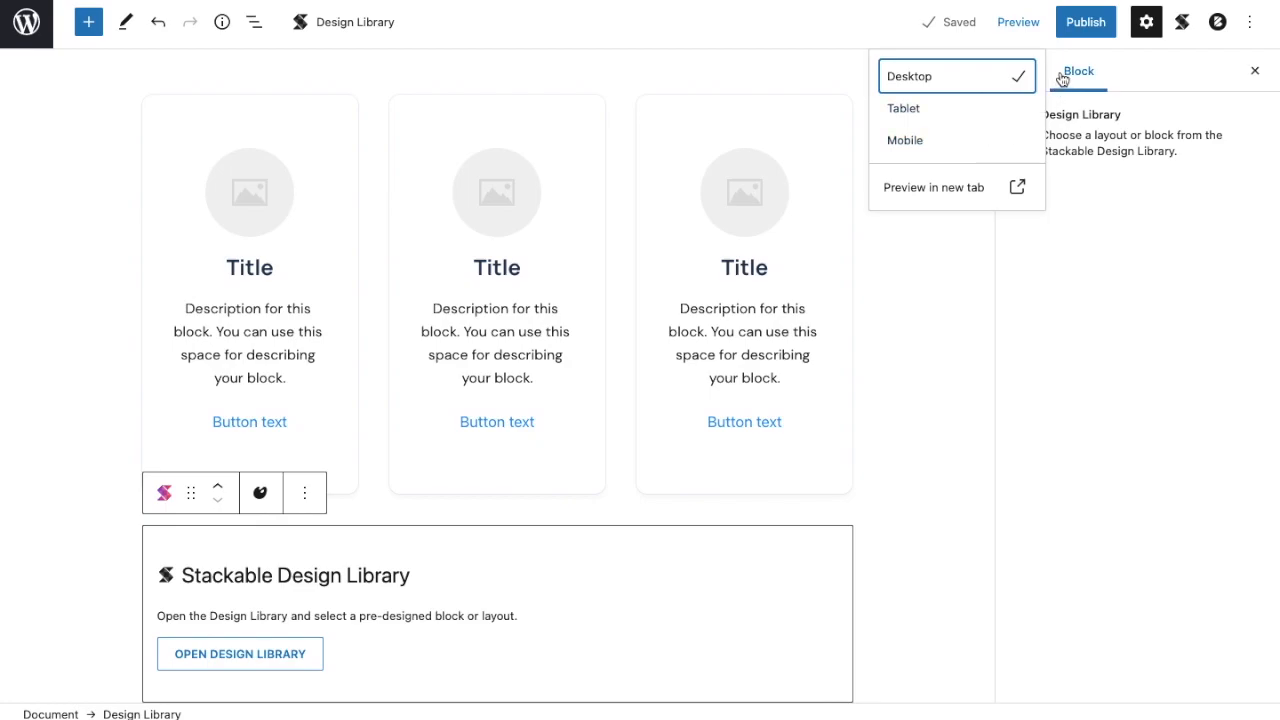
{"action": "mouse_move", "coordinate": [1088, 52]}
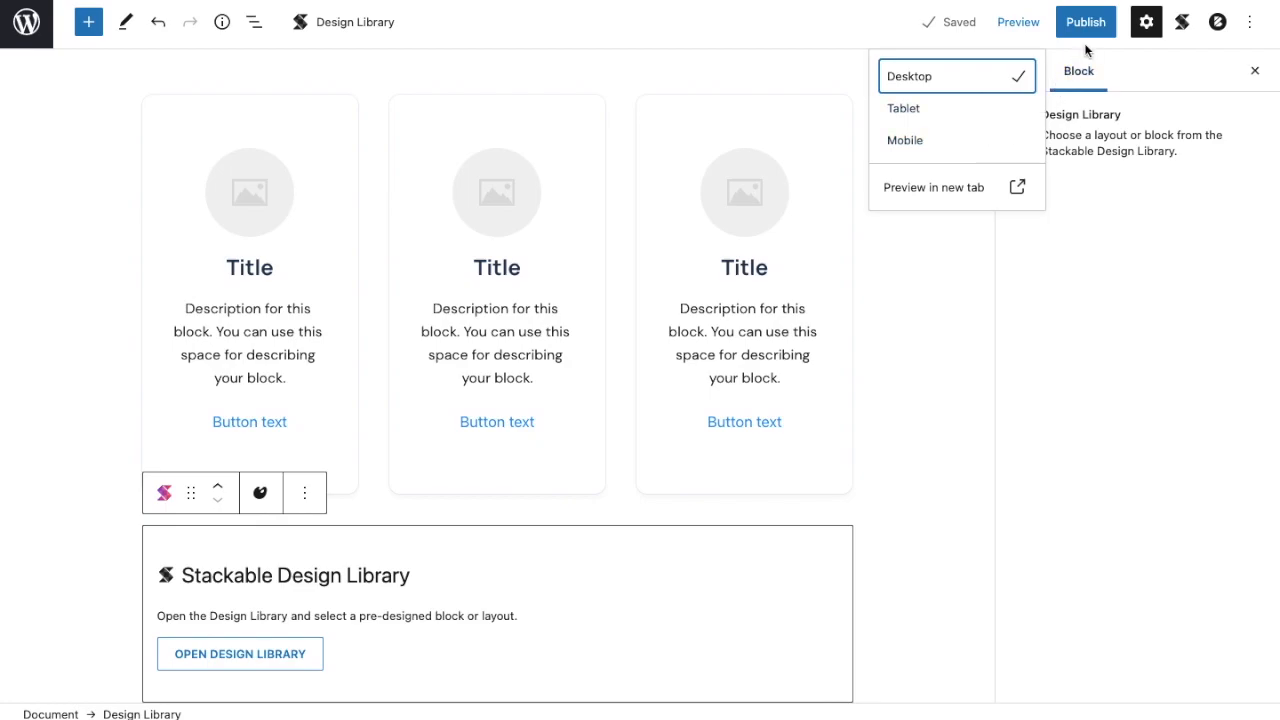
{"action": "left_click", "coordinate": [1016, 20]}
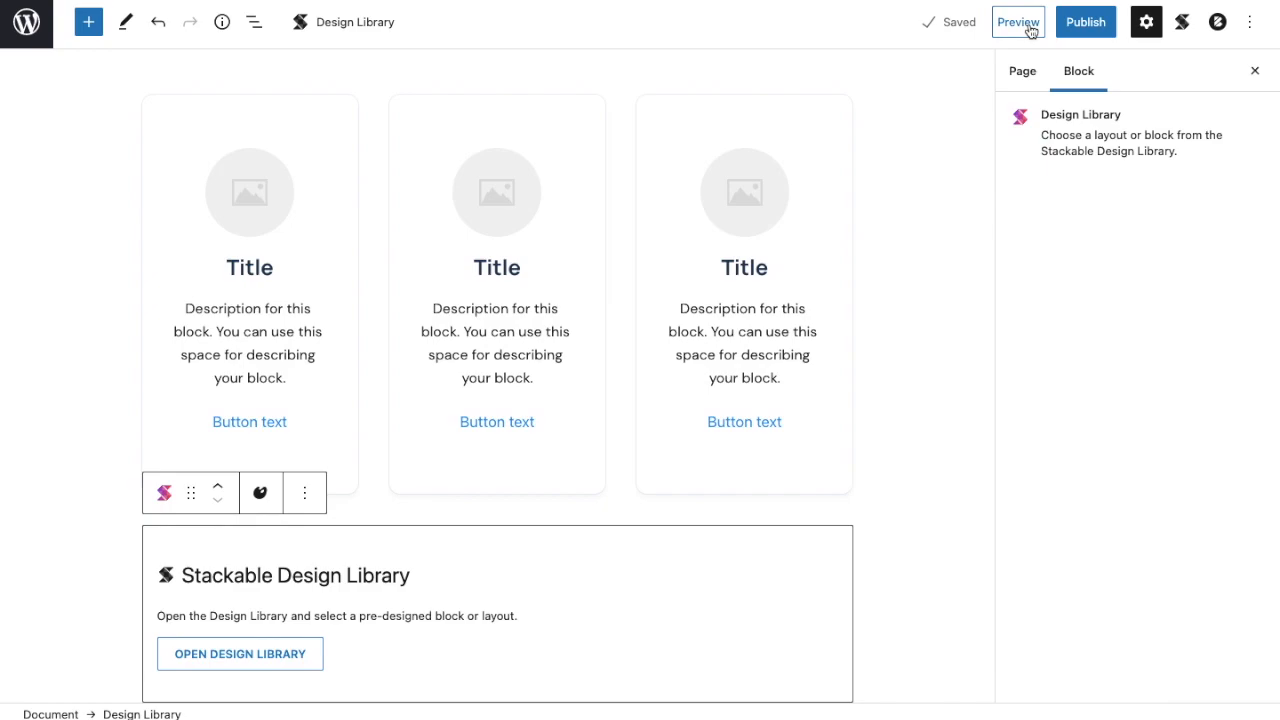
{"action": "left_click", "coordinate": [1016, 20]}
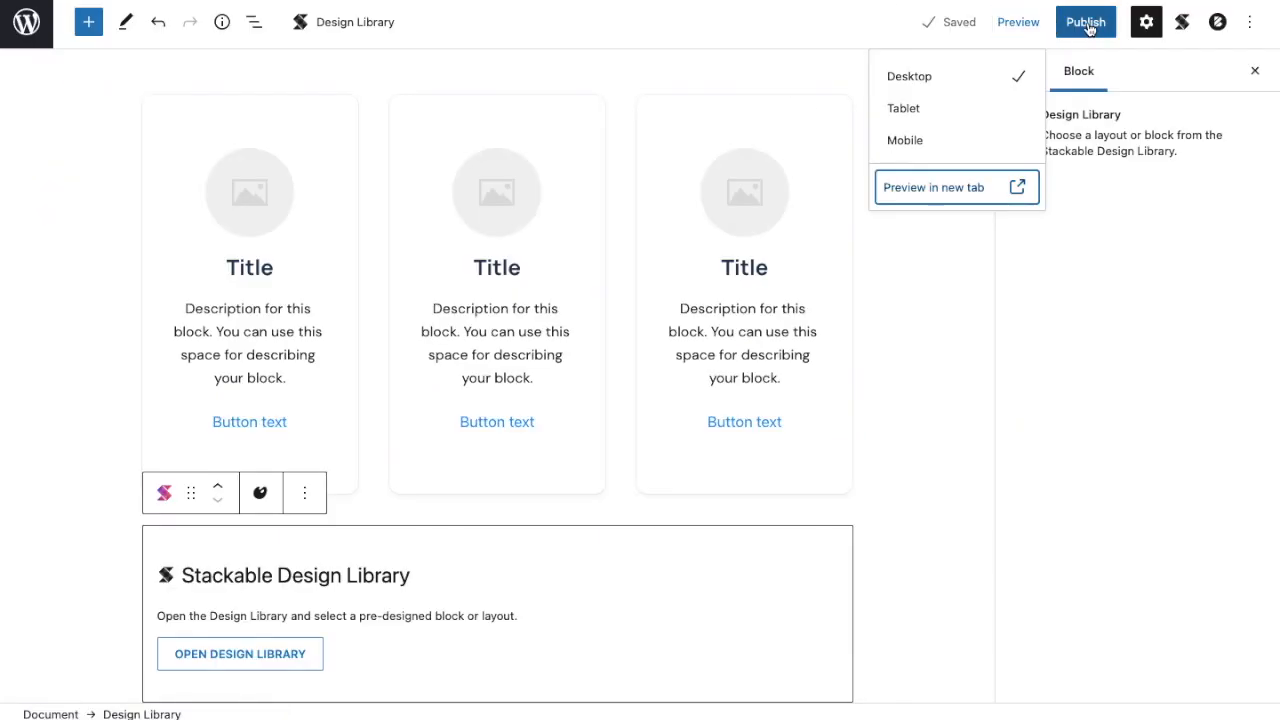
{"action": "left_click", "coordinate": [1084, 20]}
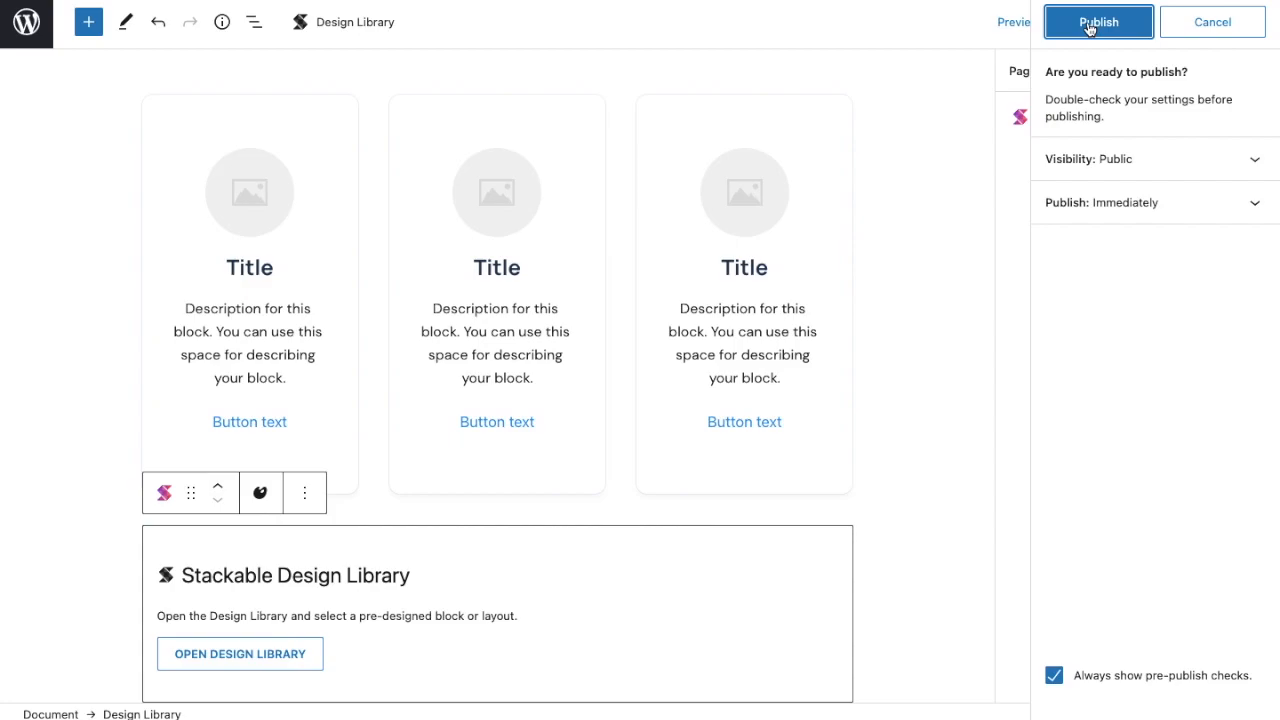
{"action": "mouse_move", "coordinate": [1126, 70]}
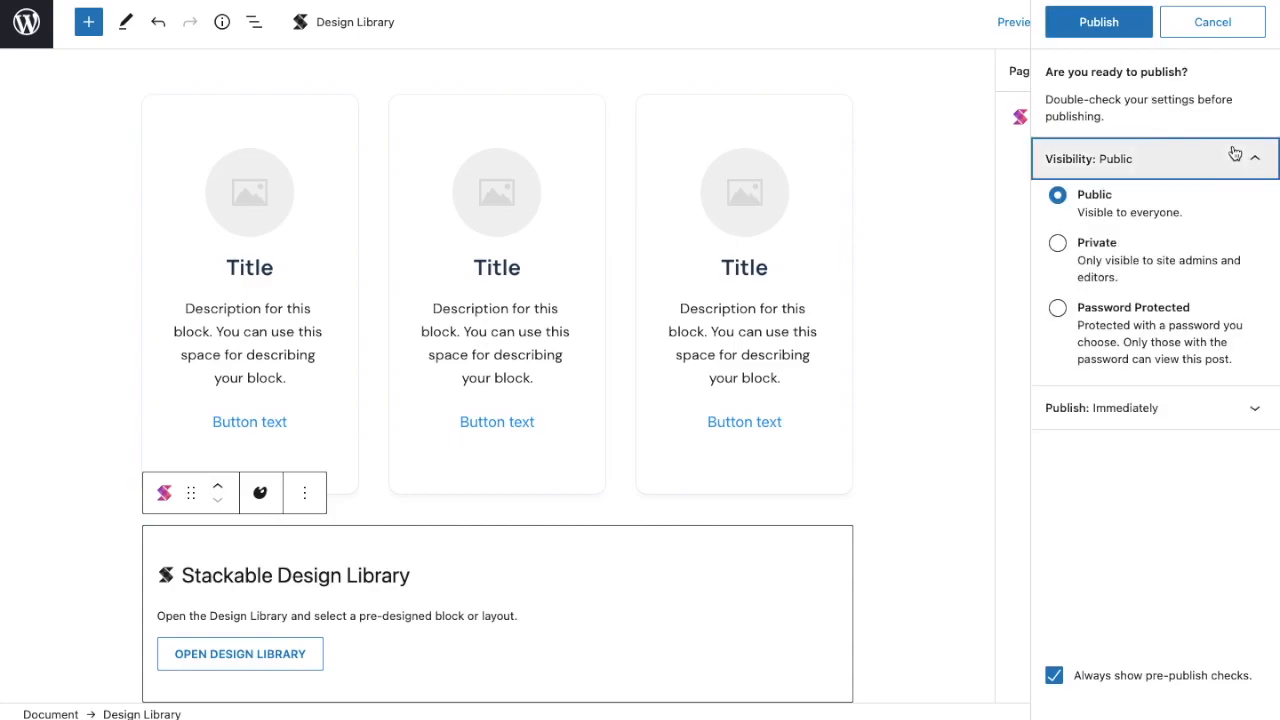
{"action": "mouse_move", "coordinate": [1244, 388]}
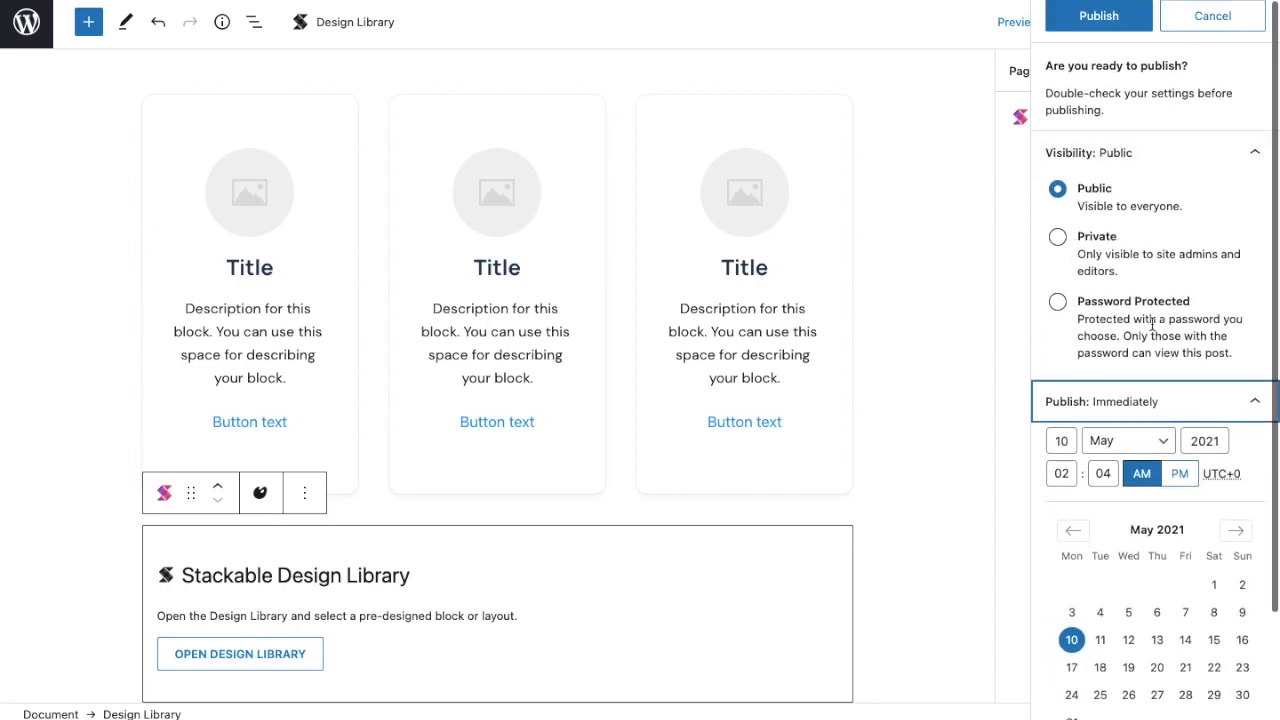
{"action": "mouse_move", "coordinate": [1248, 272]}
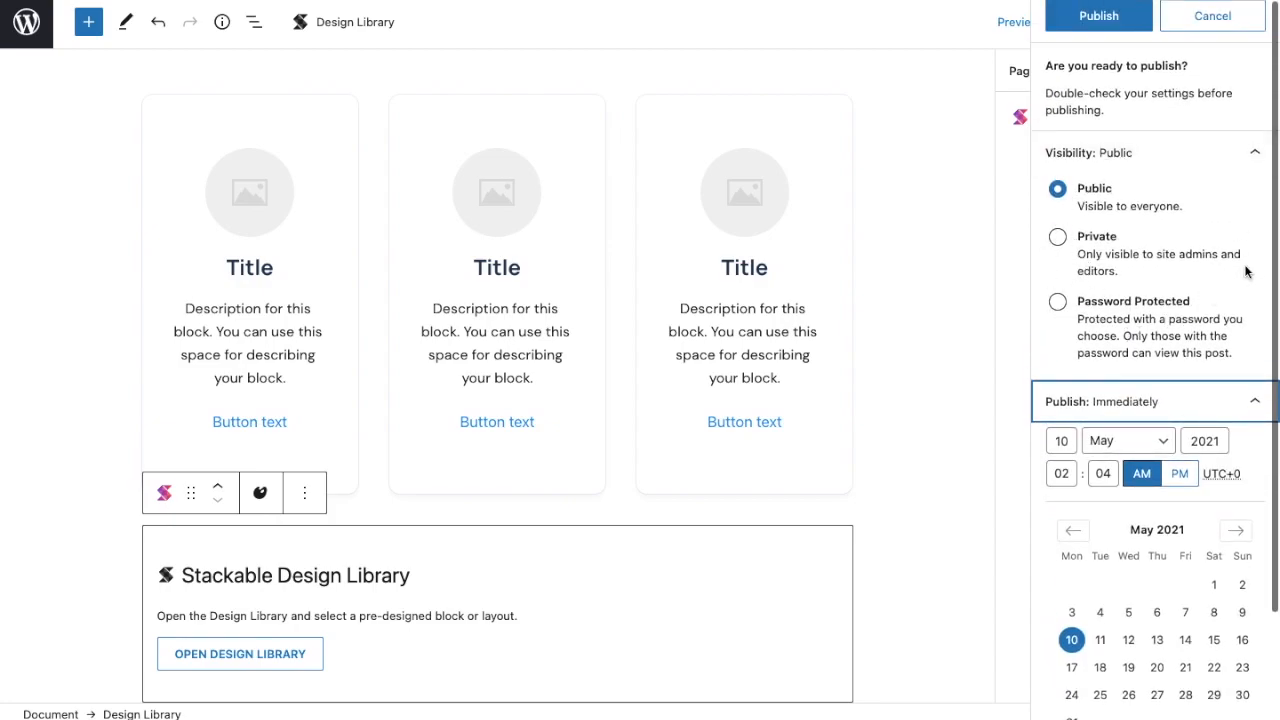
{"action": "scroll", "scroll_direction": "down", "scroll_amount": 3}
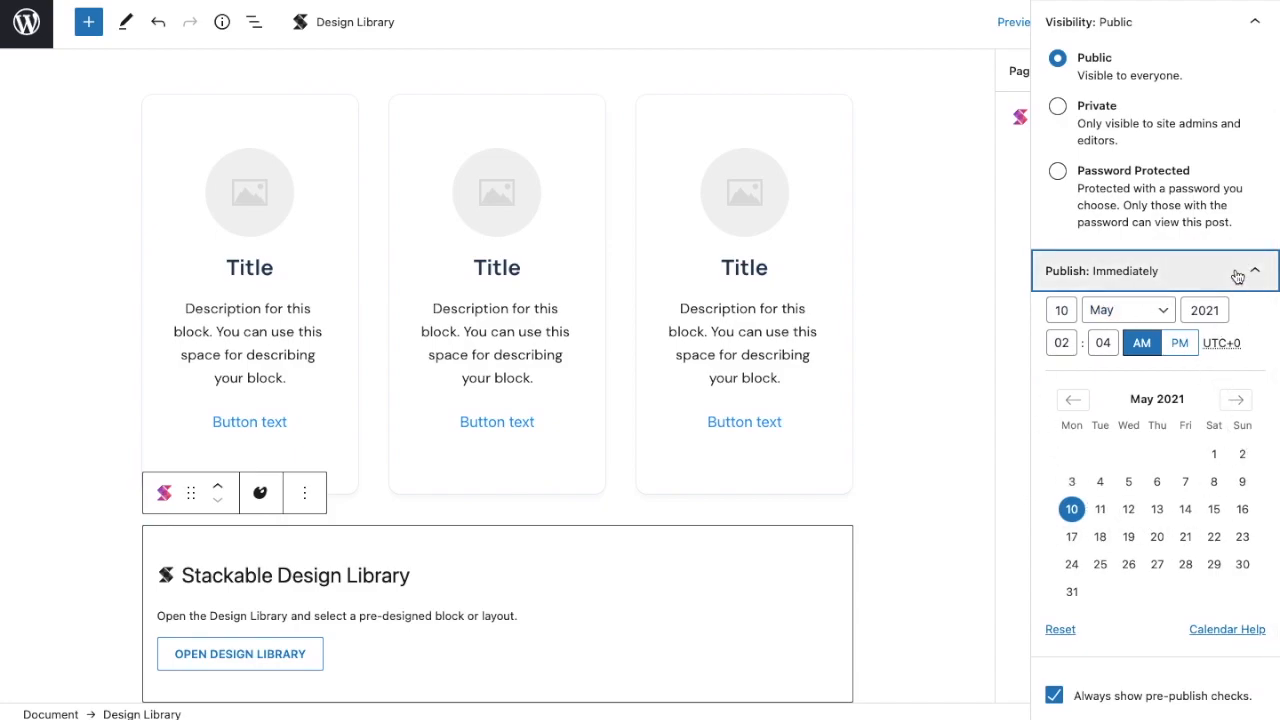
{"action": "mouse_move", "coordinate": [1246, 238]}
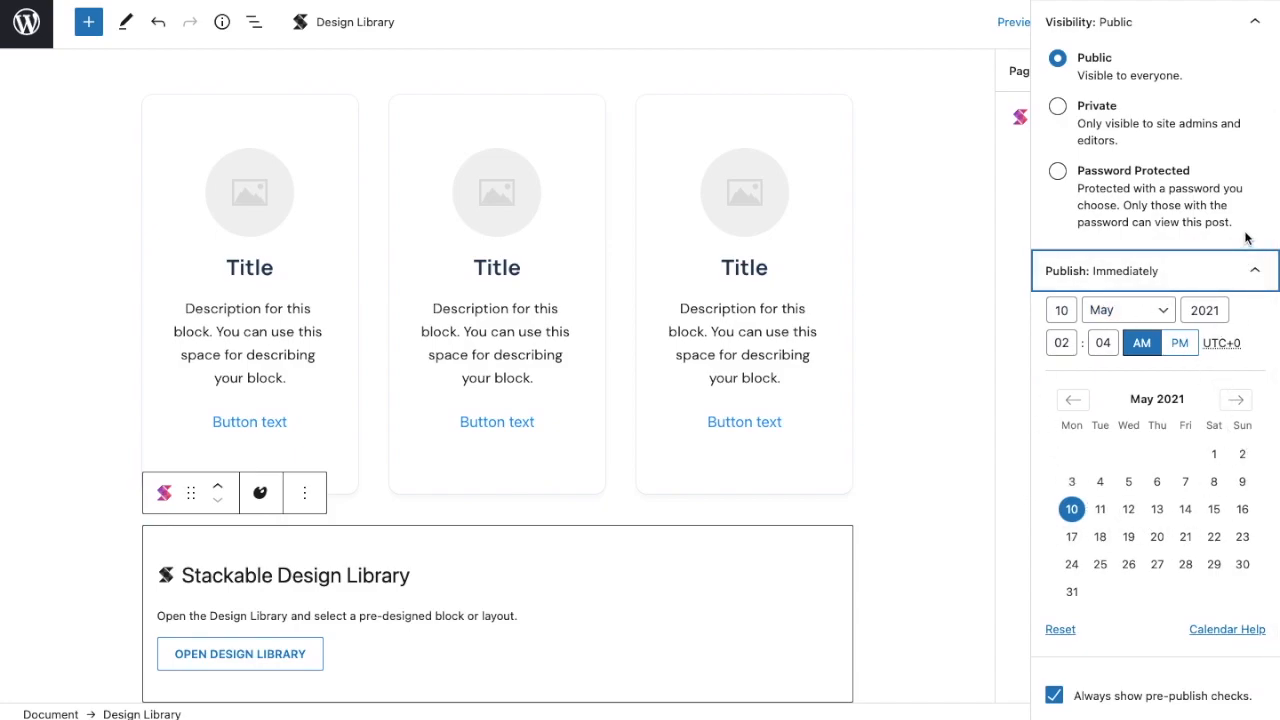
{"action": "mouse_move", "coordinate": [1244, 218]}
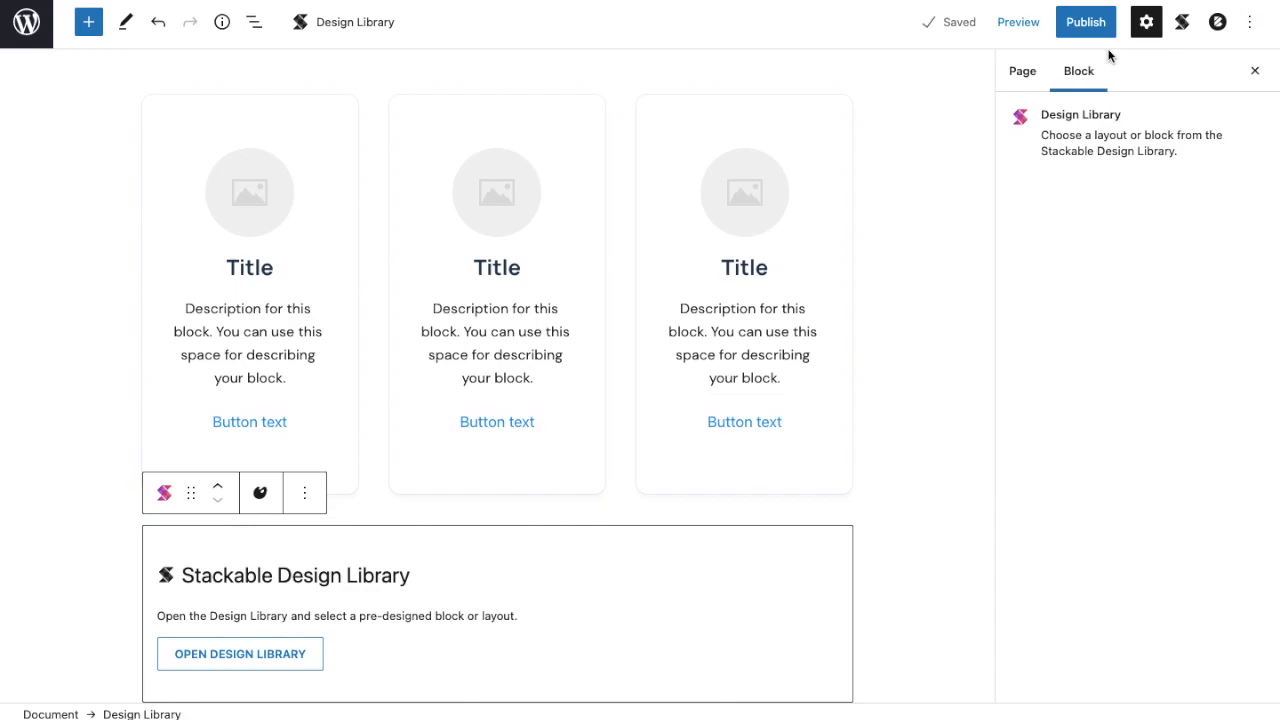
{"action": "mouse_move", "coordinate": [1148, 28]}
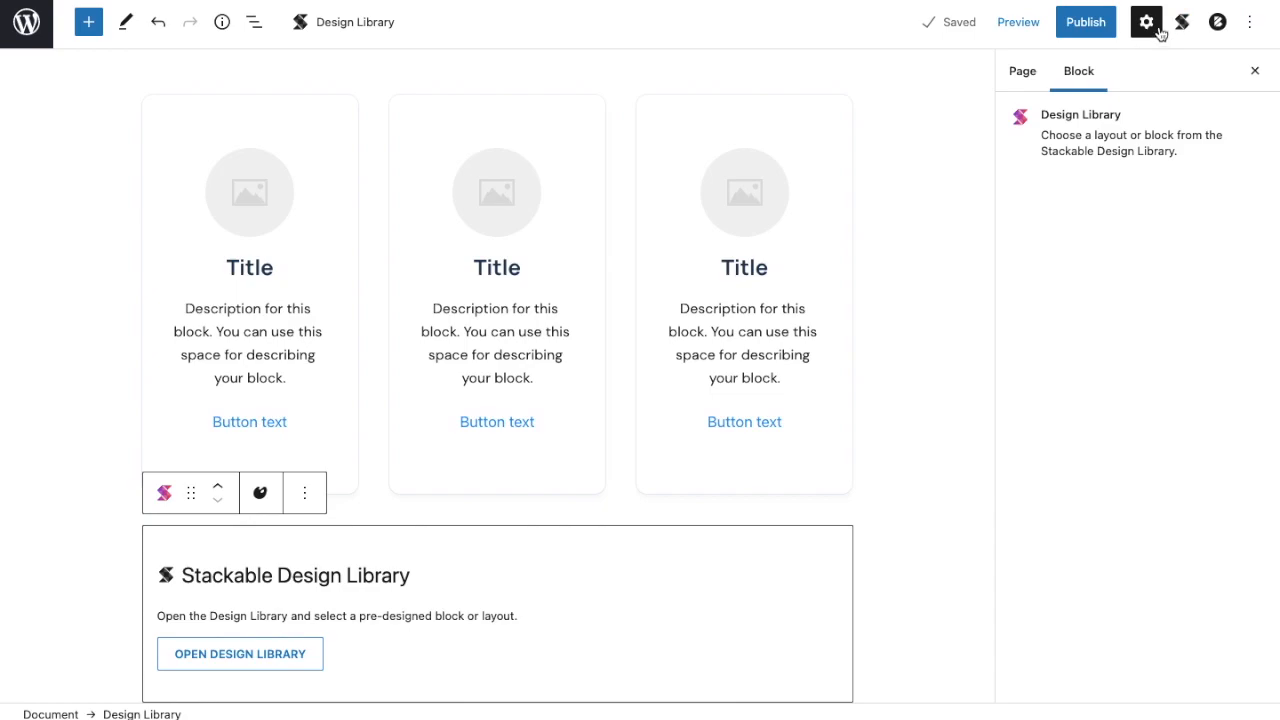
{"action": "mouse_move", "coordinate": [1148, 20]}
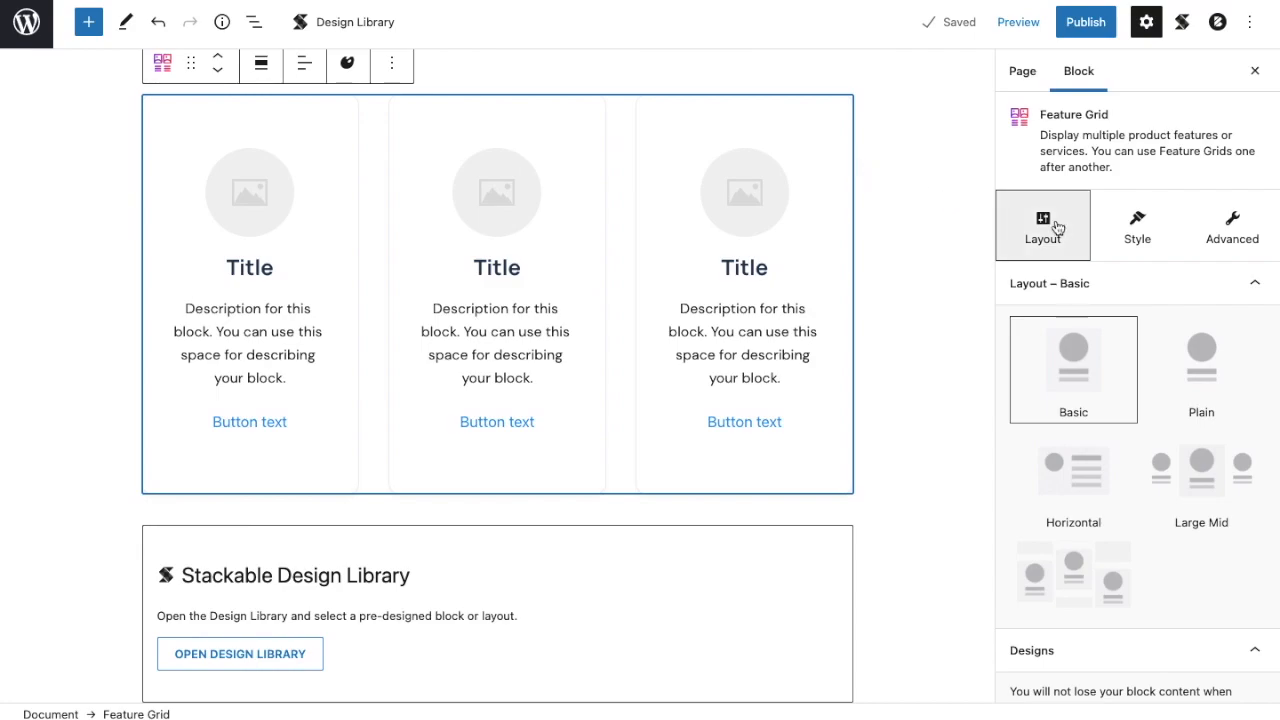
Browse the Feature Grid's Layout and Style settings, then its Advanced tab with responsive options
{"action": "scroll", "scroll_direction": "down", "scroll_amount": 3}
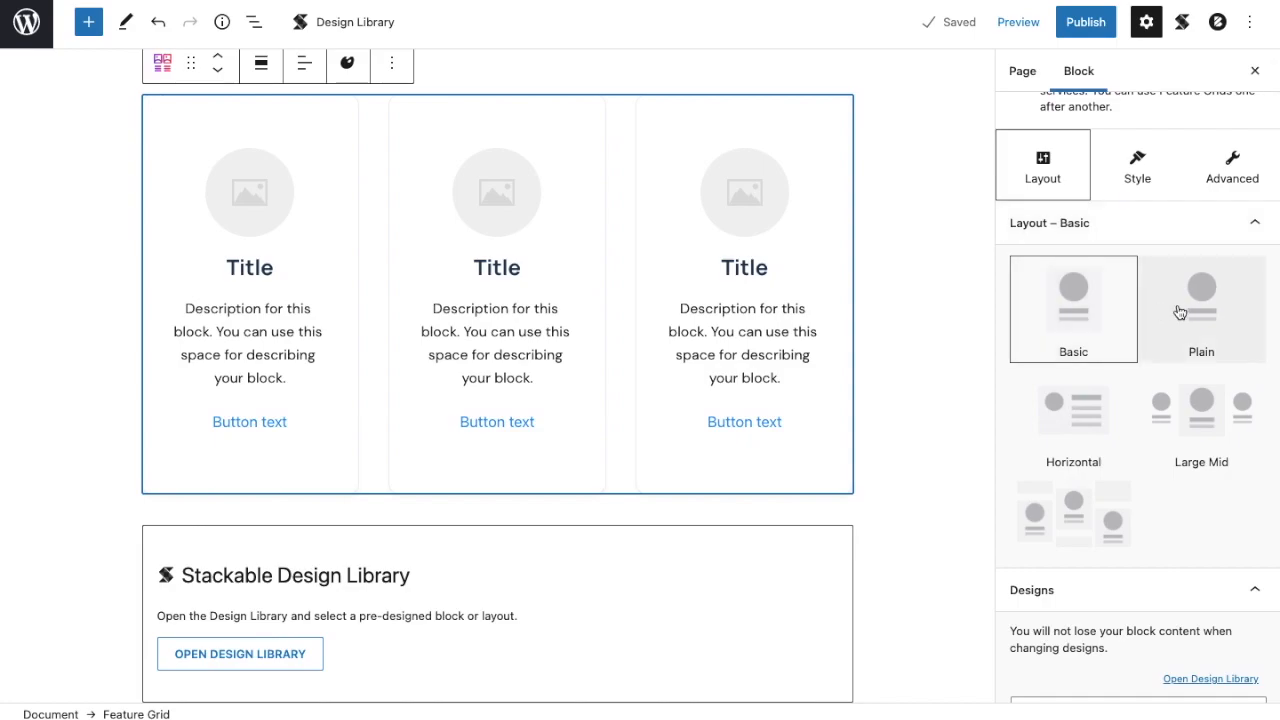
{"action": "mouse_move", "coordinate": [1088, 528]}
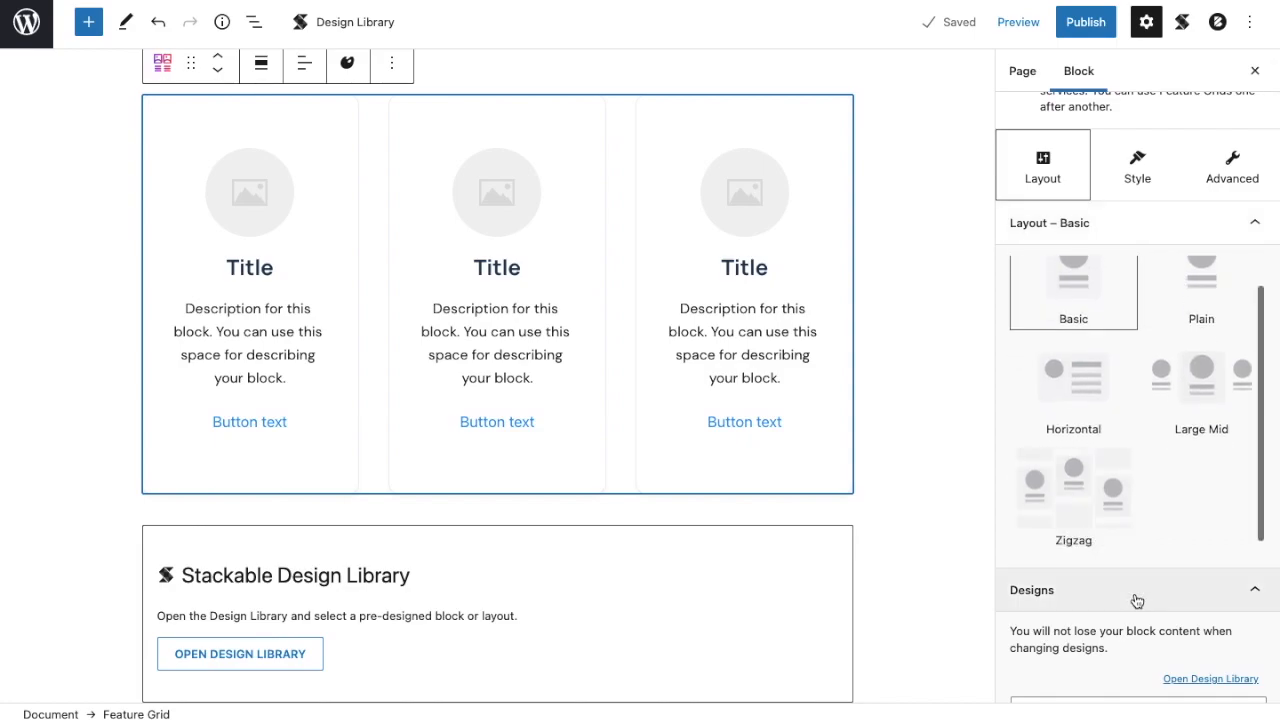
{"action": "scroll", "scroll_direction": "down", "scroll_amount": 3}
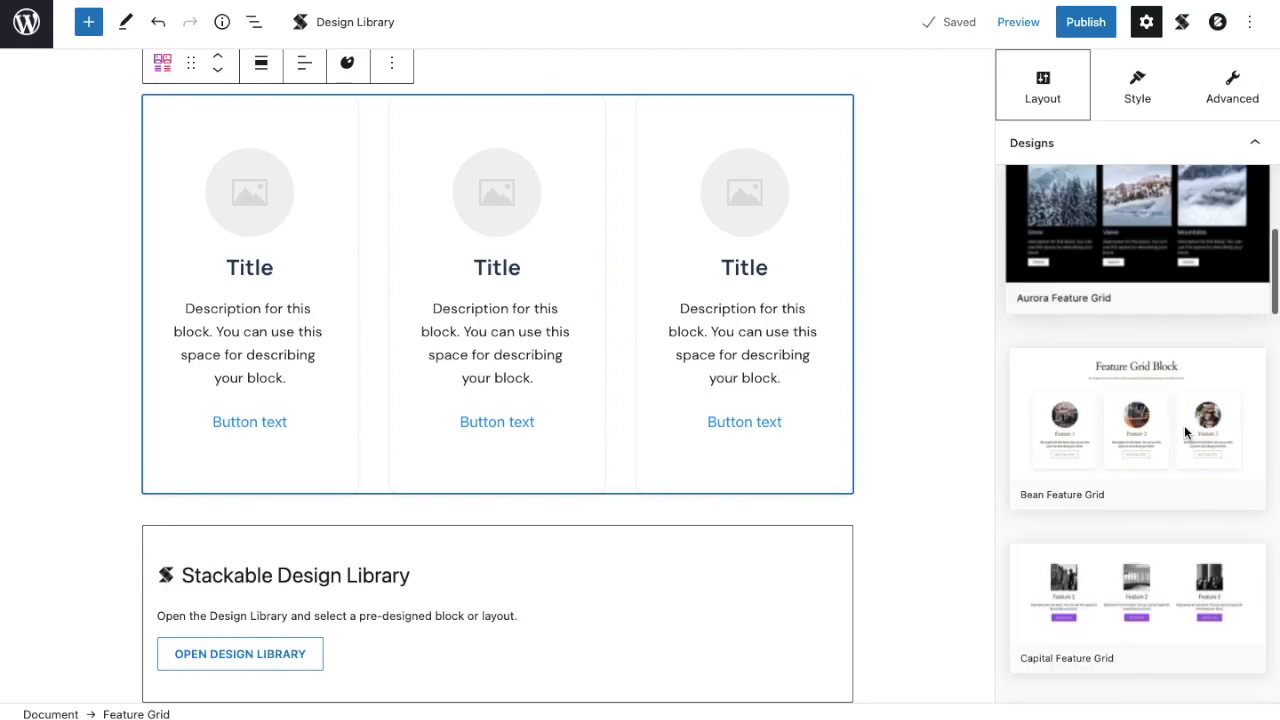
{"action": "scroll", "scroll_direction": "down", "scroll_amount": 3}
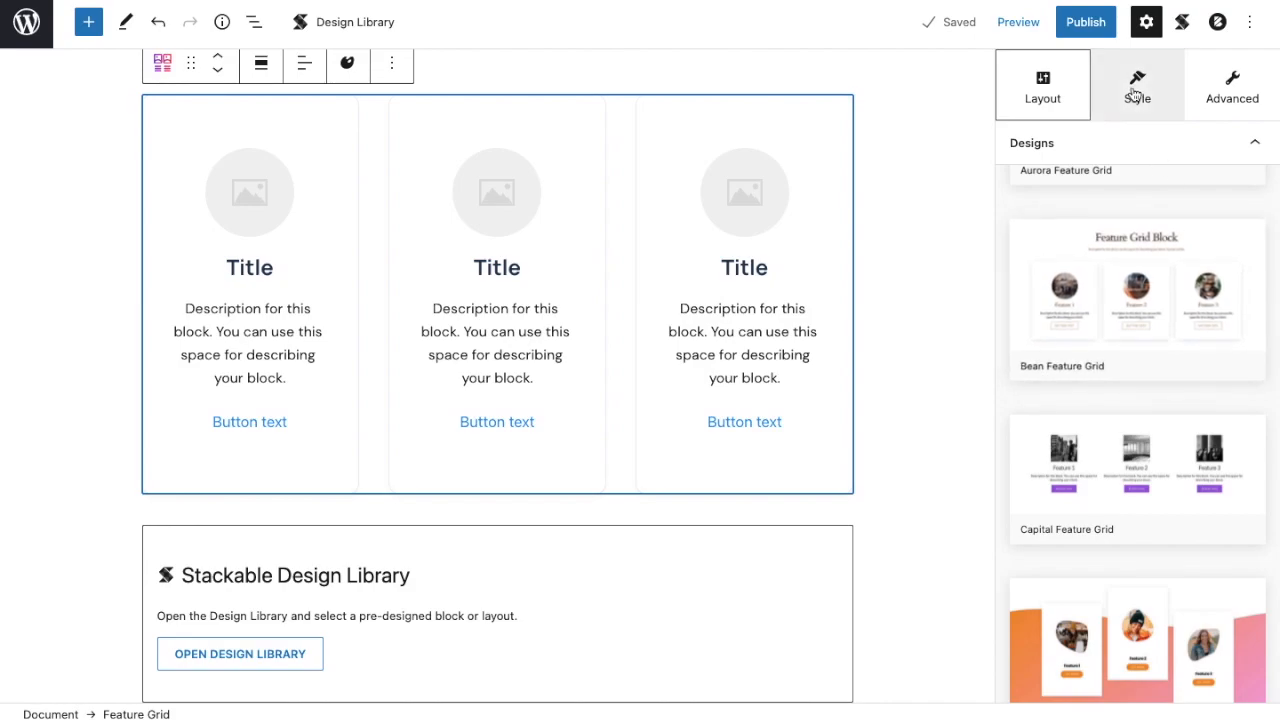
{"action": "left_click", "coordinate": [1136, 84]}
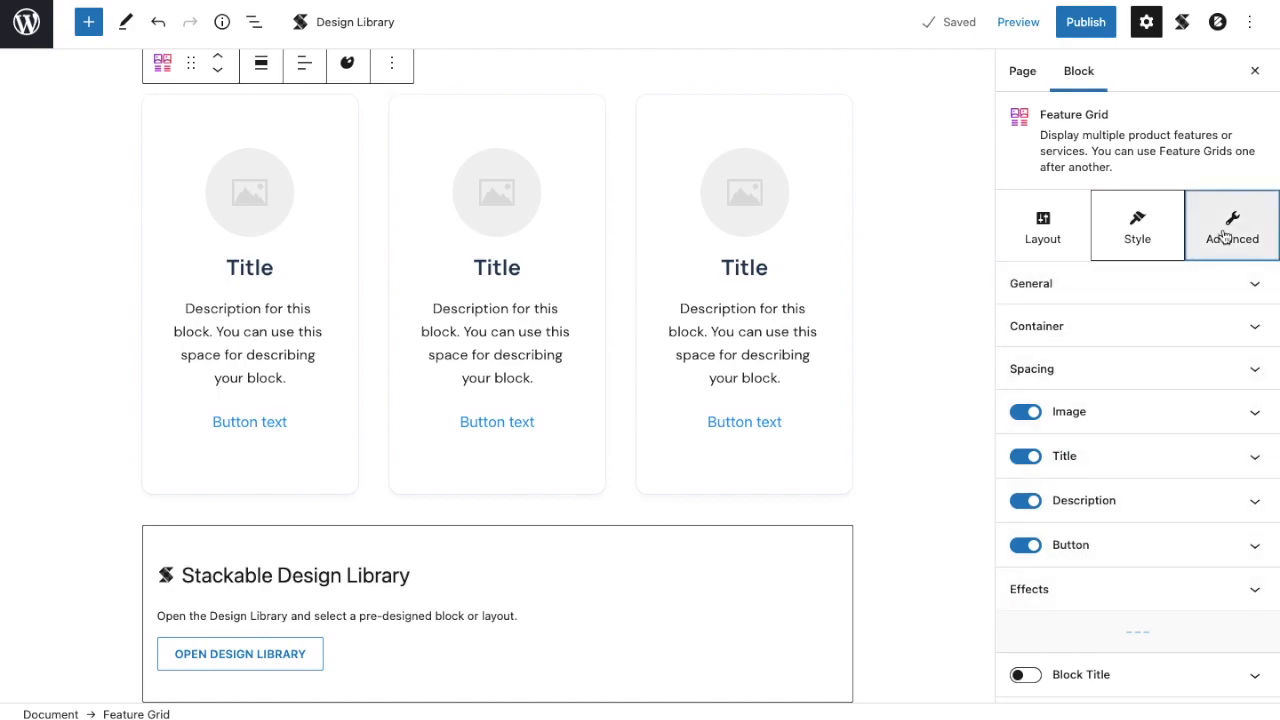
{"action": "left_click", "coordinate": [1232, 224]}
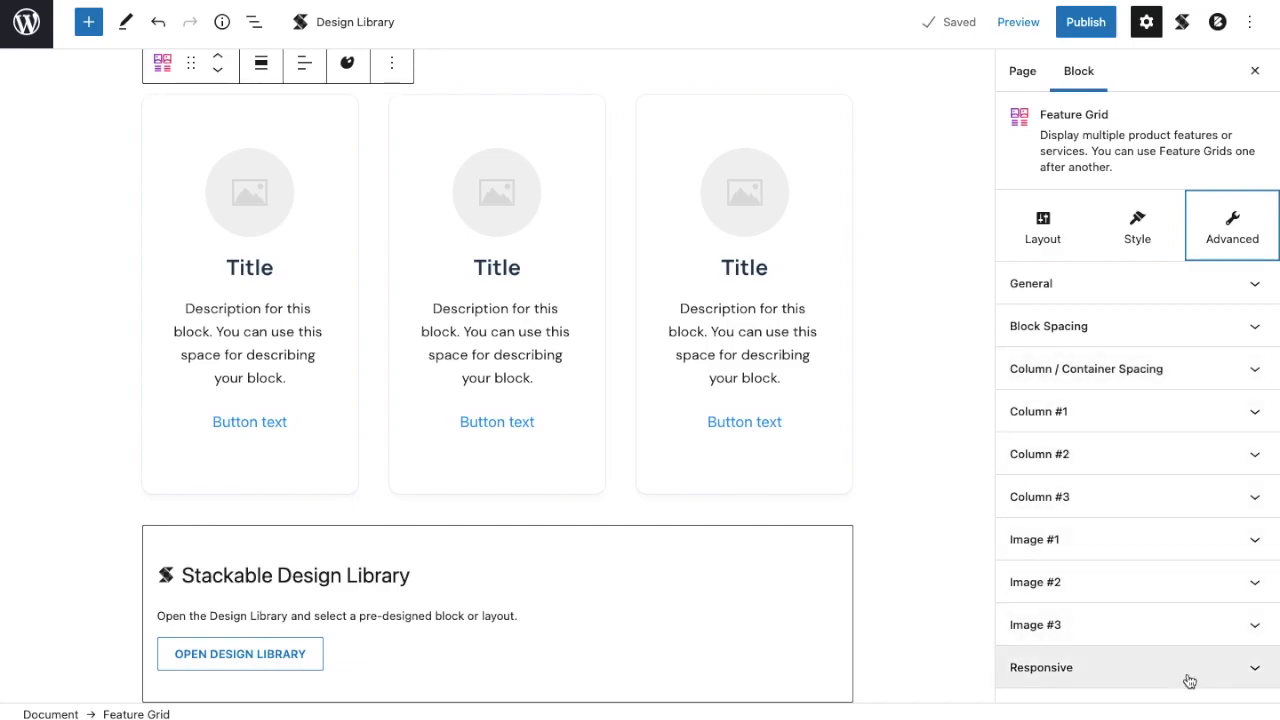
{"action": "scroll", "scroll_direction": "down", "scroll_amount": 3}
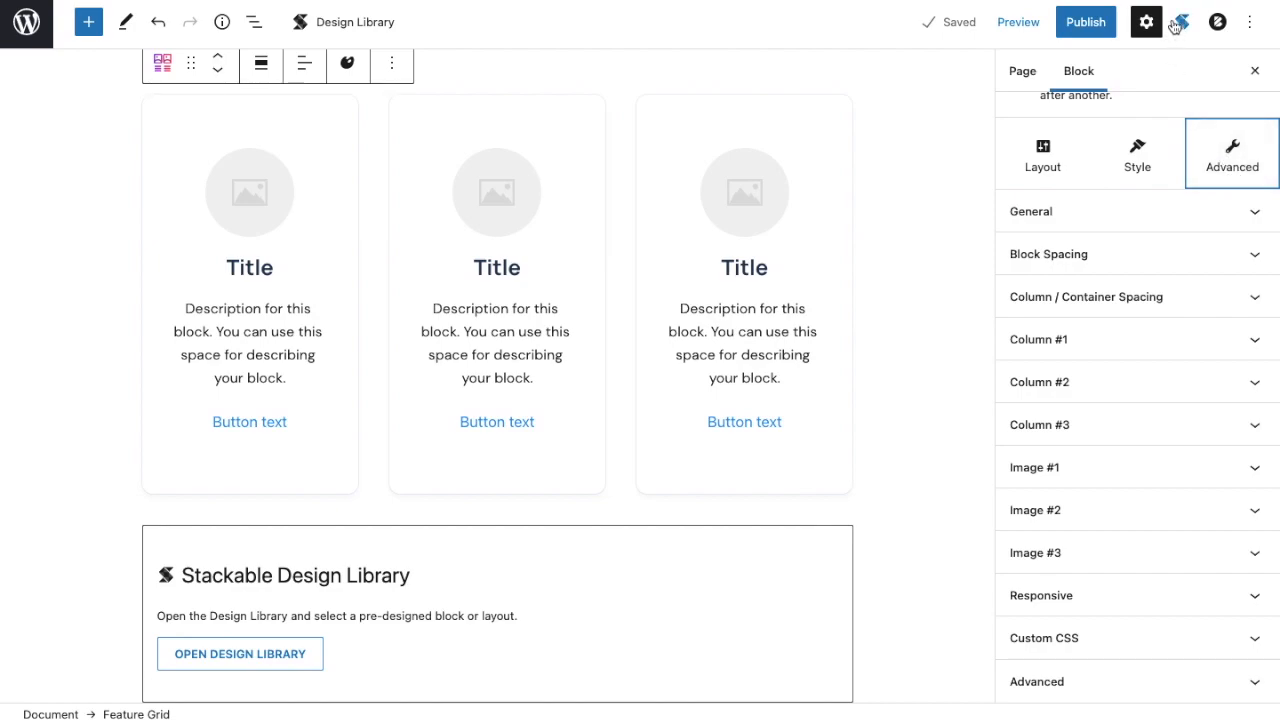
In Stackable global settings, keep typography applied to all blocks
{"action": "left_click", "coordinate": [1180, 20]}
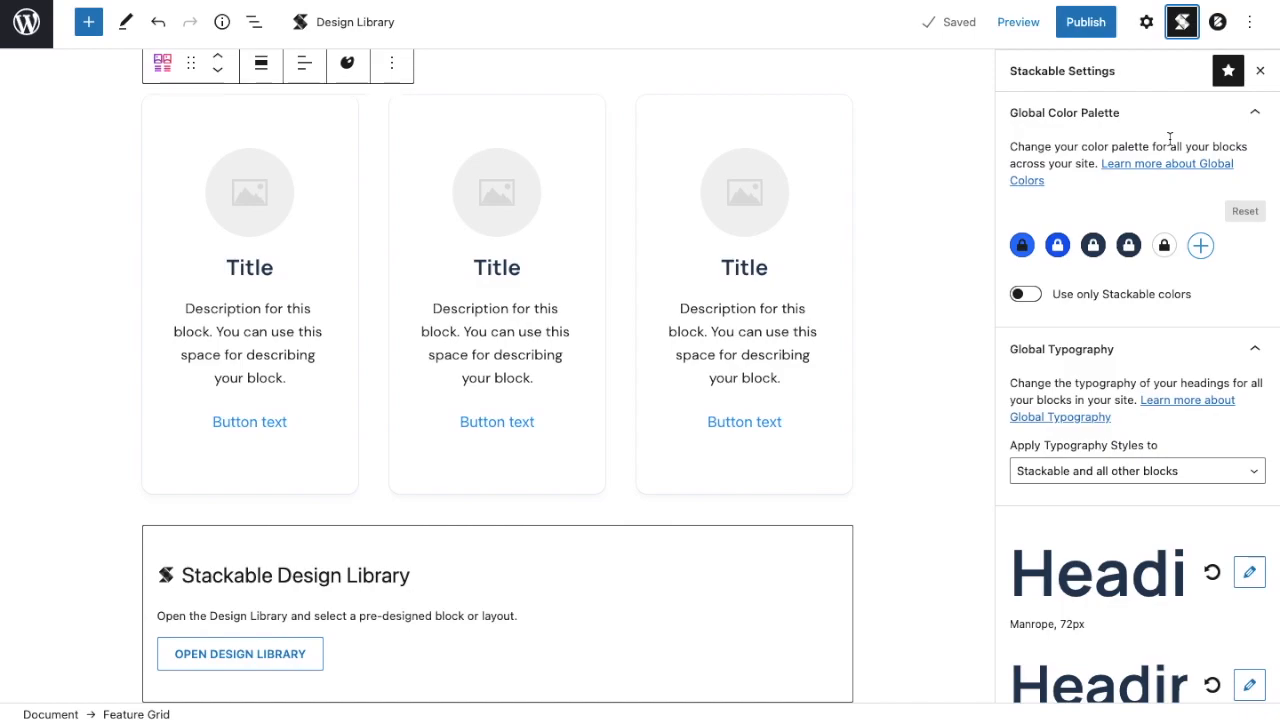
{"action": "mouse_move", "coordinate": [1032, 190]}
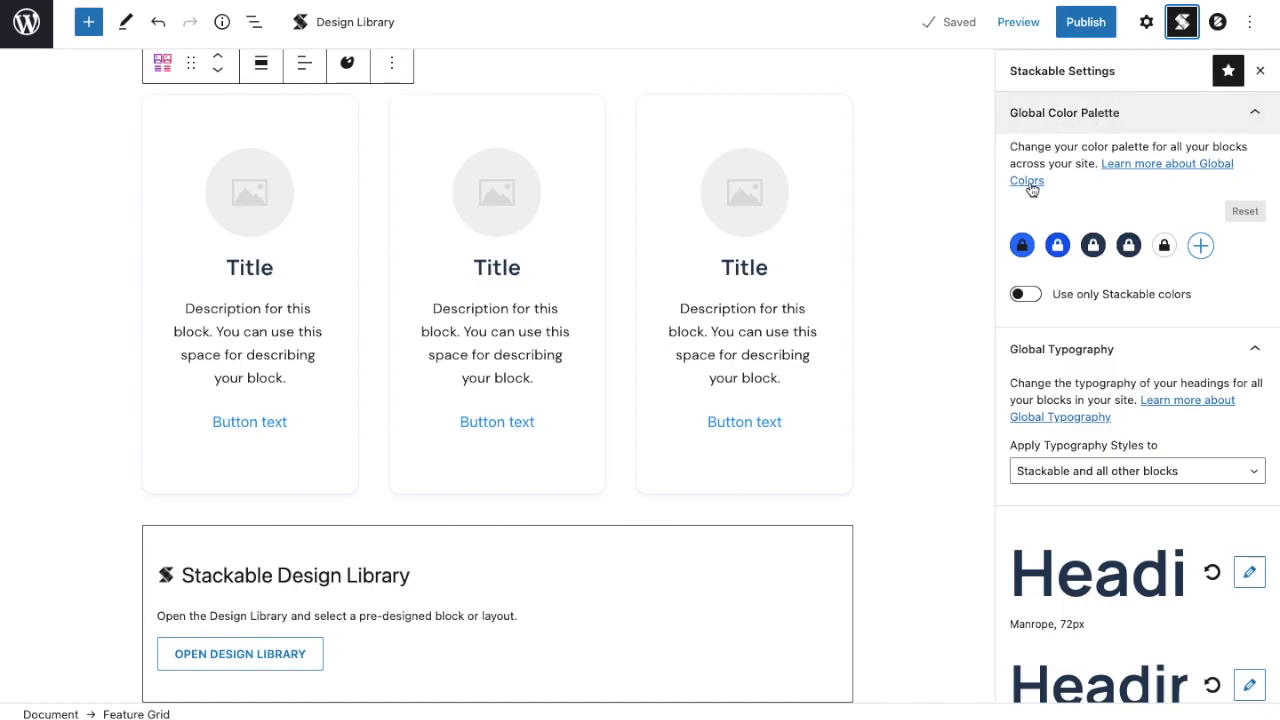
{"action": "mouse_move", "coordinate": [1232, 244]}
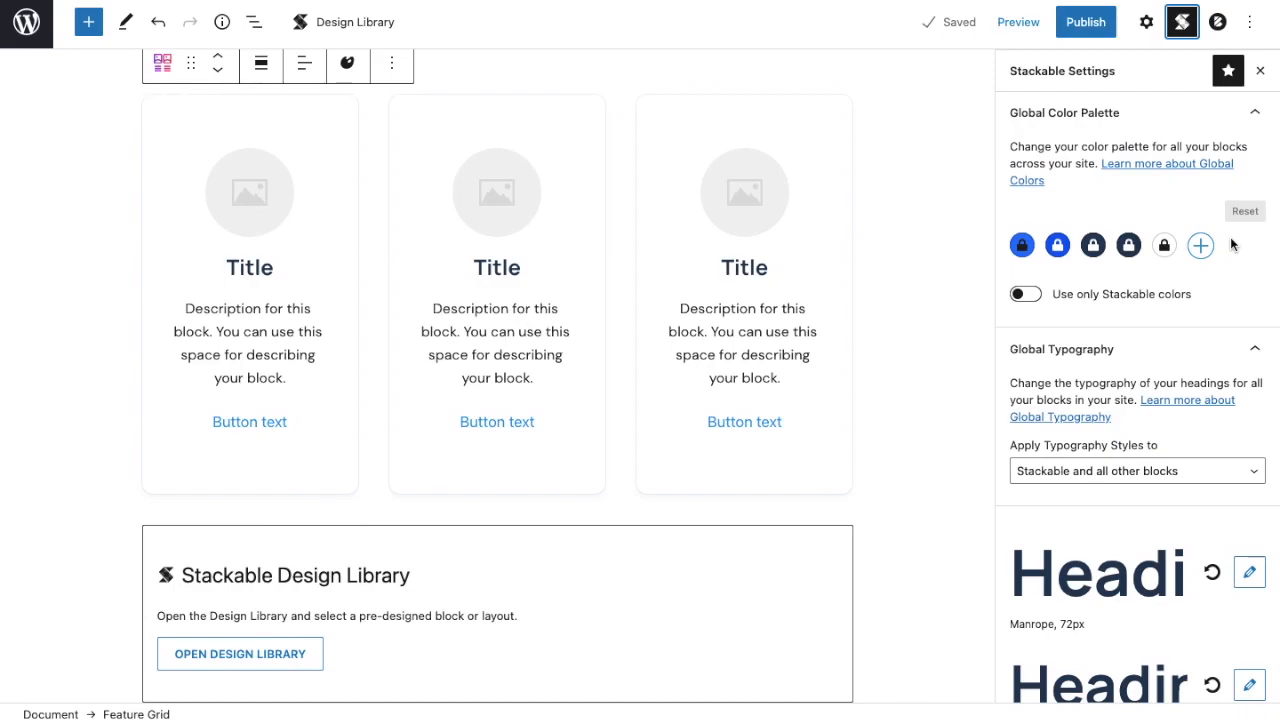
{"action": "scroll", "scroll_direction": "down", "scroll_amount": 3}
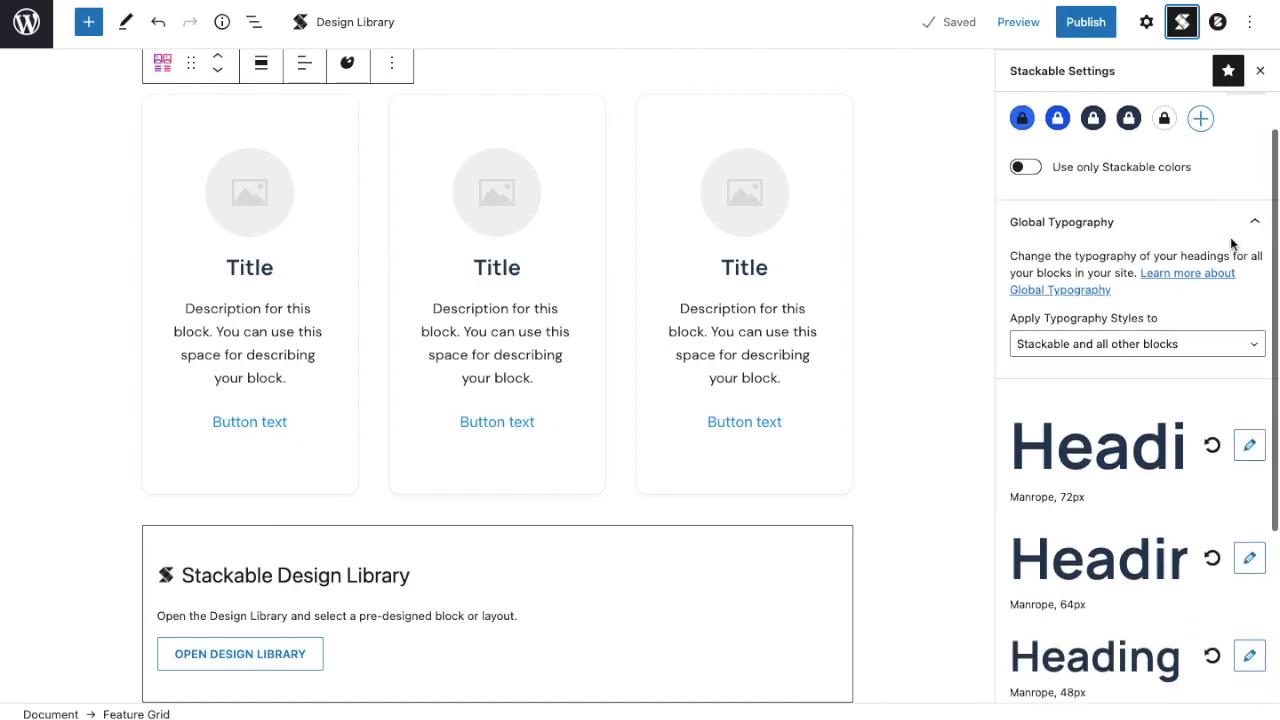
{"action": "scroll", "scroll_direction": "down", "scroll_amount": 3}
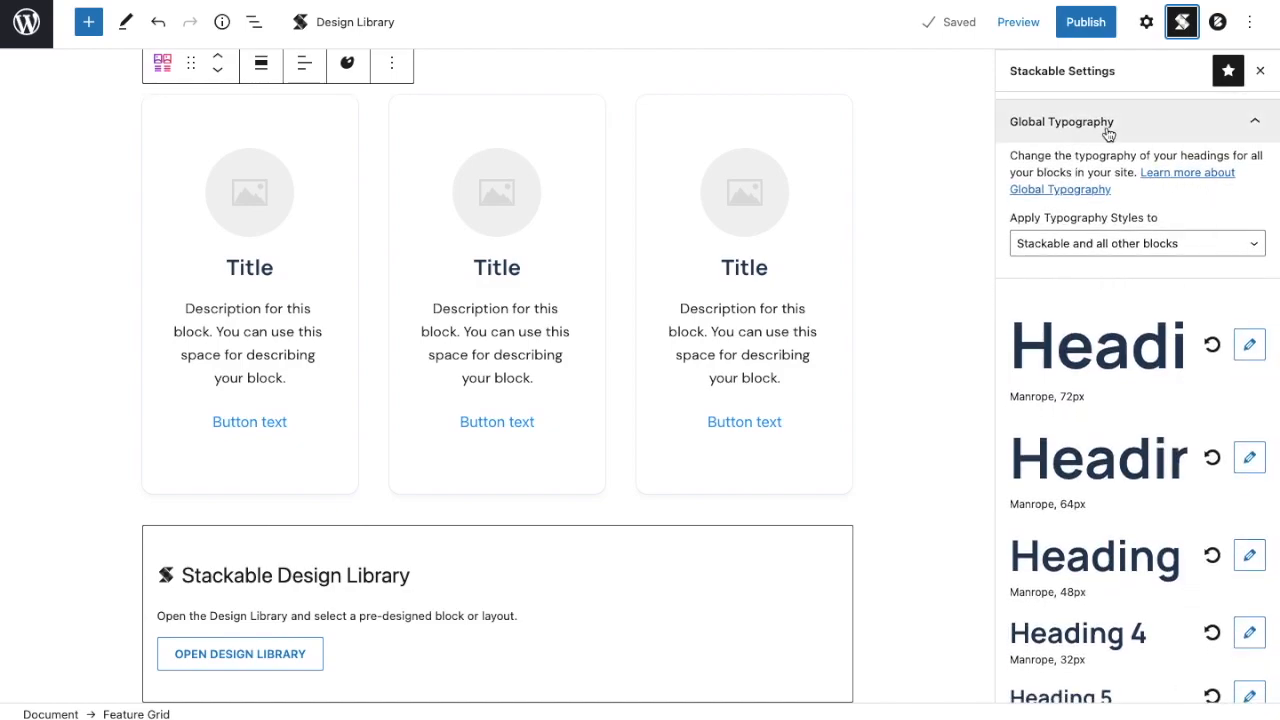
{"action": "mouse_move", "coordinate": [1248, 212]}
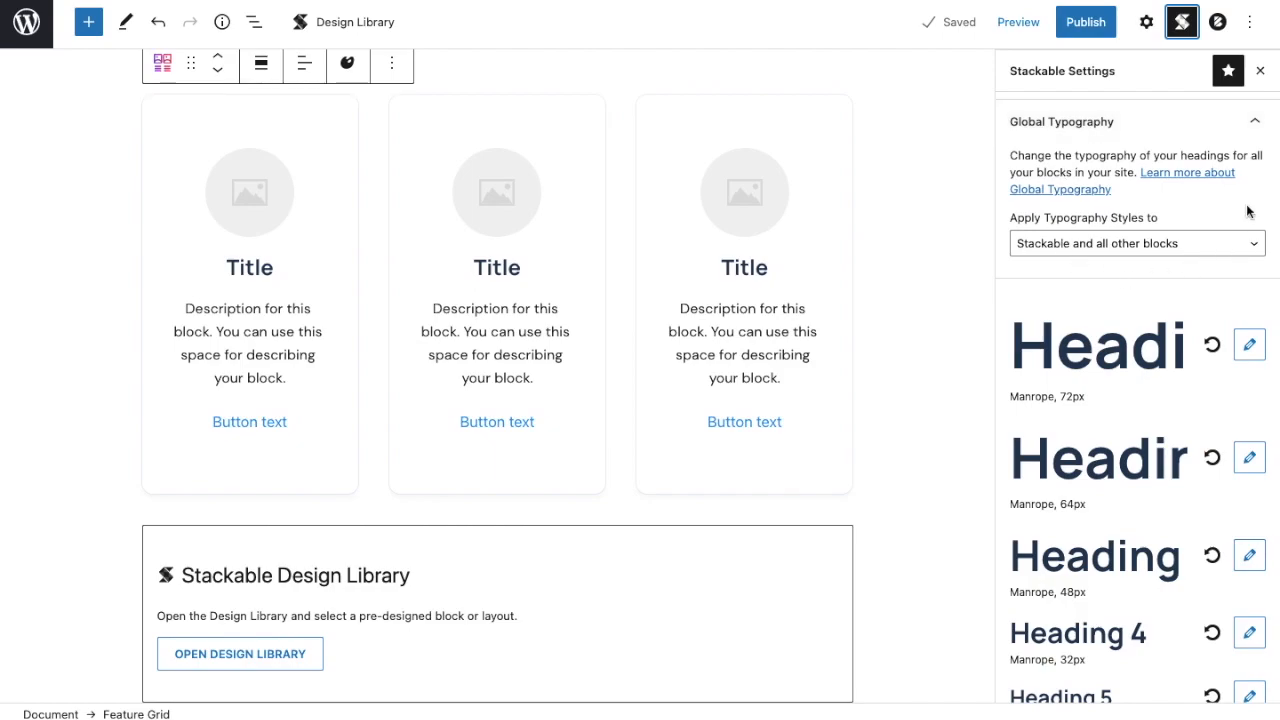
{"action": "left_click", "coordinate": [1136, 244]}
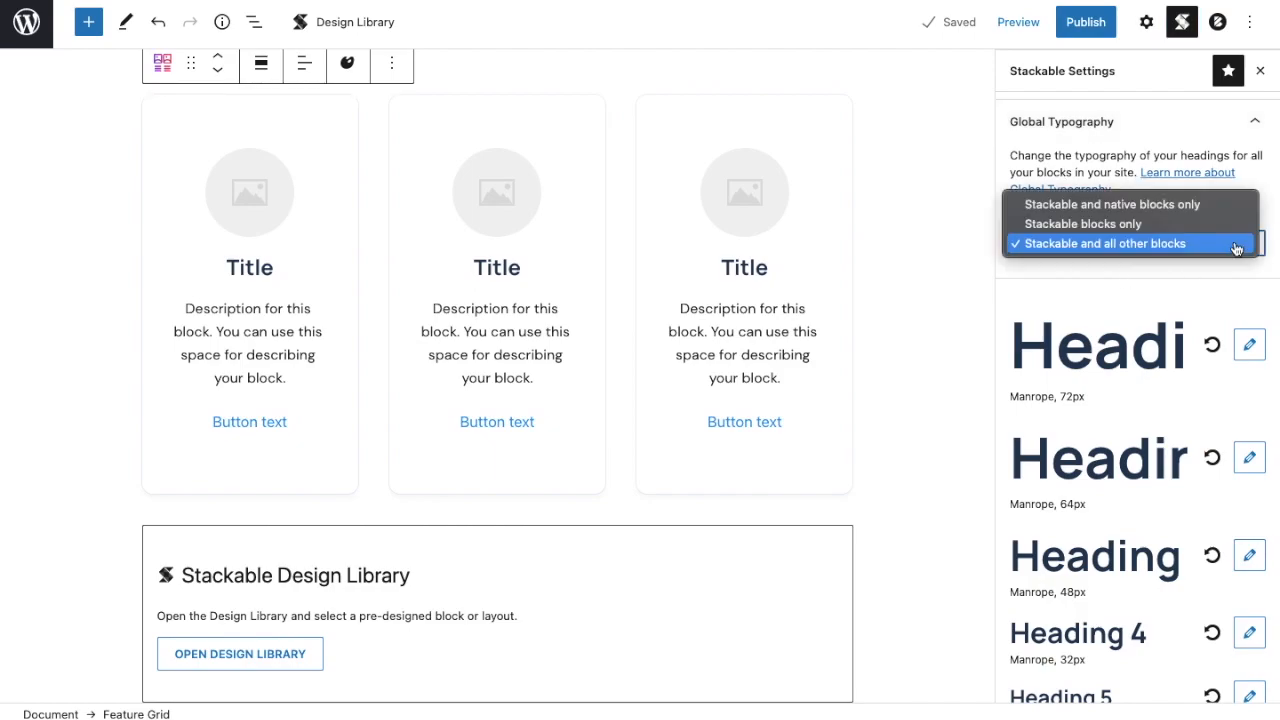
{"action": "mouse_move", "coordinate": [1130, 204]}
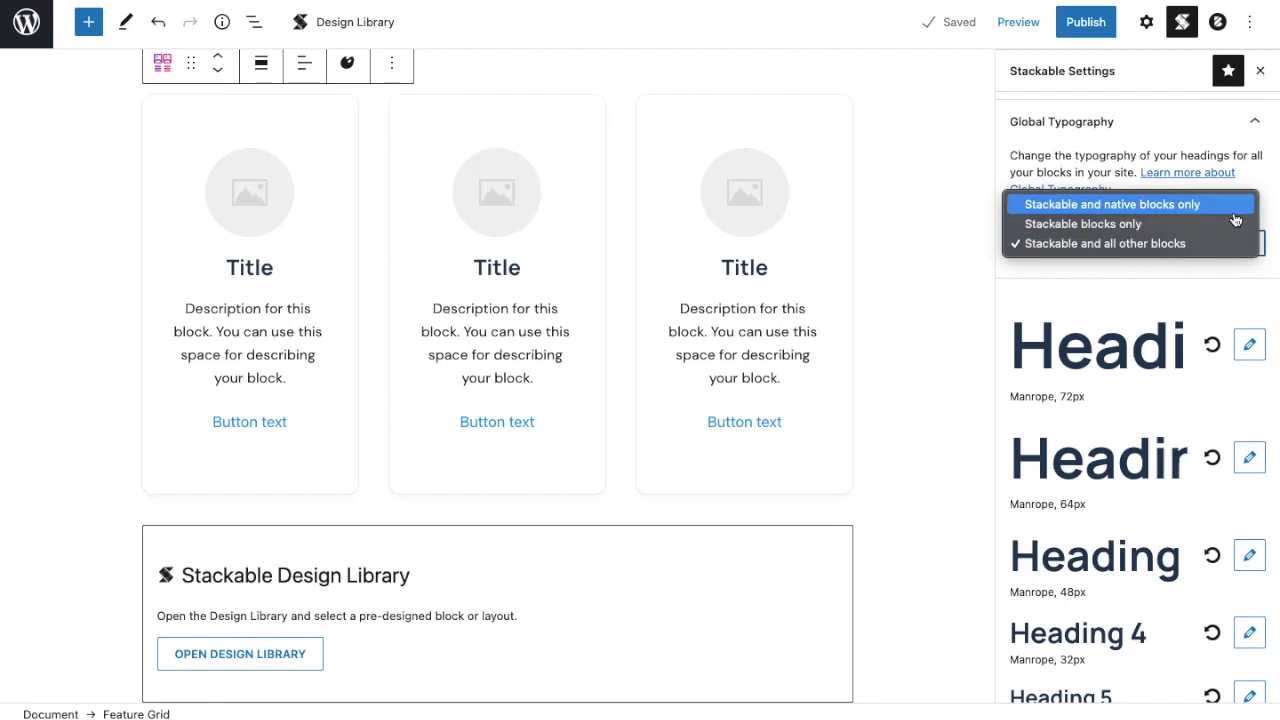
{"action": "mouse_move", "coordinate": [1250, 184]}
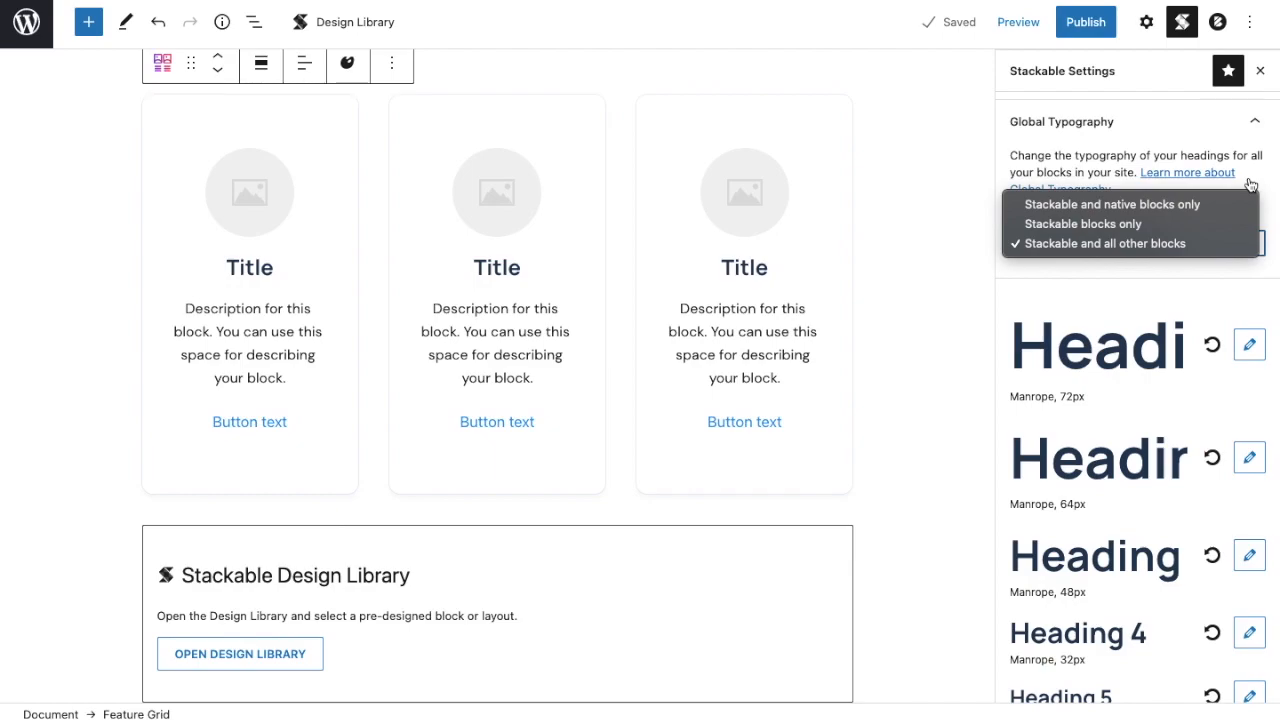
{"action": "left_click", "coordinate": [1104, 244]}
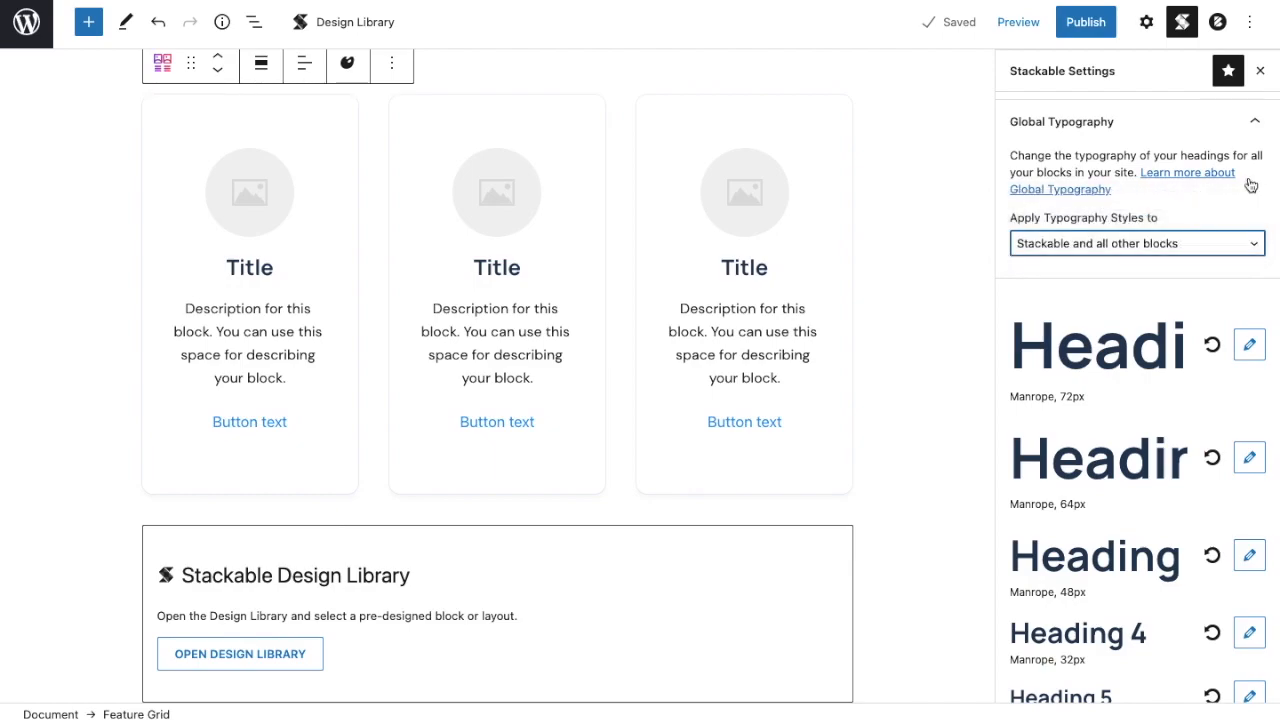
Set the H1 heading to Manrope at size 72 and bring up the Blocksy page settings
{"action": "scroll", "scroll_direction": "down", "scroll_amount": 3}
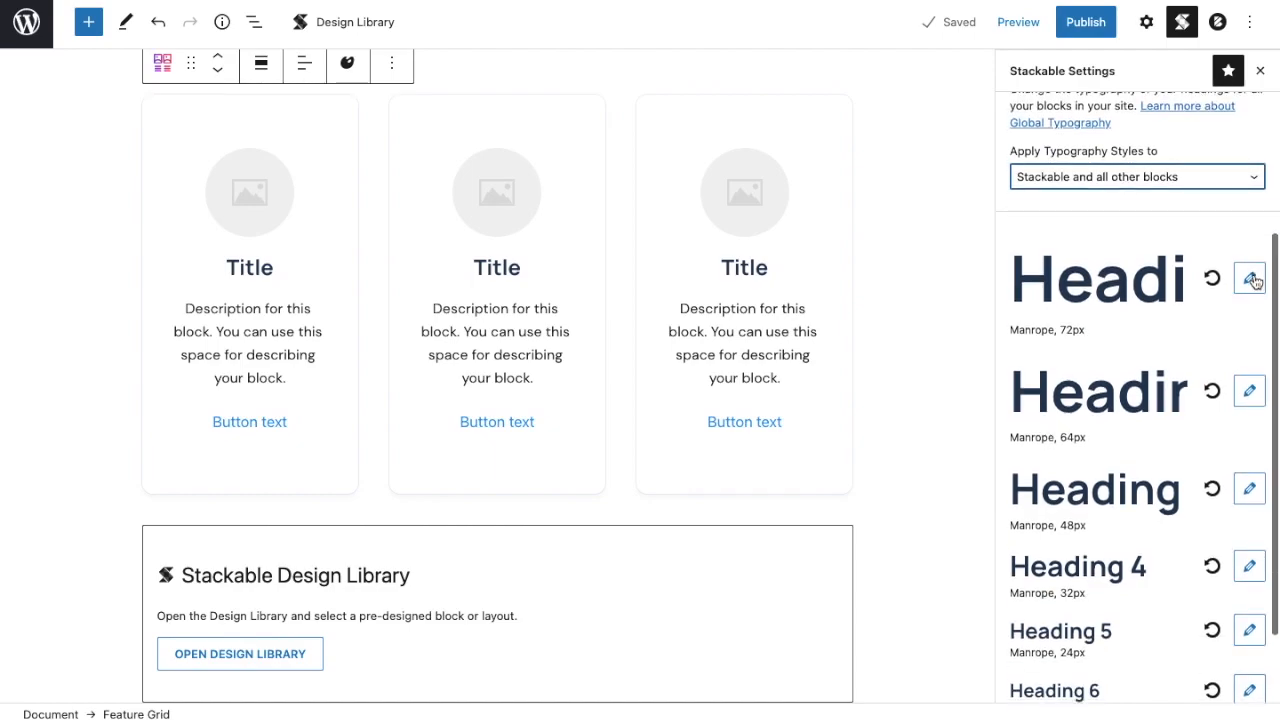
{"action": "left_click", "coordinate": [1248, 278]}
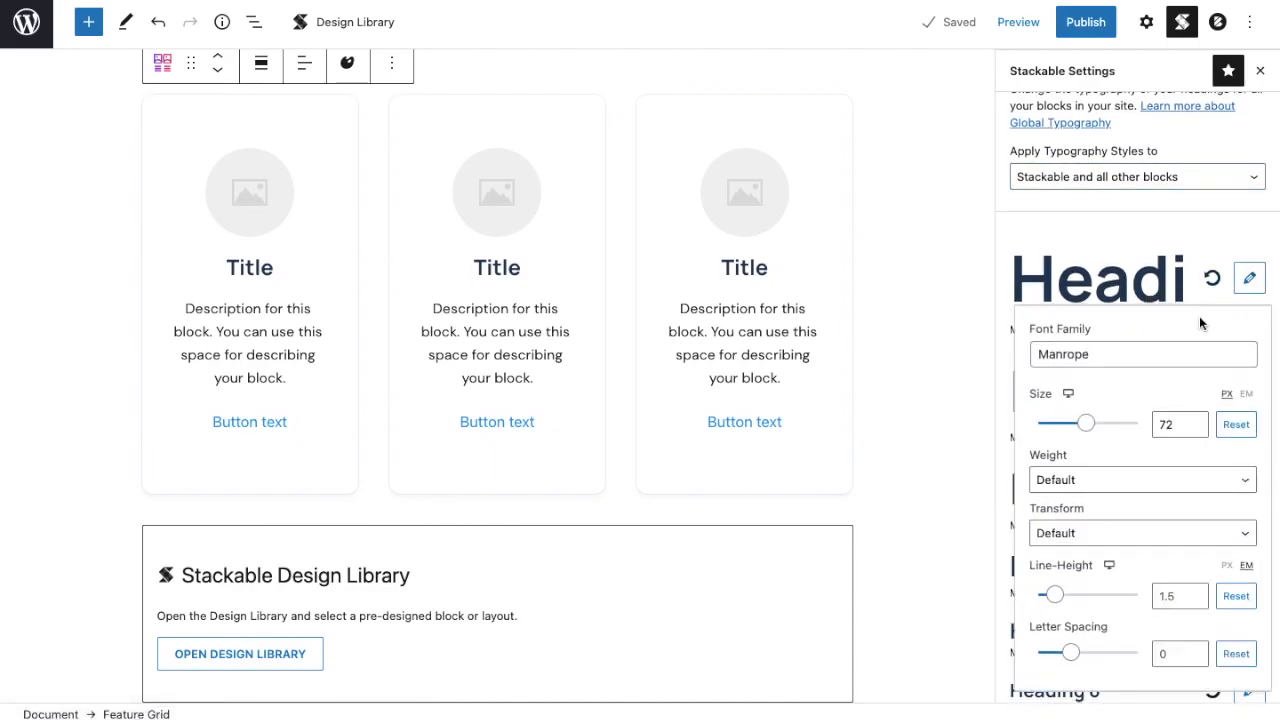
{"action": "mouse_move", "coordinate": [1248, 278]}
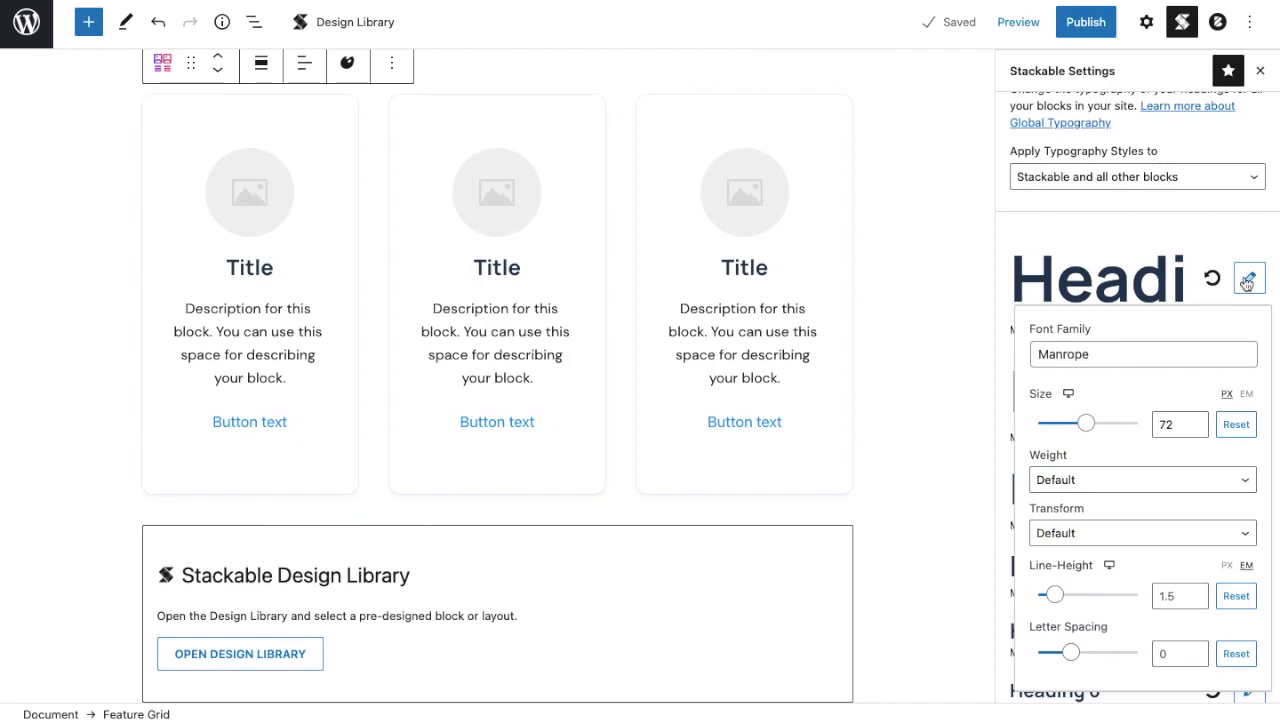
{"action": "left_click", "coordinate": [1218, 20]}
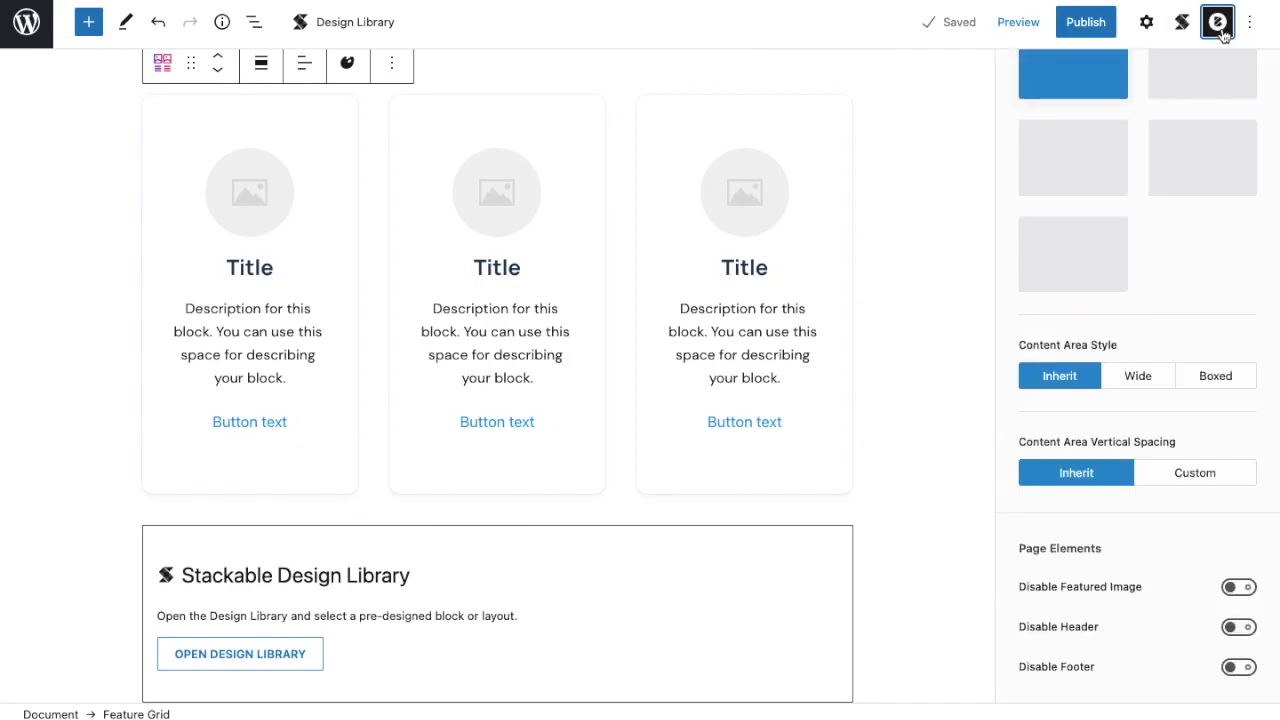
Show the page structure, then the editor's view and tools options menu
{"action": "left_click", "coordinate": [1218, 22]}
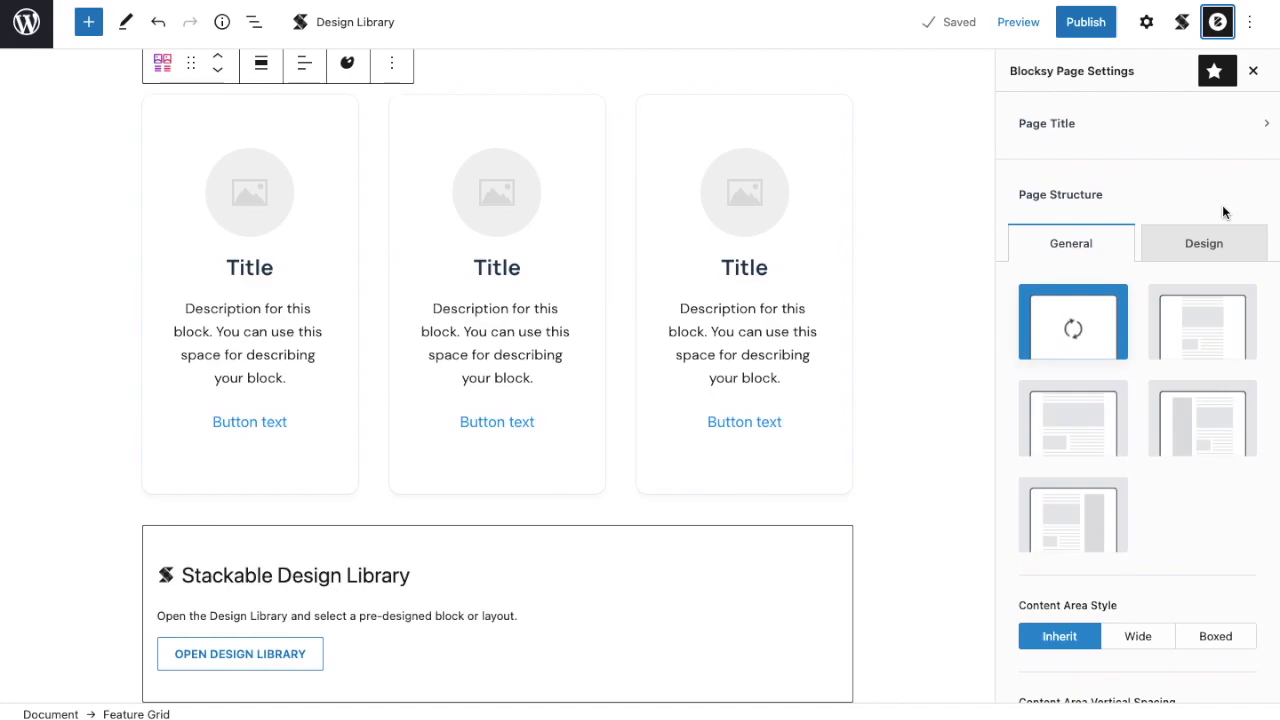
{"action": "mouse_move", "coordinate": [1248, 32]}
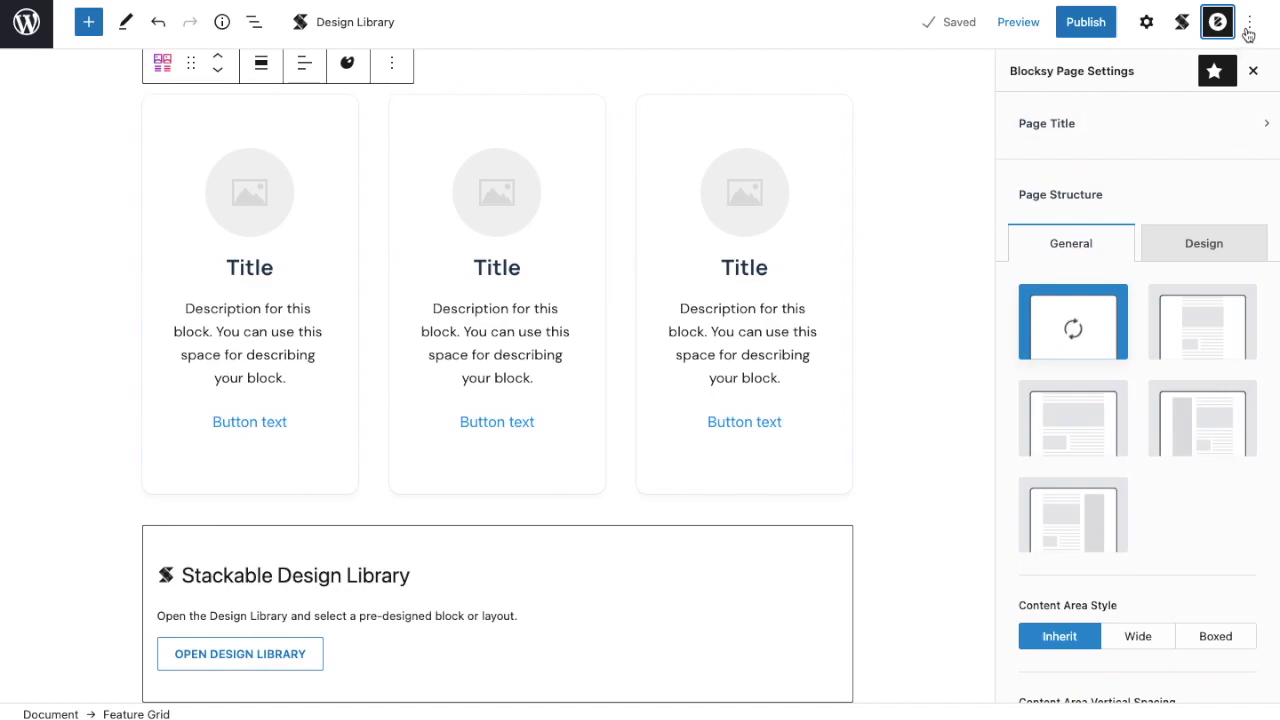
{"action": "left_click", "coordinate": [1248, 20]}
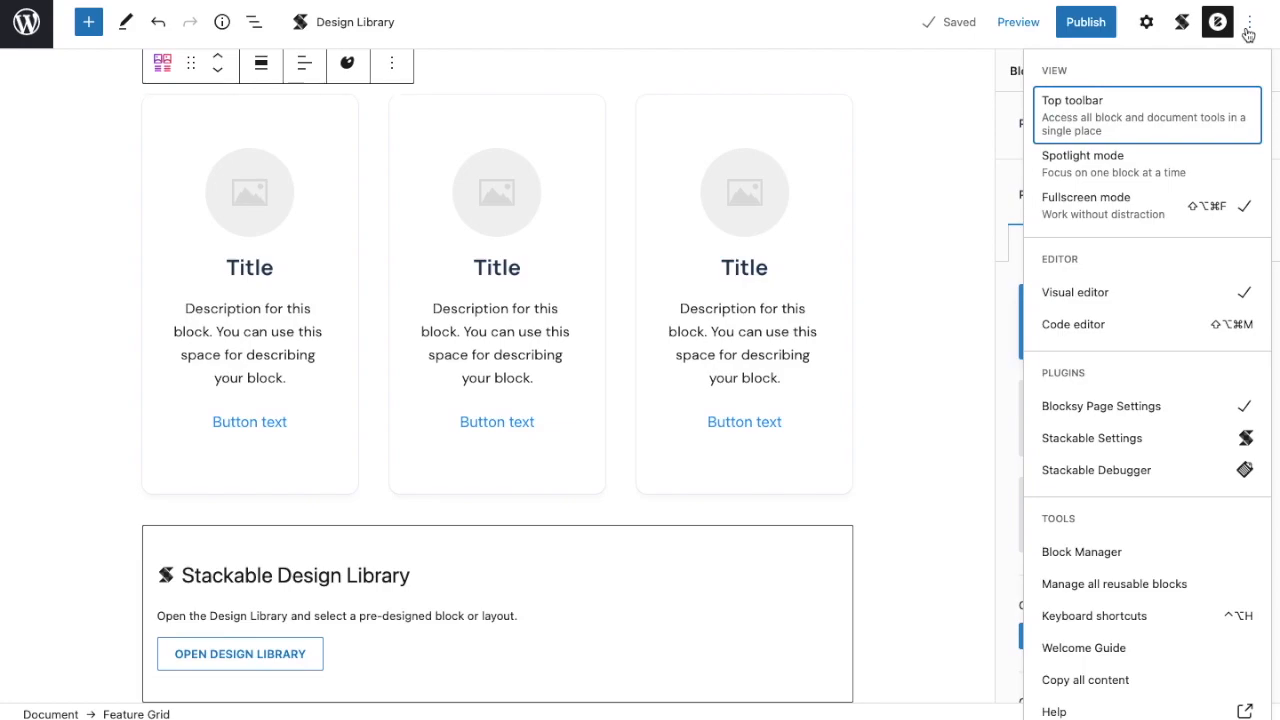
{"action": "mouse_move", "coordinate": [1248, 68]}
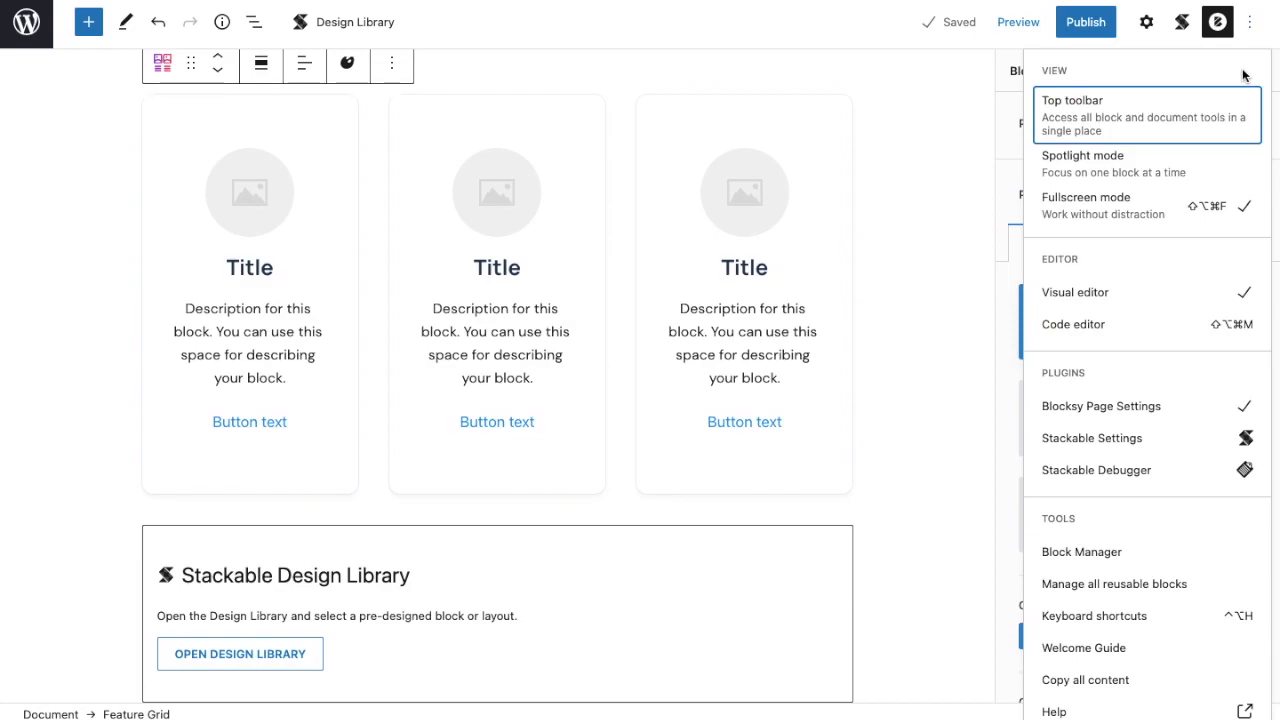
{"action": "mouse_move", "coordinate": [1082, 156]}
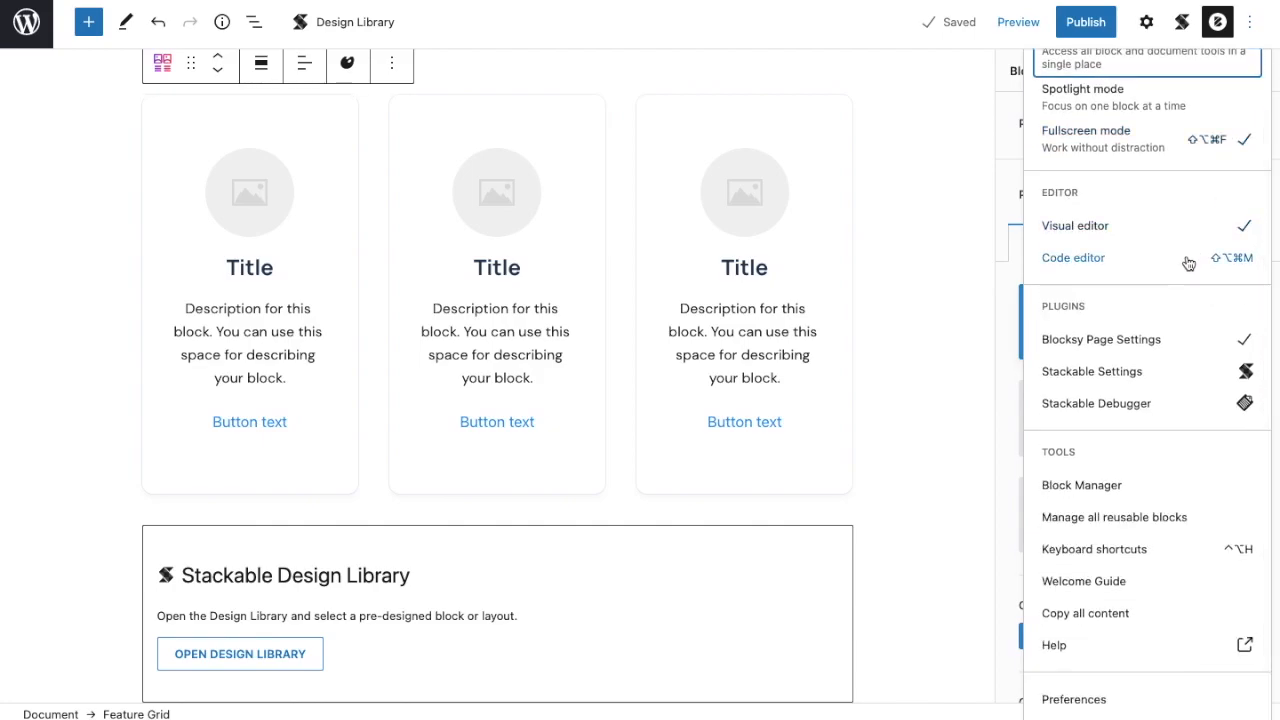
{"action": "mouse_move", "coordinate": [1176, 352]}
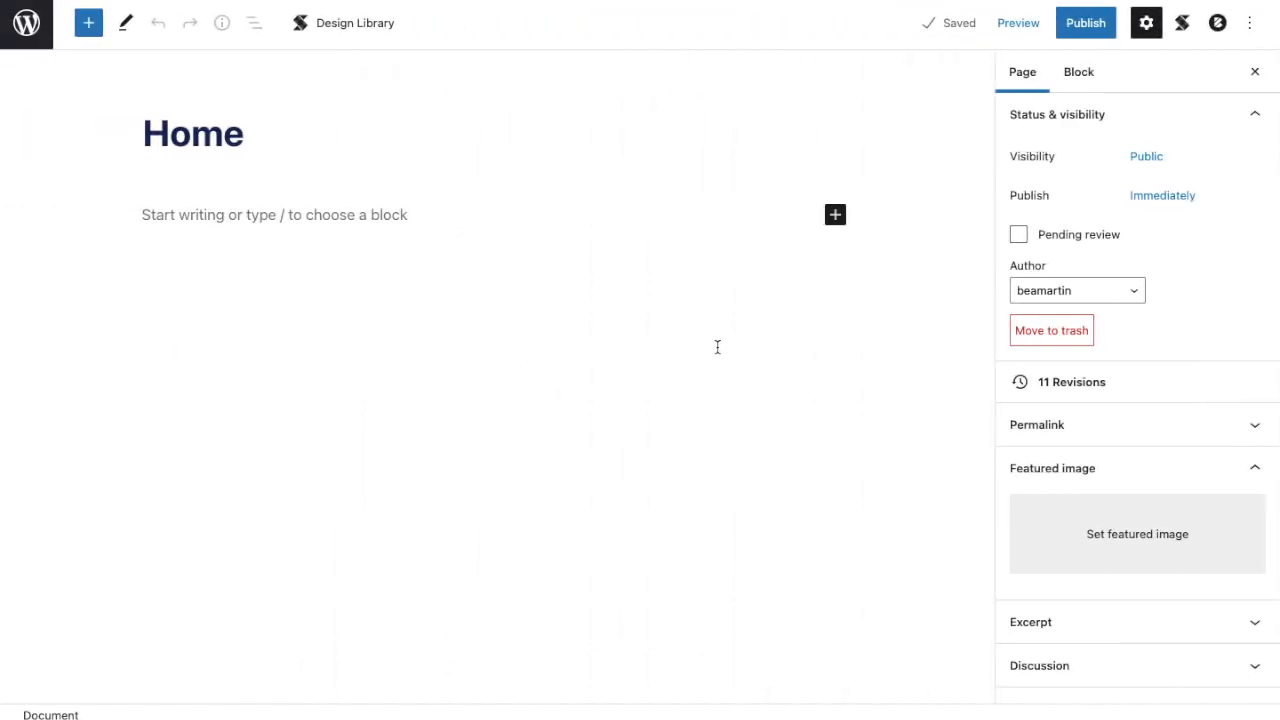
{"action": "mouse_move", "coordinate": [450, 244]}
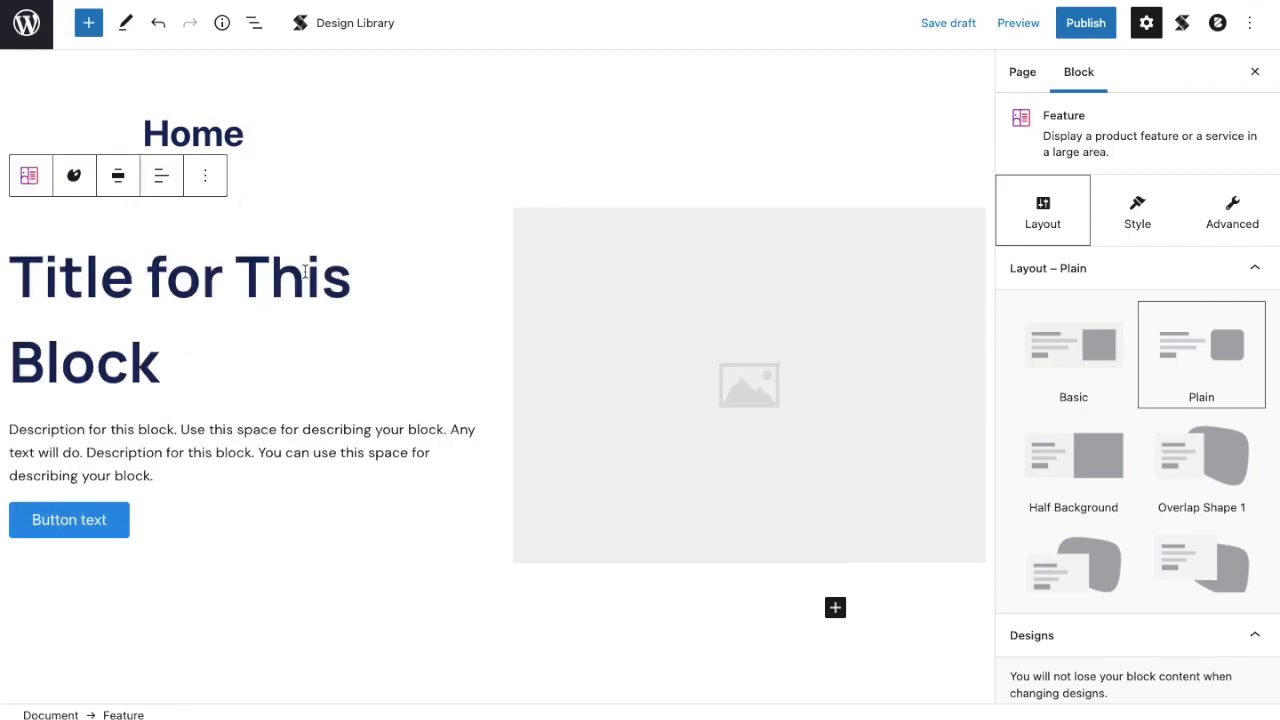
Style the Feature headline as an H1 and adjust its font size
{"action": "left_click", "coordinate": [1136, 210]}
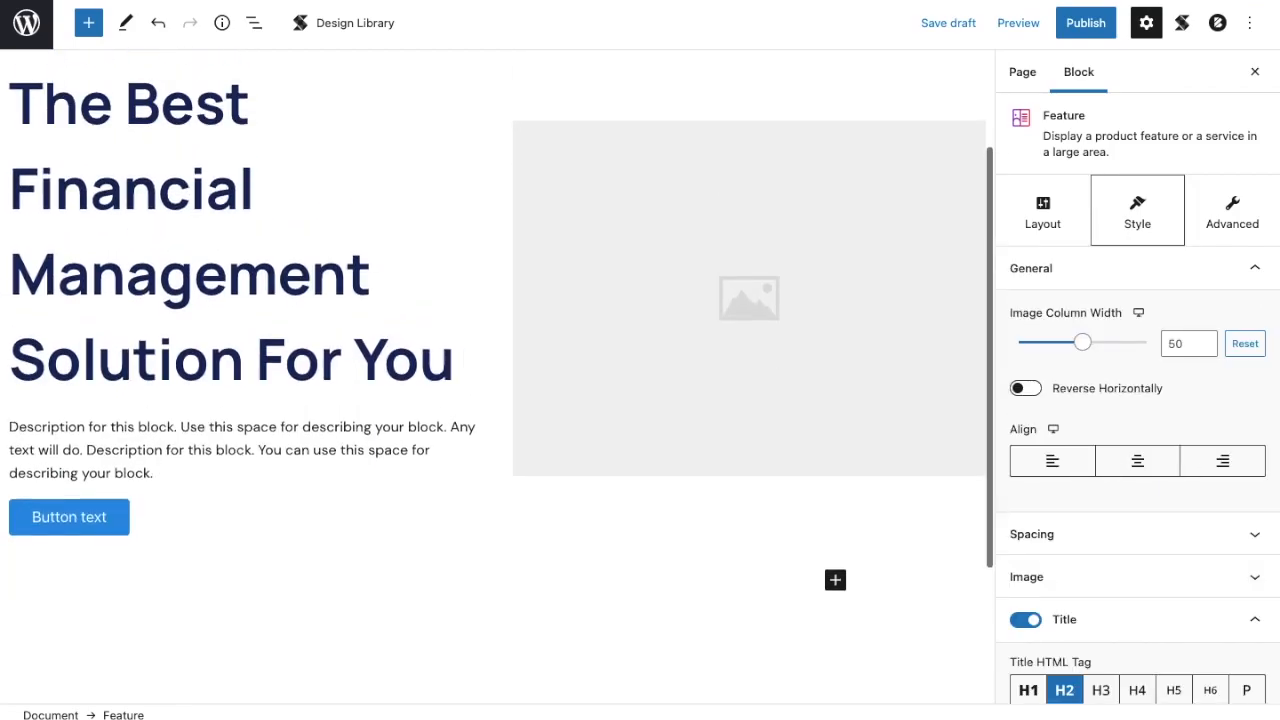
{"action": "left_click", "coordinate": [160, 62]}
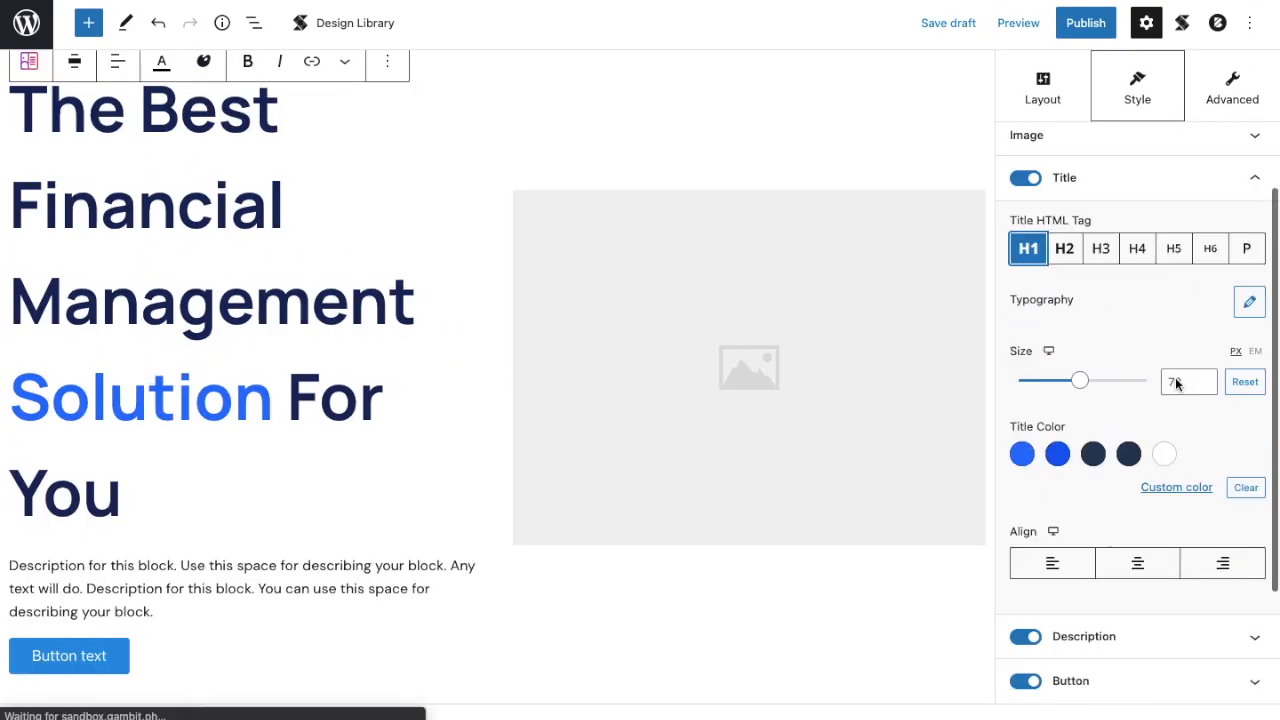
{"action": "left_click", "coordinate": [1248, 300]}
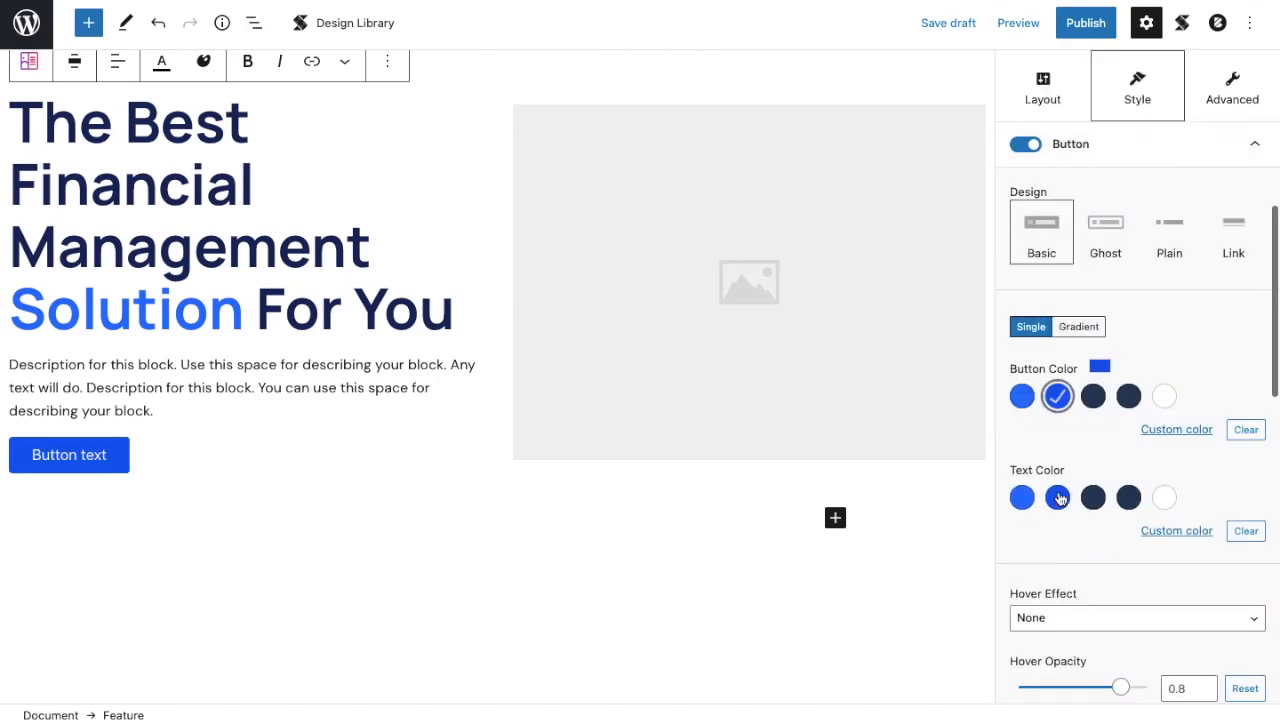
Give the Feature button a Lift hover effect
{"action": "left_click", "coordinate": [1136, 616]}
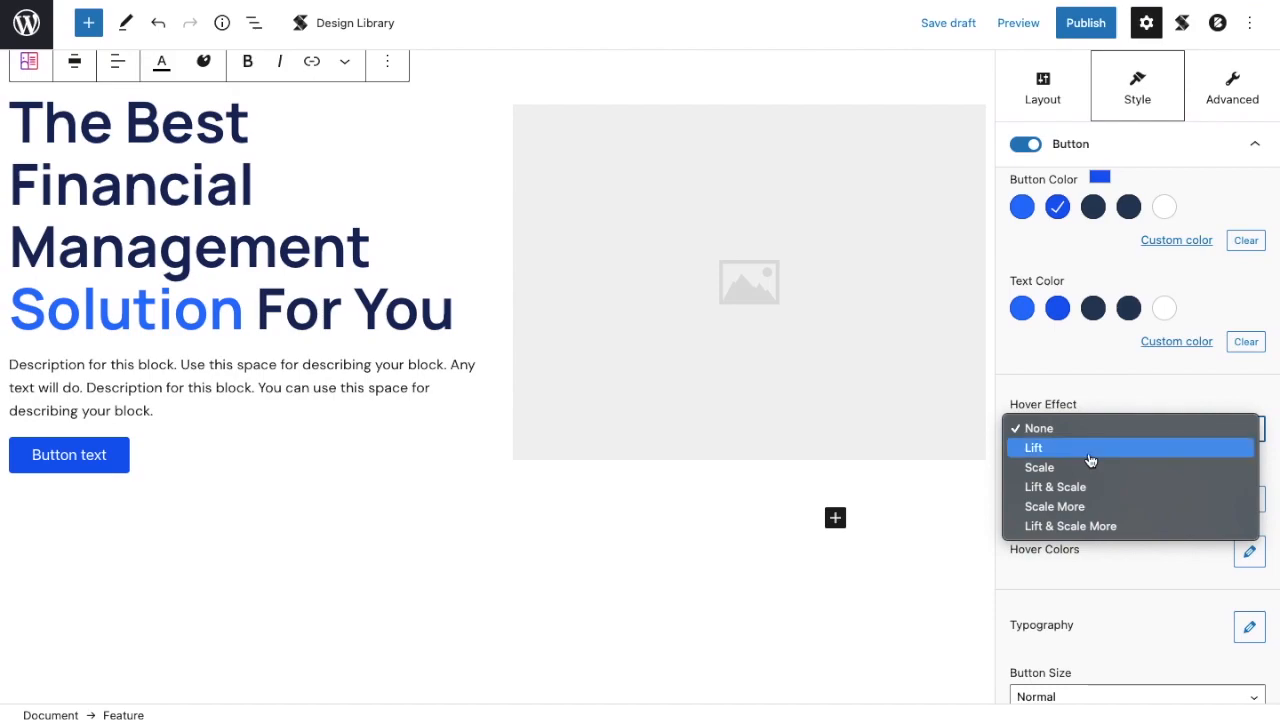
{"action": "left_click", "coordinate": [1032, 448]}
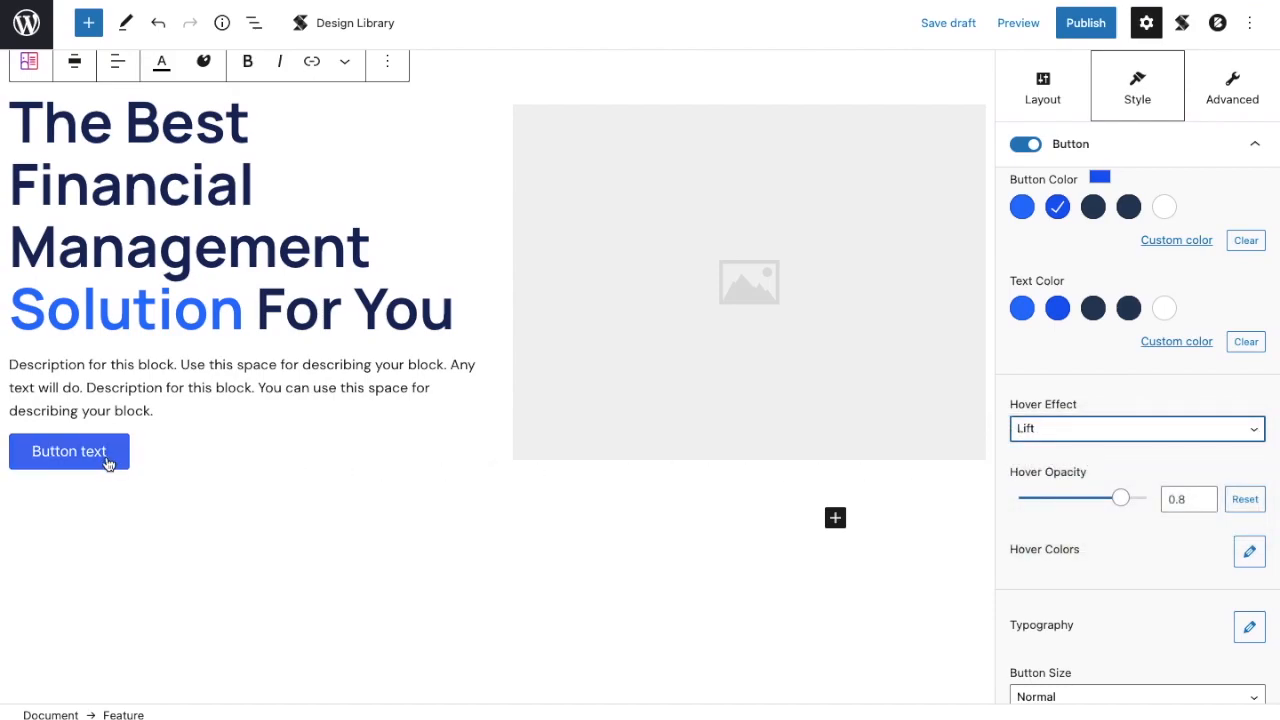
{"action": "mouse_move", "coordinate": [1156, 468]}
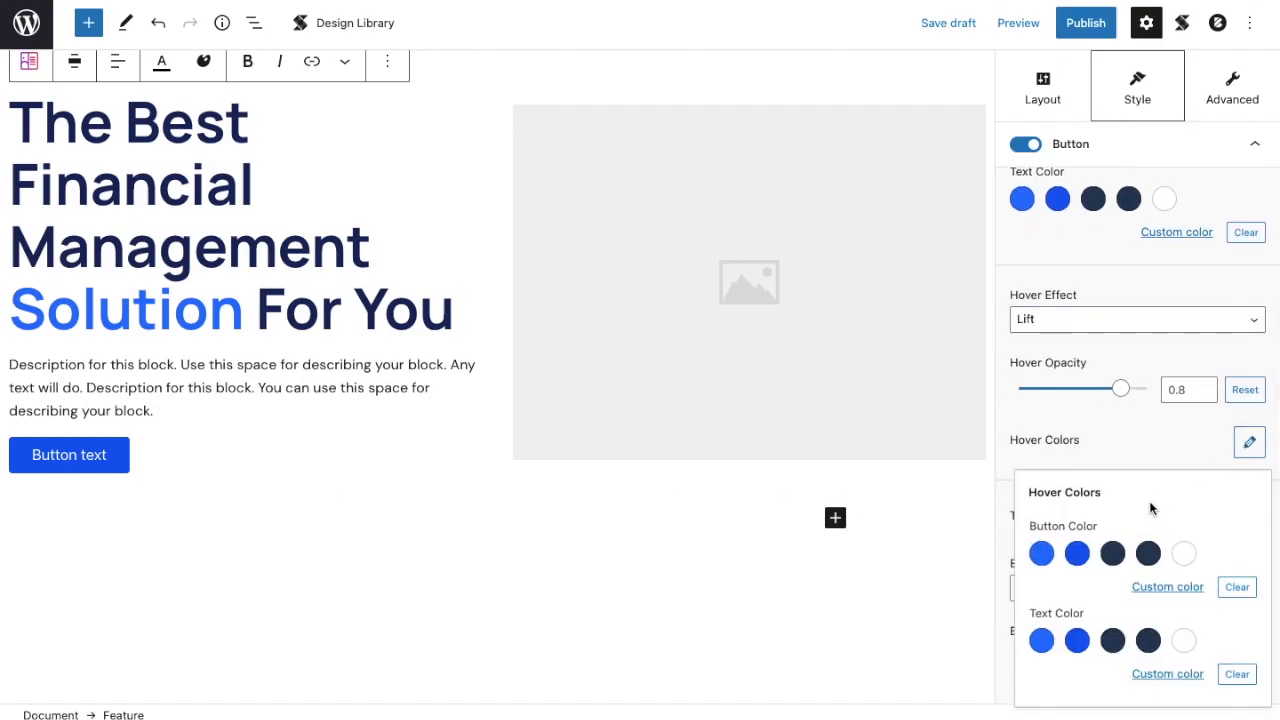
{"action": "left_click", "coordinate": [1148, 552]}
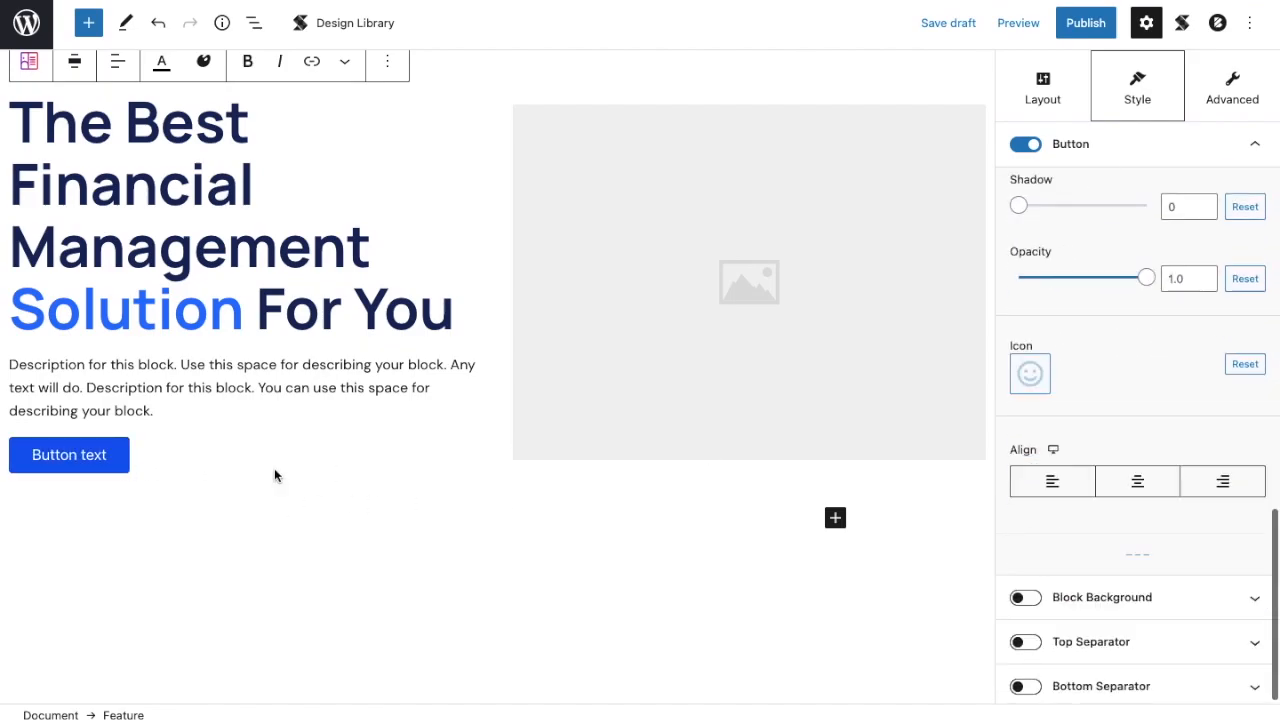
Relabel the button 'Buy Now' and add an office photo to the image placeholder
{"action": "type", "text": "Buy Now"}
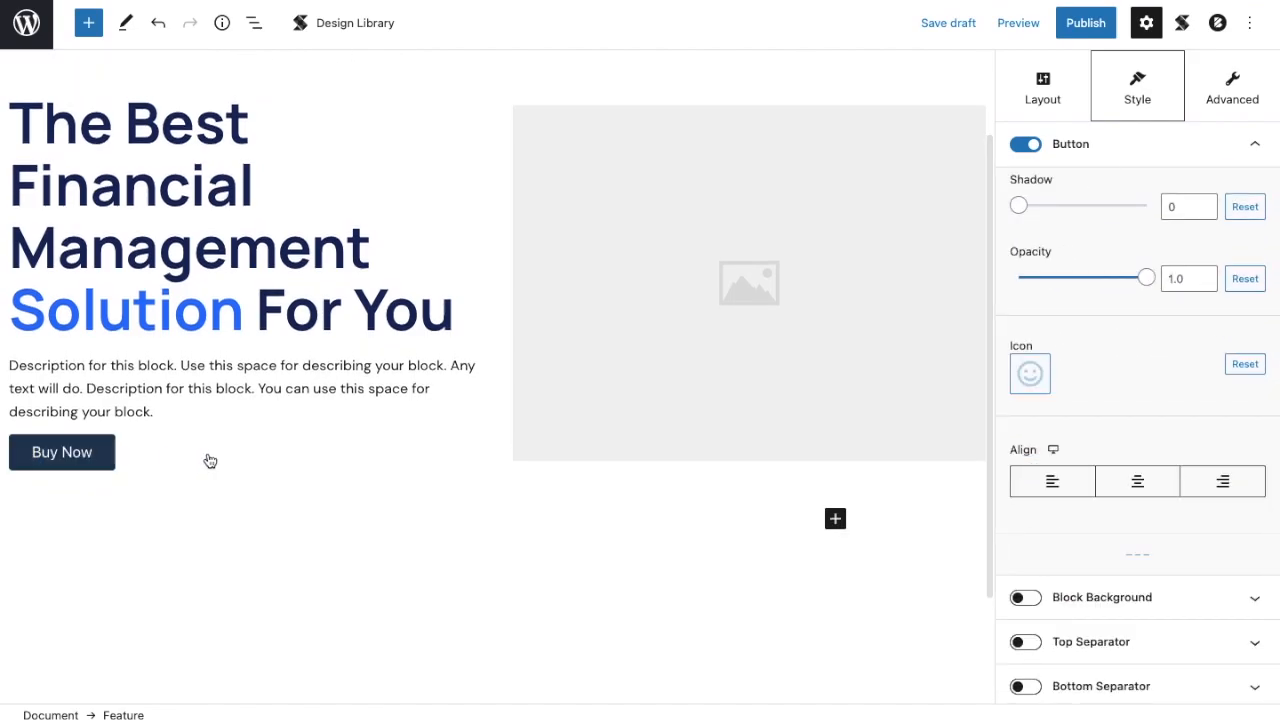
{"action": "left_click", "coordinate": [748, 282]}
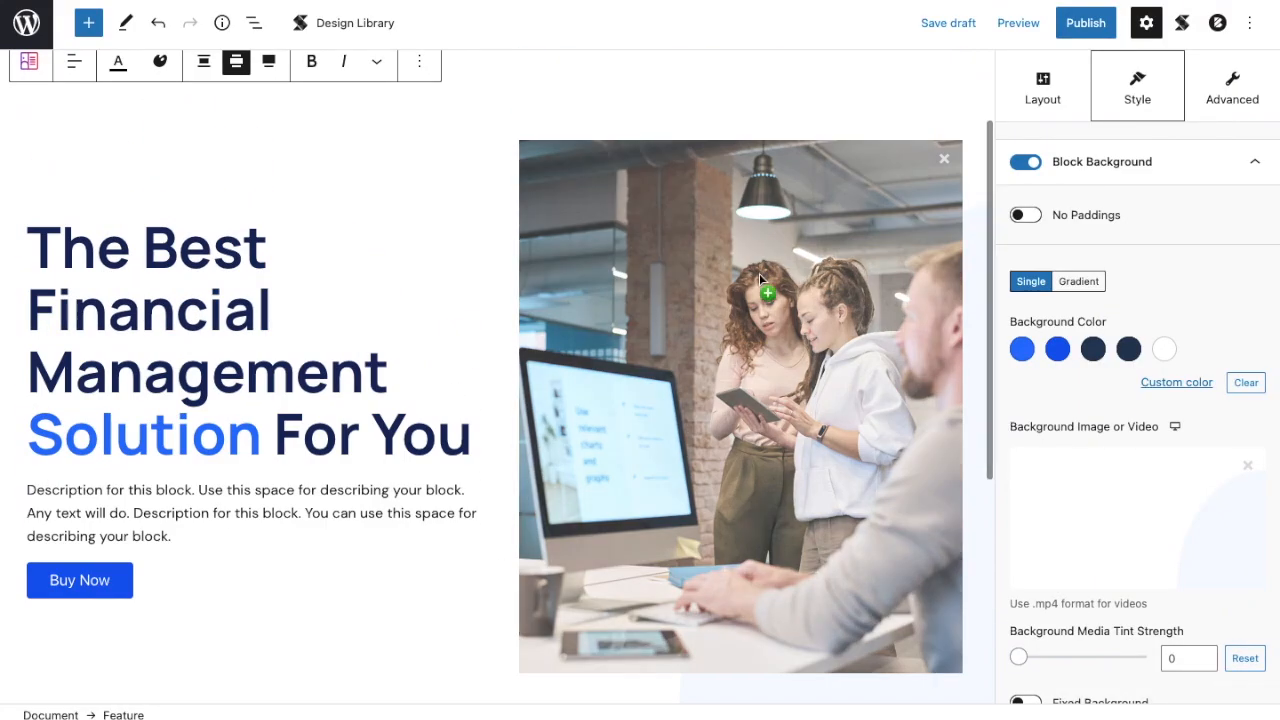
Save the Home draft, preview the Feature section on the front end, and return to editing
{"action": "left_click", "coordinate": [948, 22]}
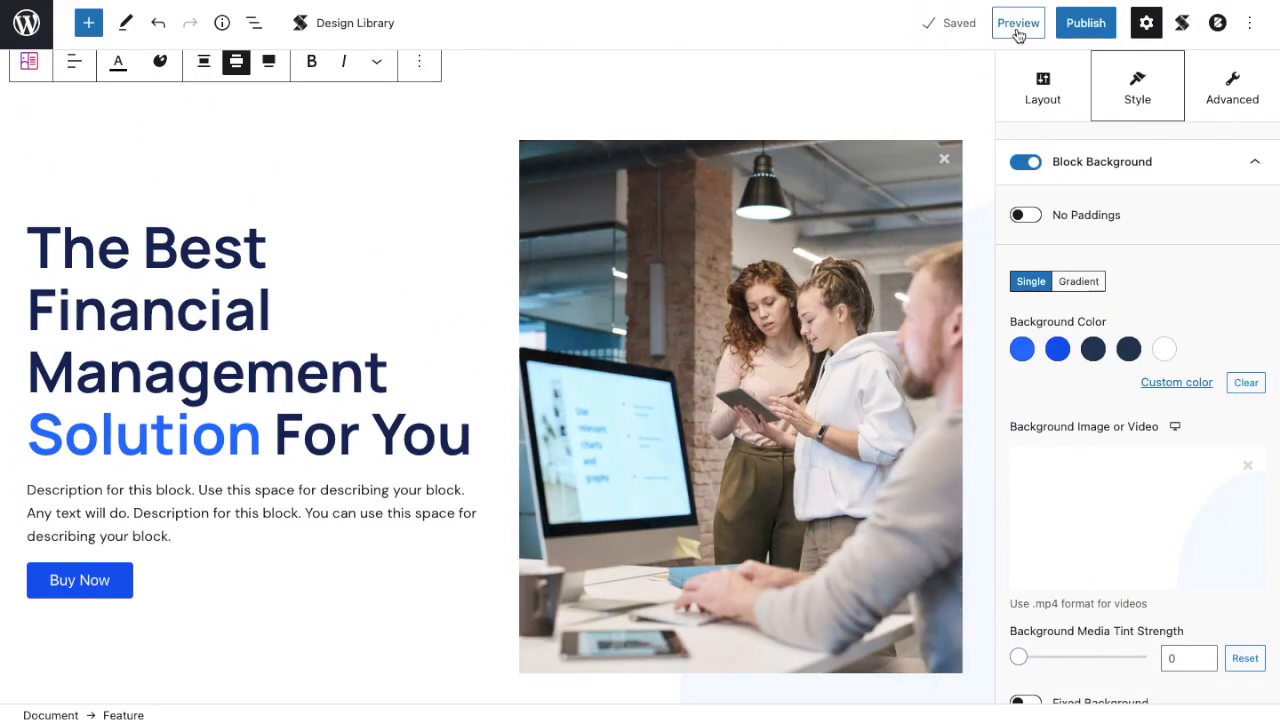
{"action": "left_click", "coordinate": [1016, 22]}
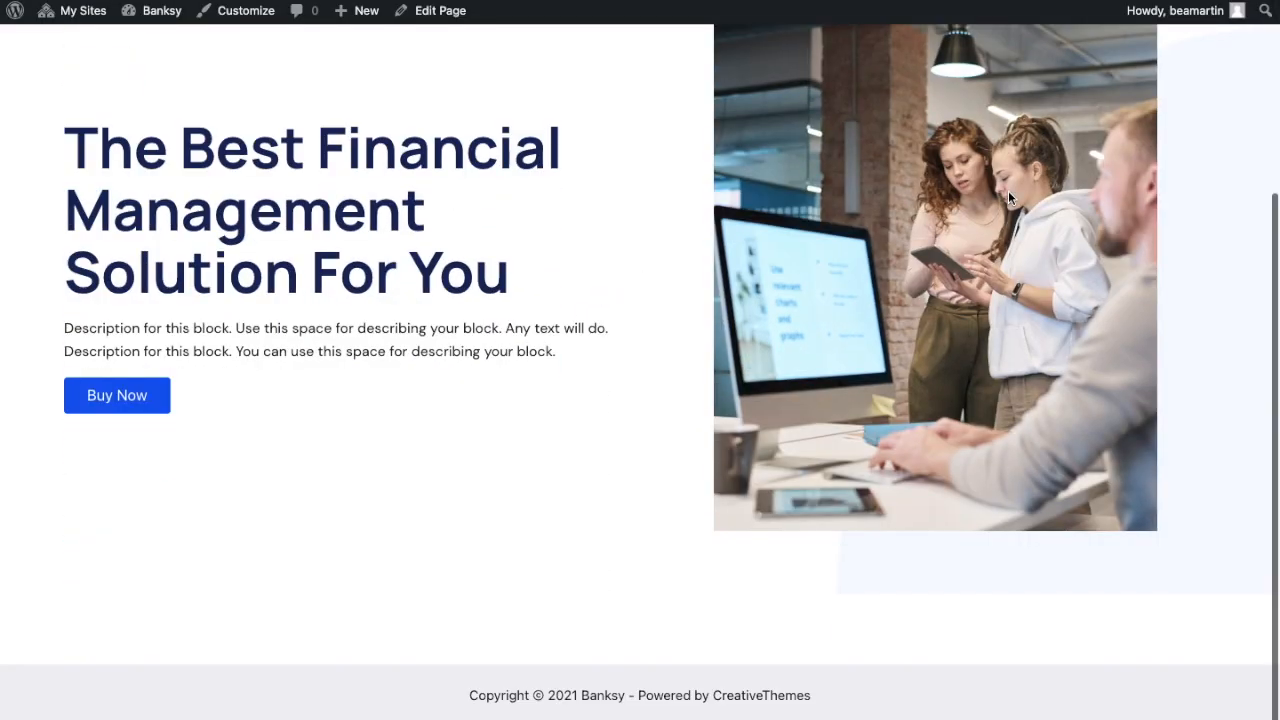
{"action": "scroll", "scroll_direction": "up", "scroll_amount": 3}
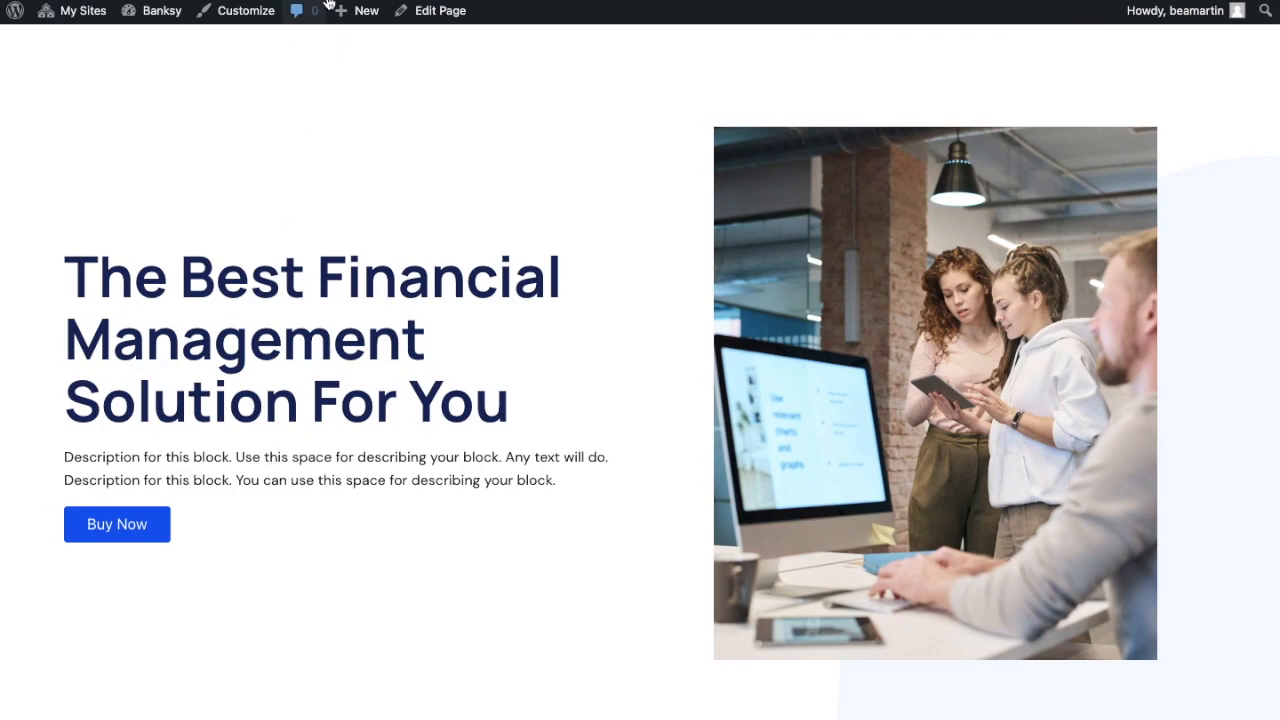
{"action": "left_click", "coordinate": [1016, 22]}
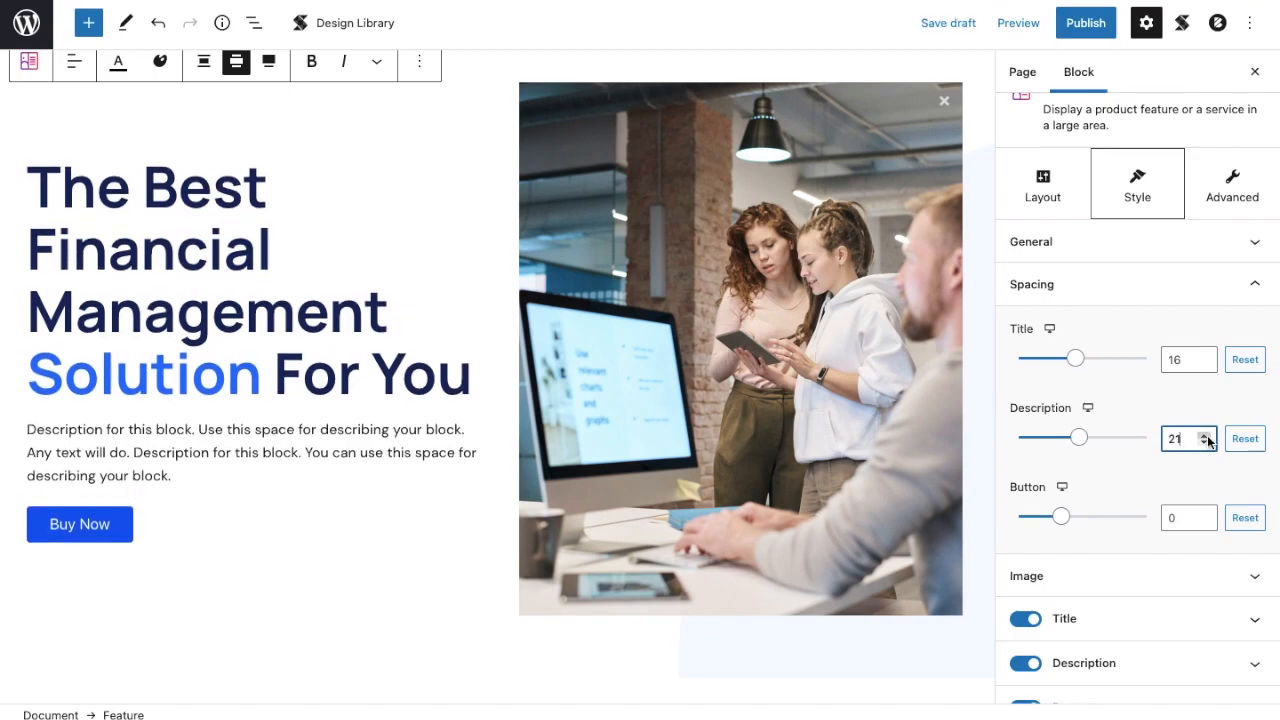
Raise the Feature description spacing to 24 and save the draft
{"action": "left_click", "coordinate": [1208, 434]}
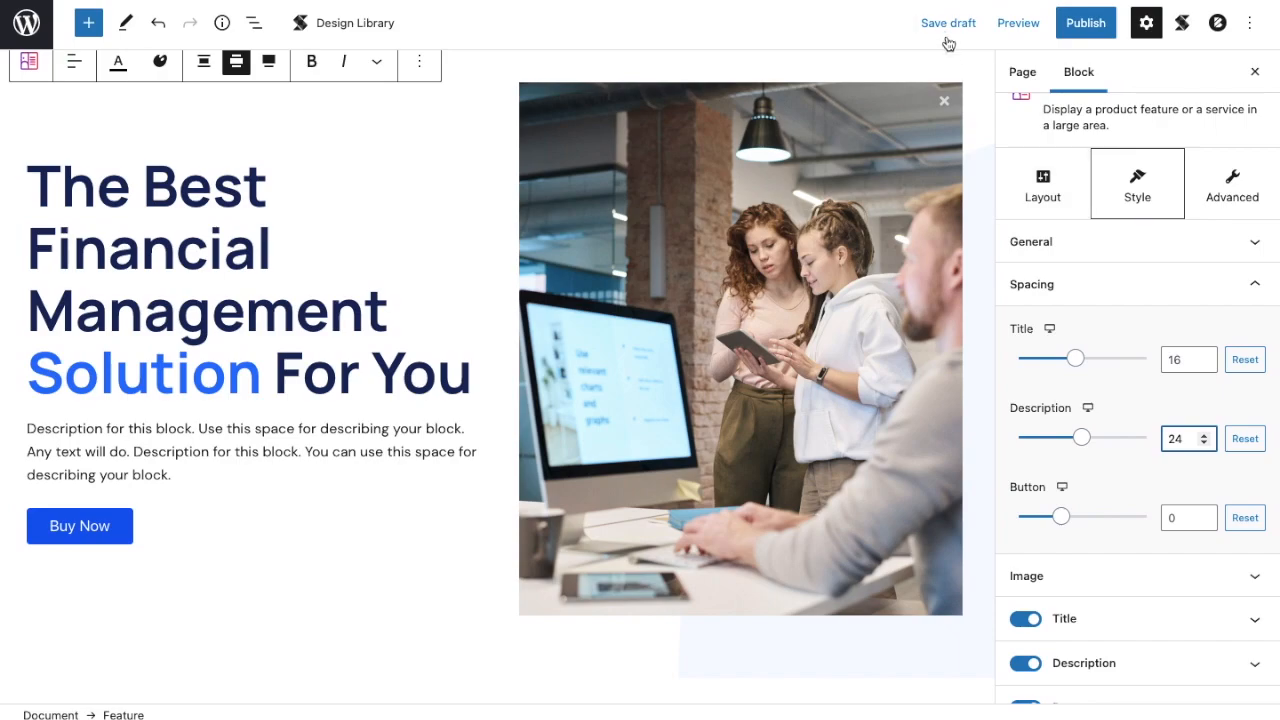
{"action": "left_click", "coordinate": [948, 22]}
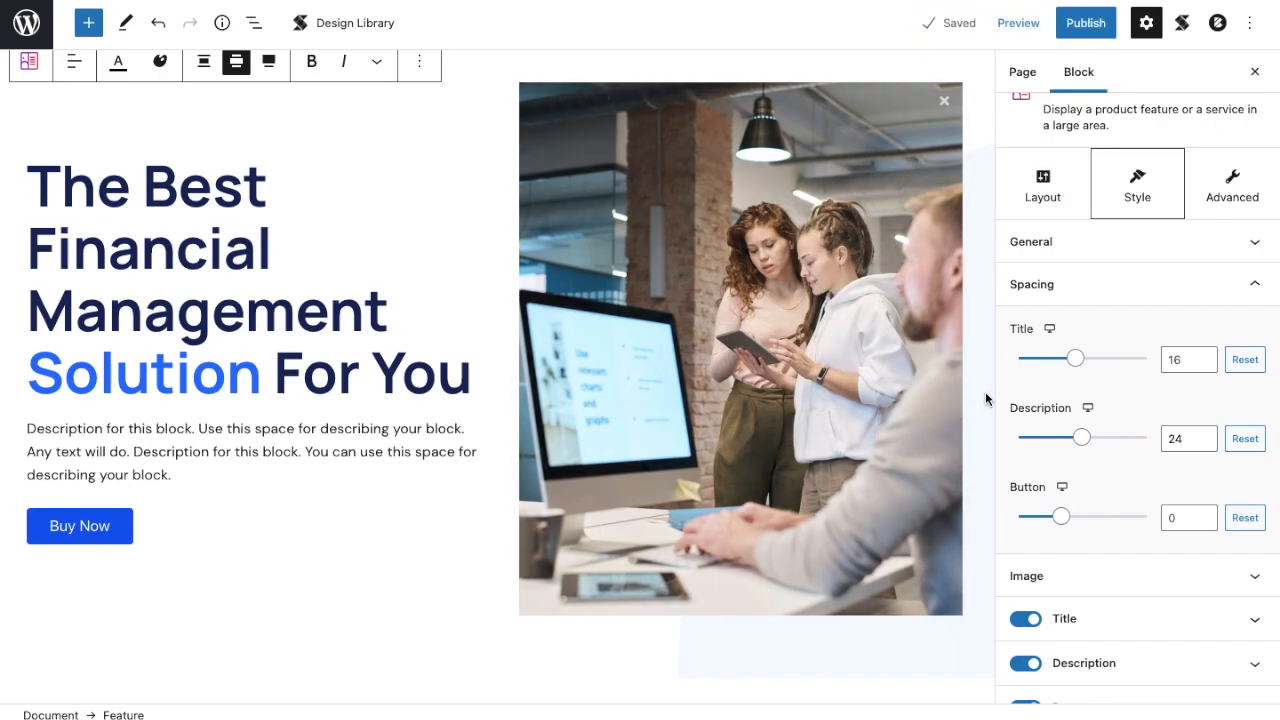
{"action": "left_click", "coordinate": [836, 442]}
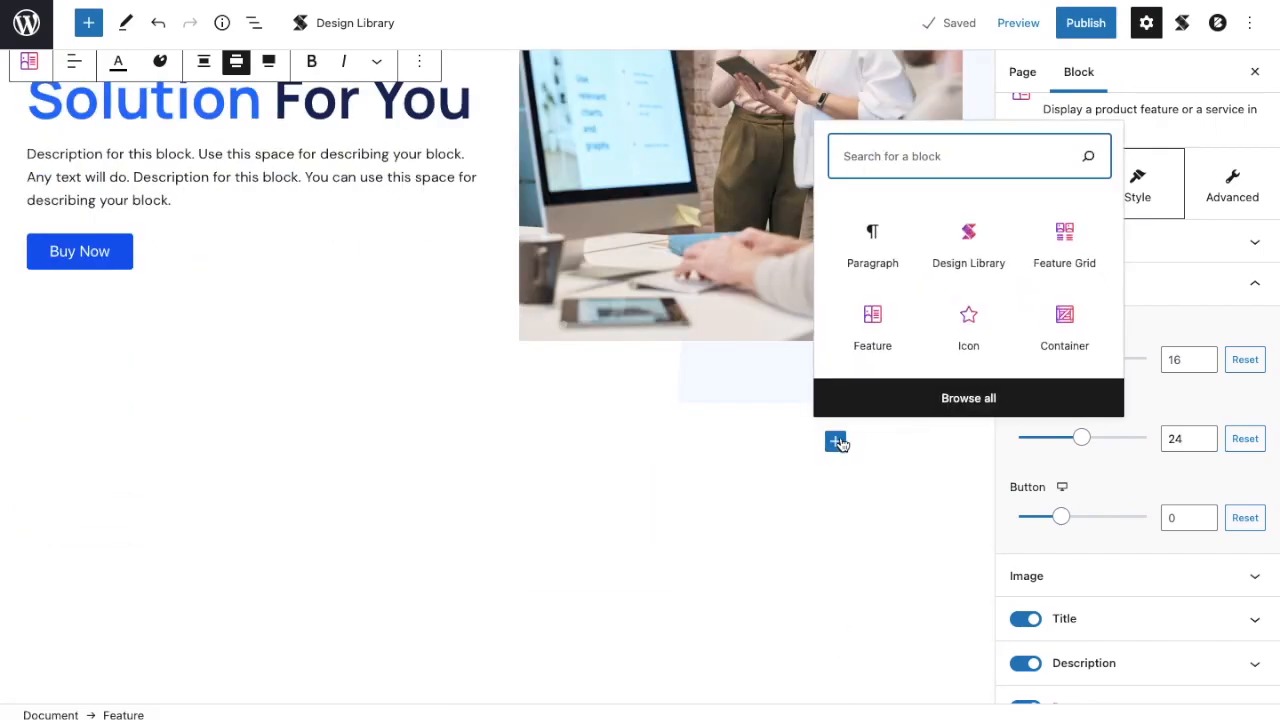
Insert a Feature Grid block with the Plain layout
{"action": "left_click", "coordinate": [1064, 240]}
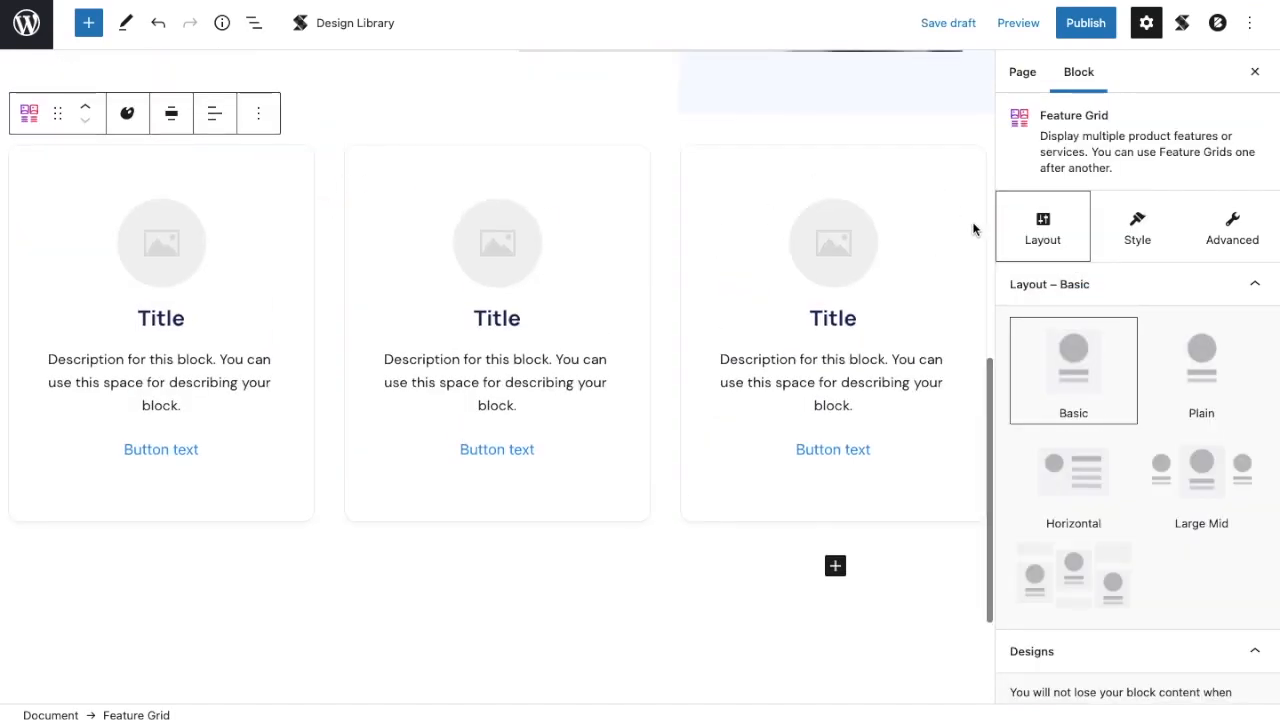
{"action": "left_click", "coordinate": [1200, 370]}
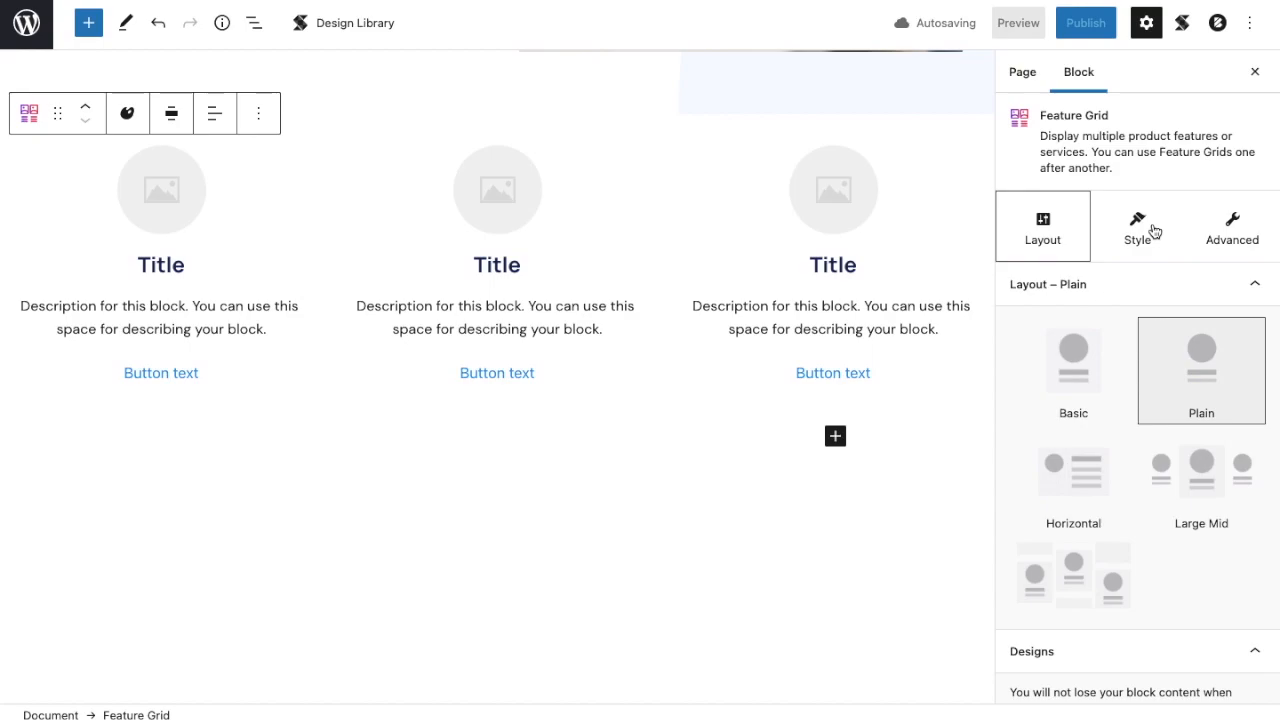
Enable the block title 'Powerful Features At Your Fingertips' and hide the card buttons
{"action": "left_click", "coordinate": [1136, 224]}
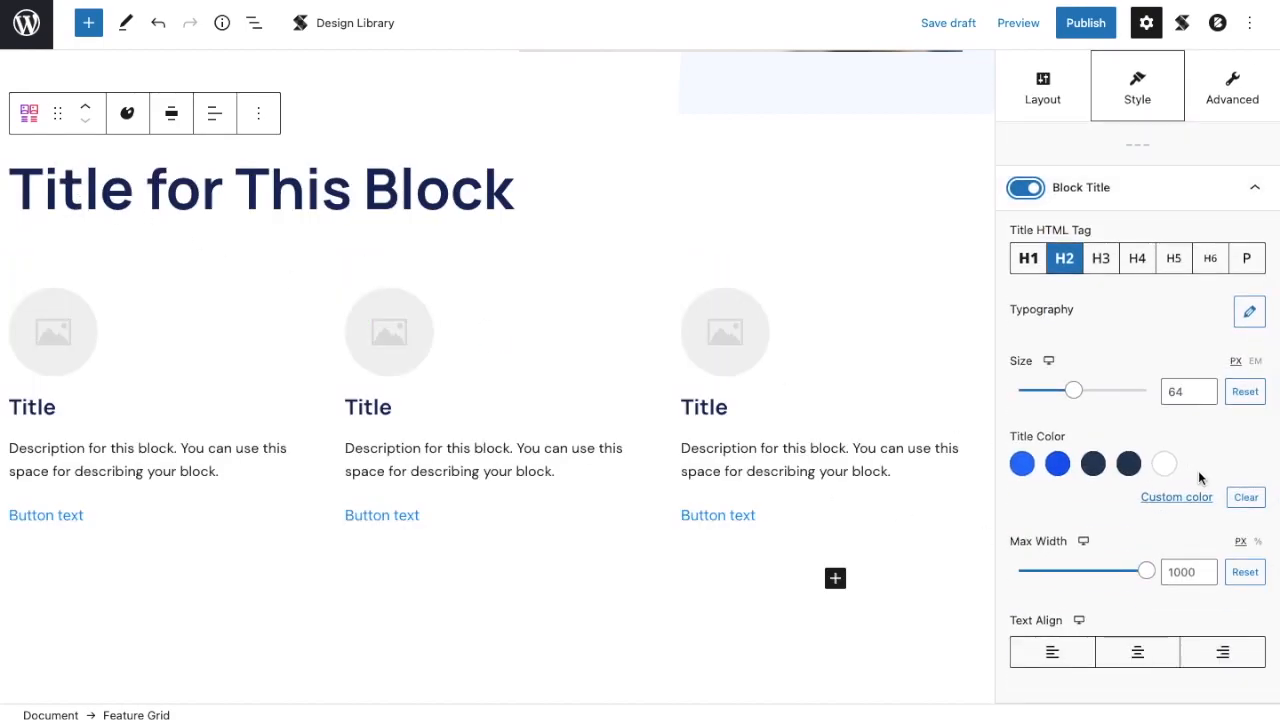
{"action": "left_click", "coordinate": [1100, 258]}
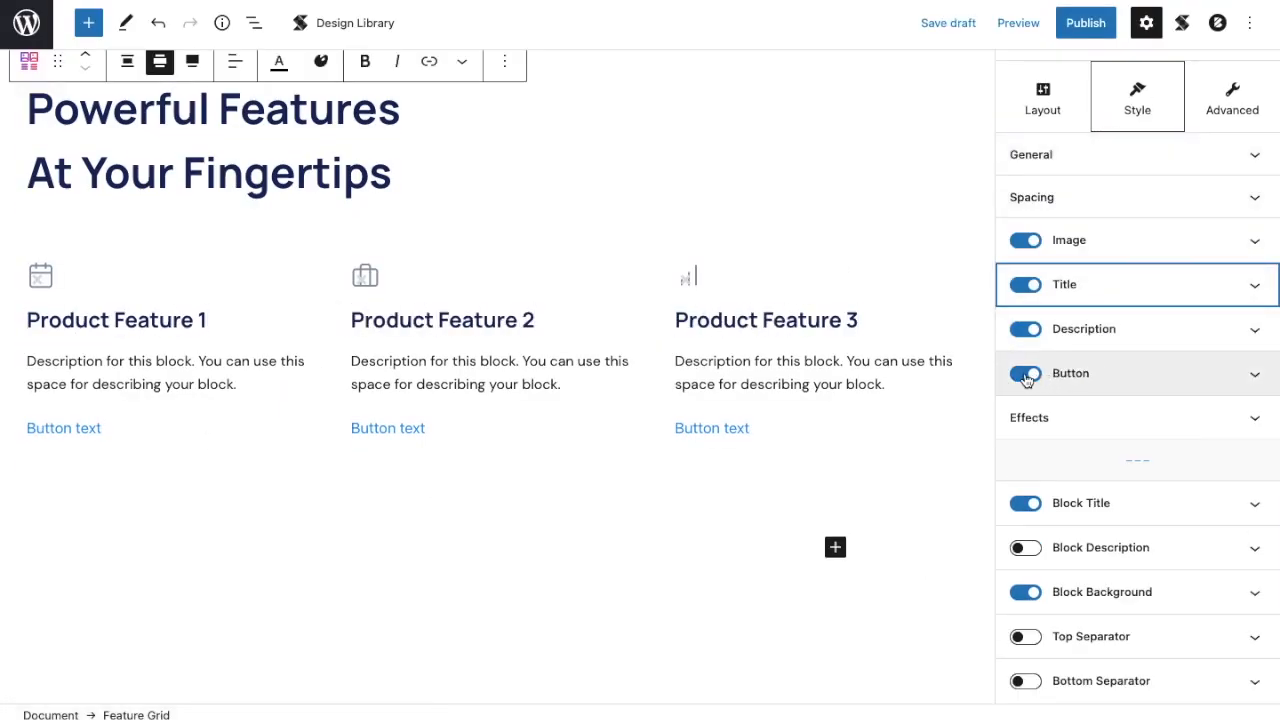
{"action": "left_click", "coordinate": [1024, 374]}
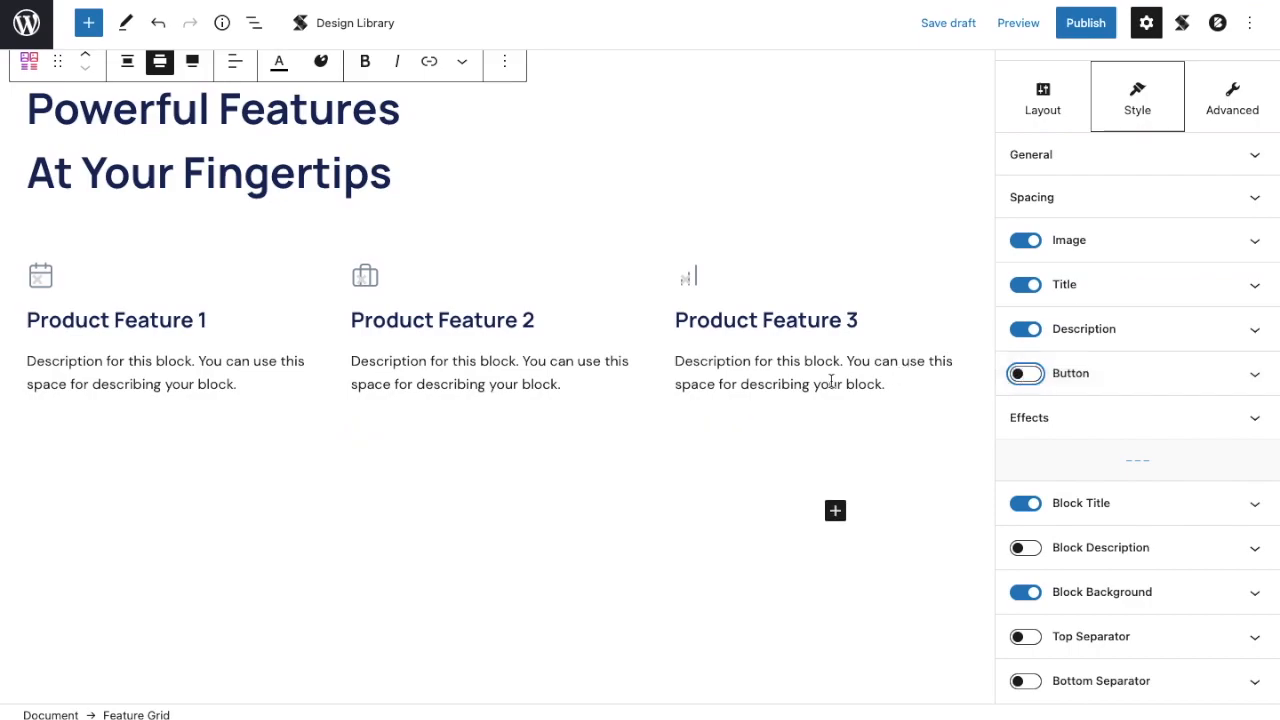
{"action": "mouse_move", "coordinate": [948, 22]}
{"action": "type", "text": "prici"}
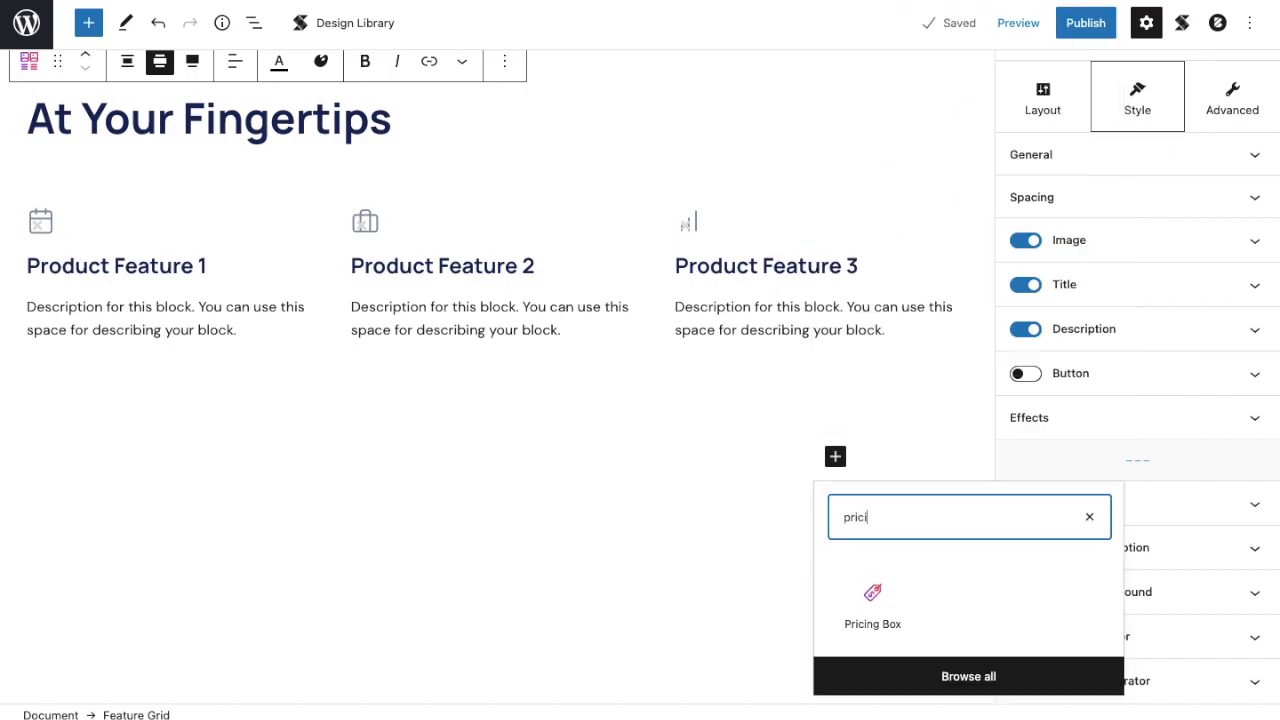
Make the Pricing Box three columns, wide width, with plan images hidden
{"action": "left_click", "coordinate": [872, 600]}
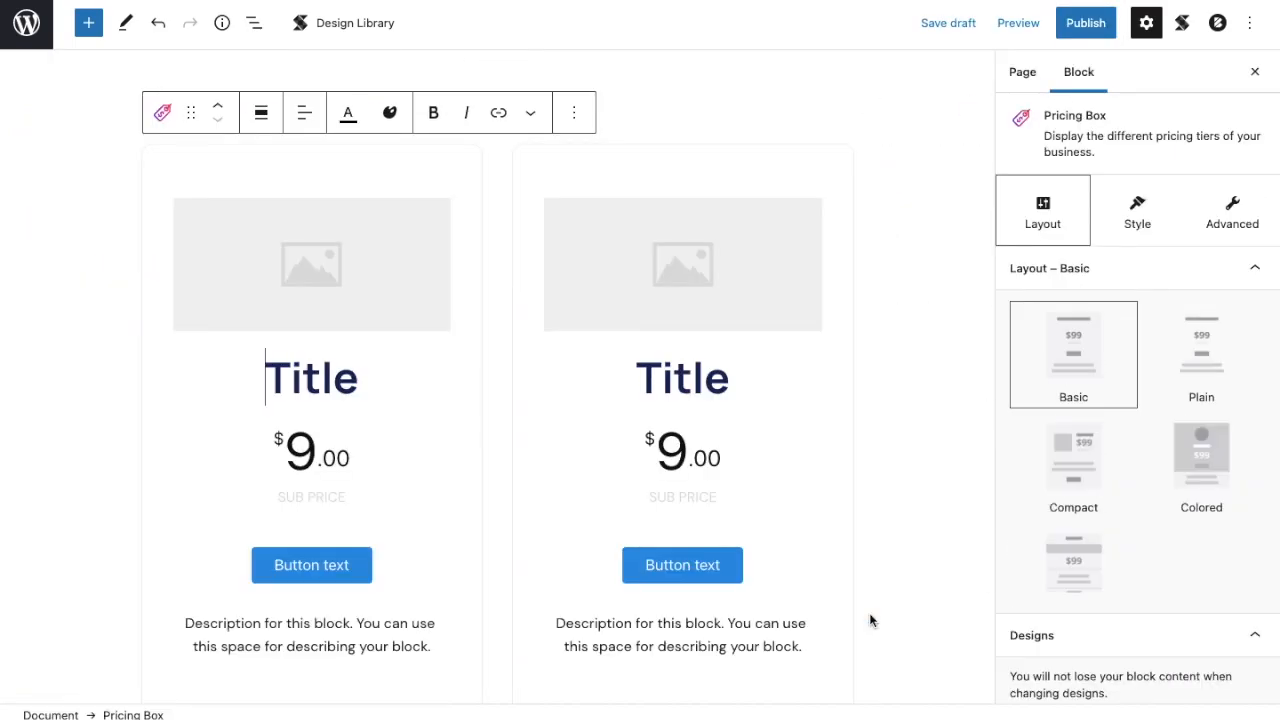
{"action": "left_click", "coordinate": [1136, 210]}
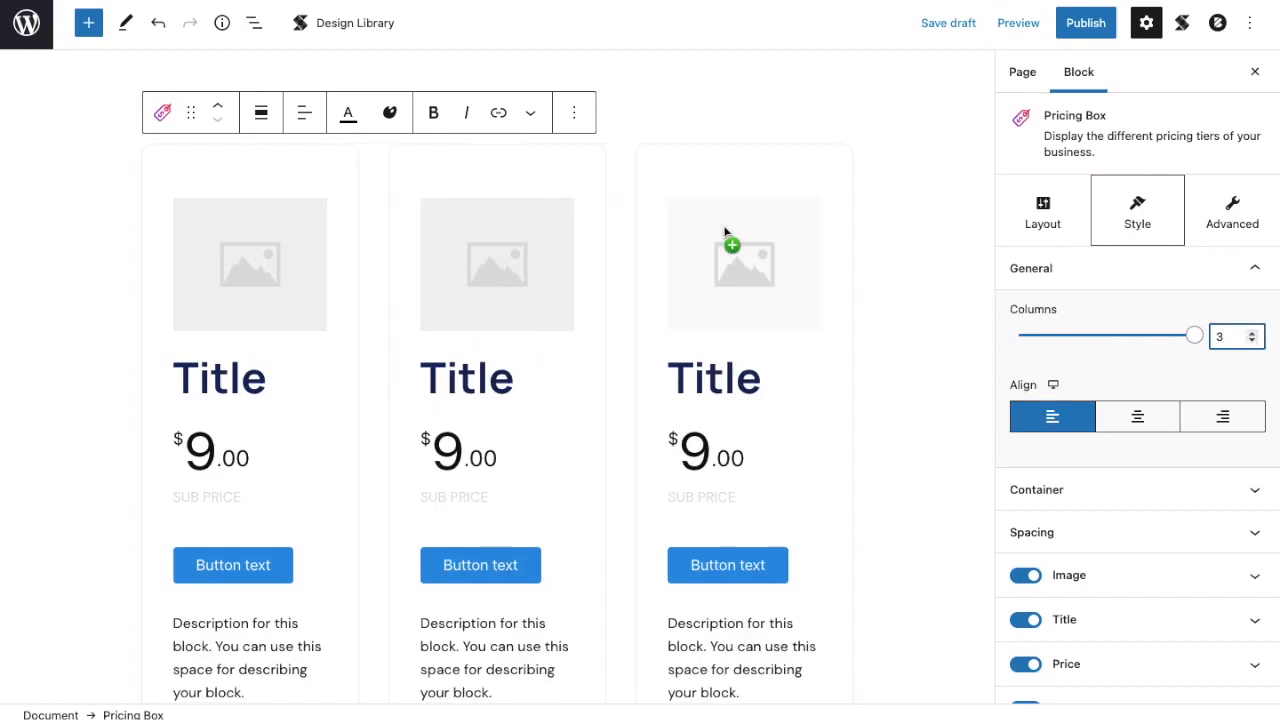
{"action": "left_click", "coordinate": [260, 112]}
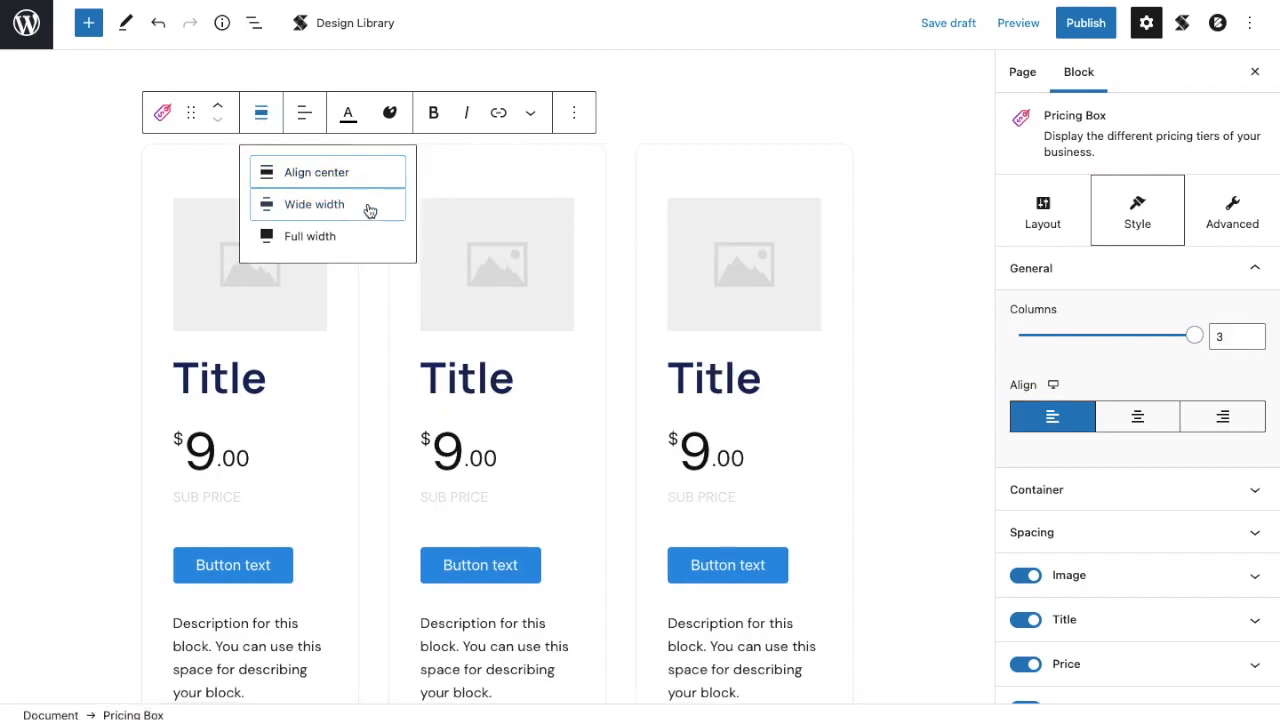
{"action": "left_click", "coordinate": [314, 204]}
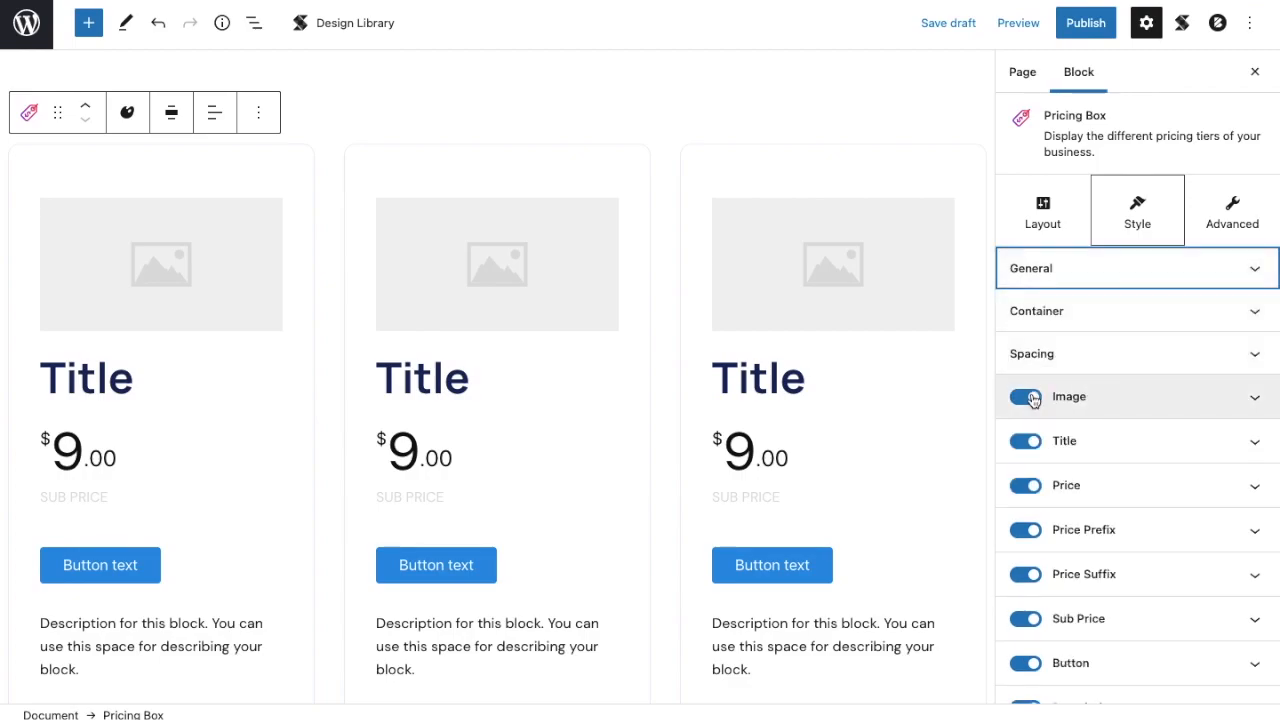
{"action": "left_click", "coordinate": [1024, 396]}
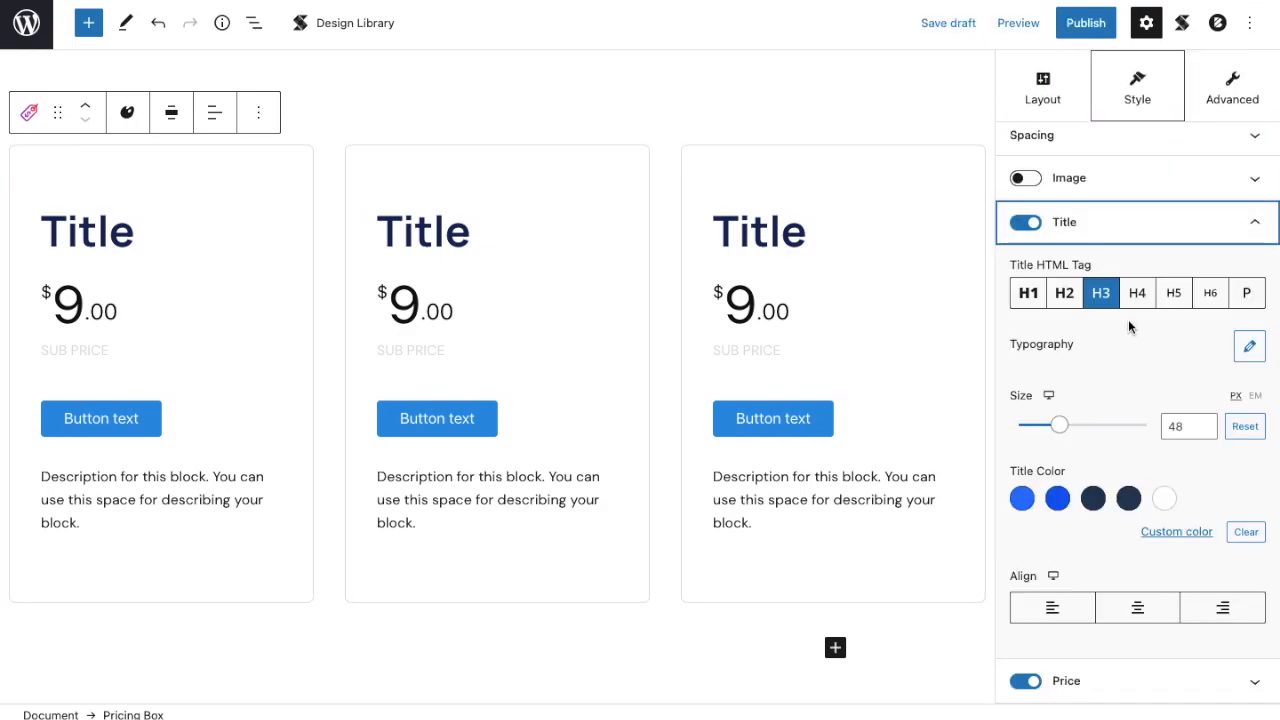
Edit the plan texts and add a centred H3 heading 'Try Banksy Now' above the table
{"action": "left_click", "coordinate": [1136, 292]}
{"action": "type", "text": "ANNUAL PAYMENT"}
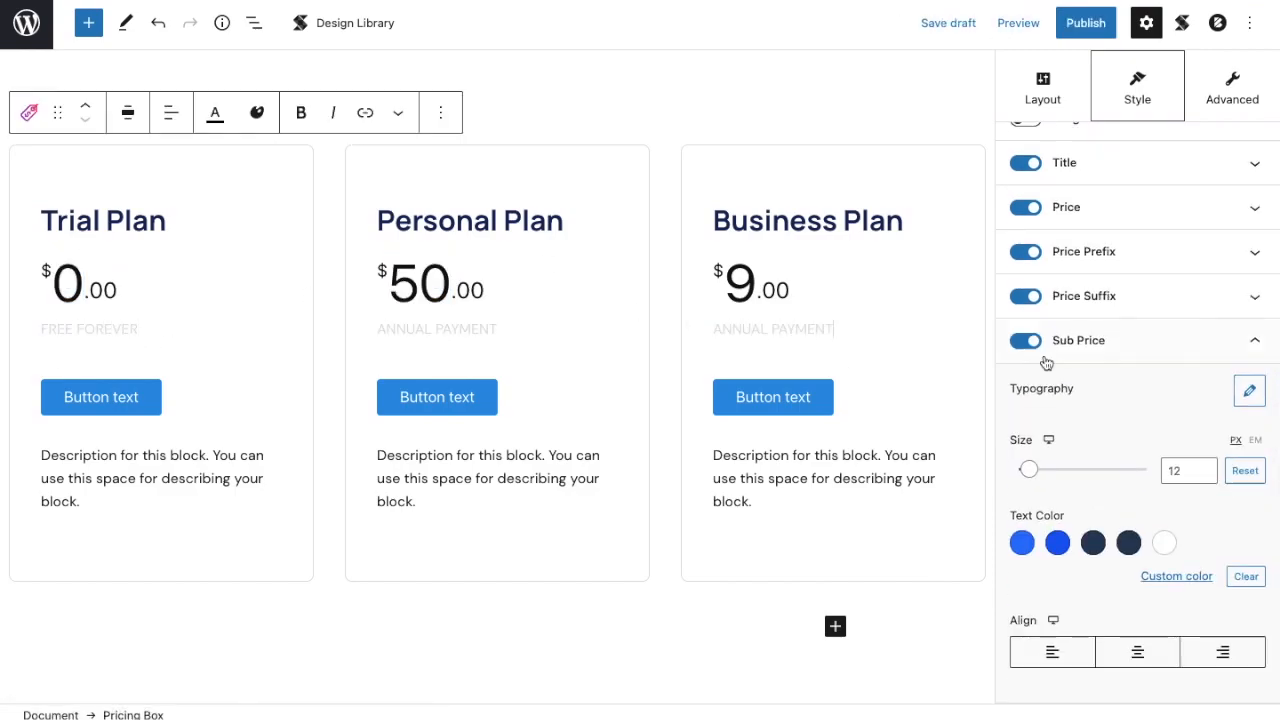
{"action": "left_click", "coordinate": [1248, 390]}
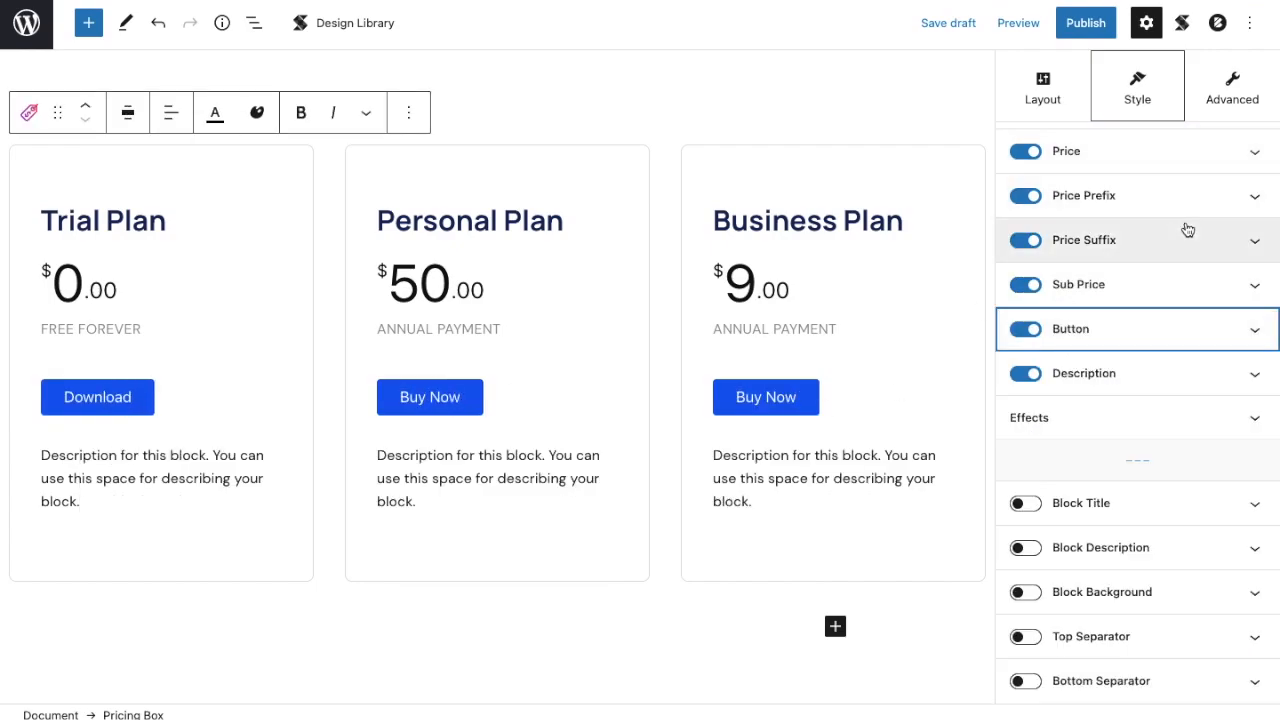
{"action": "left_click", "coordinate": [1024, 502]}
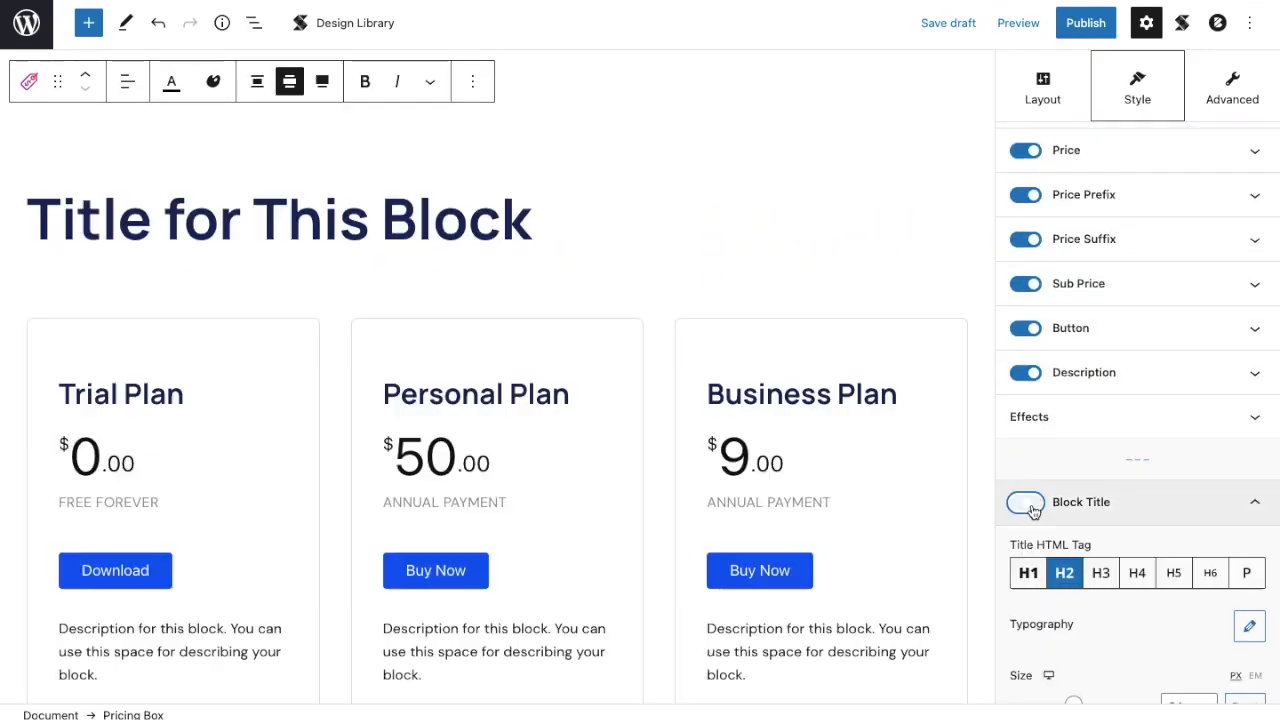
{"action": "left_click", "coordinate": [1024, 502]}
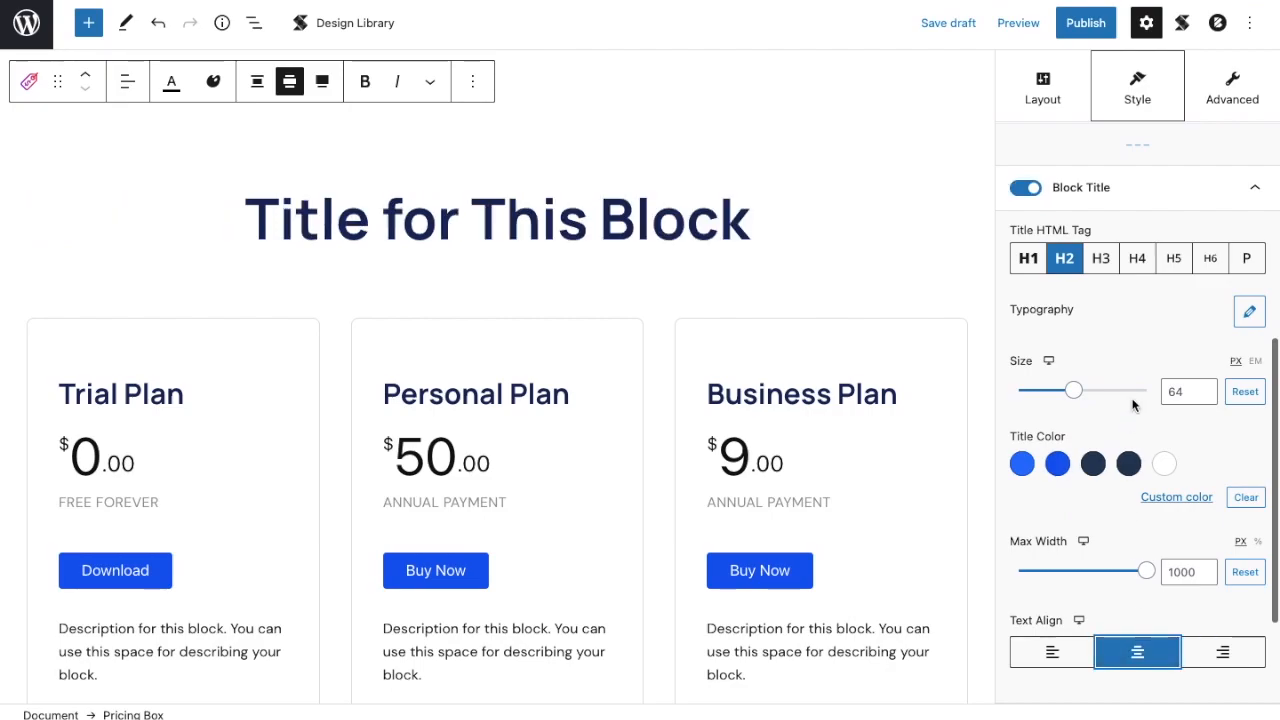
{"action": "left_click", "coordinate": [1100, 258]}
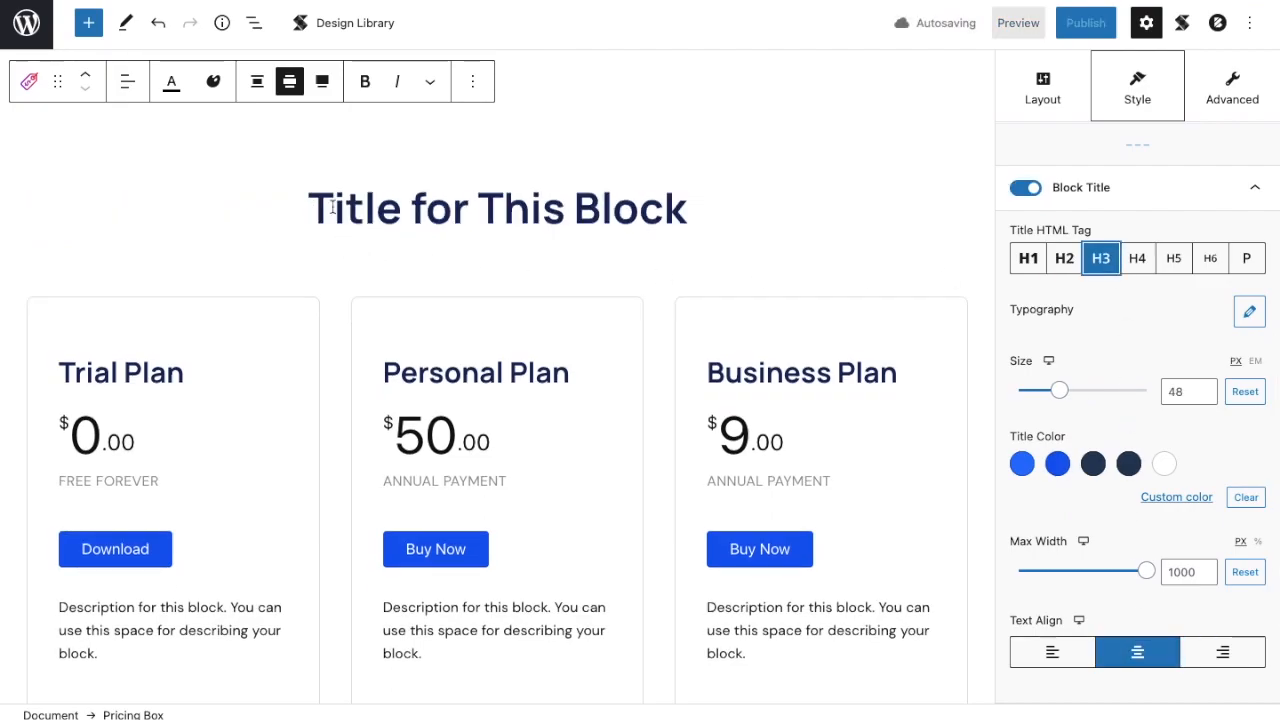
Review the column and container spacing in Advanced settings and save the draft
{"action": "left_click", "coordinate": [1232, 210]}
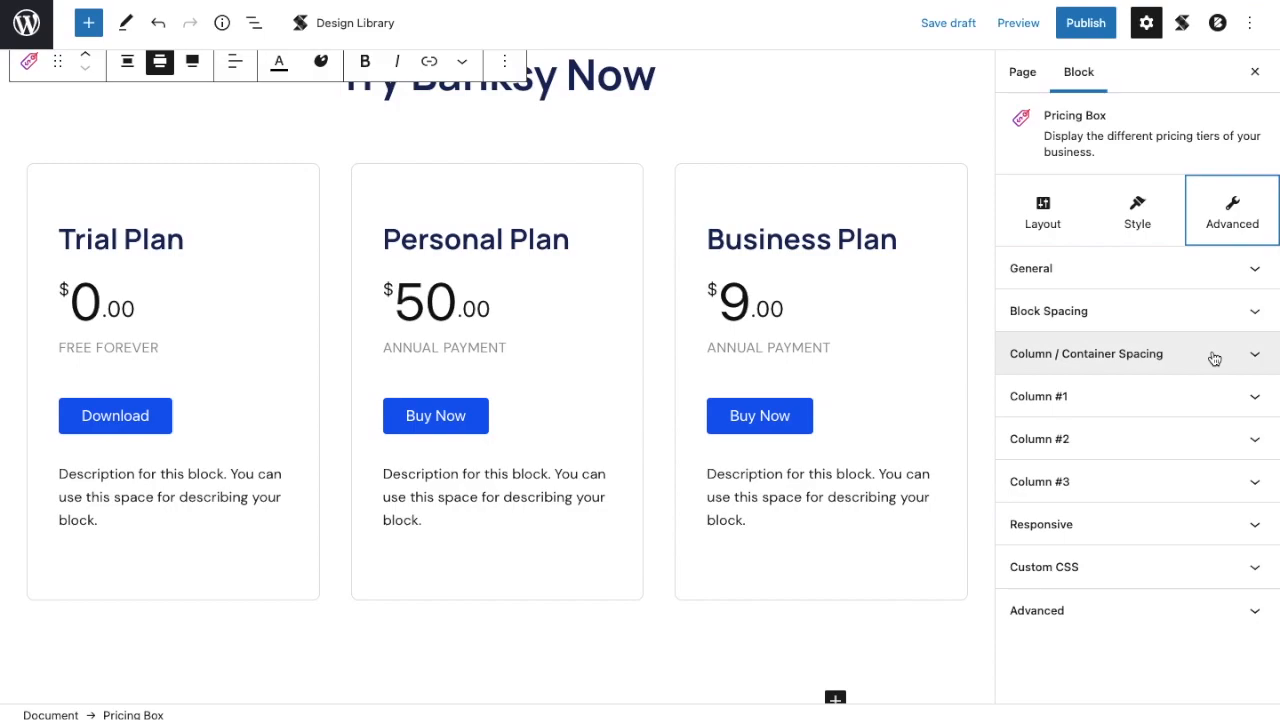
{"action": "left_click", "coordinate": [1086, 352]}
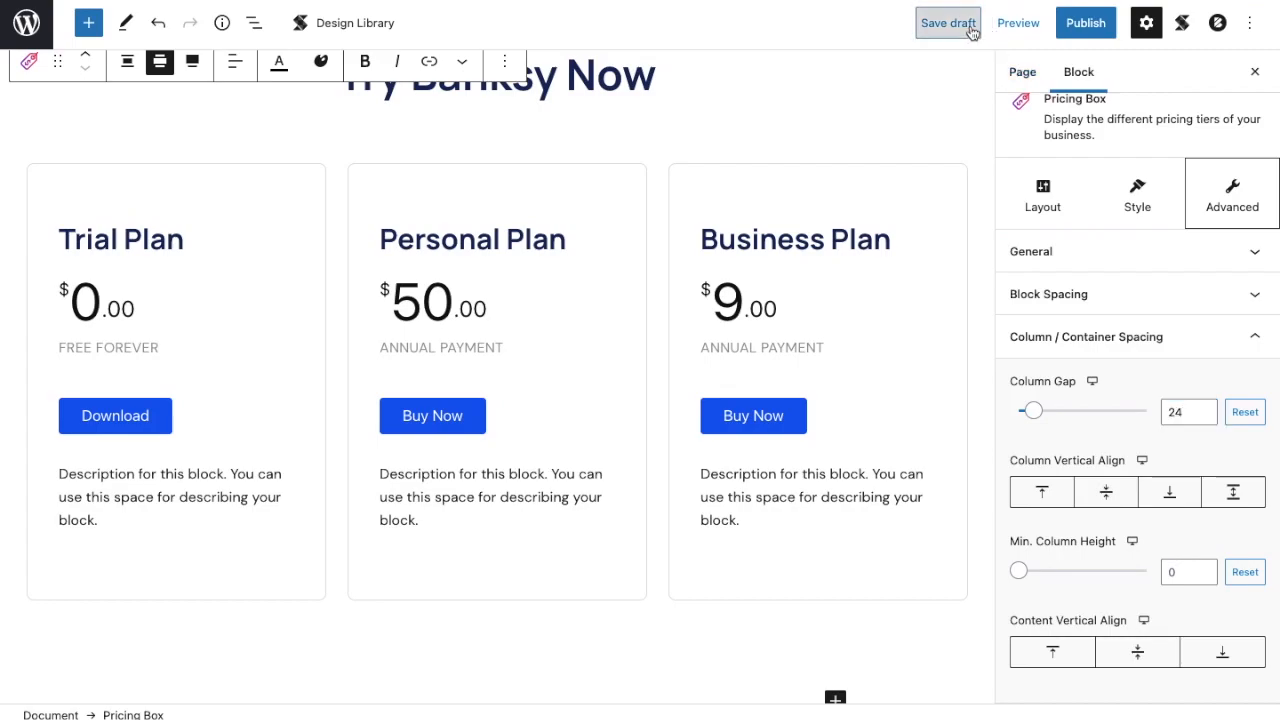
{"action": "left_click", "coordinate": [948, 22]}
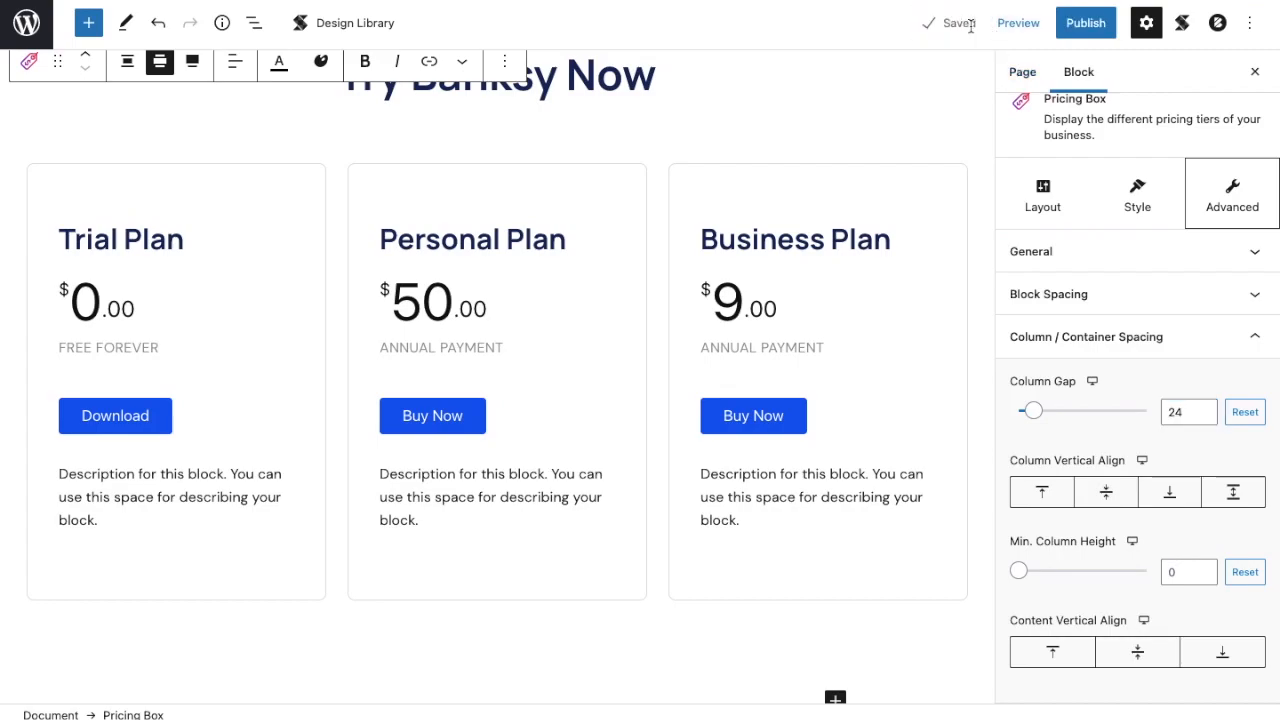
{"action": "scroll", "scroll_direction": "down", "scroll_amount": 3}
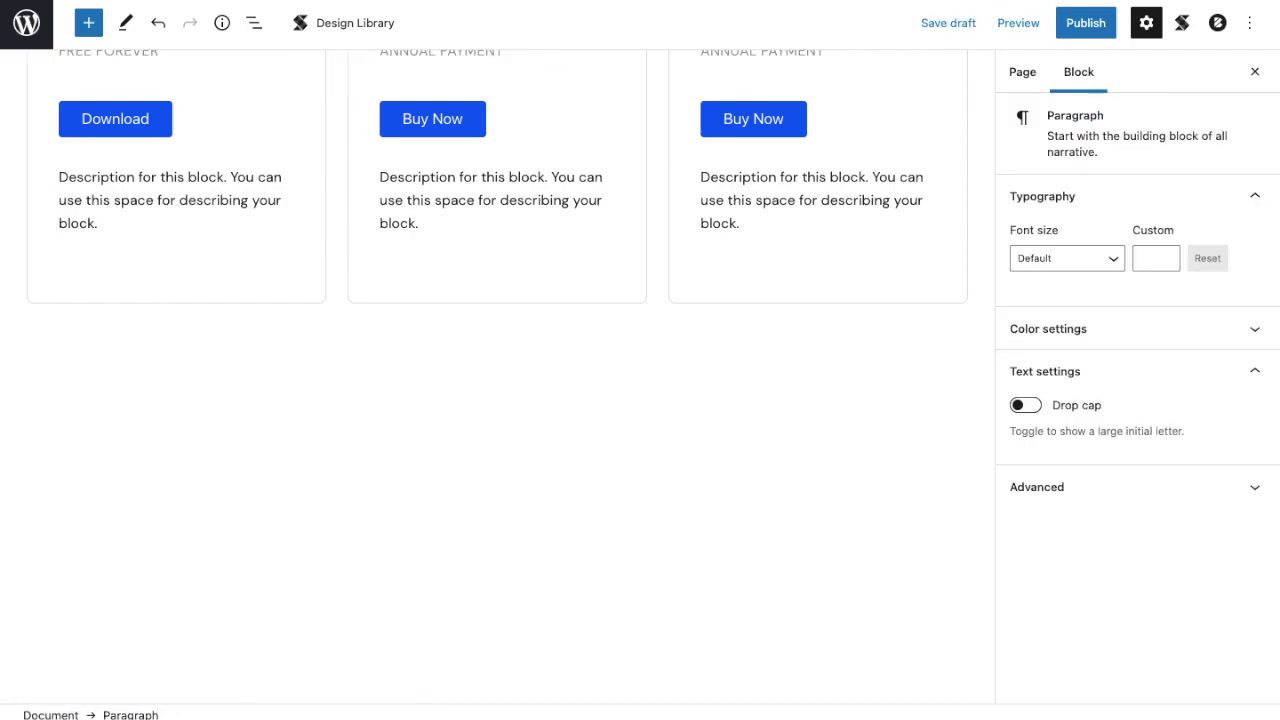
Insert a Container block below the pricing section via /con
{"action": "type", "text": "/con"}
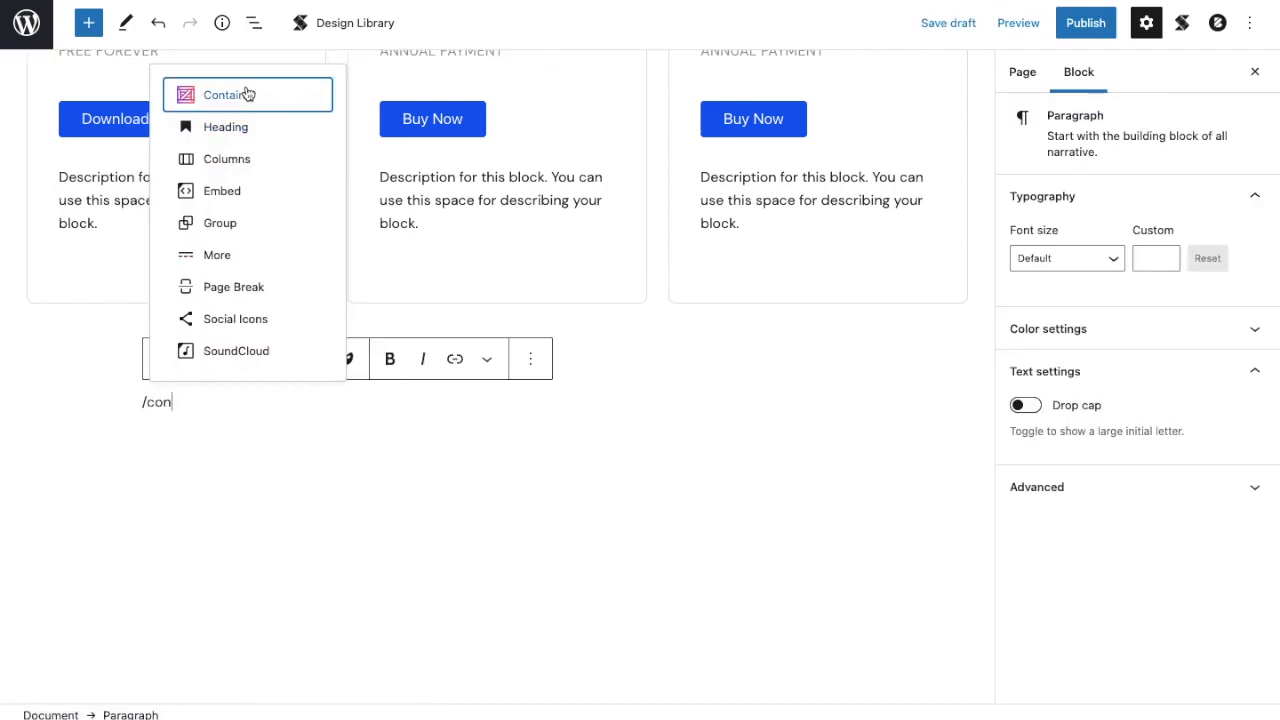
{"action": "left_click", "coordinate": [228, 94]}
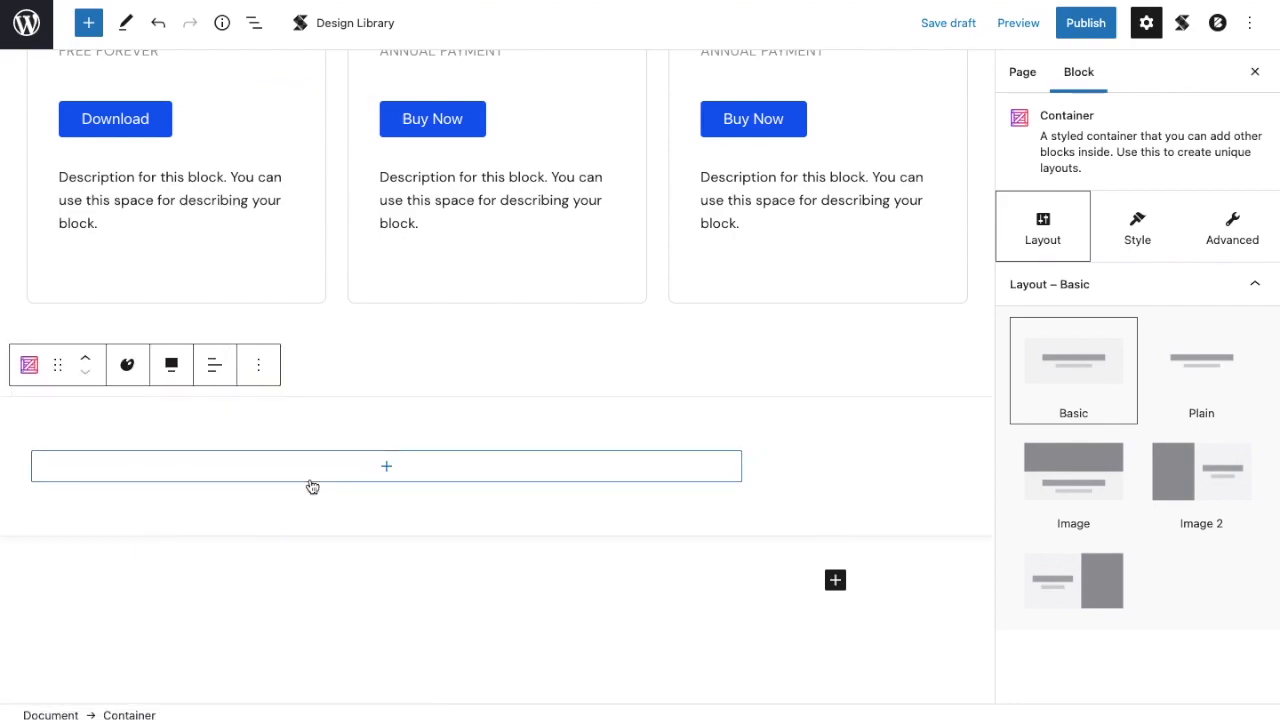
{"action": "left_click", "coordinate": [386, 466]}
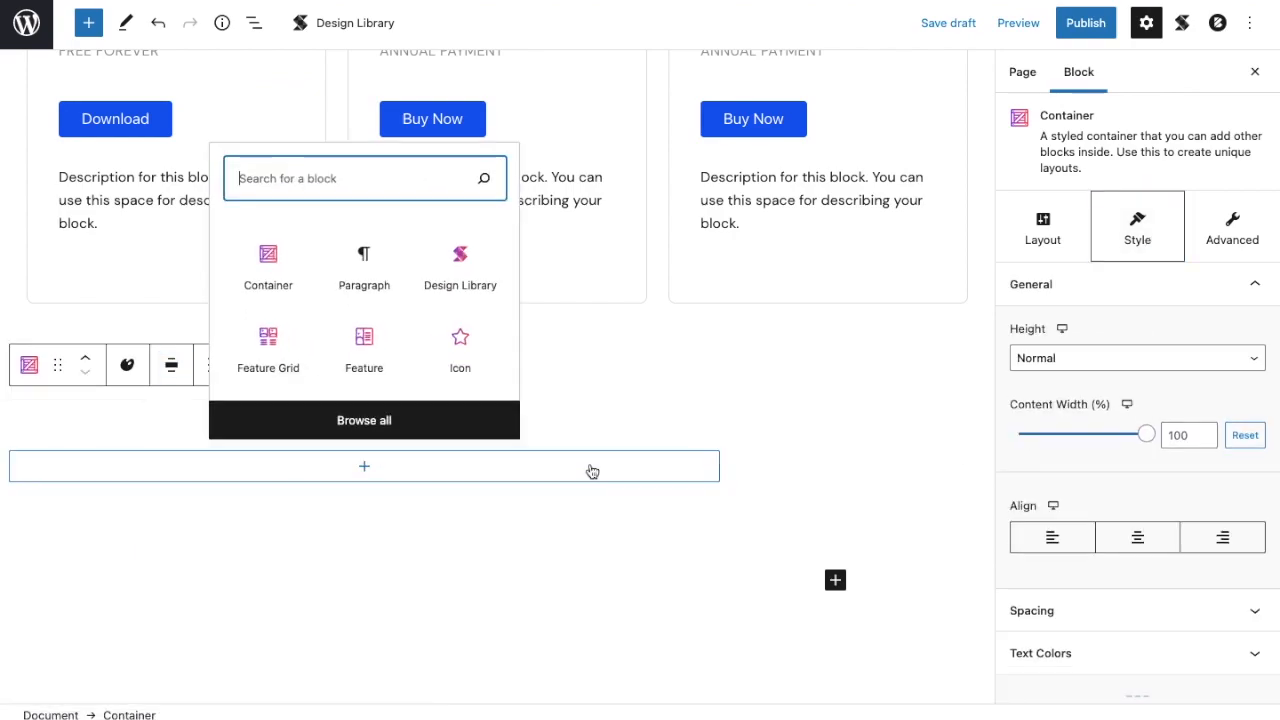
Add an Advanced Heading inside it reading 'Frequently Asked Questions'
{"action": "type", "text": "/"}
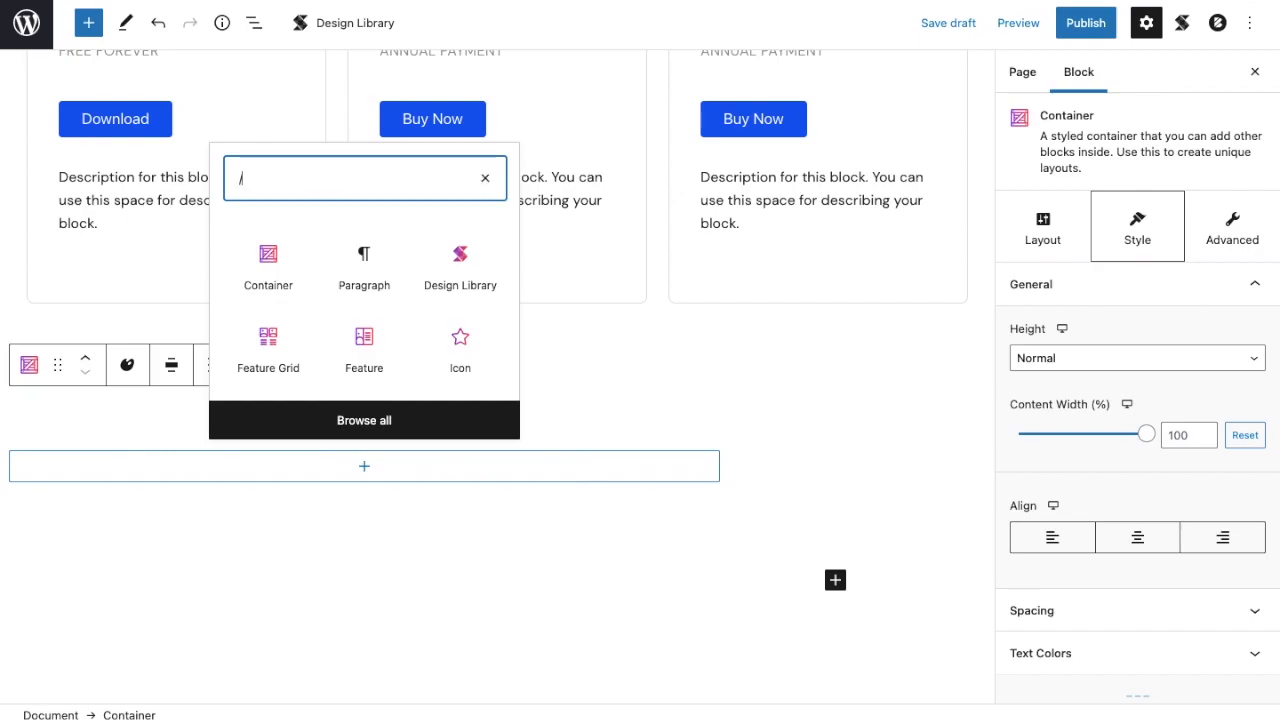
{"action": "type", "text": "head"}
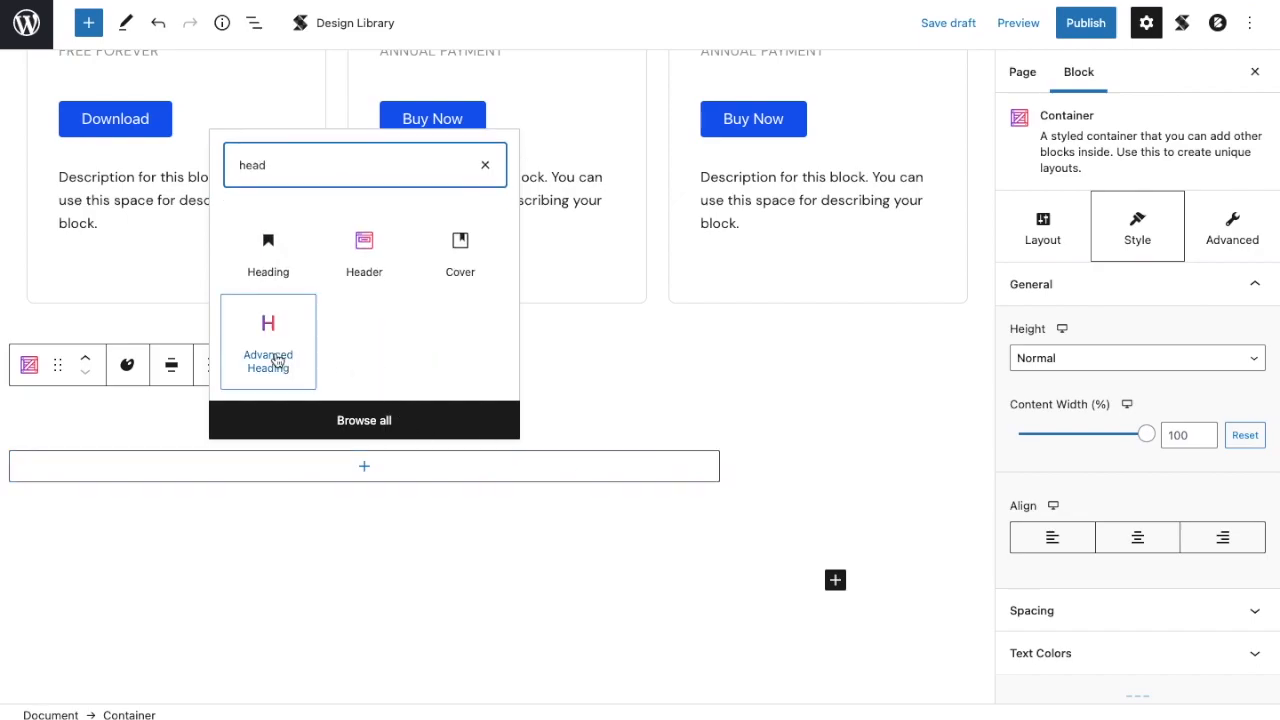
{"action": "left_click", "coordinate": [268, 340]}
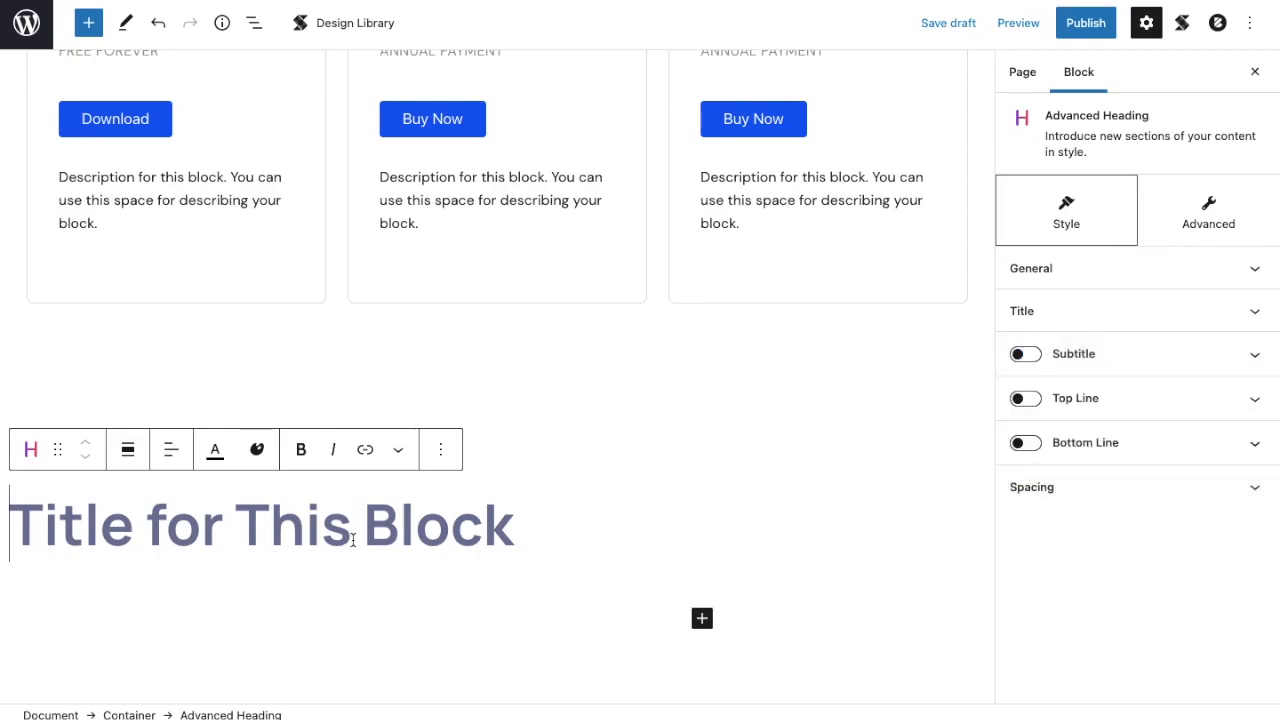
{"action": "type", "text": "Frequen"}
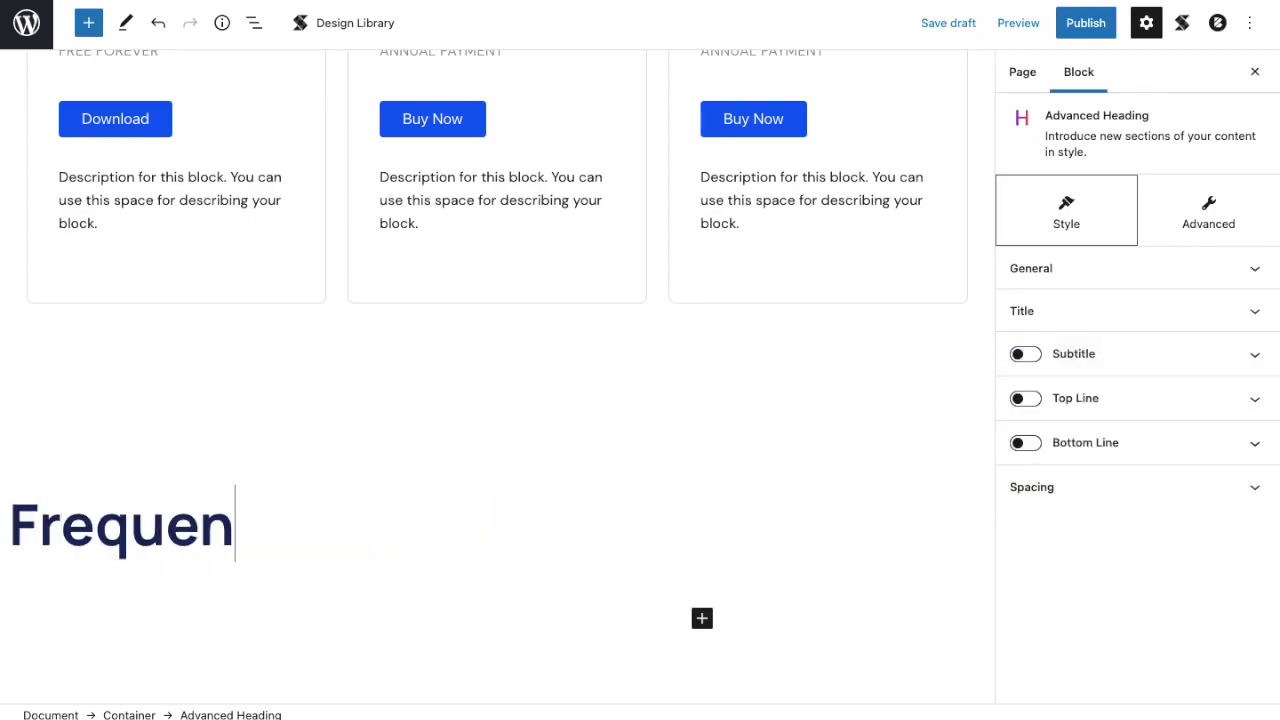
{"action": "type", "text": "tly Asked Q"}
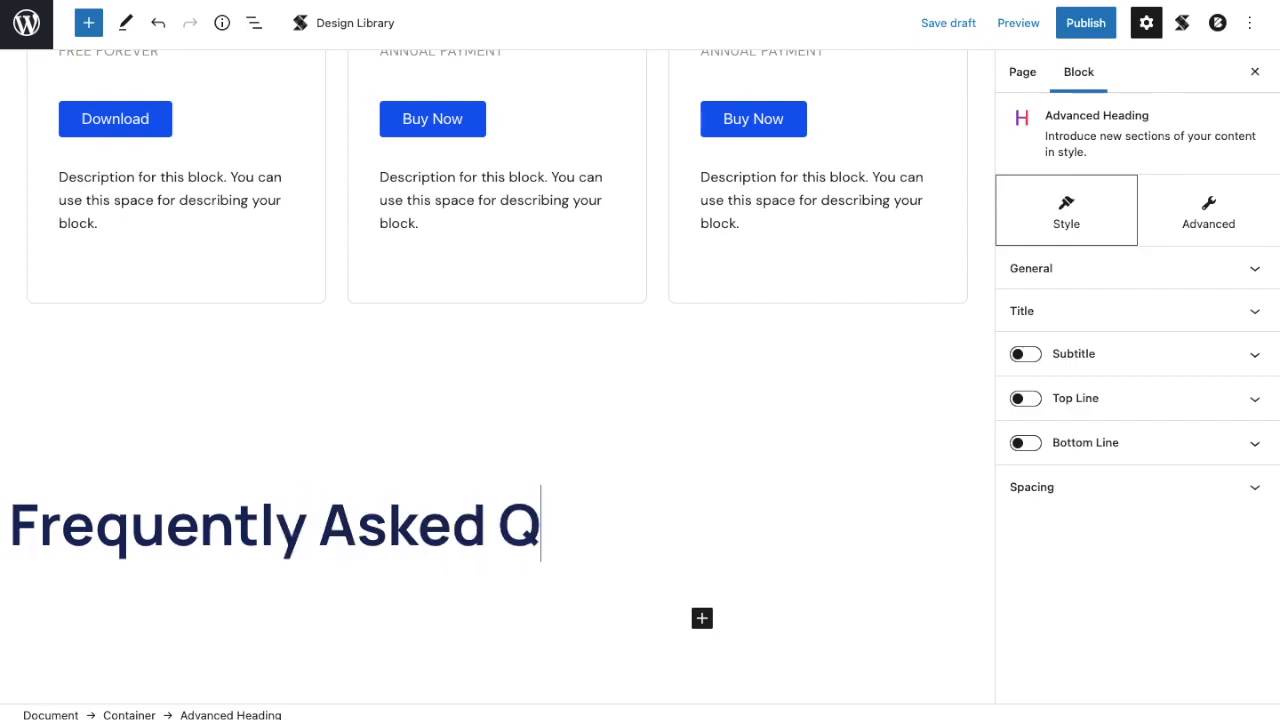
{"action": "type", "text": "uestions"}
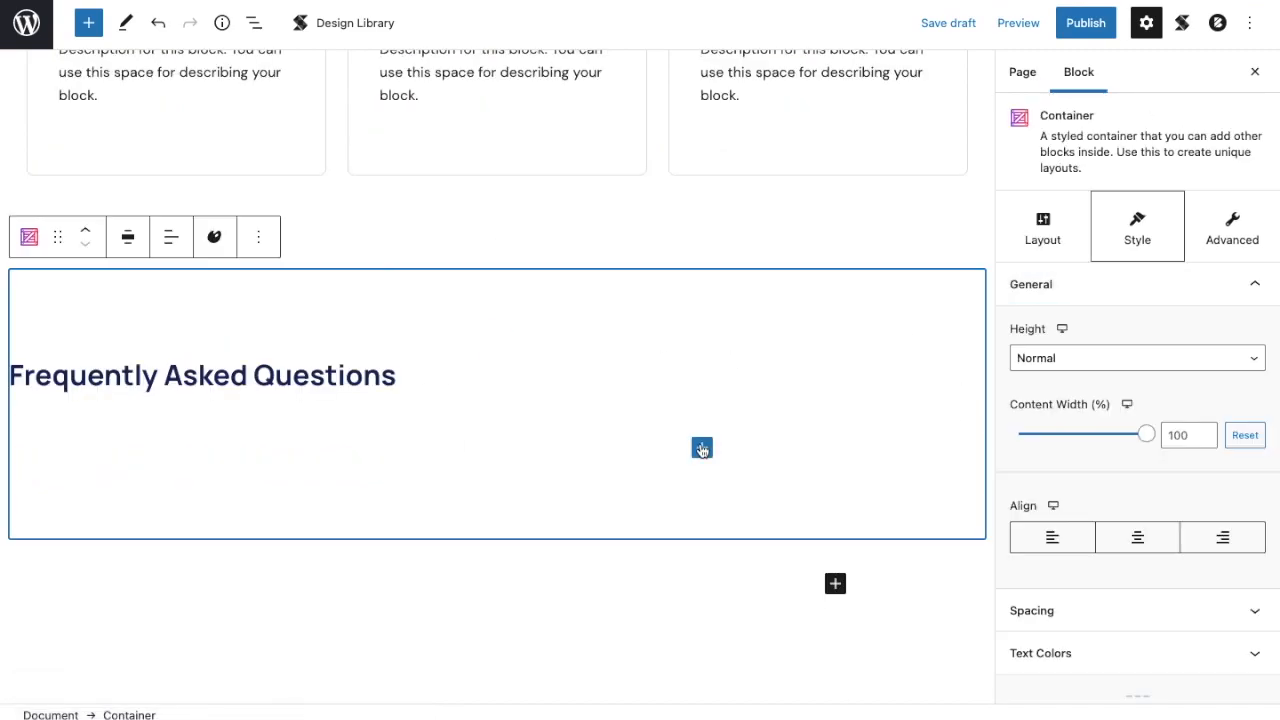
Insert an Accordion question under the heading and collapse it
{"action": "left_click", "coordinate": [700, 448]}
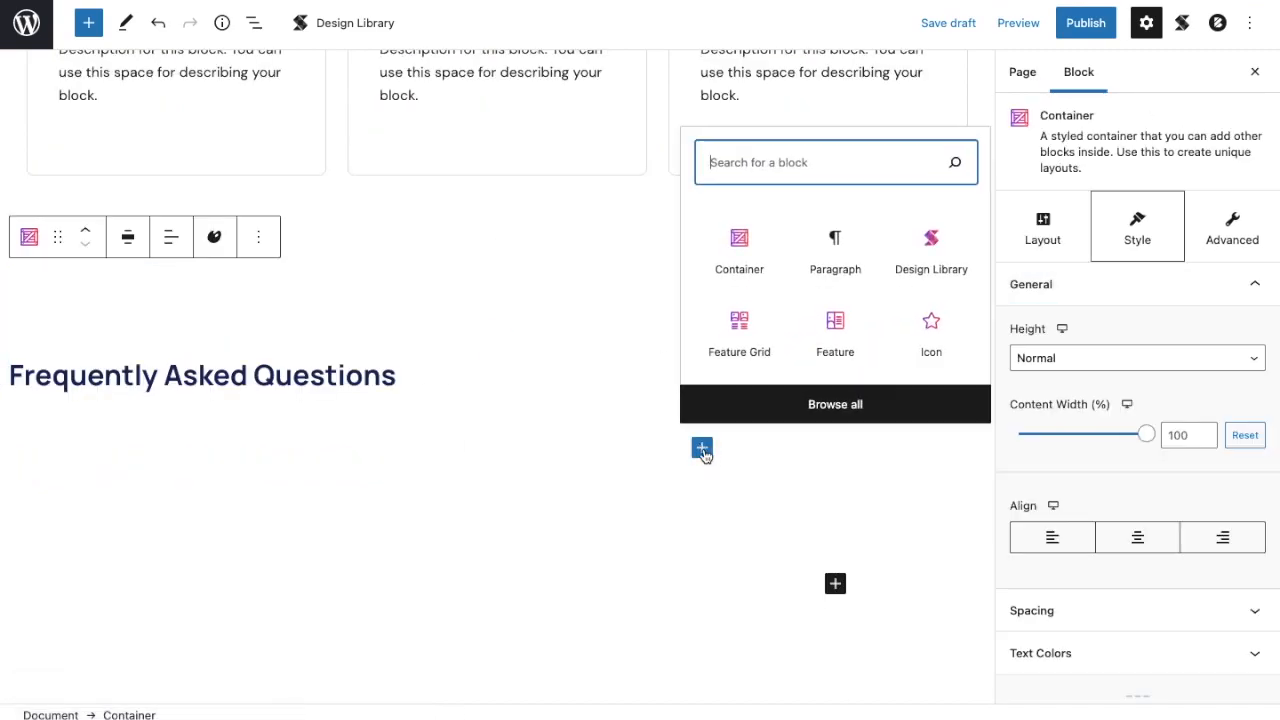
{"action": "type", "text": "acc"}
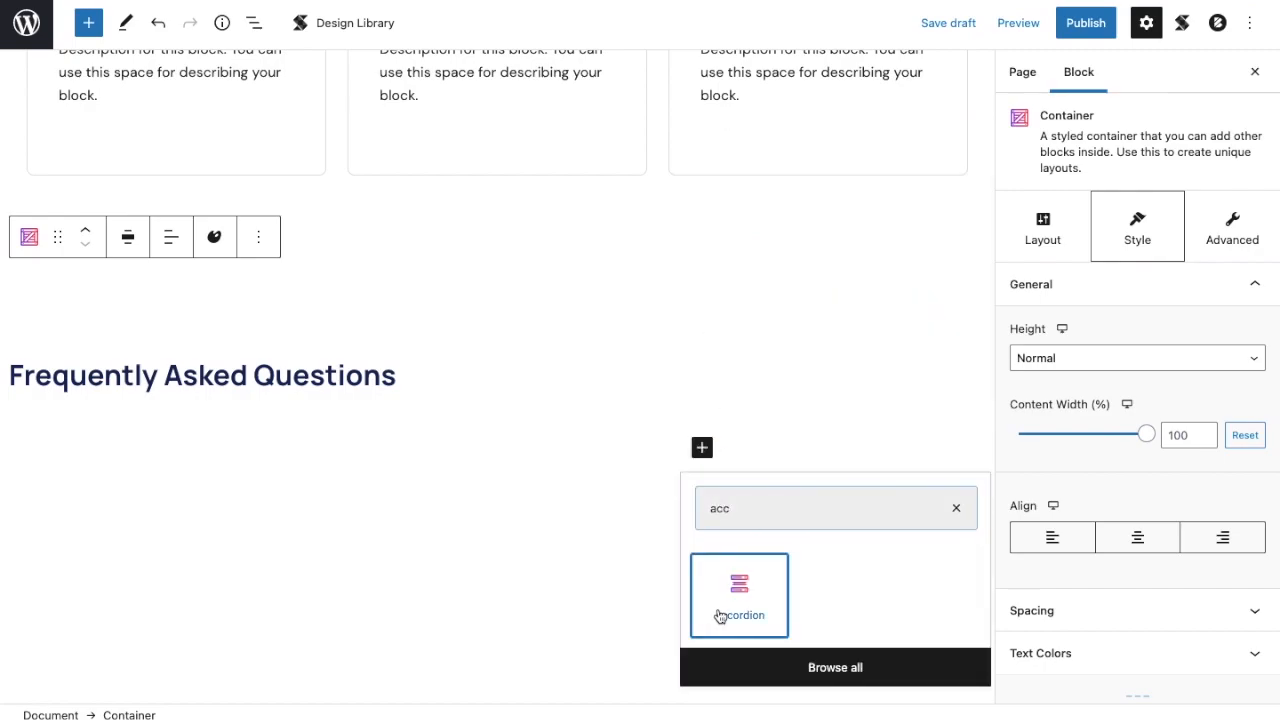
{"action": "left_click", "coordinate": [740, 596]}
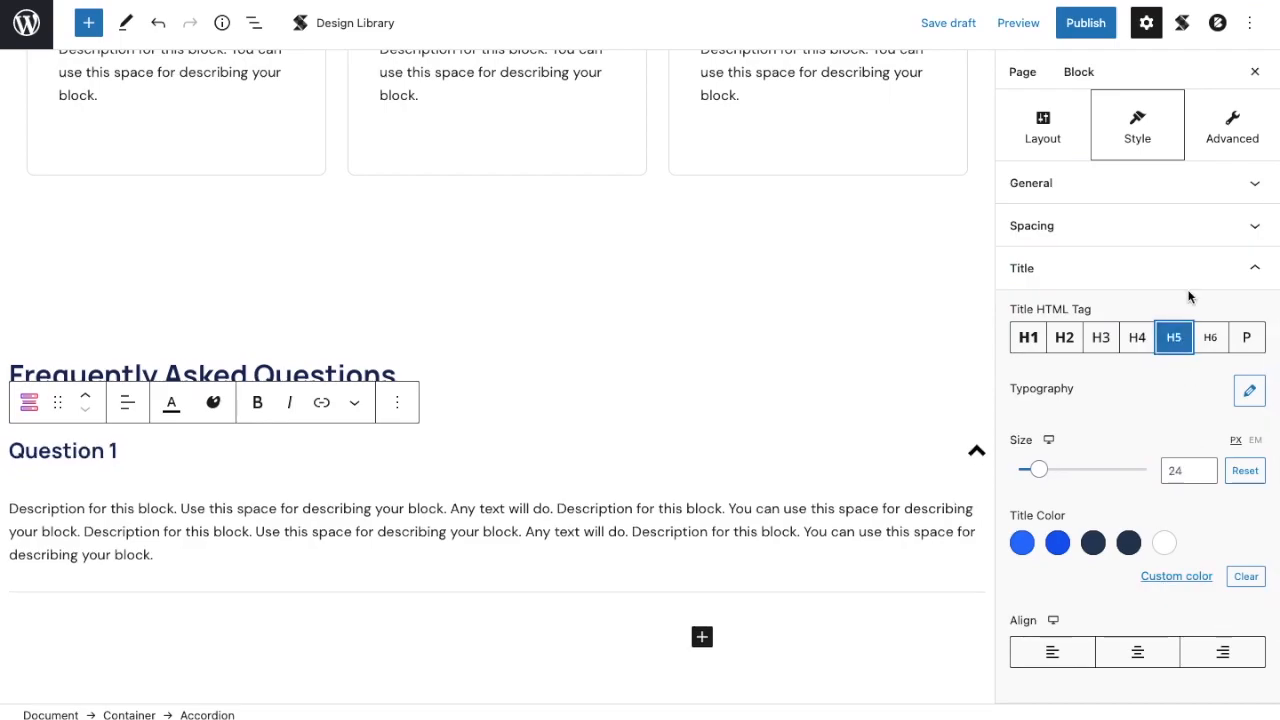
{"action": "left_click", "coordinate": [1176, 576]}
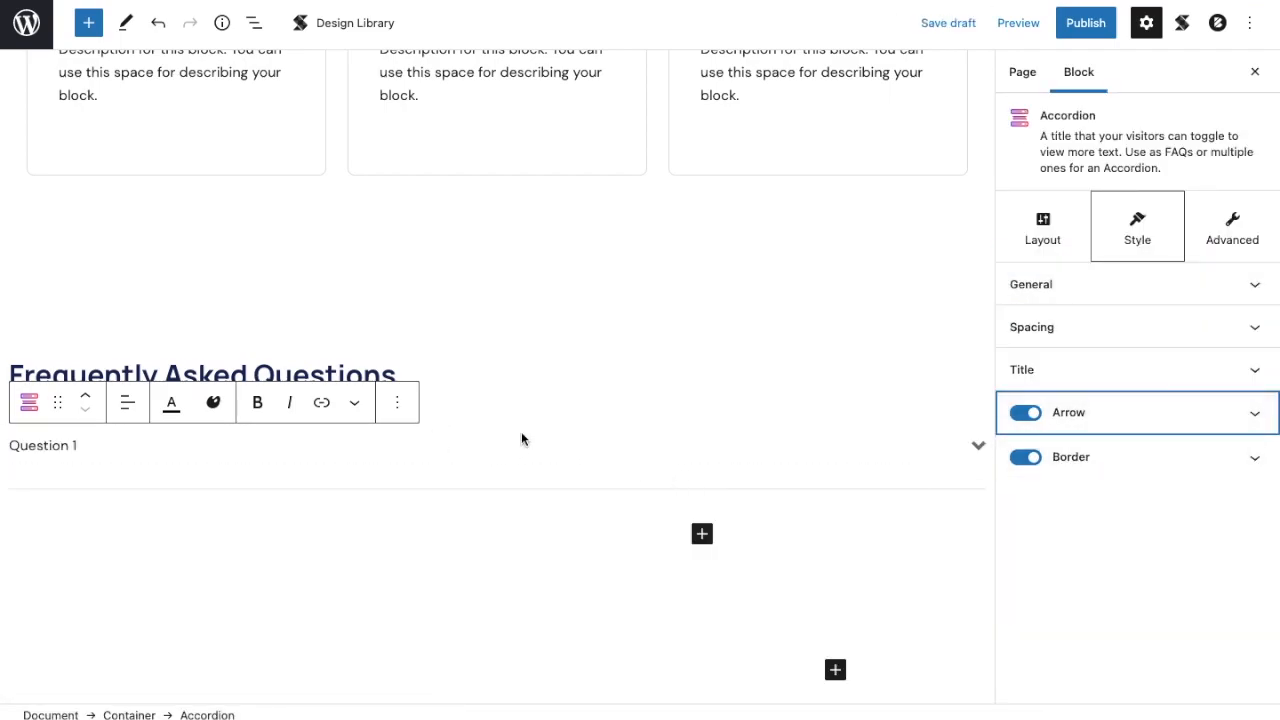
Duplicate the accordion repeatedly to build the stacked FAQ questions
{"action": "left_click", "coordinate": [396, 402]}
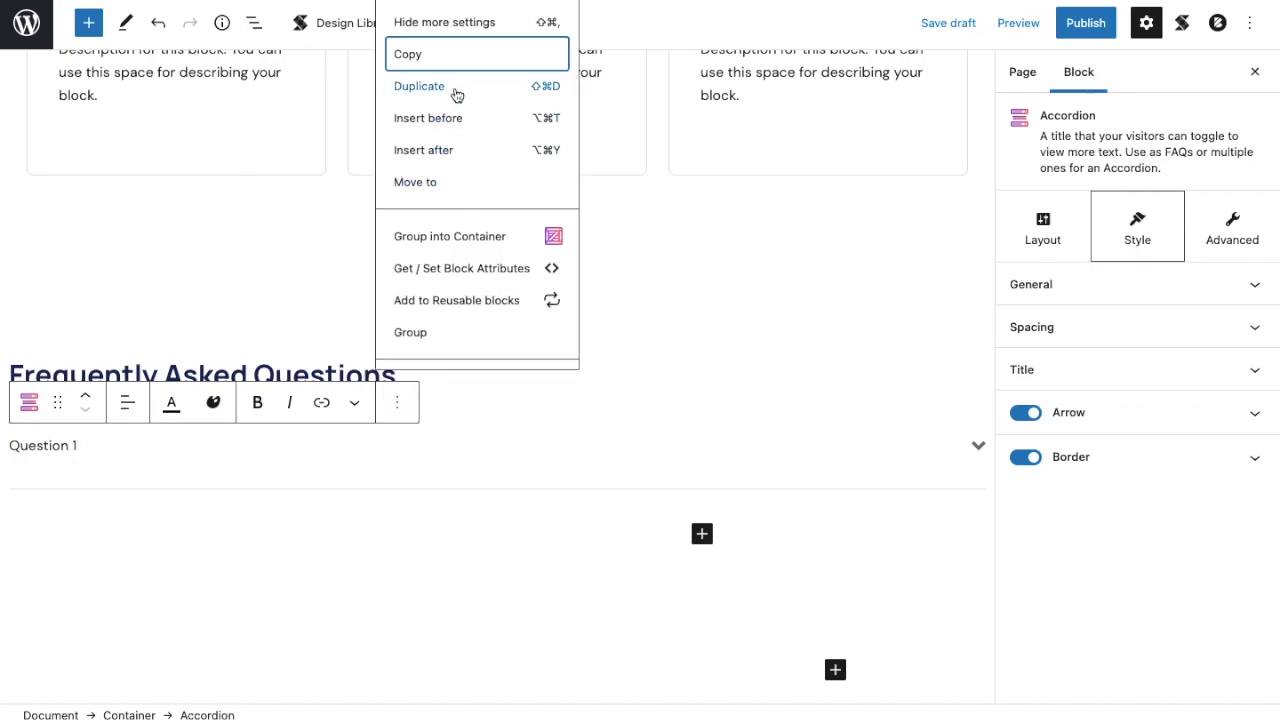
{"action": "left_click", "coordinate": [418, 84]}
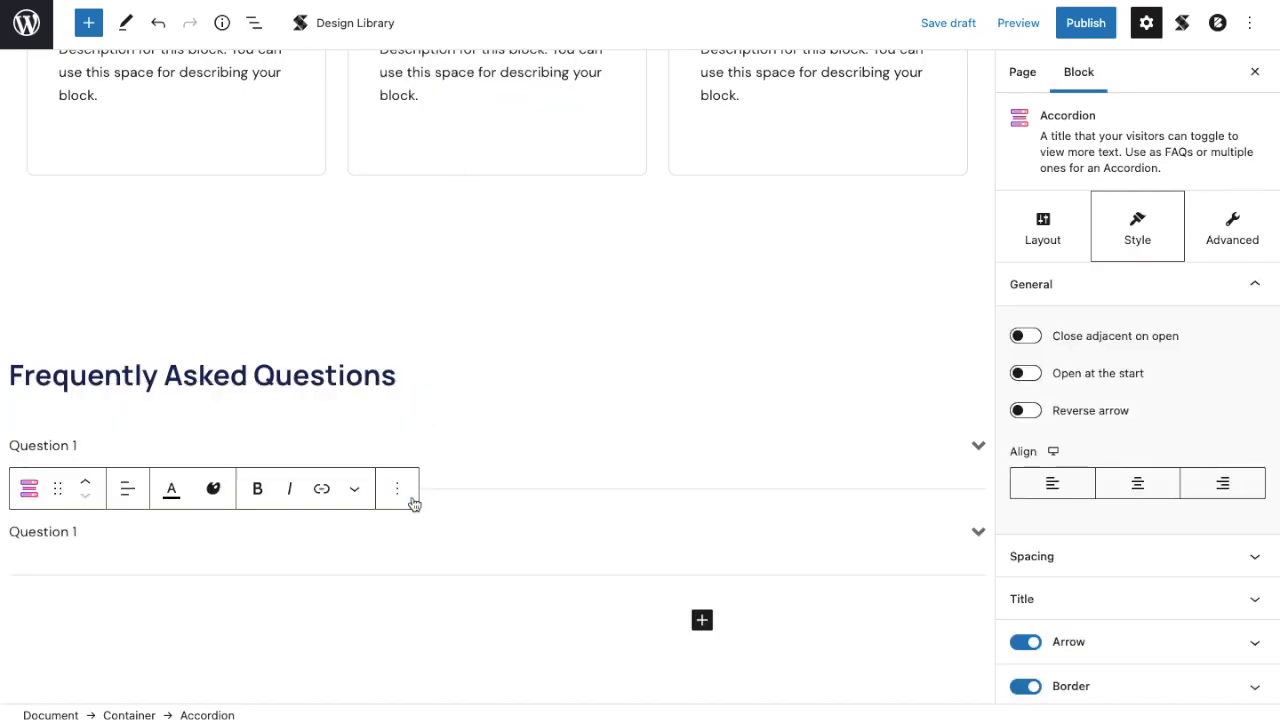
{"action": "left_click", "coordinate": [396, 488]}
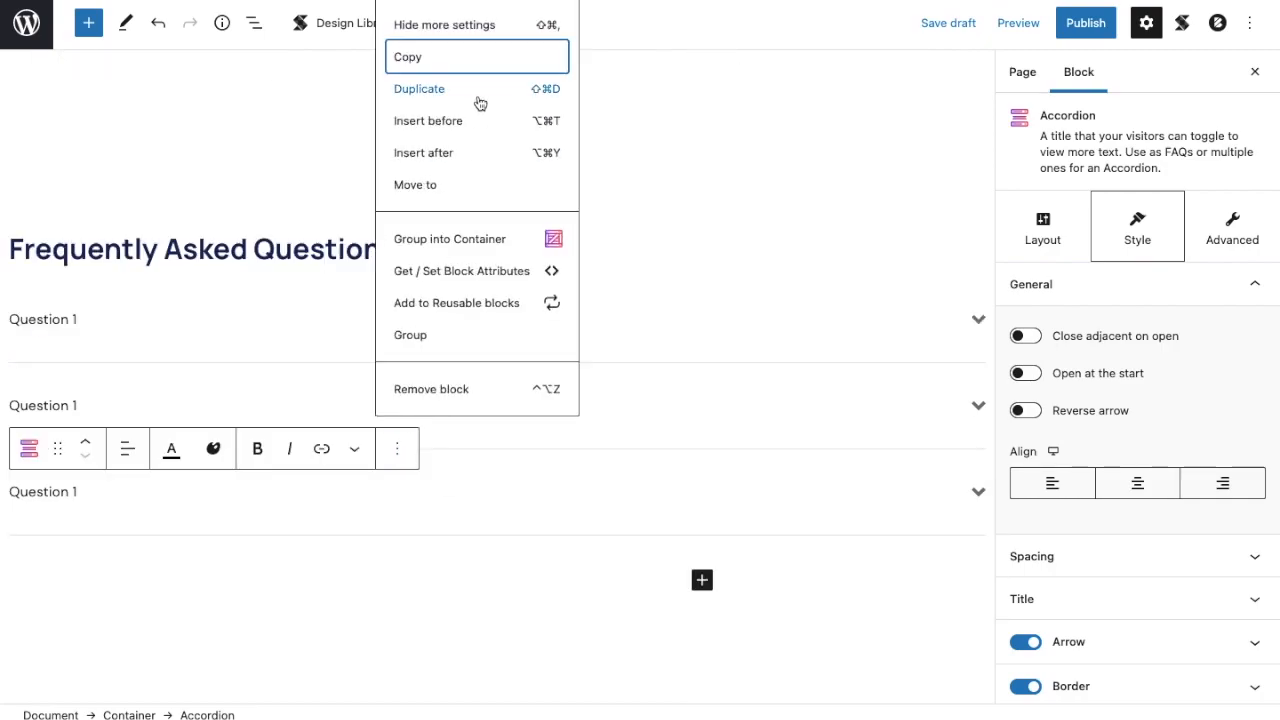
{"action": "left_click", "coordinate": [418, 88]}
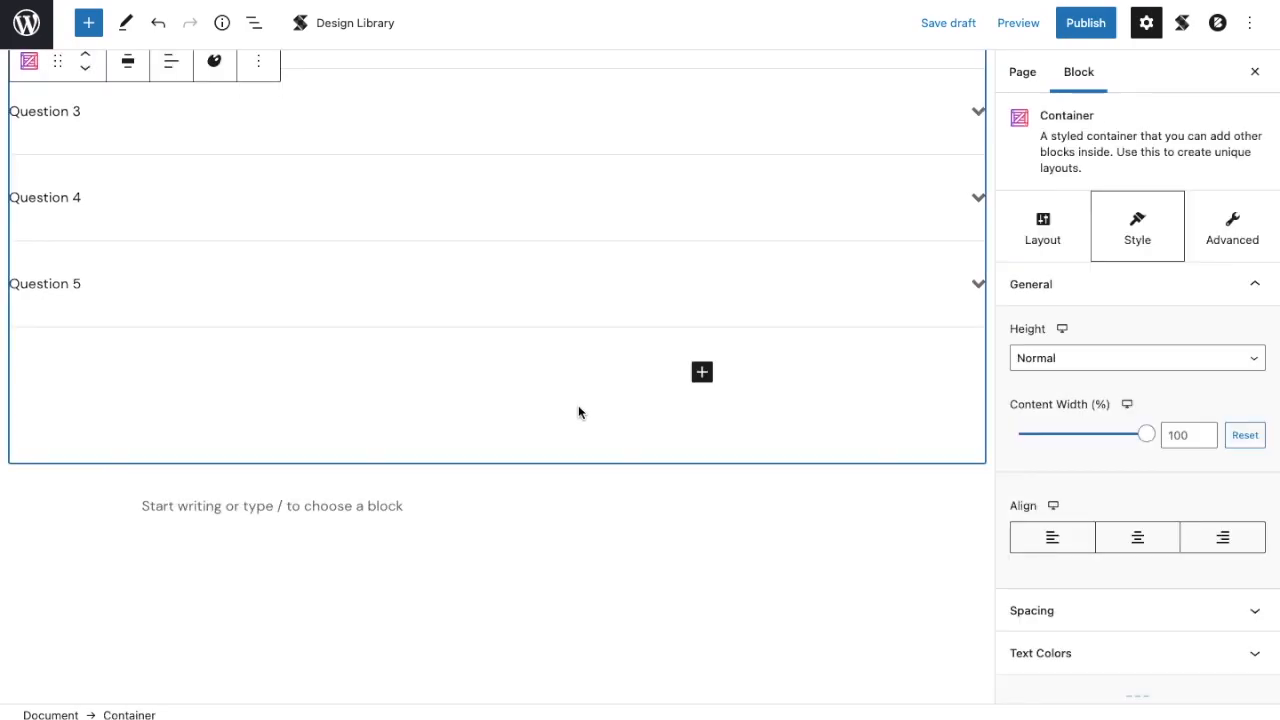
{"action": "left_click", "coordinate": [272, 504]}
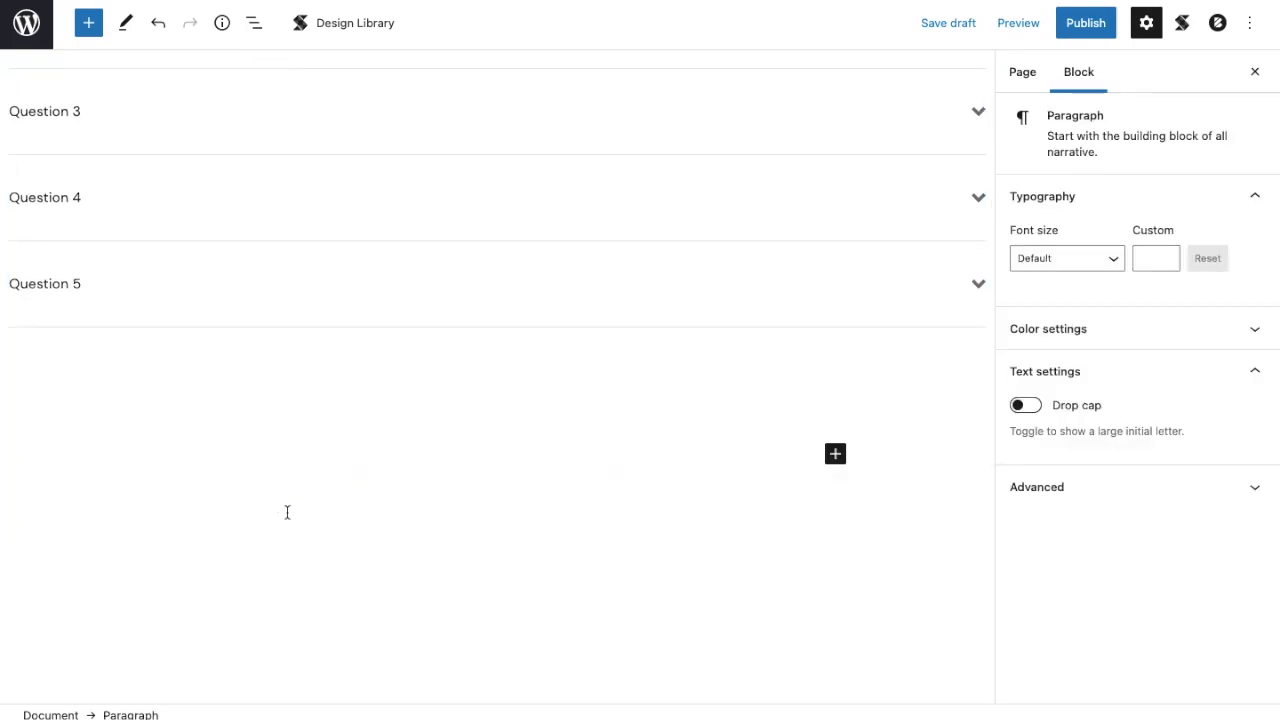
Insert a Call to Action block titled 'Get Started With Banksy Today!' via /call
{"action": "type", "text": "/c"}
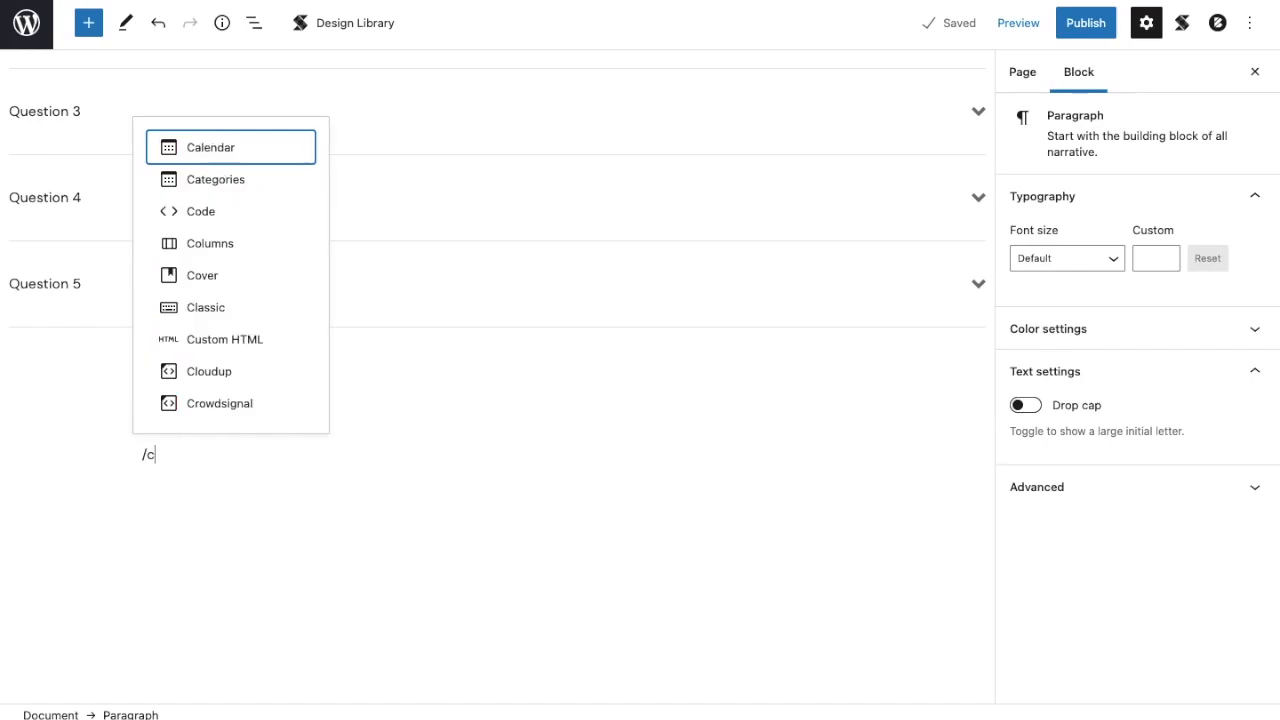
{"action": "type", "text": "all"}
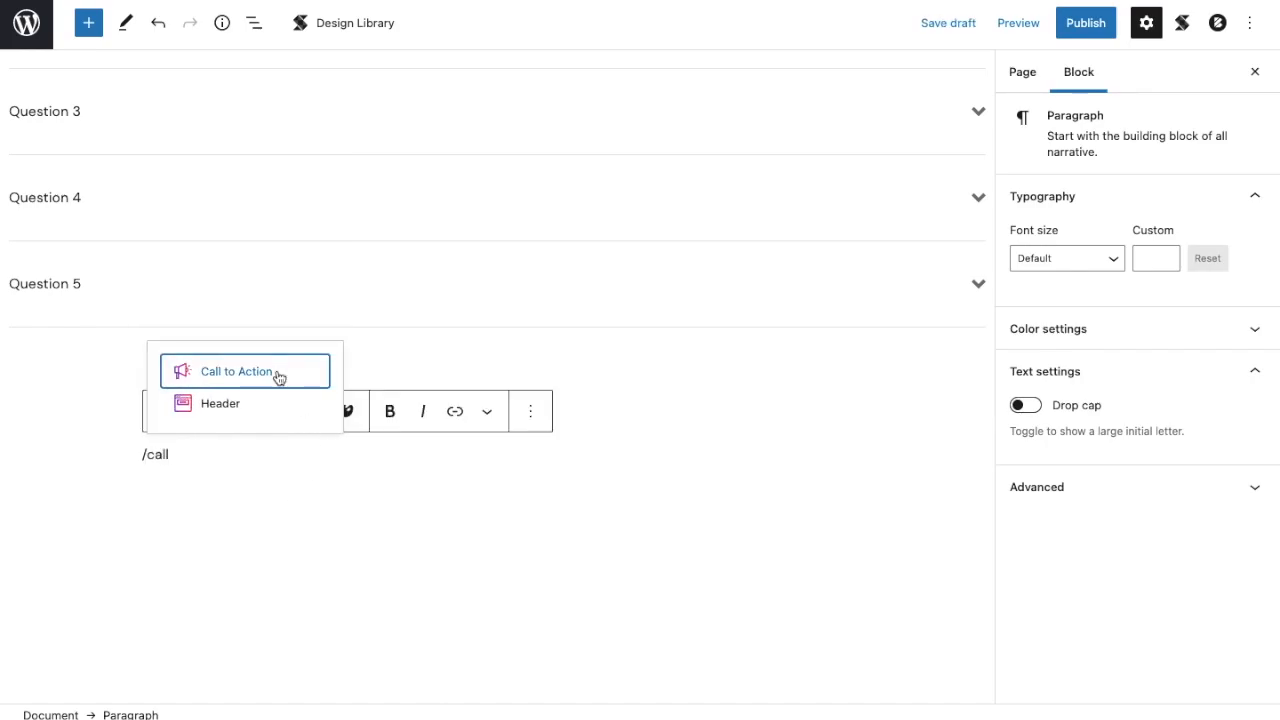
{"action": "left_click", "coordinate": [244, 370]}
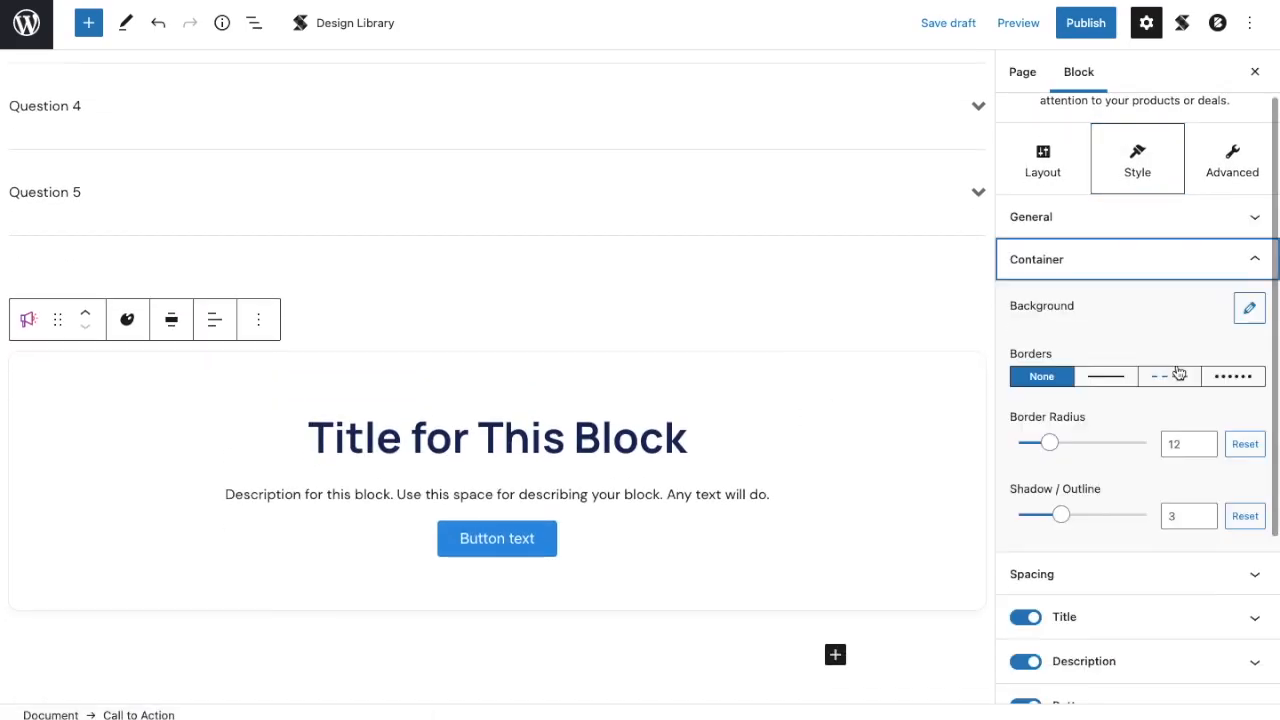
{"action": "left_click", "coordinate": [1248, 308]}
{"action": "type", "text": "Get Started With Banksy Today!"}
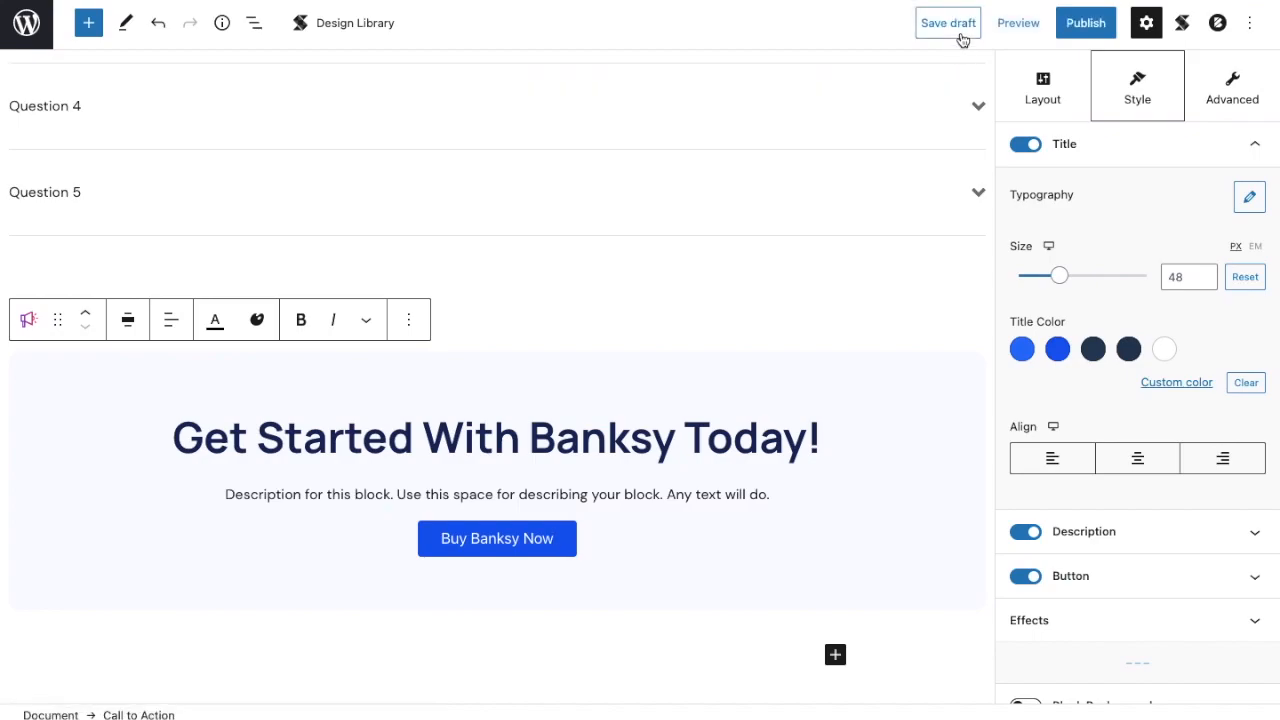
Save the draft and start publishing the Home page
{"action": "left_click", "coordinate": [948, 22]}
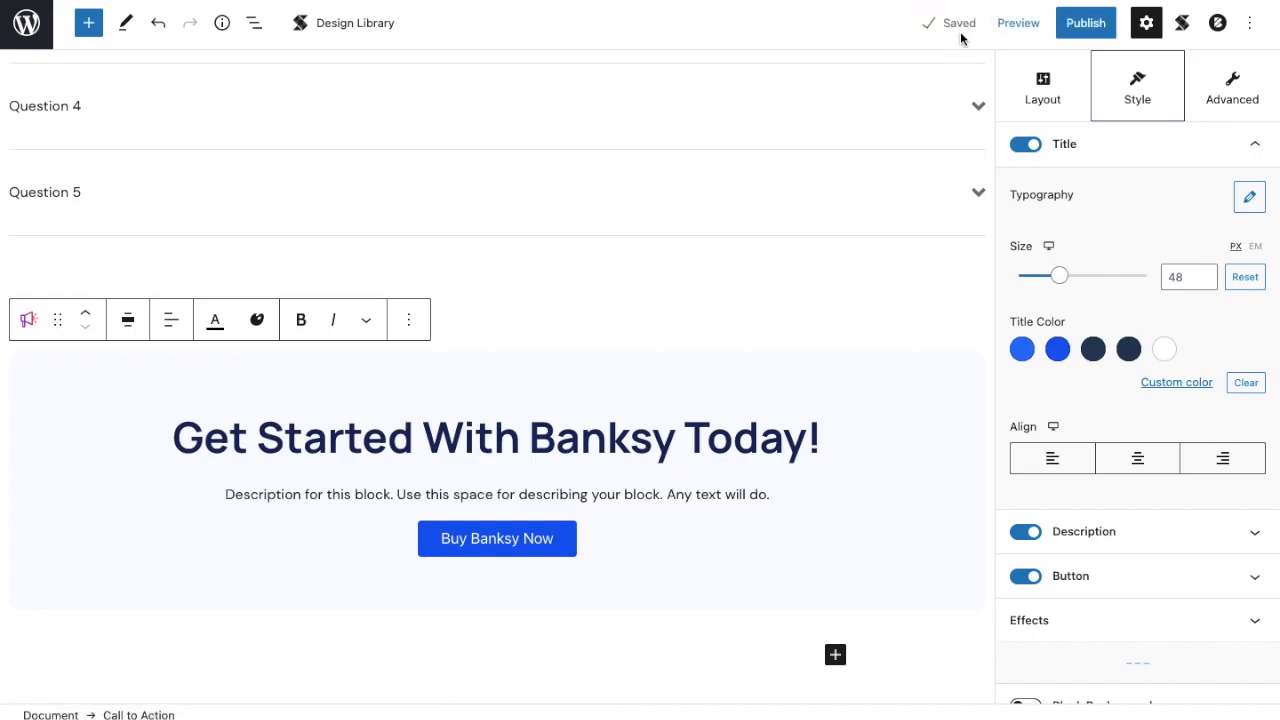
{"action": "left_click", "coordinate": [1084, 22]}
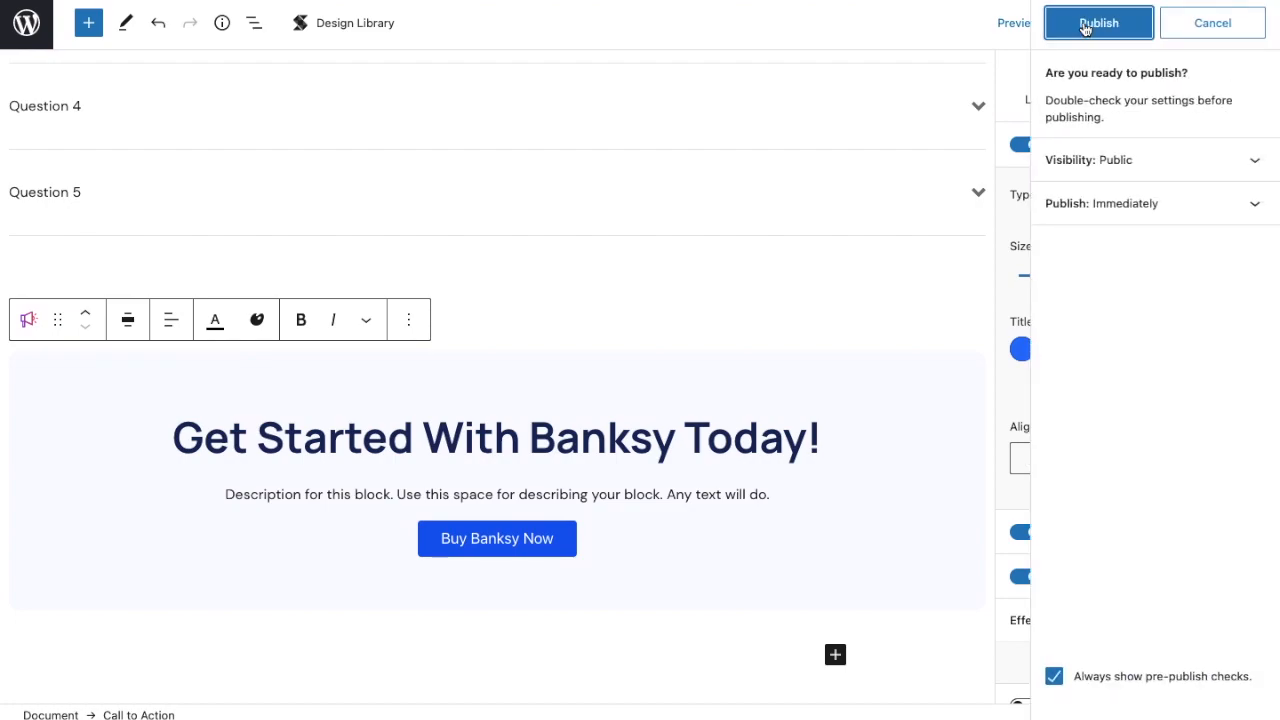
Confirm publishing, then view the live page and toggle FAQ Question 1
{"action": "left_click", "coordinate": [1098, 22]}
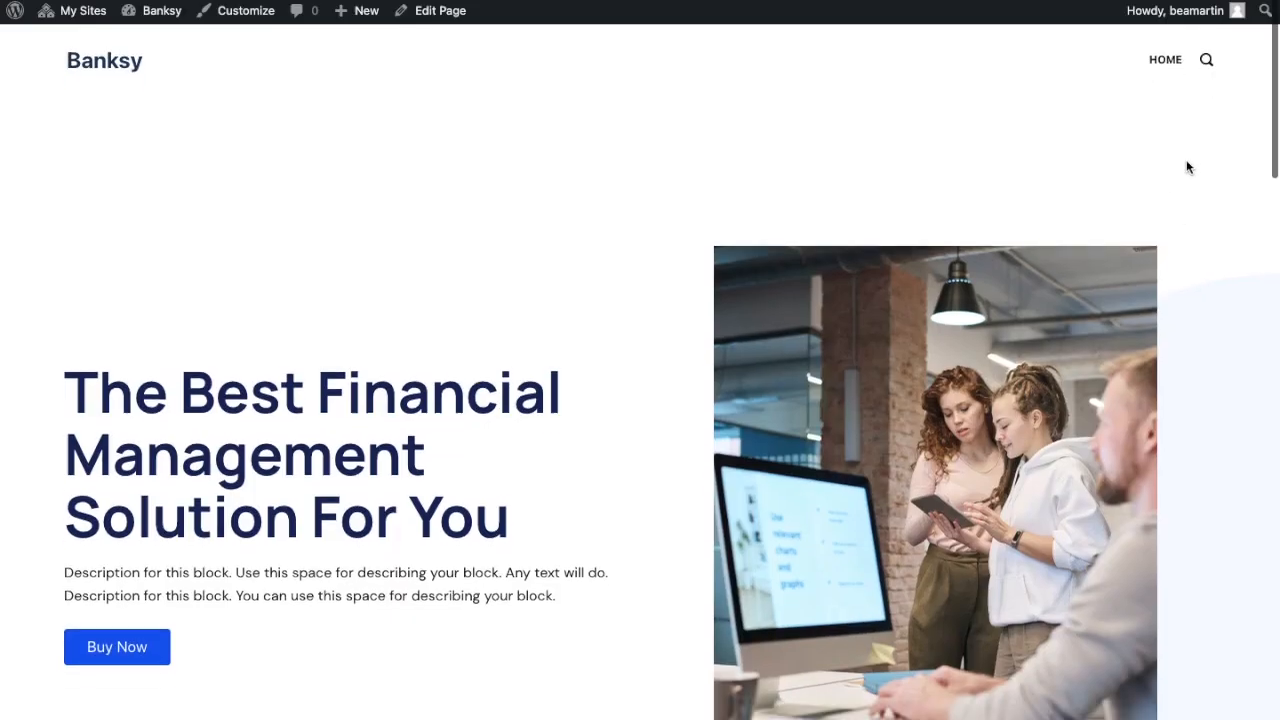
{"action": "scroll", "scroll_direction": "down", "scroll_amount": 3}
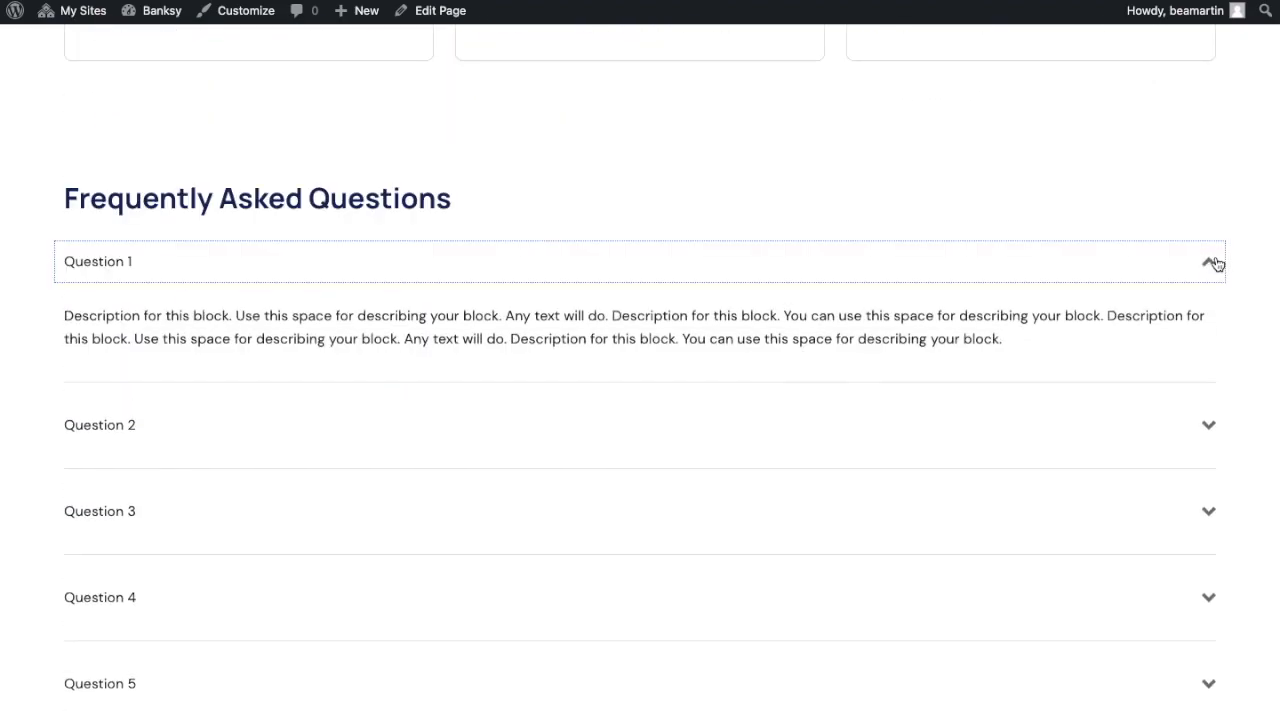
{"action": "left_click", "coordinate": [1208, 260]}
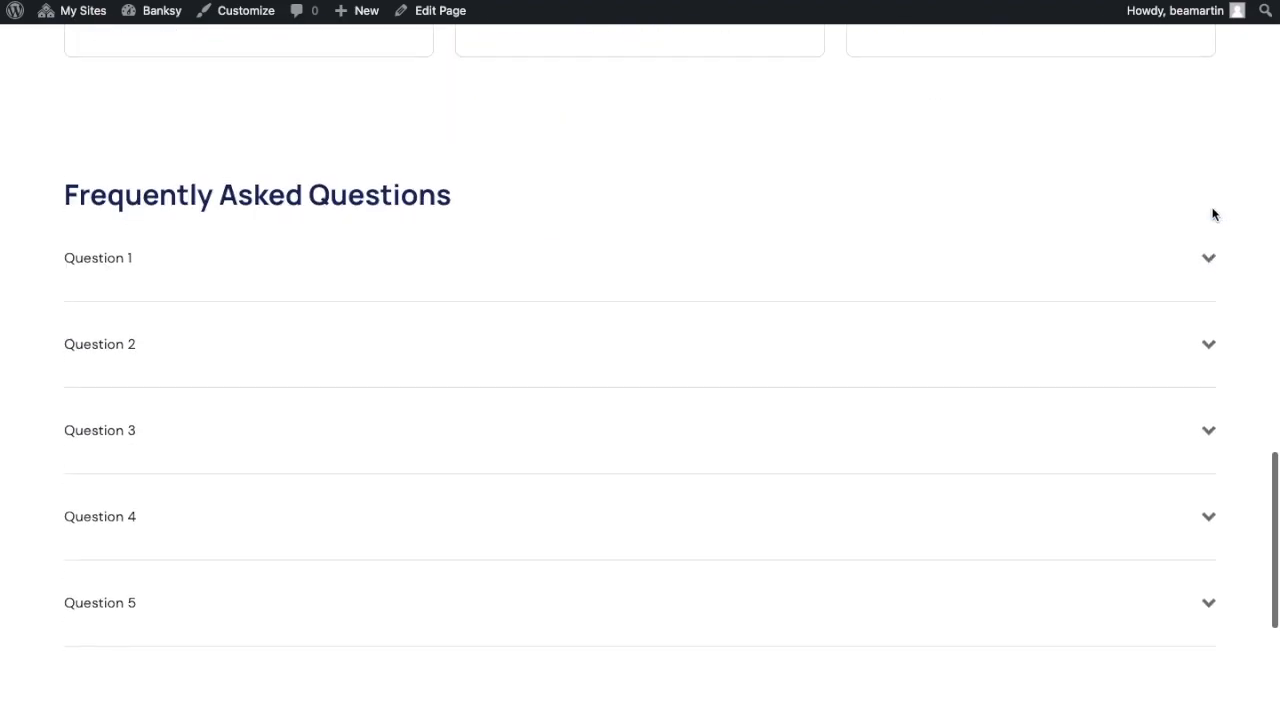
{"action": "scroll", "scroll_direction": "down", "scroll_amount": 3}
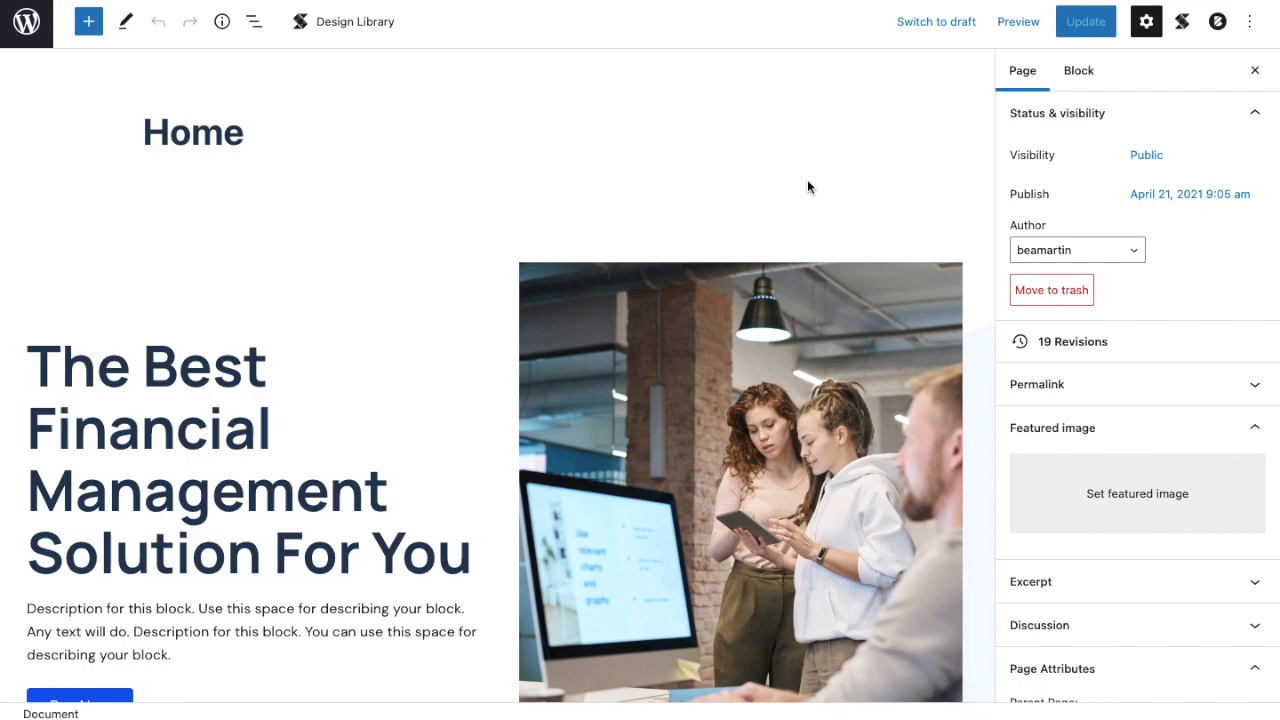
{"action": "mouse_move", "coordinate": [28, 22]}
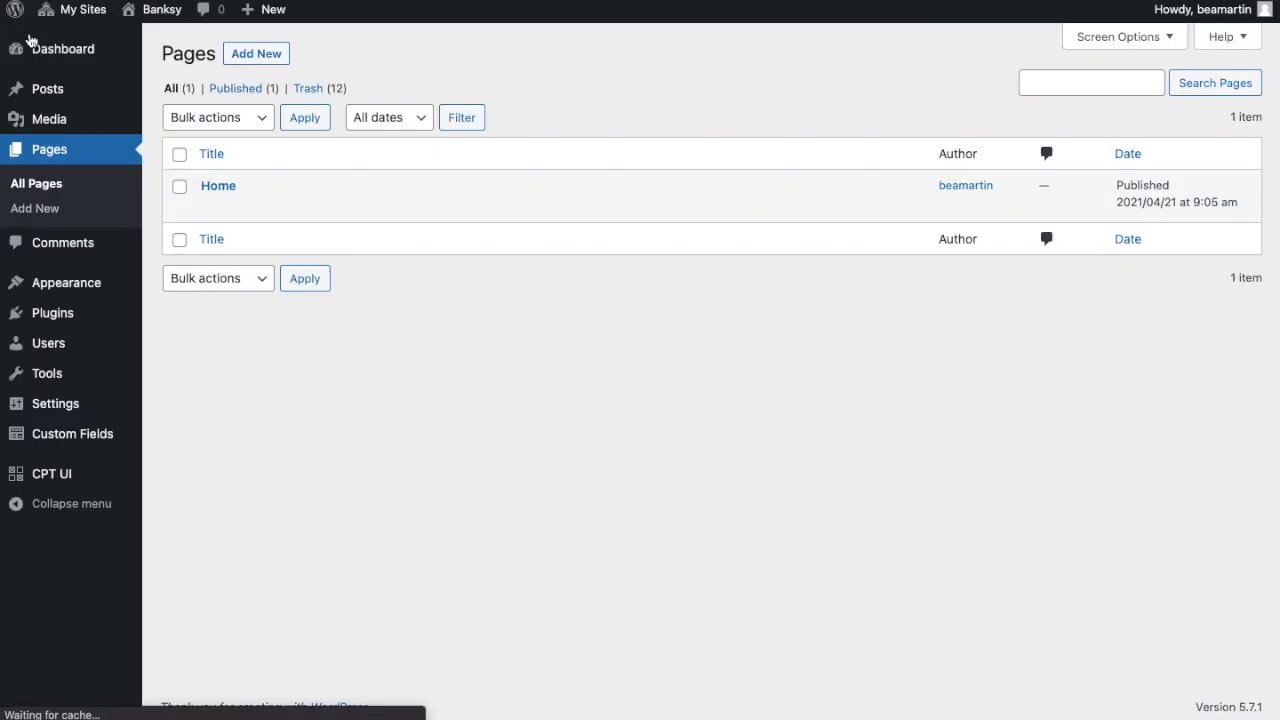
{"action": "mouse_move", "coordinate": [218, 184]}
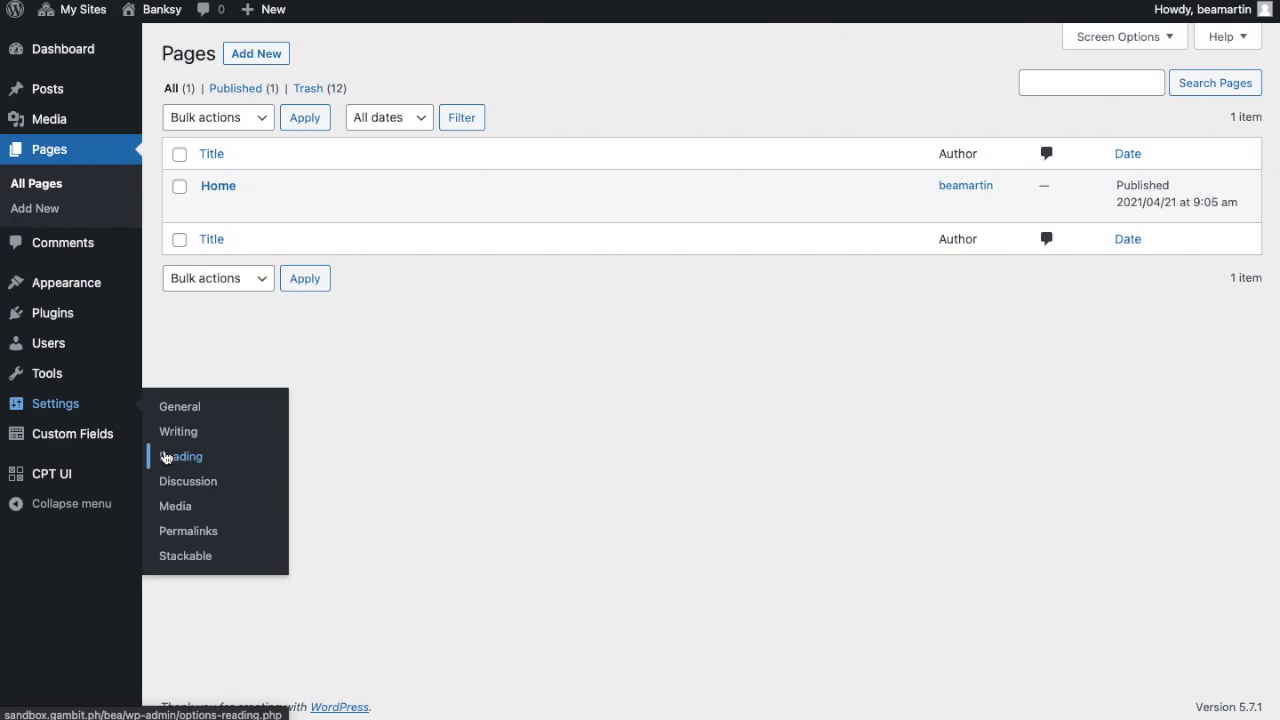
Set Reading settings to a static front page using Home, save, and return to Pages
{"action": "left_click", "coordinate": [182, 456]}
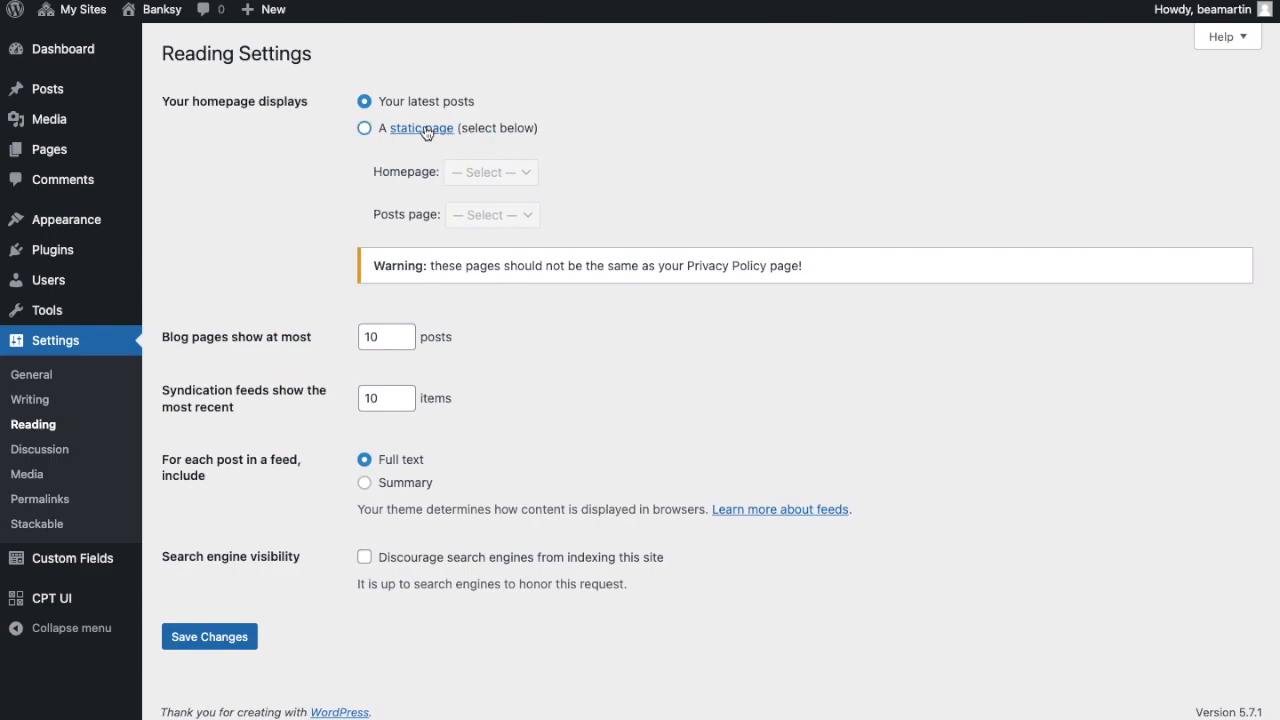
{"action": "left_click", "coordinate": [364, 128]}
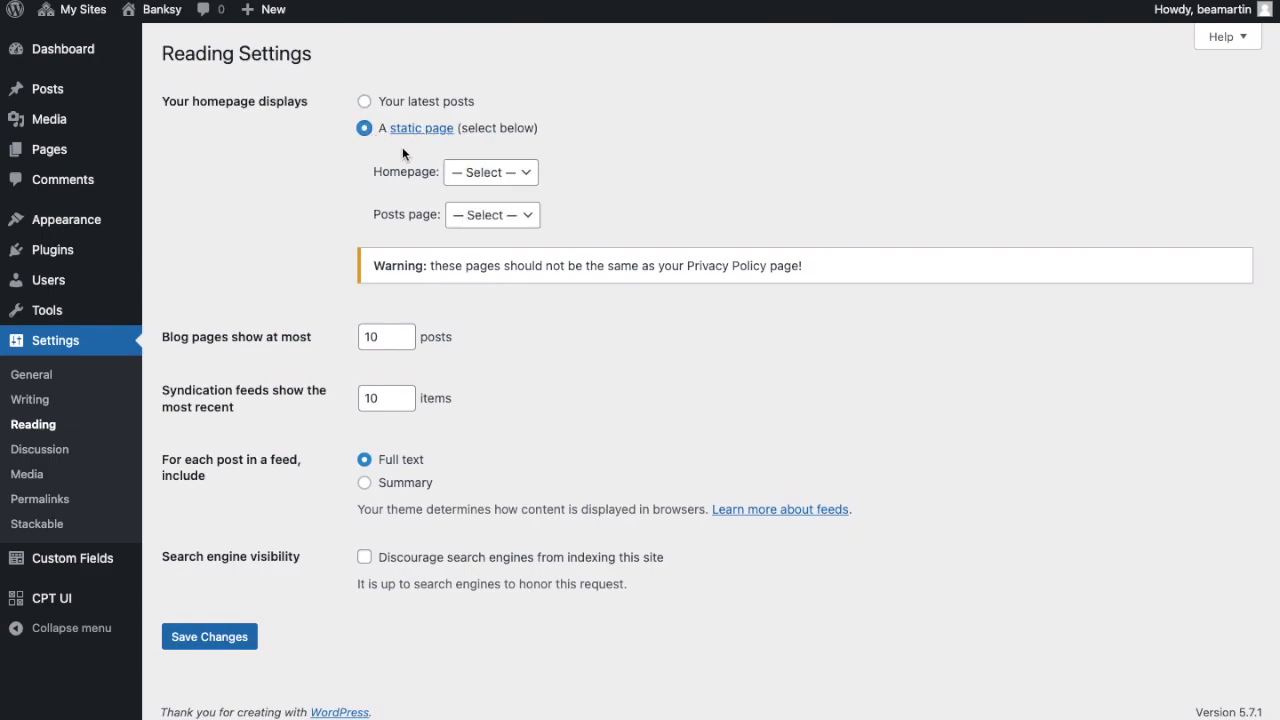
{"action": "left_click", "coordinate": [490, 172]}
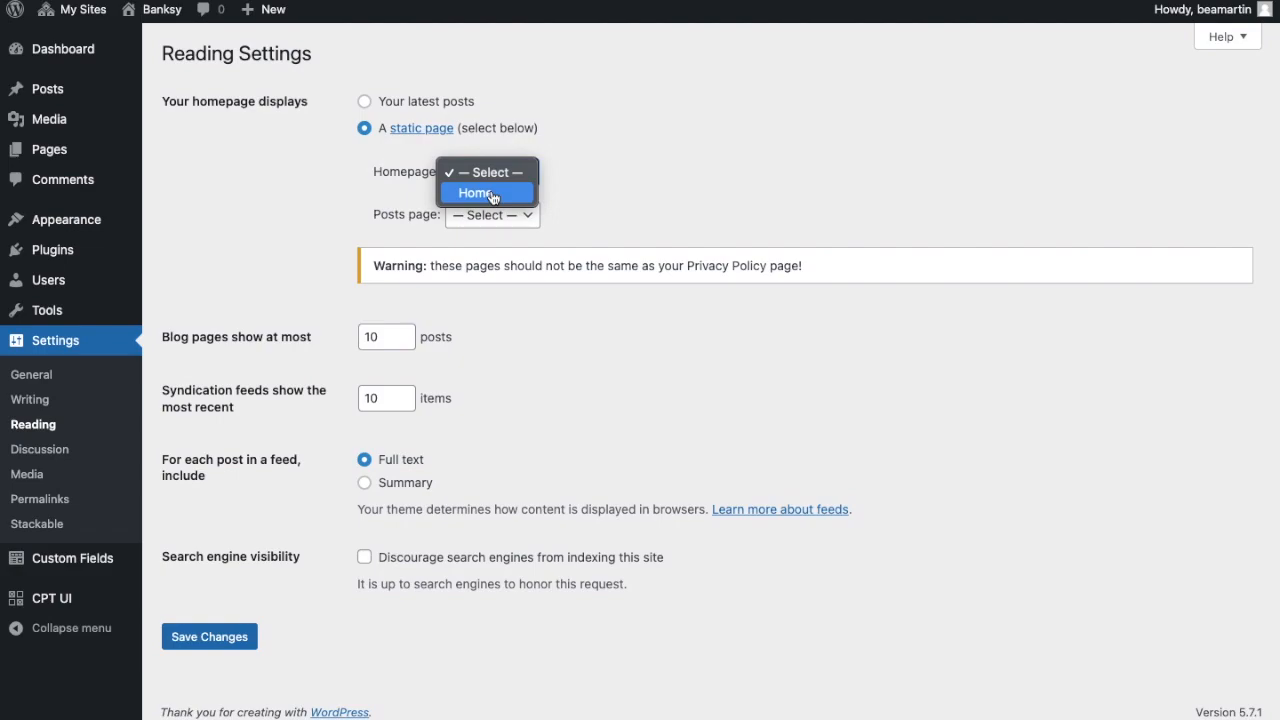
{"action": "left_click", "coordinate": [476, 192]}
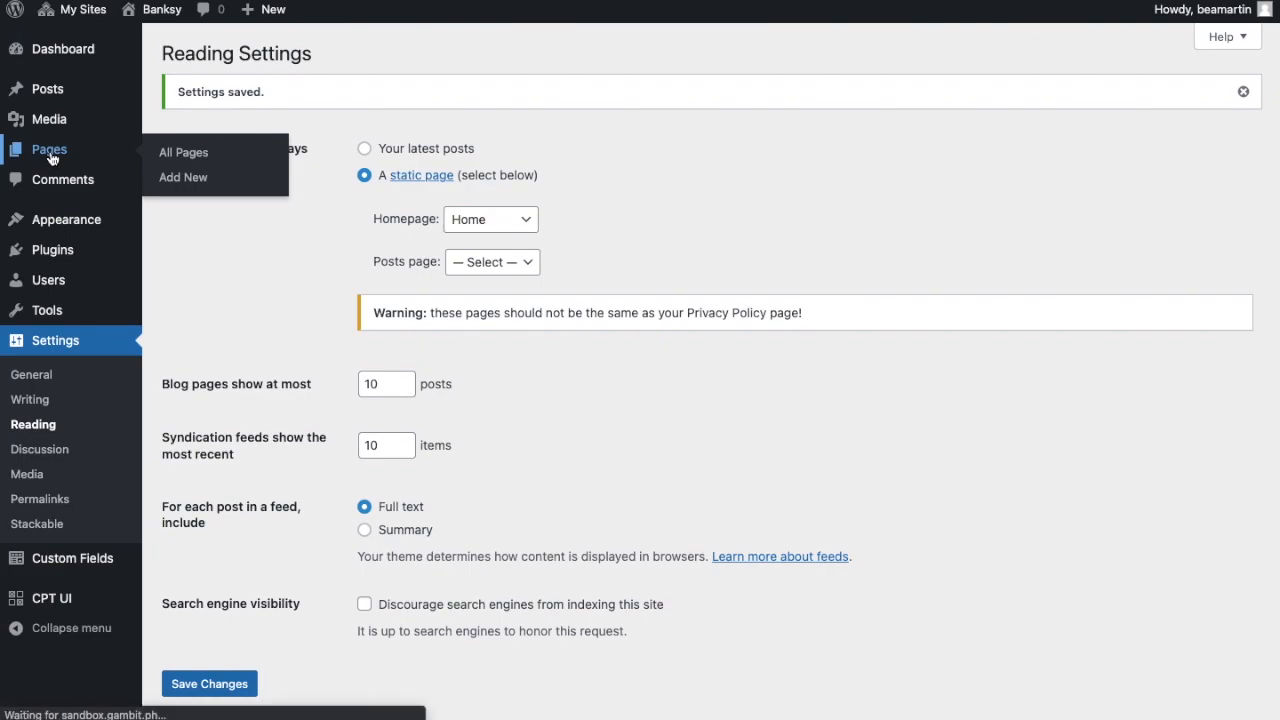
{"action": "left_click", "coordinate": [184, 152]}
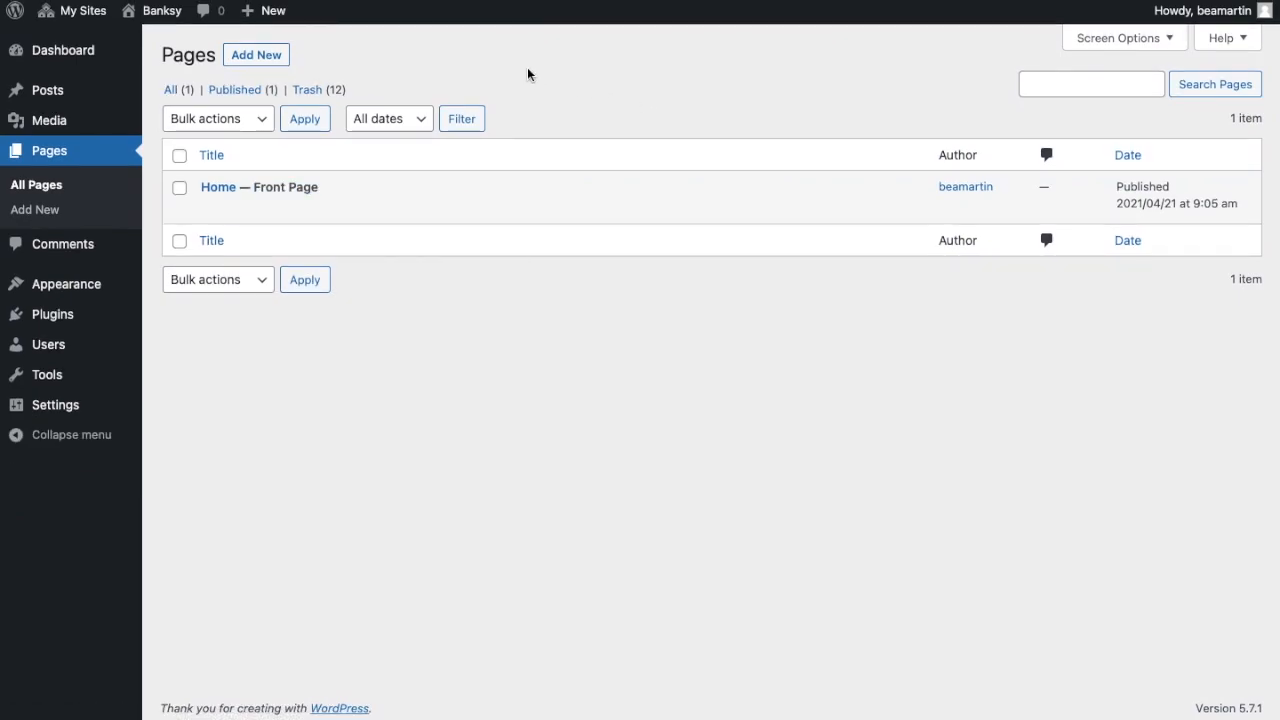
{"action": "mouse_move", "coordinate": [256, 56]}
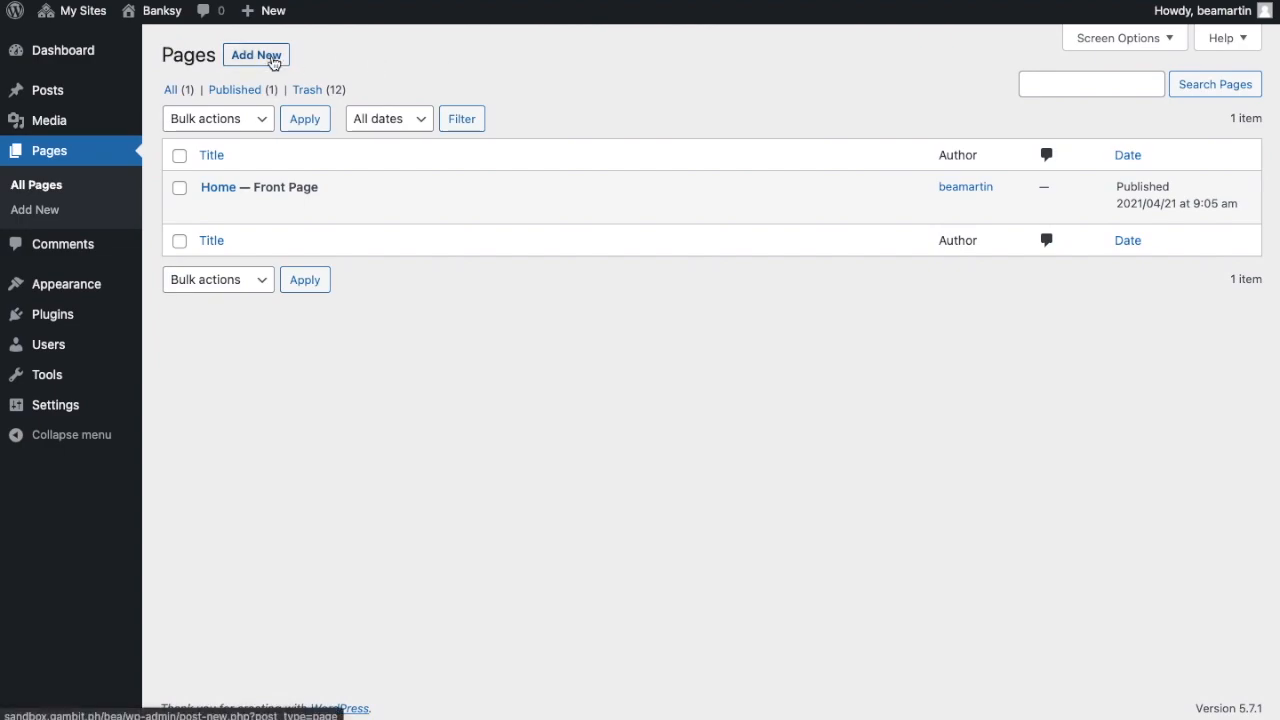
Create a new page titled 'About' and search '/fea' for a Feature block
{"action": "left_click", "coordinate": [256, 56]}
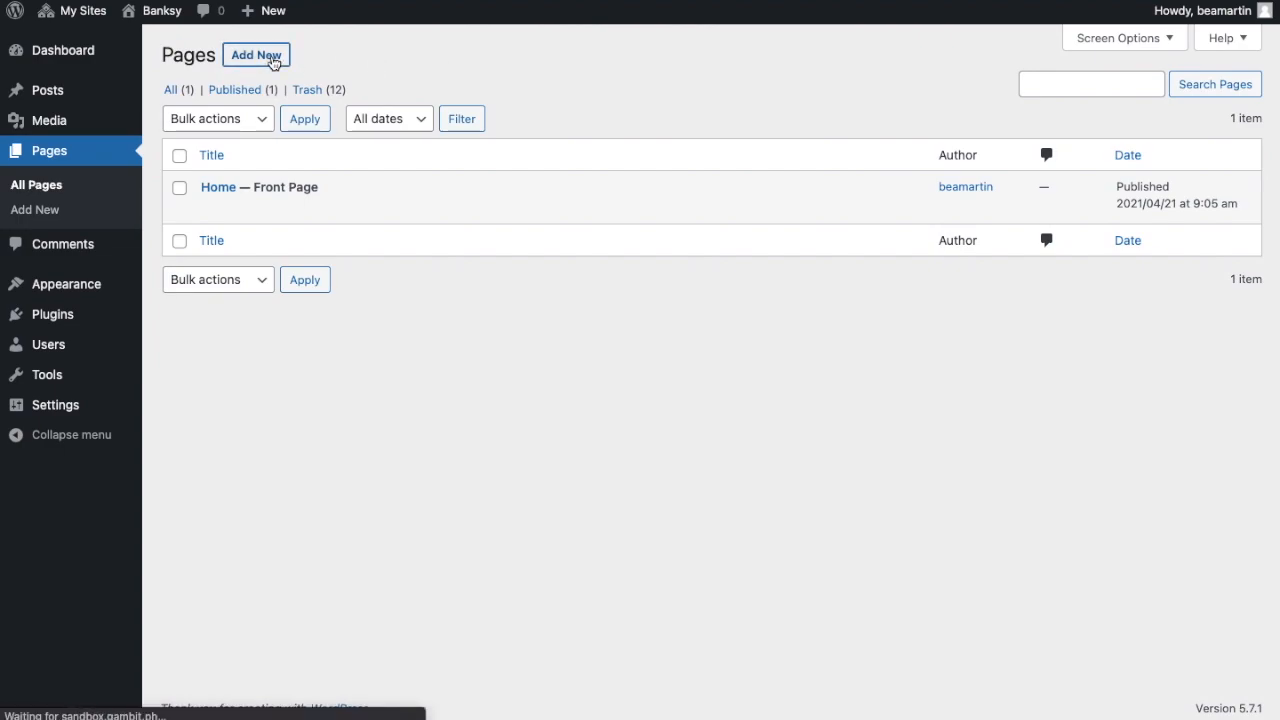
{"action": "left_click", "coordinate": [256, 56]}
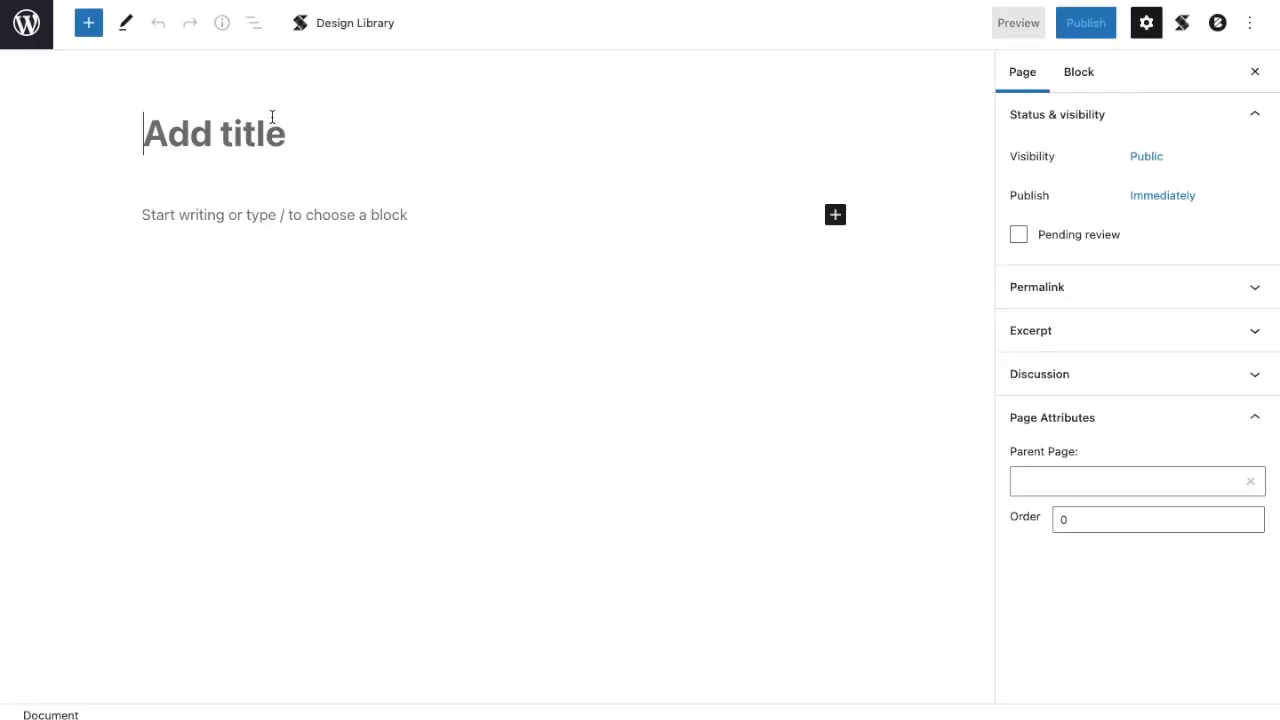
{"action": "type", "text": "About"}
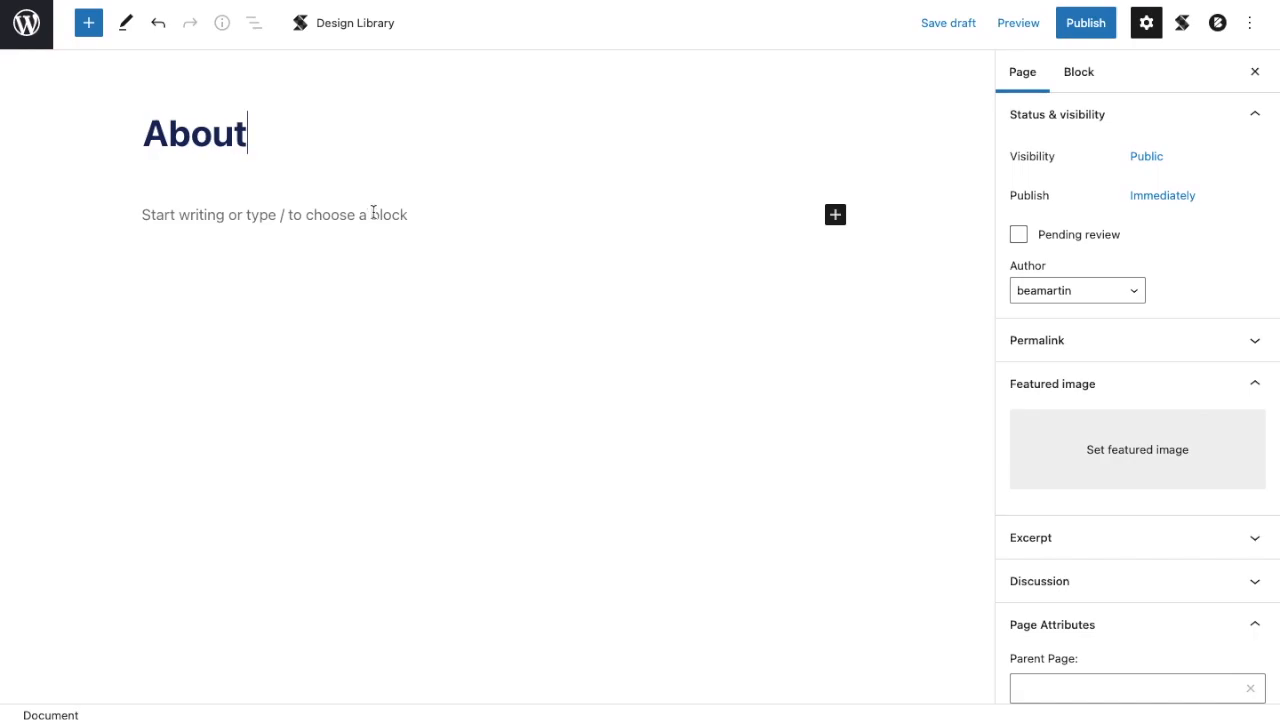
{"action": "type", "text": "/fea"}
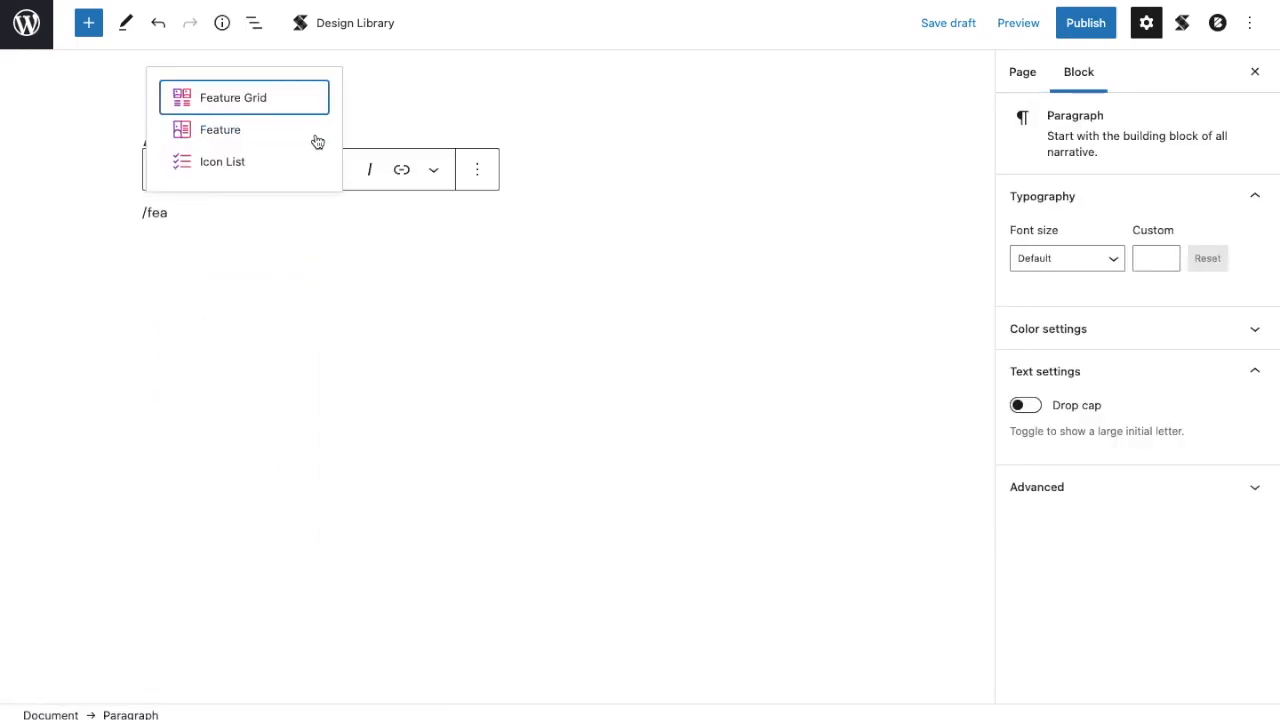
Insert a full-width Feature block with the half-background layout
{"action": "left_click", "coordinate": [220, 128]}
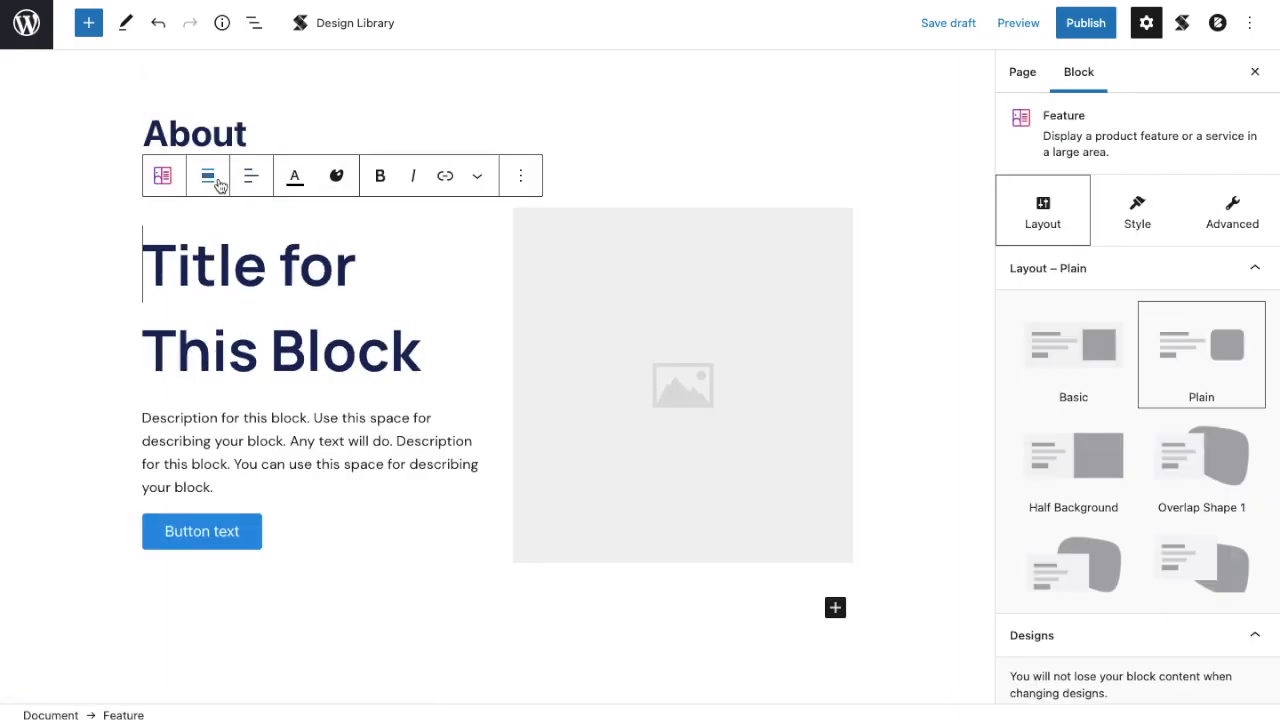
{"action": "left_click", "coordinate": [208, 176]}
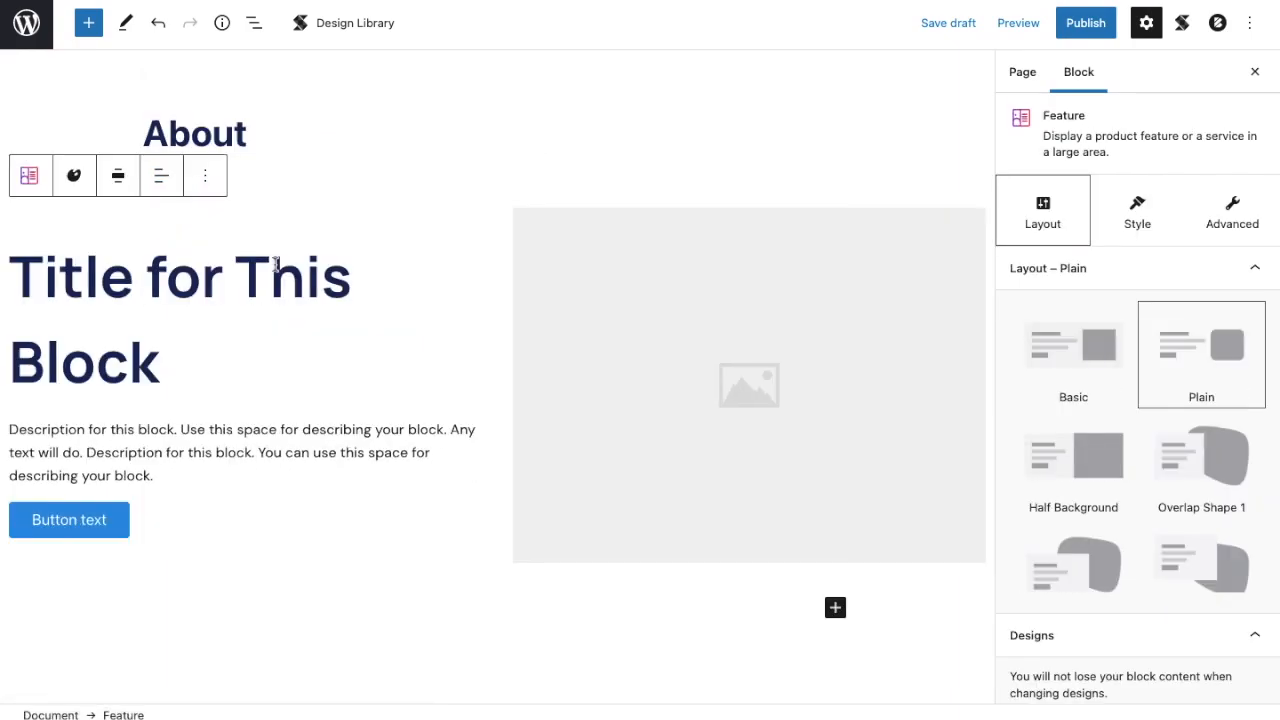
{"action": "left_click", "coordinate": [1072, 464]}
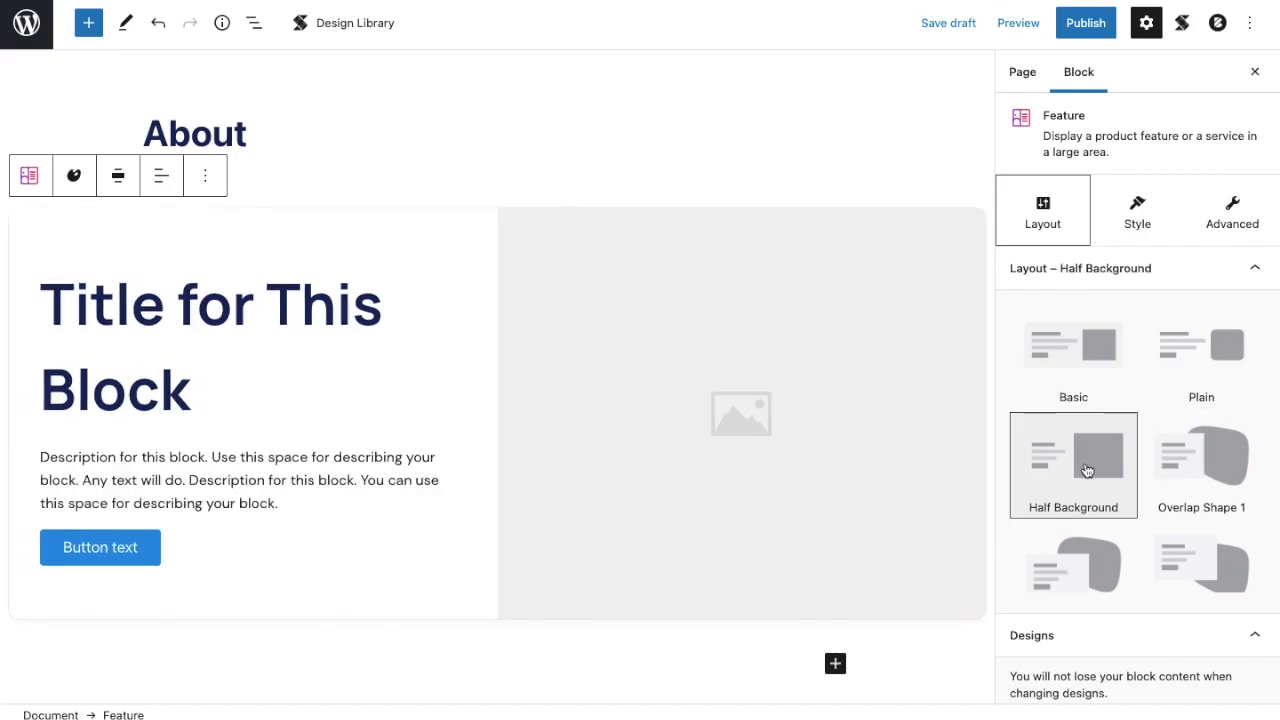
{"action": "left_click", "coordinate": [1136, 210]}
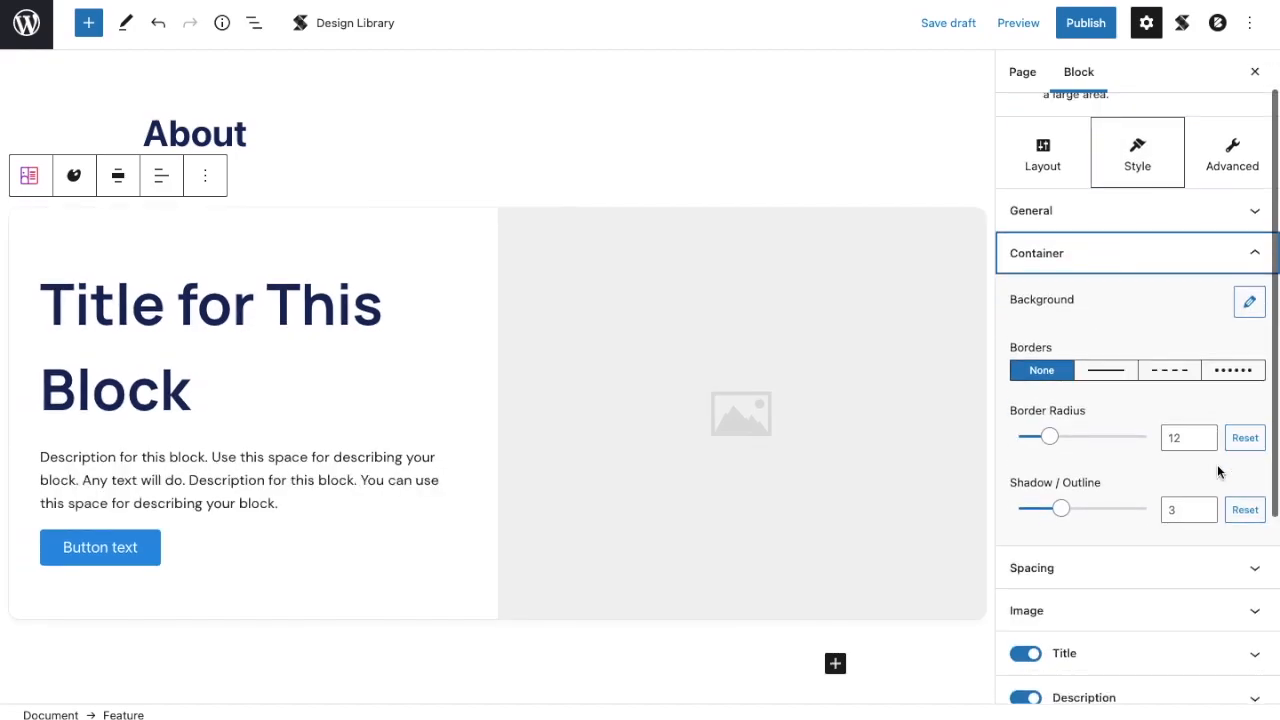
Reduce the feature's corner rounding to 6, adjust its shadow and remove the button
{"action": "left_click_drag", "start_coordinate": [1048, 436], "coordinate": [1044, 436]}
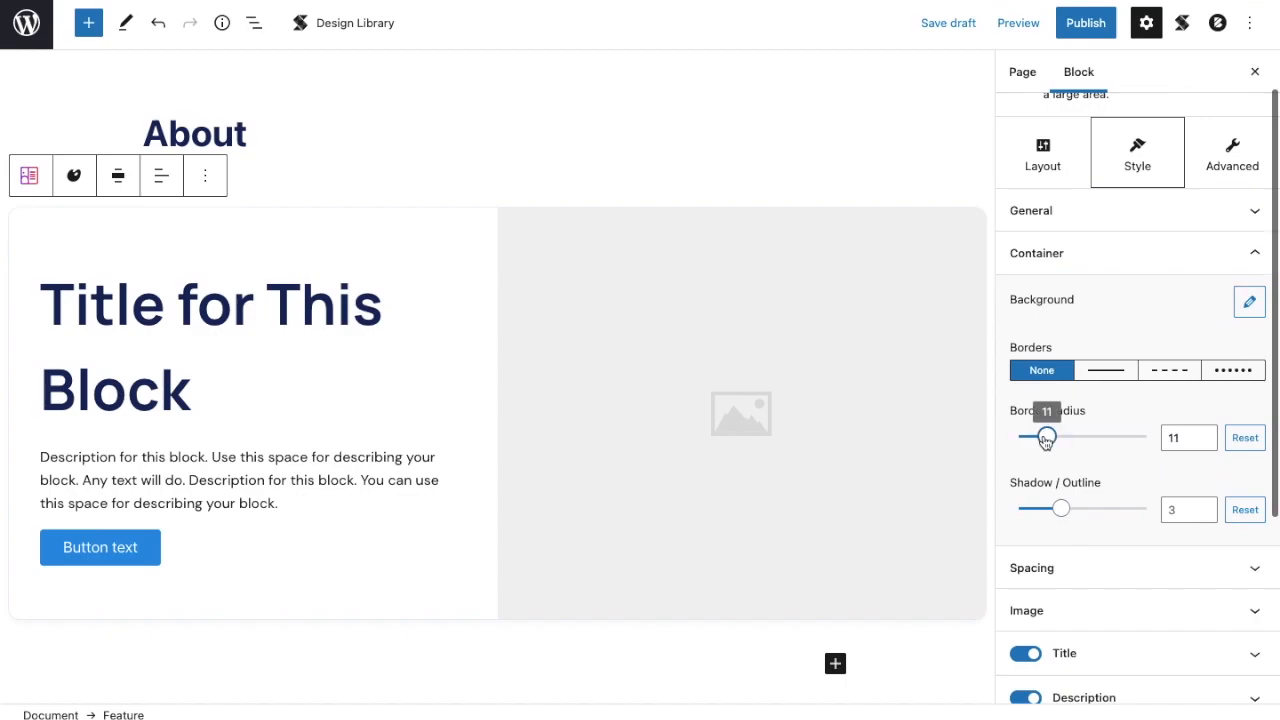
{"action": "left_click_drag", "start_coordinate": [1046, 436], "coordinate": [1032, 436]}
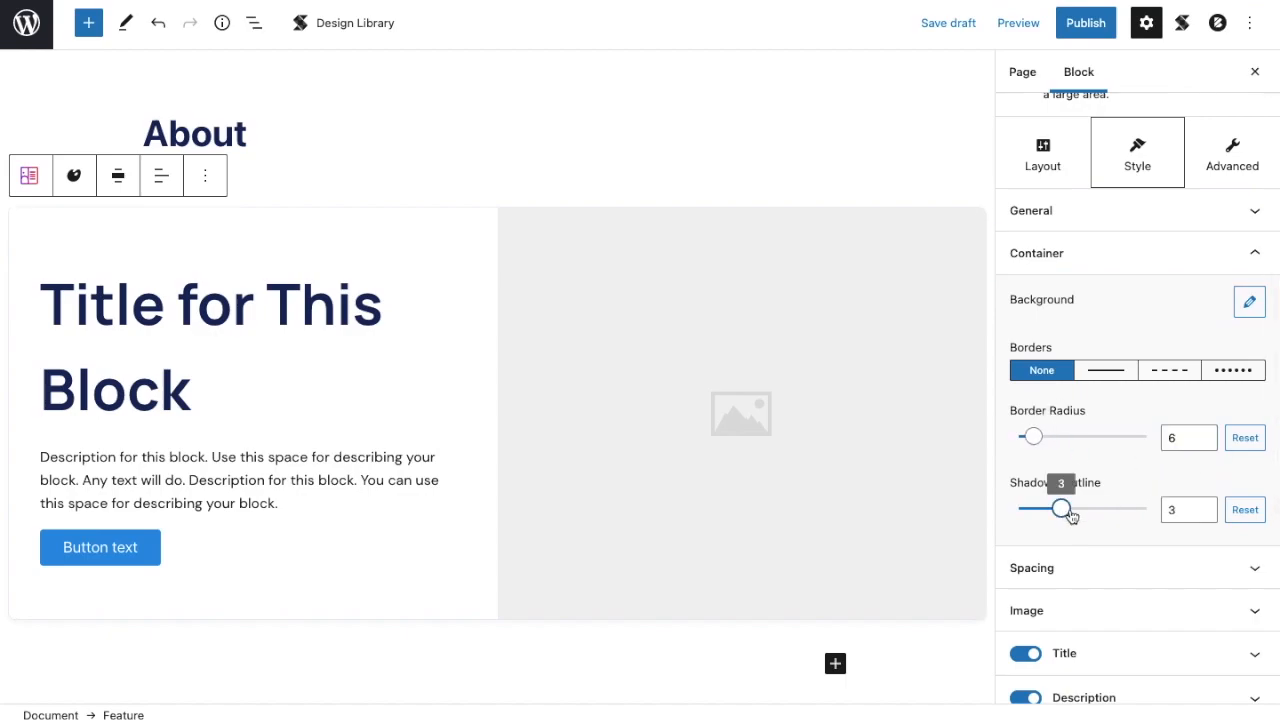
{"action": "left_click_drag", "start_coordinate": [1060, 510], "coordinate": [1102, 510]}
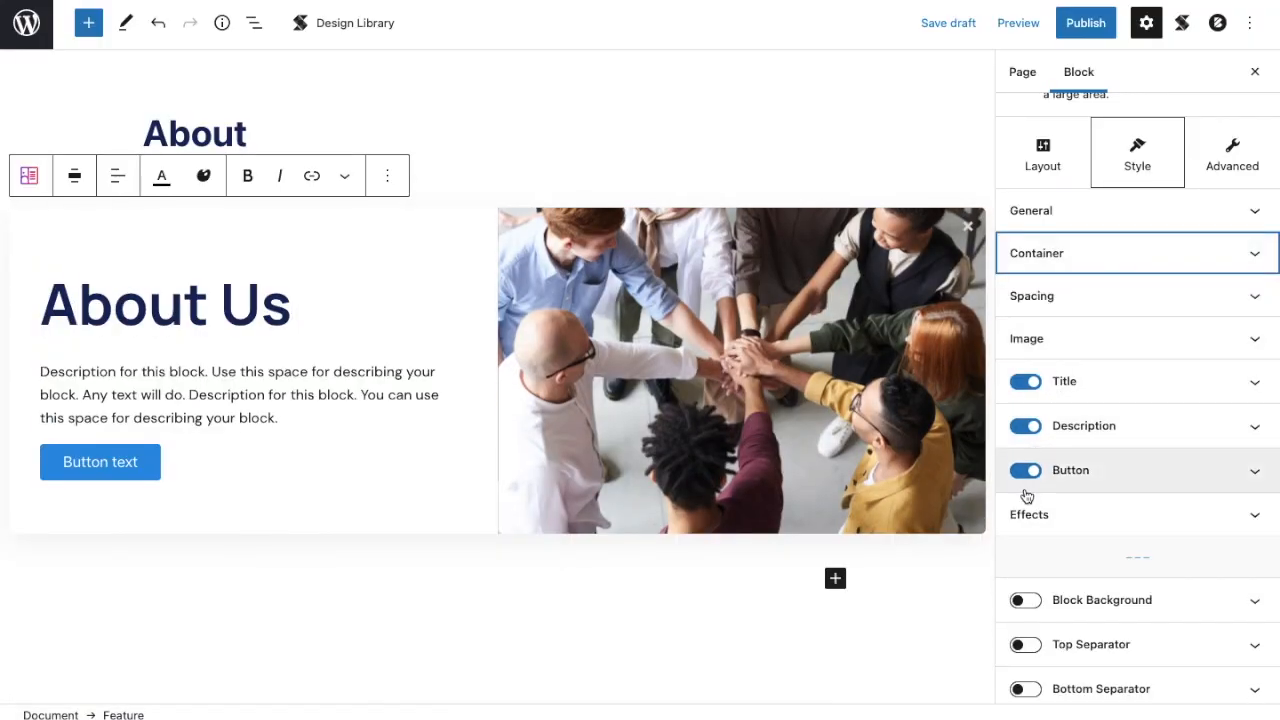
{"action": "left_click", "coordinate": [1024, 470]}
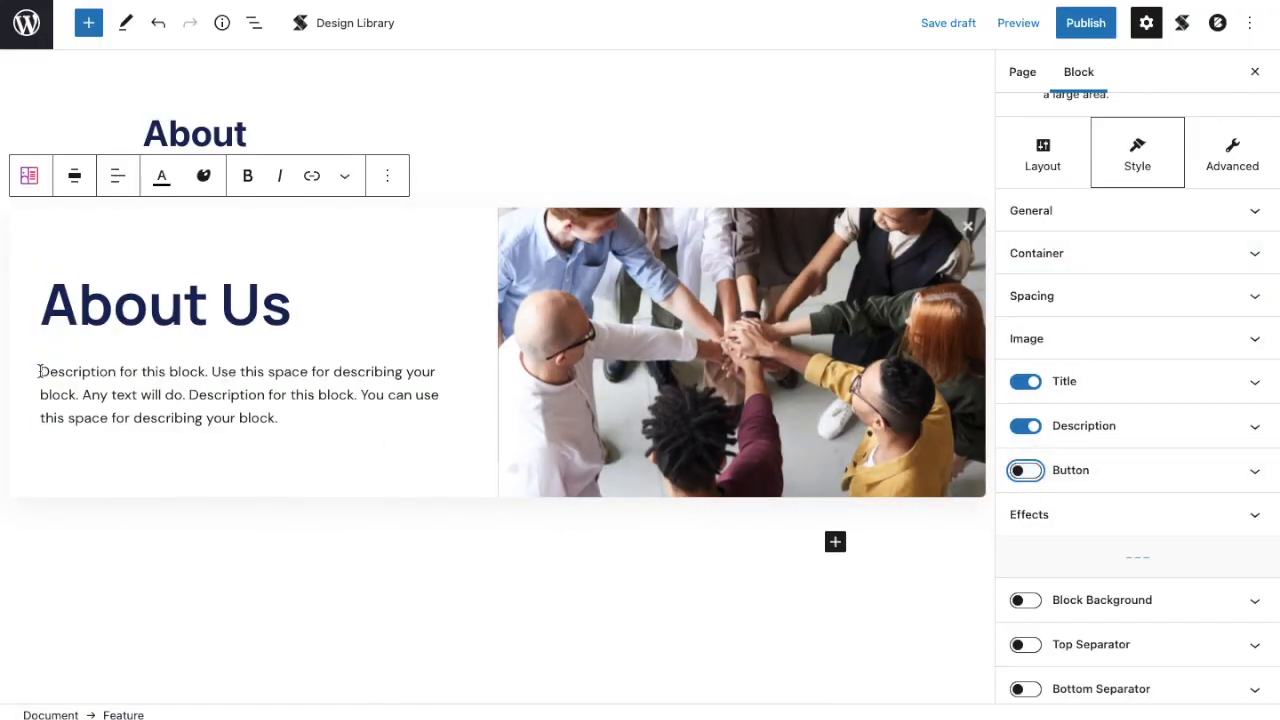
Edit the About Us description text and save the page as a draft
{"action": "left_click", "coordinate": [1254, 340]}
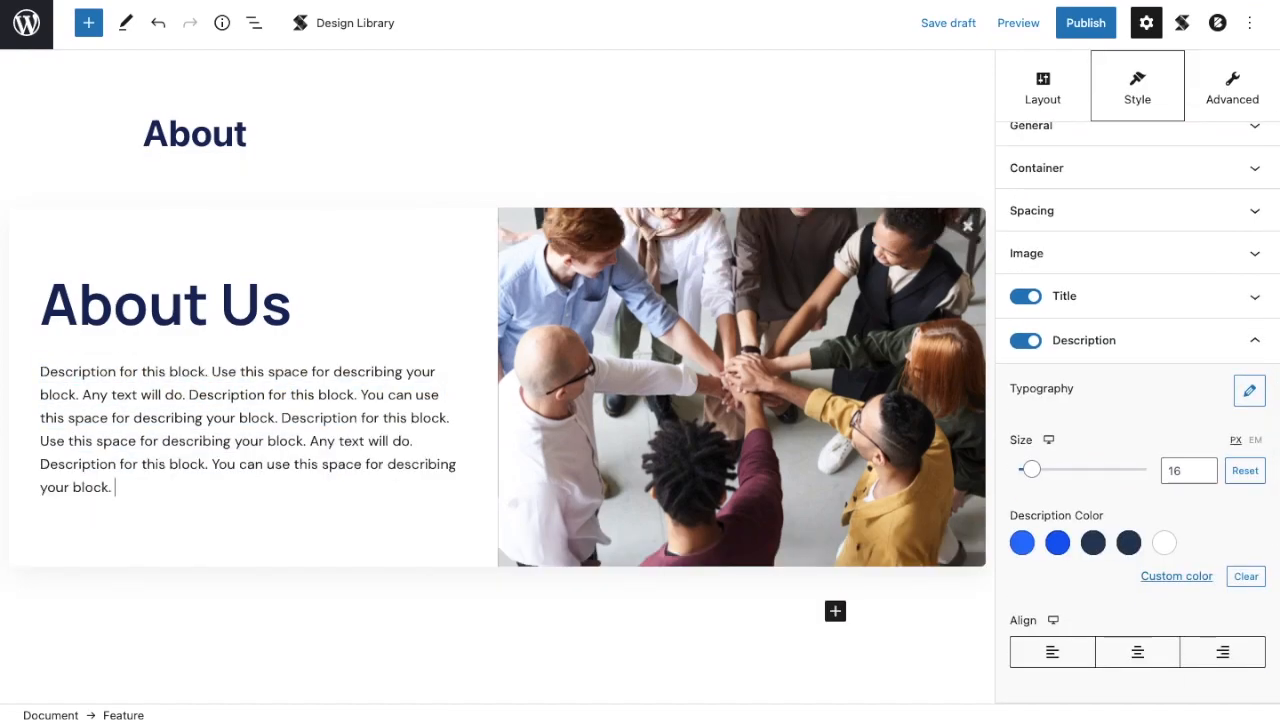
{"action": "left_click", "coordinate": [948, 22]}
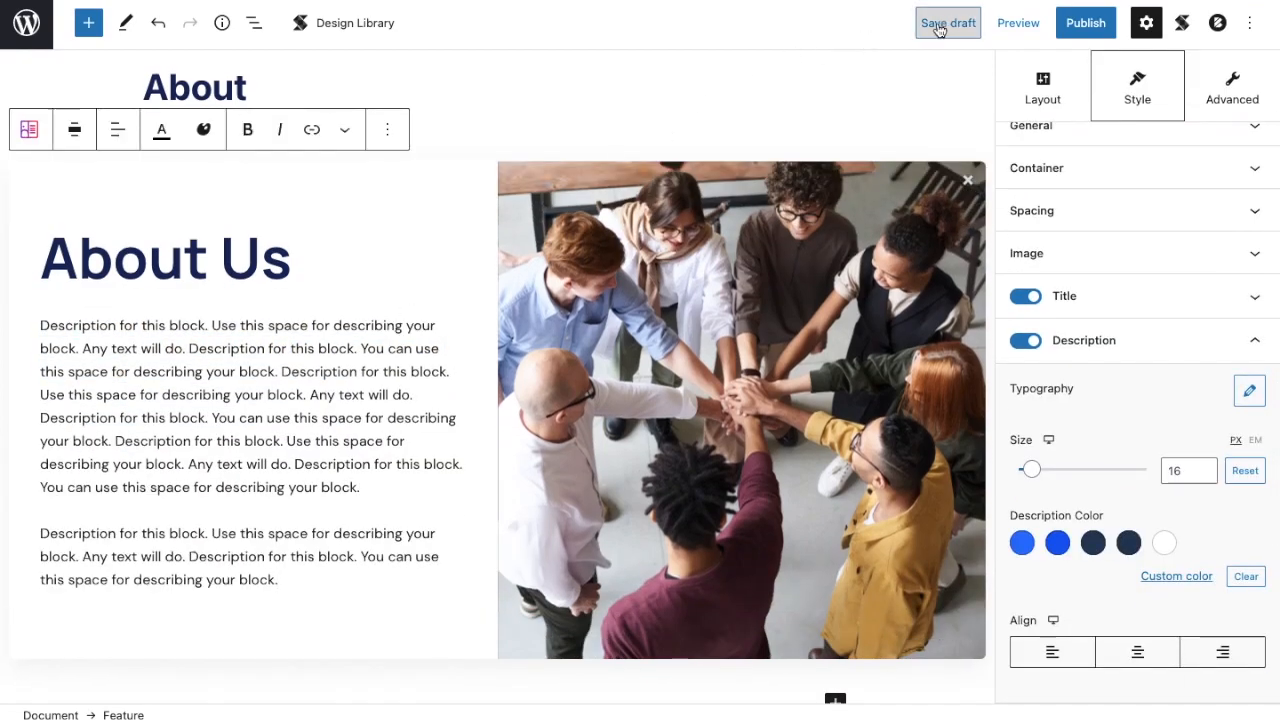
{"action": "left_click", "coordinate": [948, 22]}
{"action": "type", "text": "/count"}
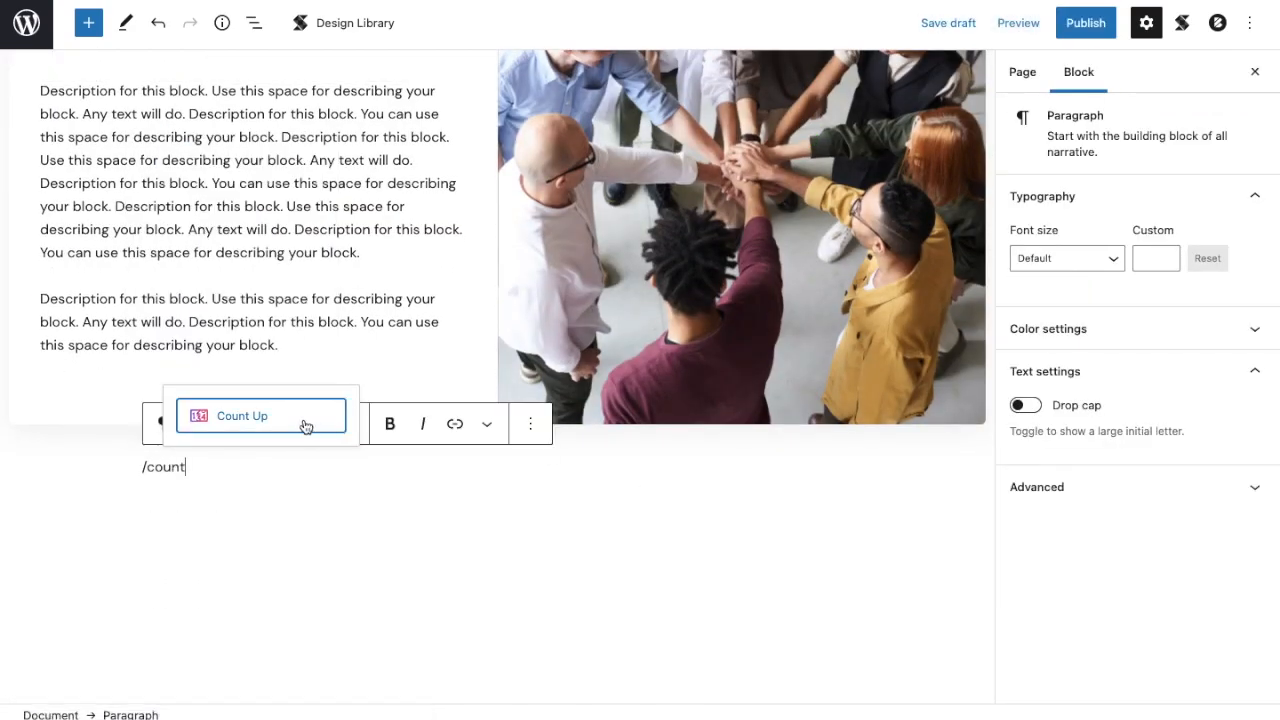
Insert a Count Up block with 4 columns and enter labels such as 'Happy Clients'
{"action": "left_click", "coordinate": [242, 414]}
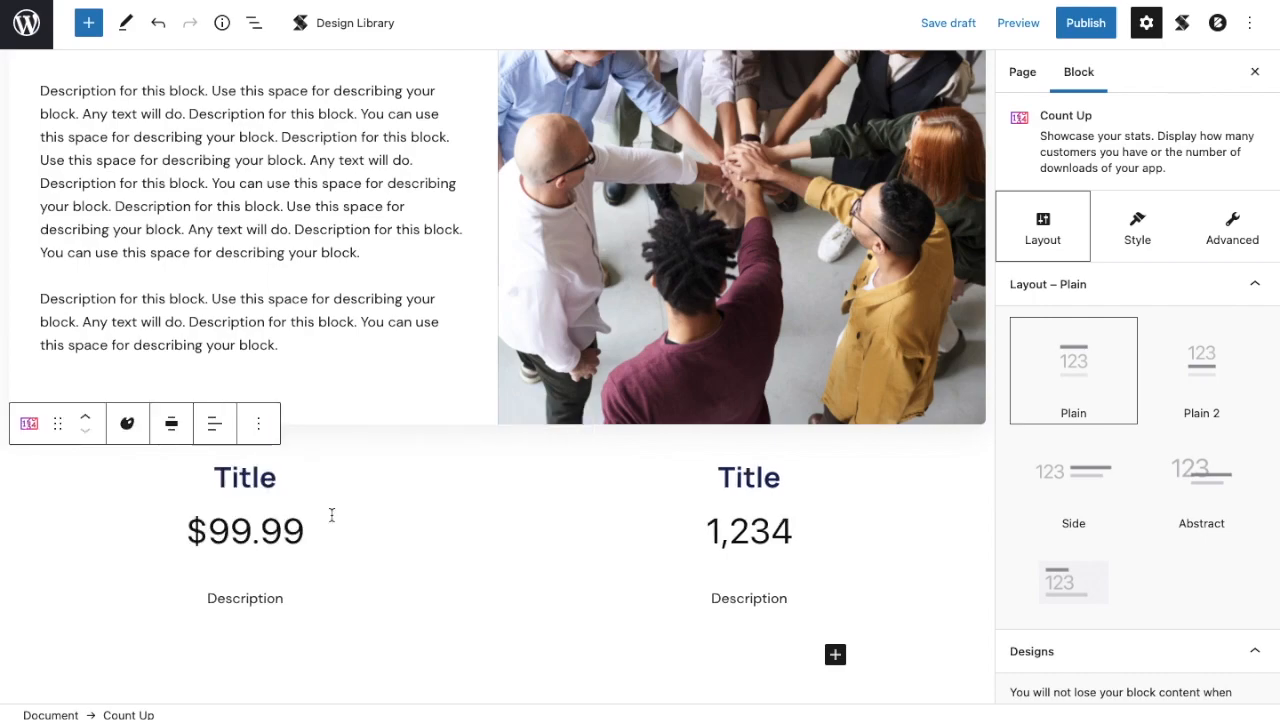
{"action": "left_click", "coordinate": [1136, 224]}
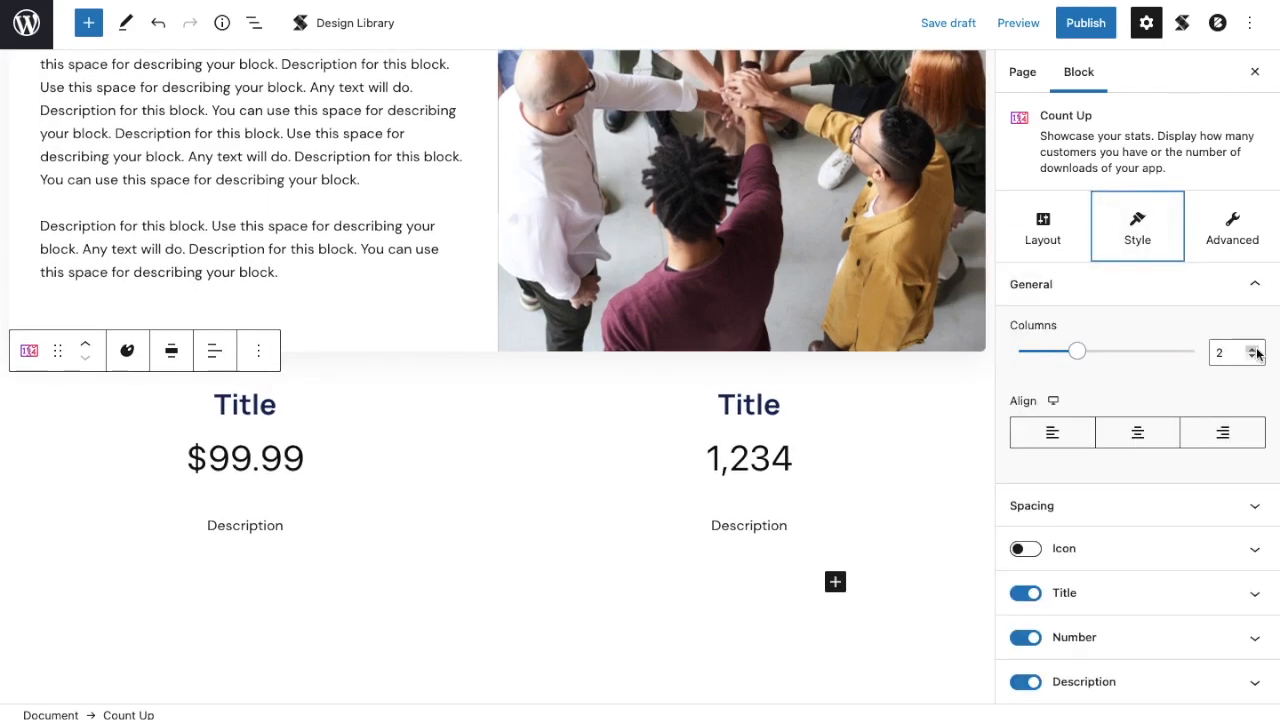
{"action": "left_click", "coordinate": [1250, 346]}
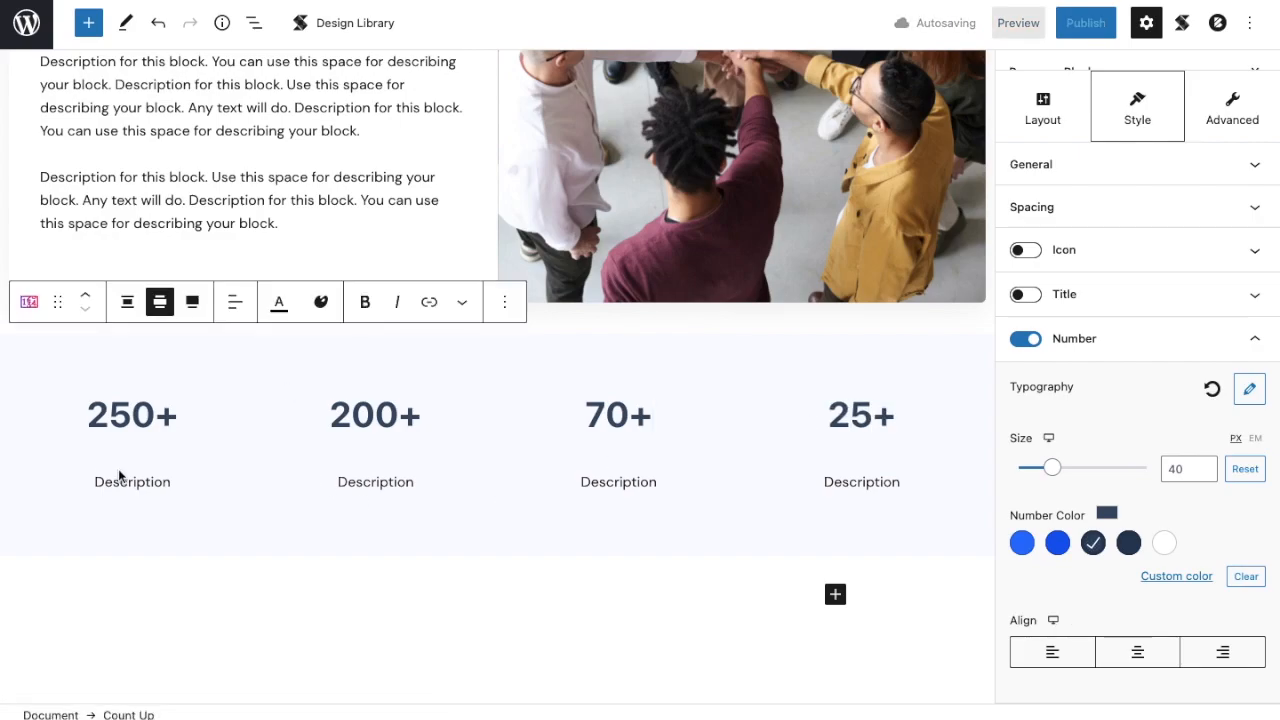
{"action": "type", "text": "Happy Clie"}
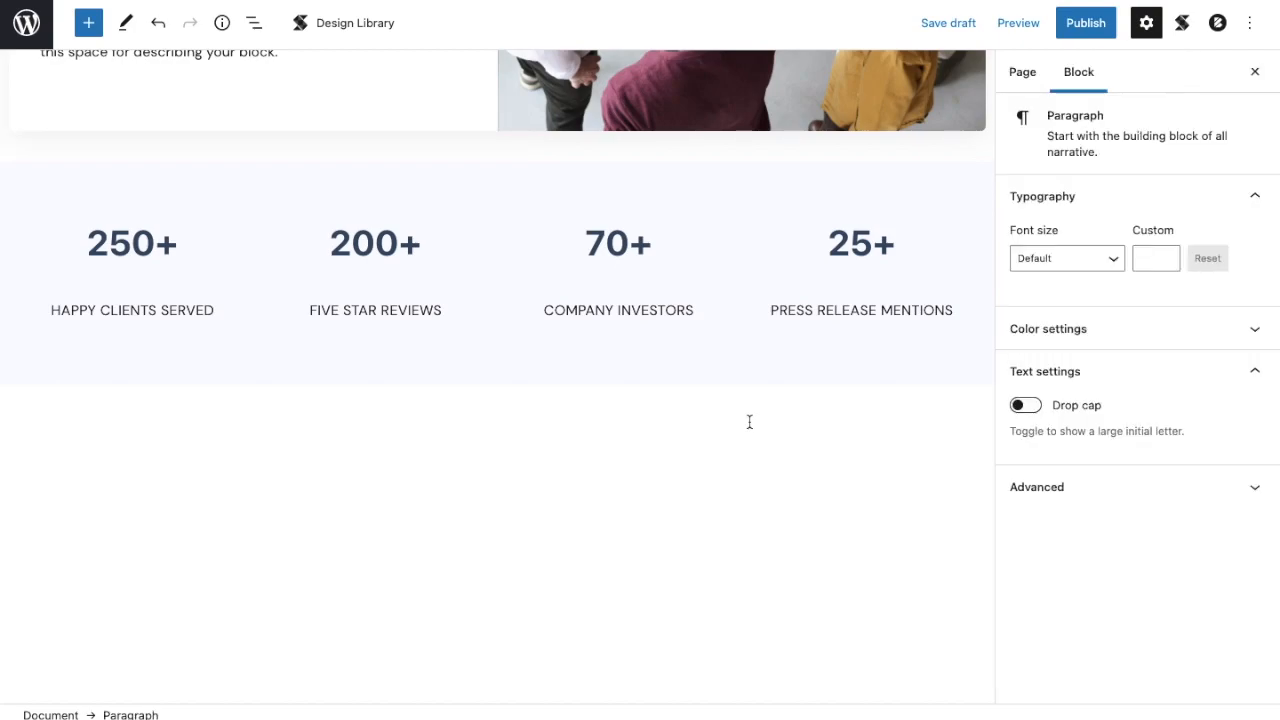
Insert a Team Member block with the Plain layout and an H4 block title
{"action": "type", "text": "/team"}
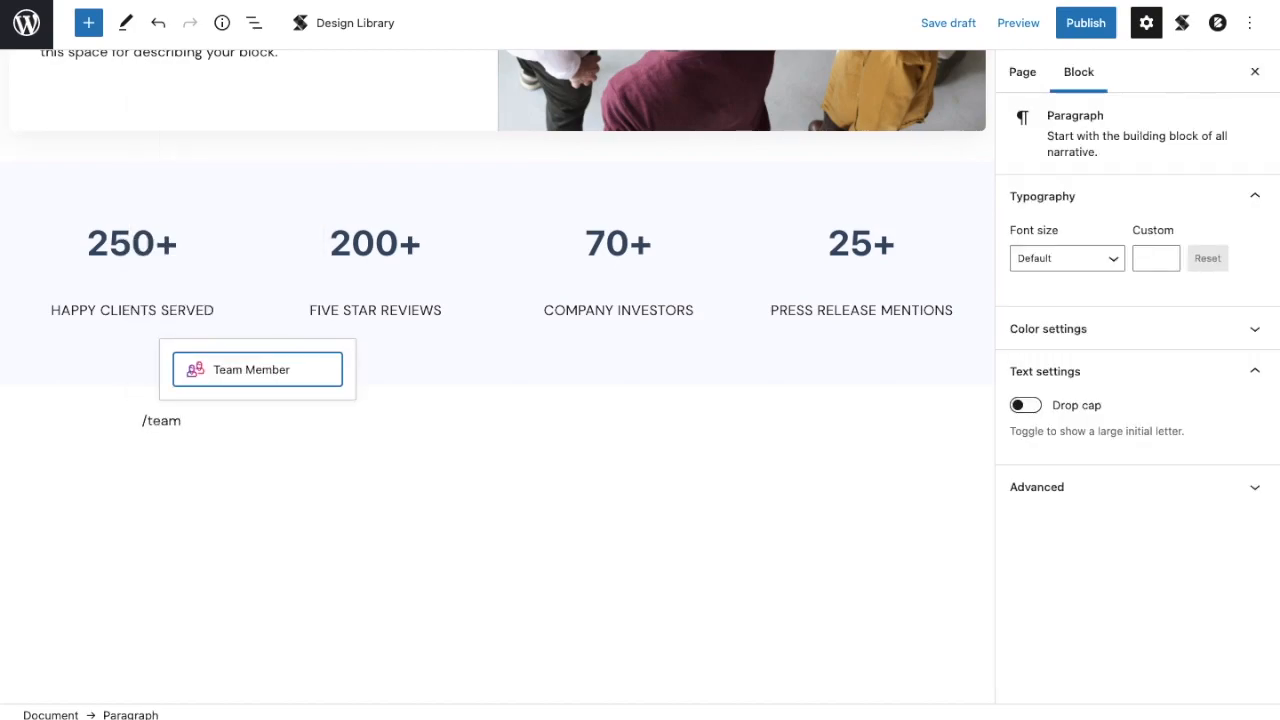
{"action": "left_click", "coordinate": [256, 368]}
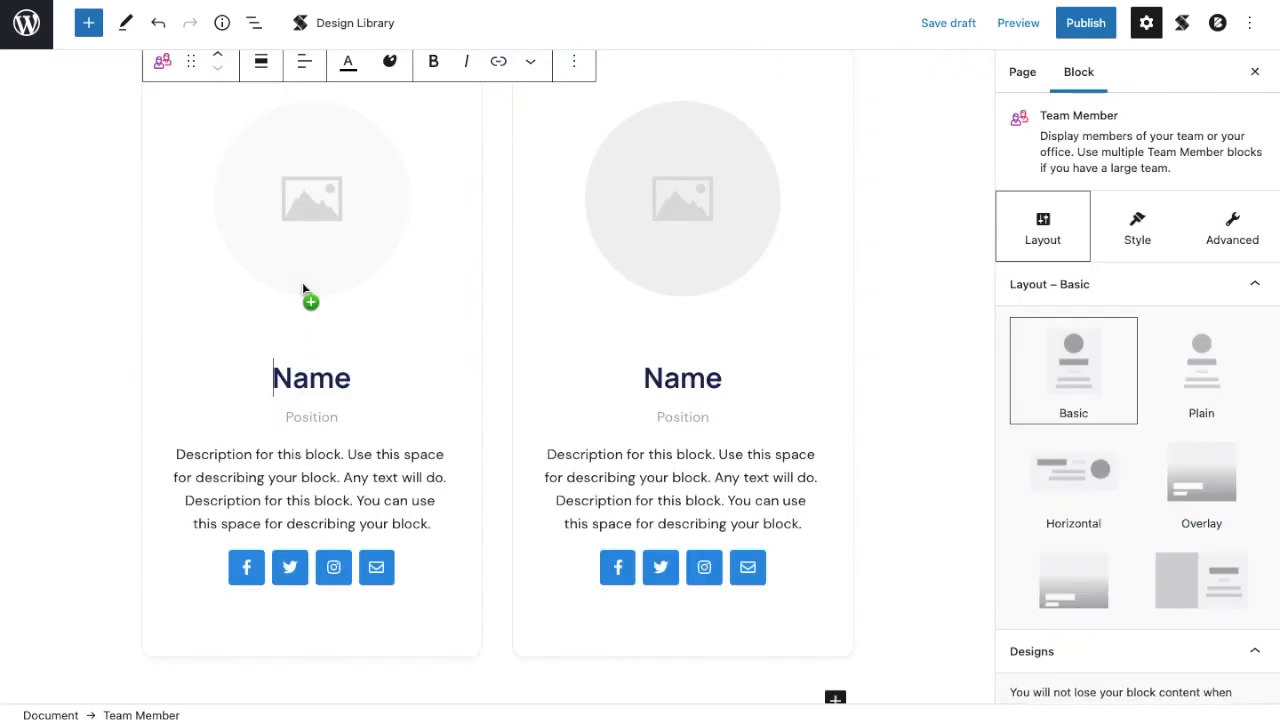
{"action": "left_click", "coordinate": [1200, 368]}
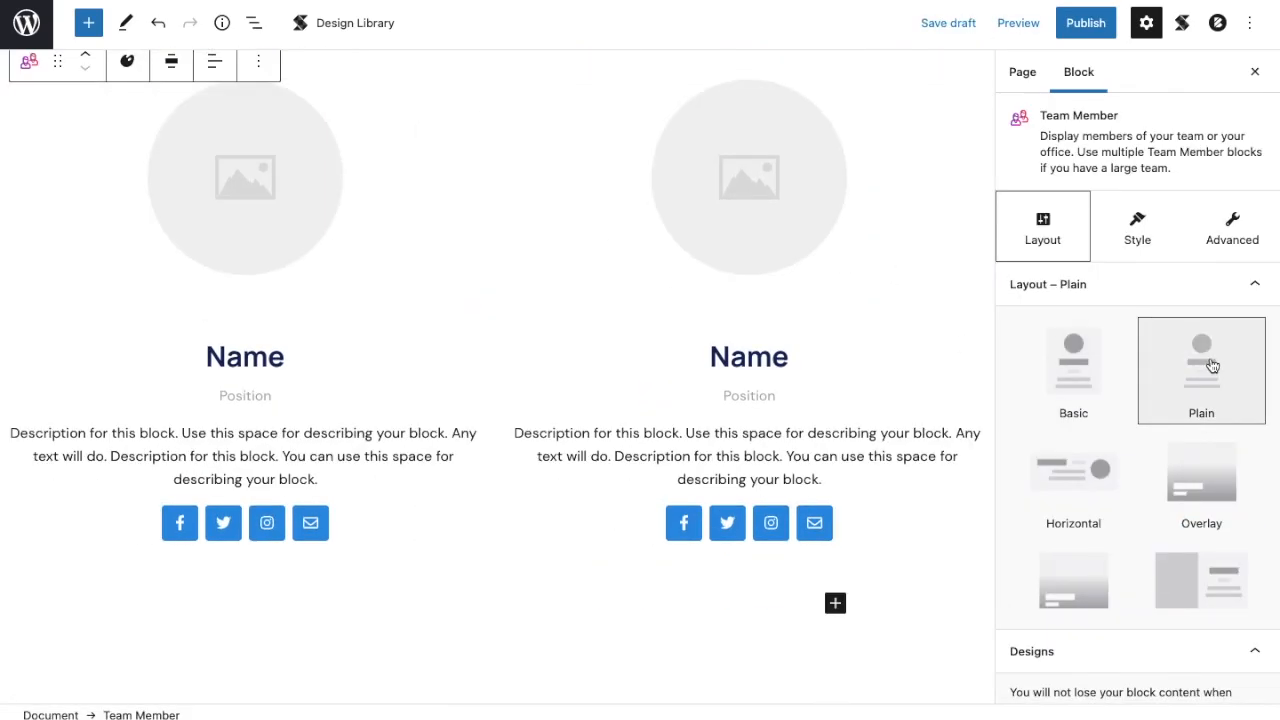
{"action": "left_click", "coordinate": [1136, 224]}
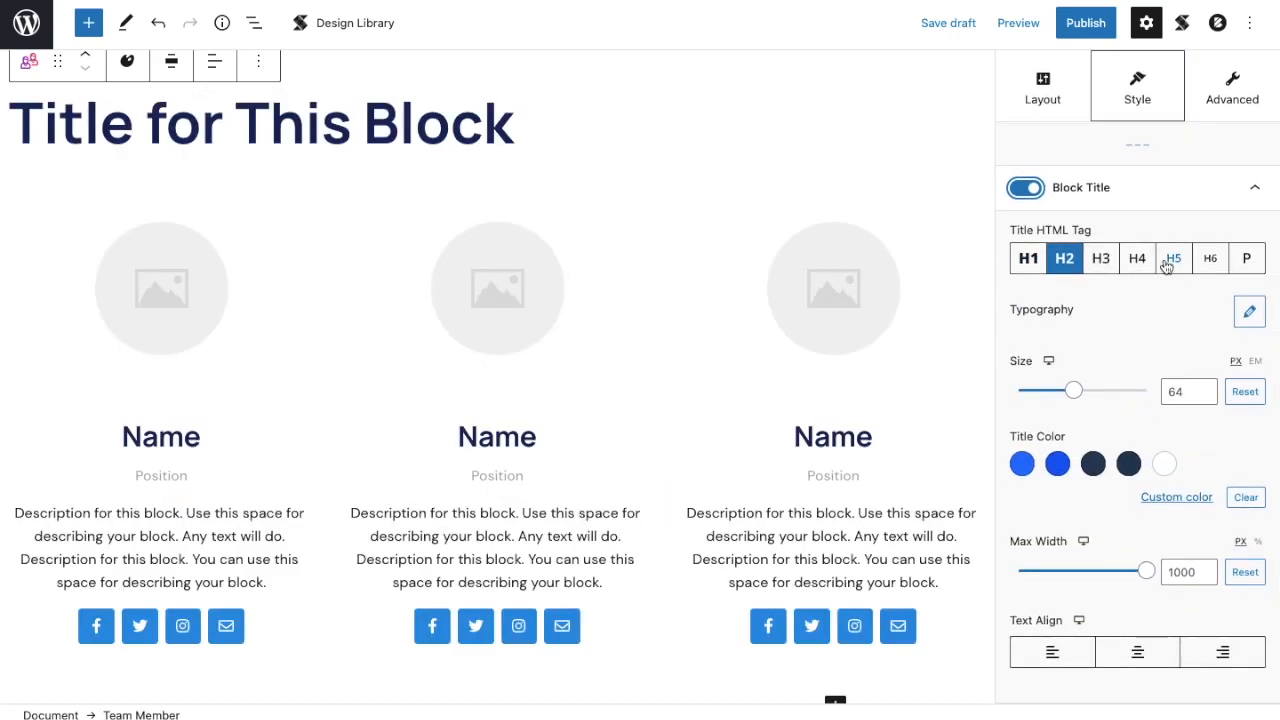
{"action": "left_click", "coordinate": [1136, 258]}
{"action": "type", "text": "Meet The Team Behind"}
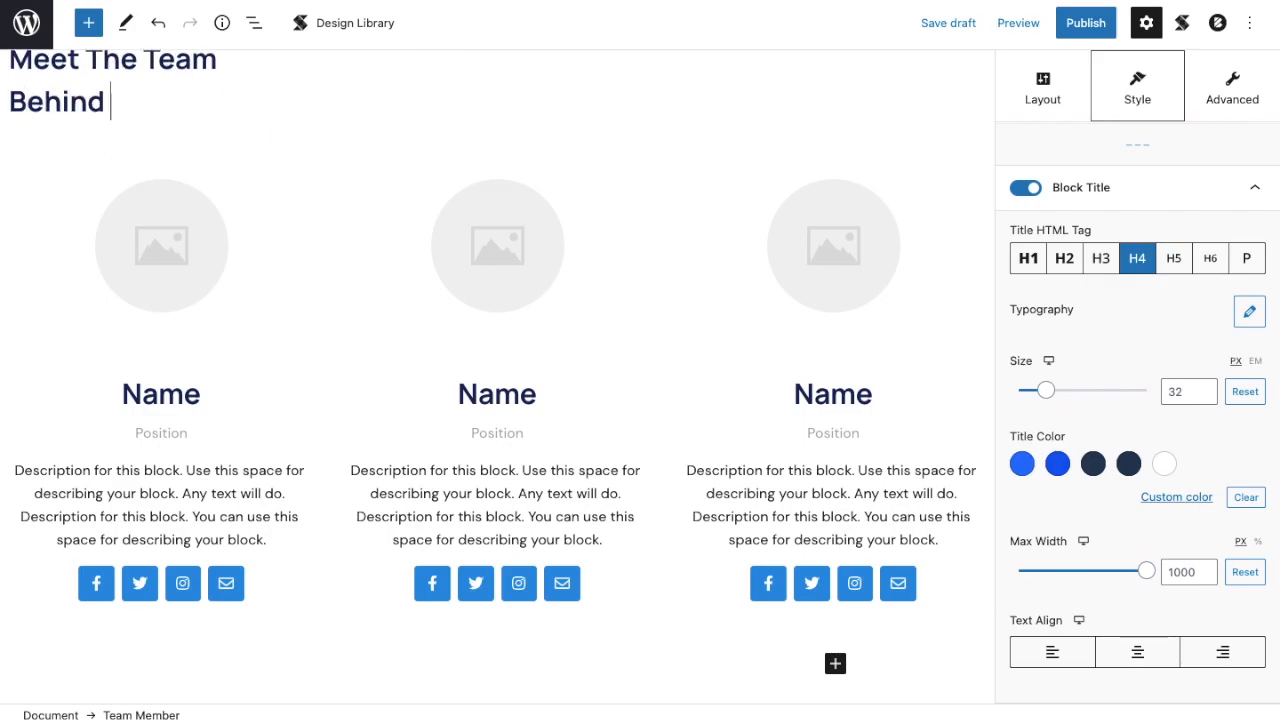
{"action": "left_click", "coordinate": [1100, 258]}
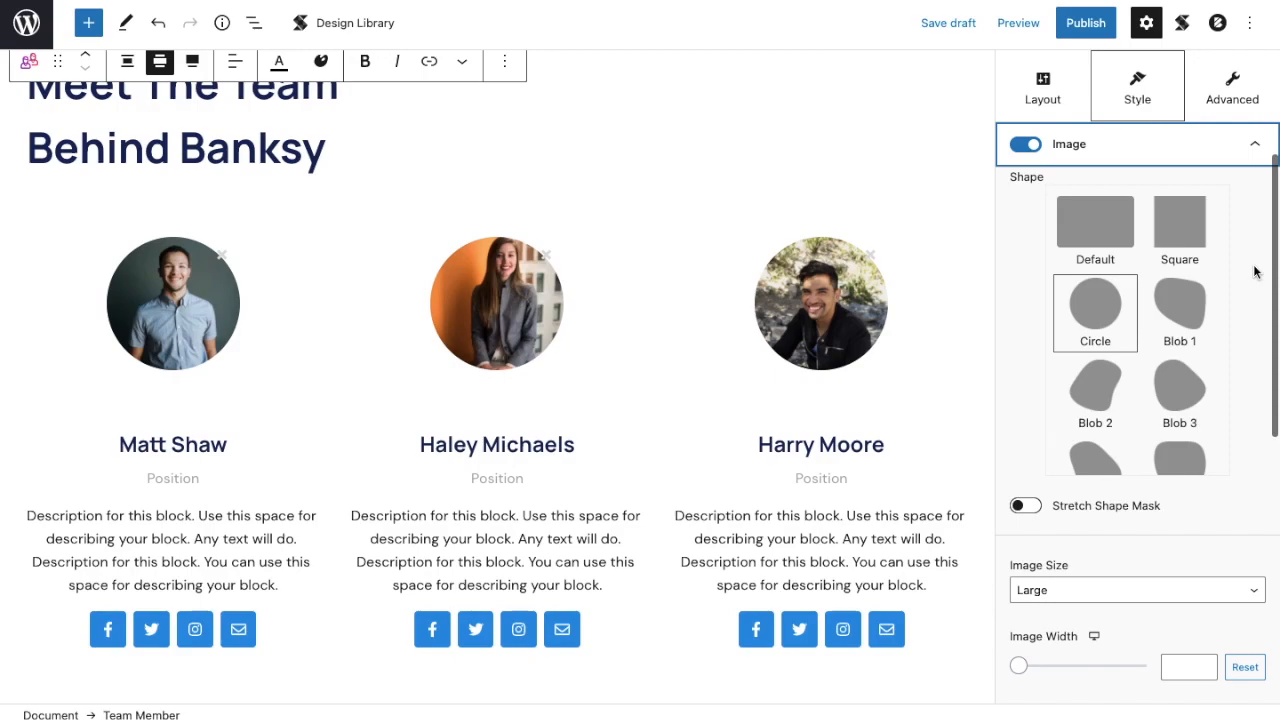
{"action": "mouse_move", "coordinate": [1180, 302]}
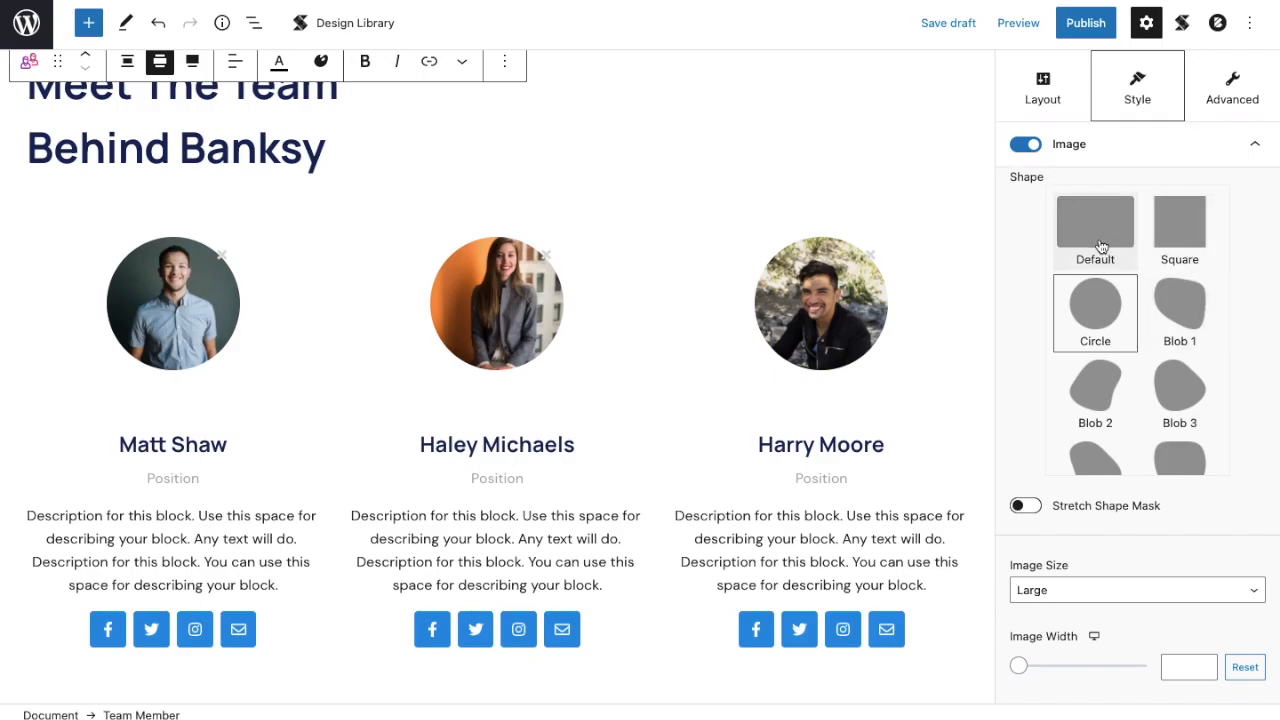
Make team photos rectangular at Full Size, enlarge them and hide member descriptions
{"action": "left_click", "coordinate": [1094, 224]}
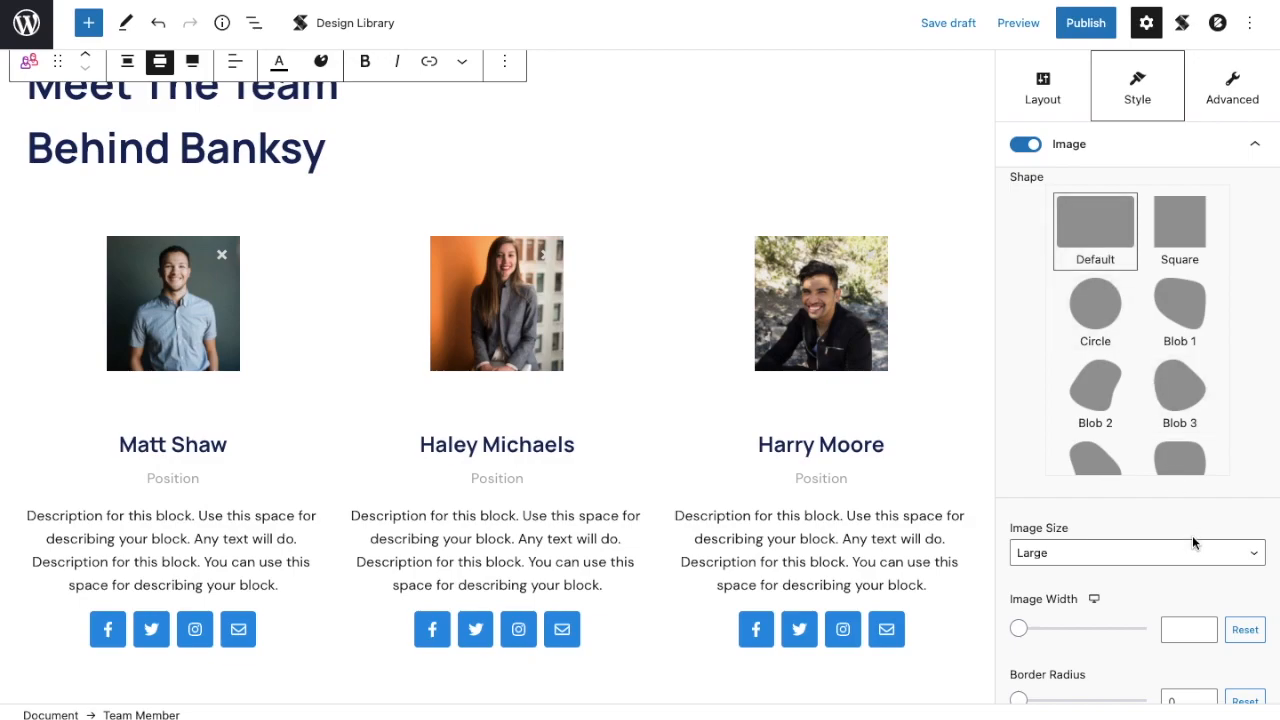
{"action": "left_click", "coordinate": [1136, 552]}
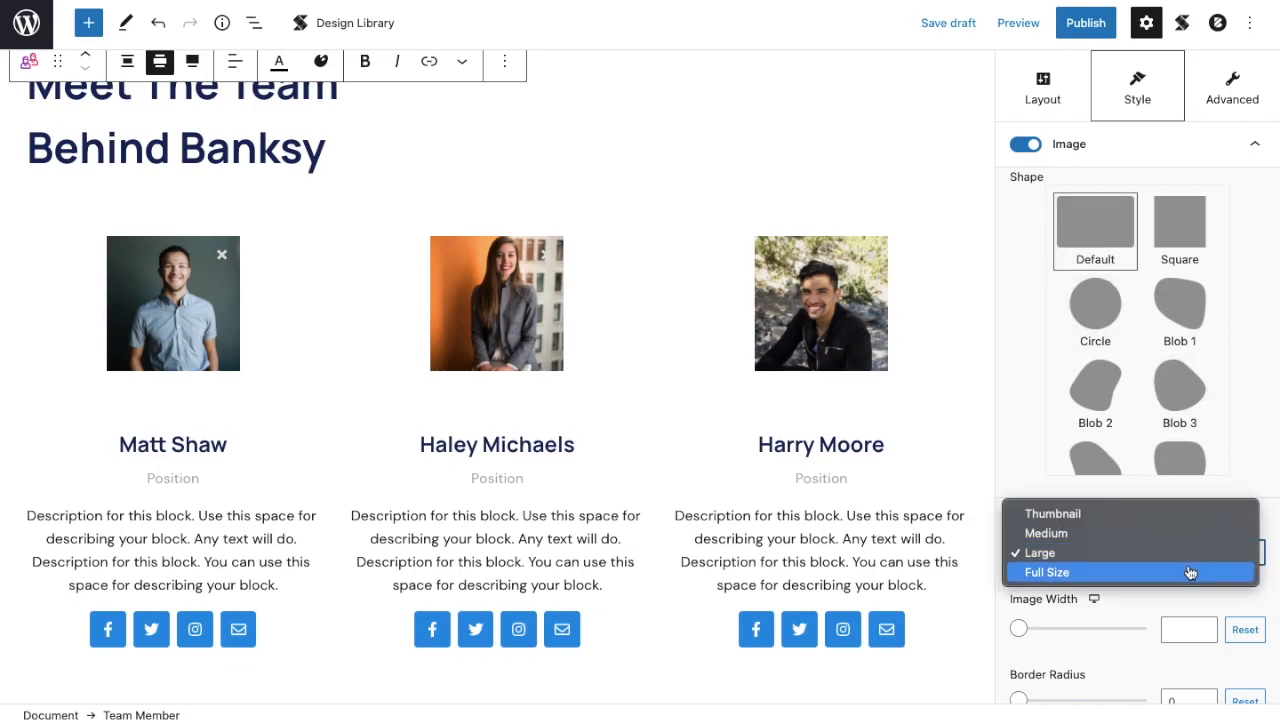
{"action": "left_click", "coordinate": [1048, 572]}
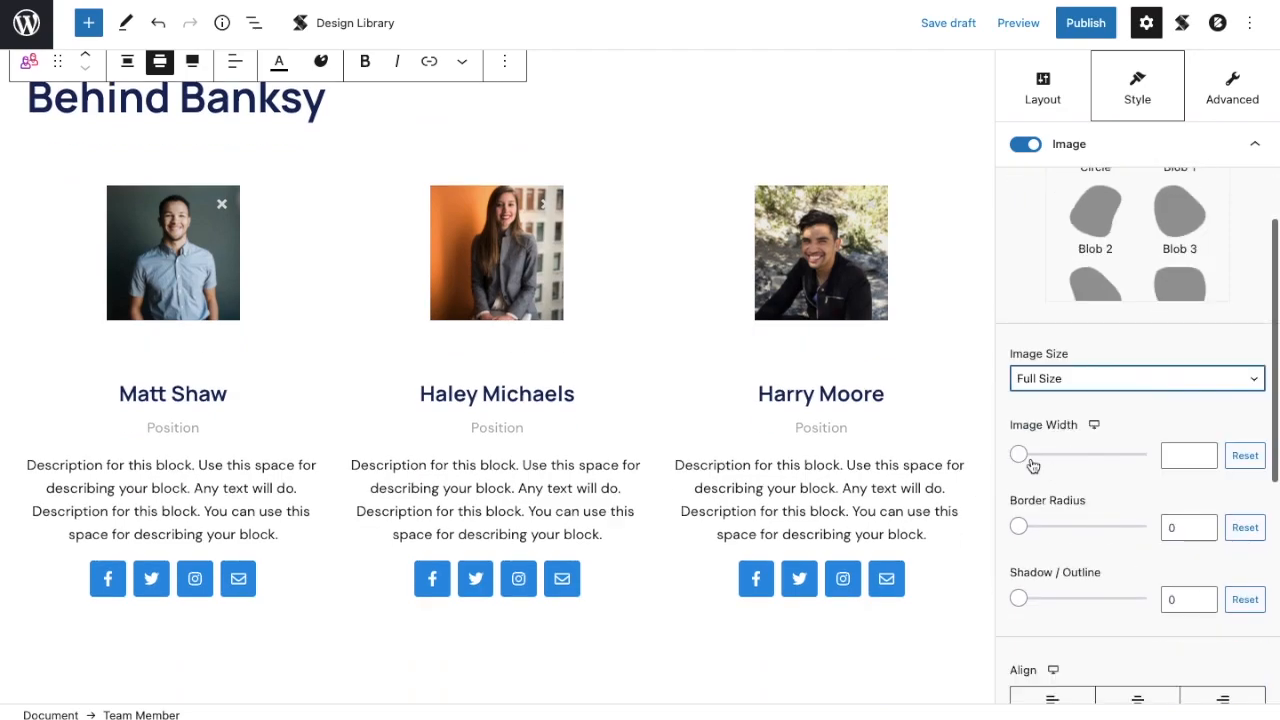
{"action": "left_click_drag", "start_coordinate": [1018, 454], "coordinate": [1058, 454]}
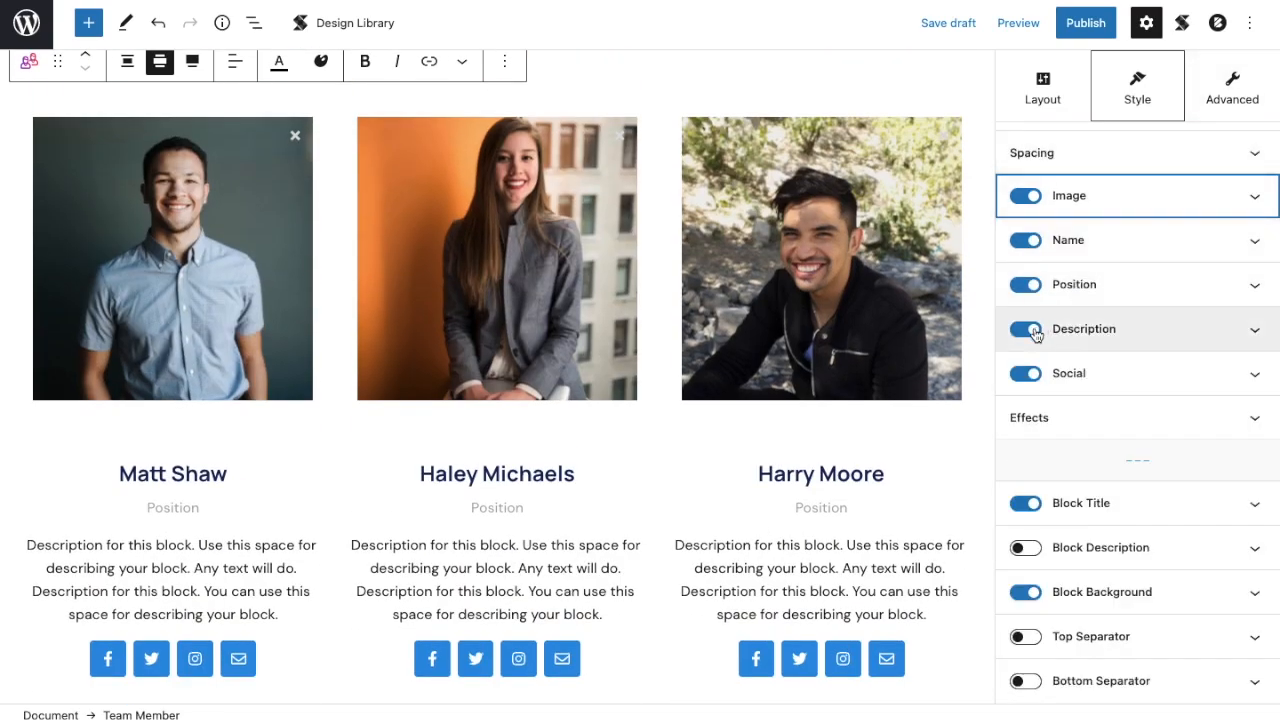
{"action": "left_click", "coordinate": [1024, 328]}
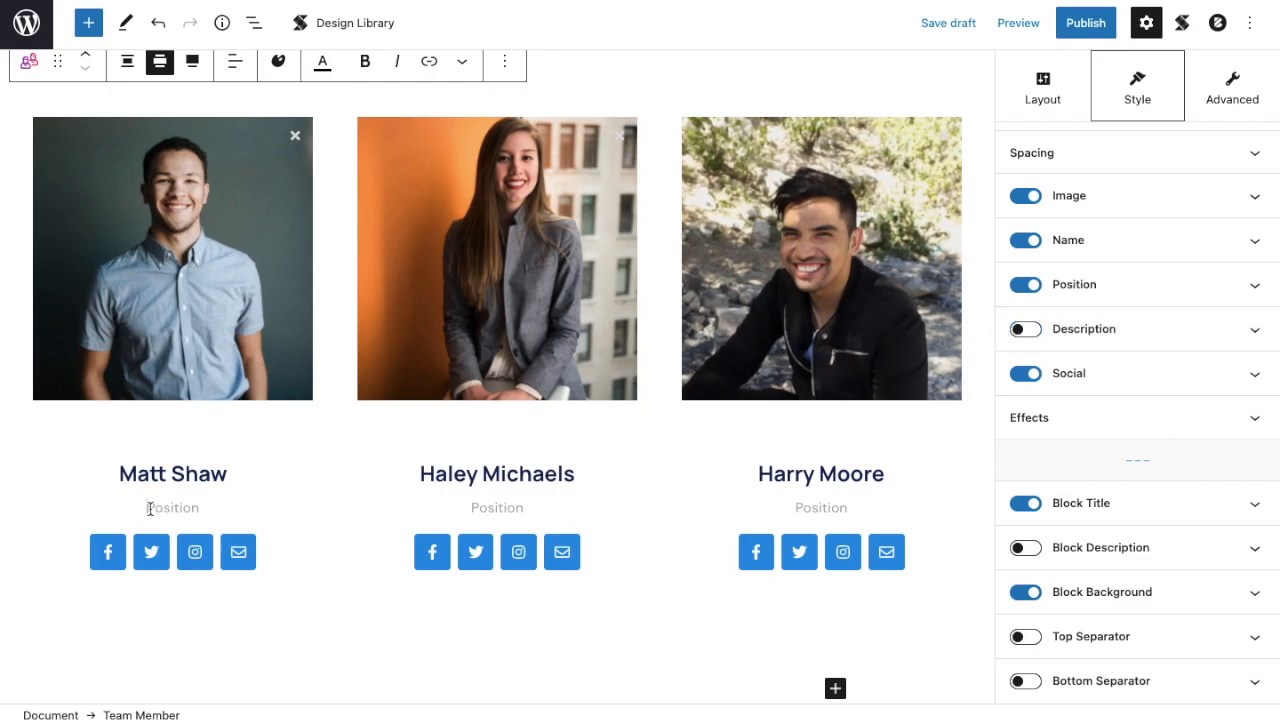
Edit the first member's position and switch the social icons to the Plain style
{"action": "left_click", "coordinate": [1254, 284]}
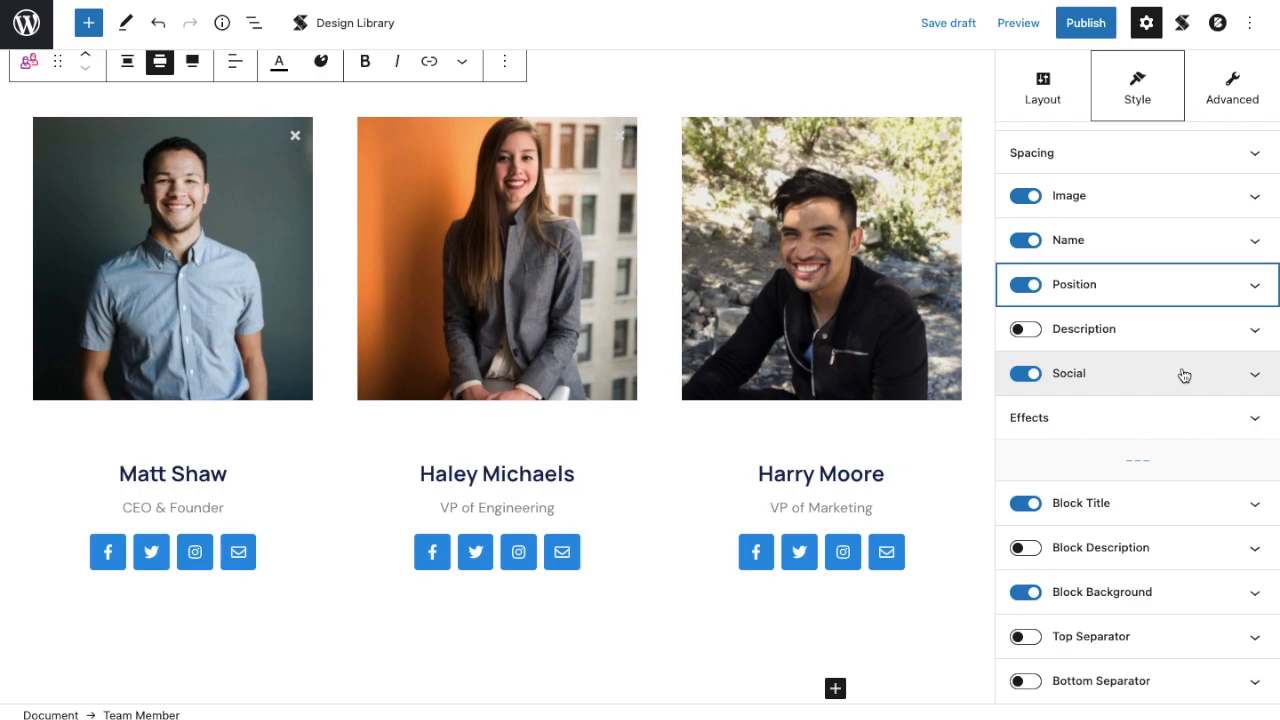
{"action": "left_click", "coordinate": [1256, 374]}
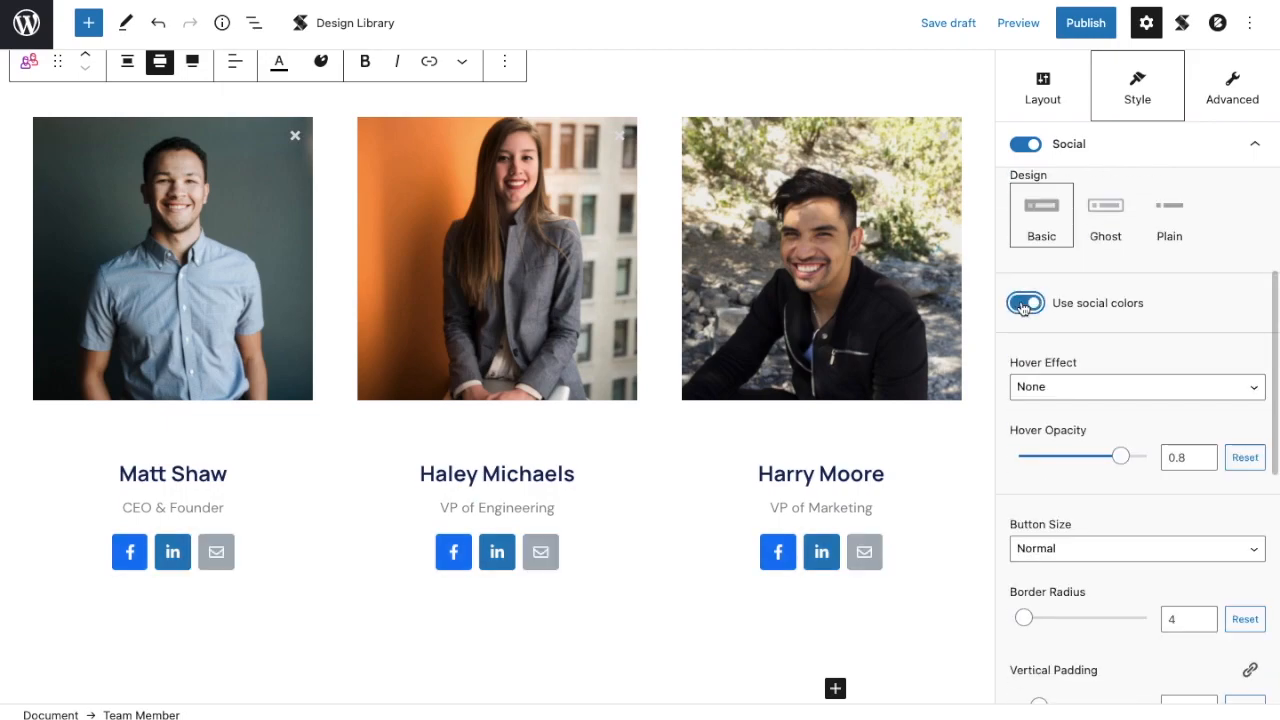
{"action": "left_click", "coordinate": [1024, 302]}
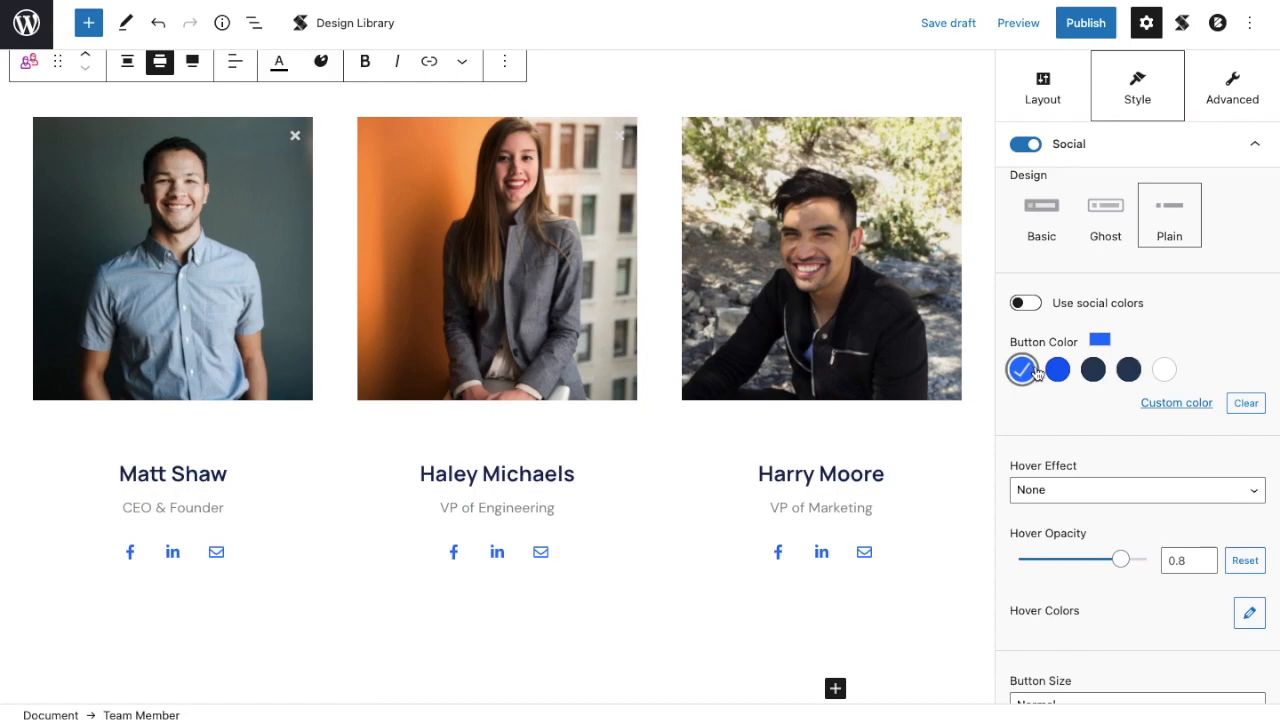
{"action": "left_click", "coordinate": [1256, 144]}
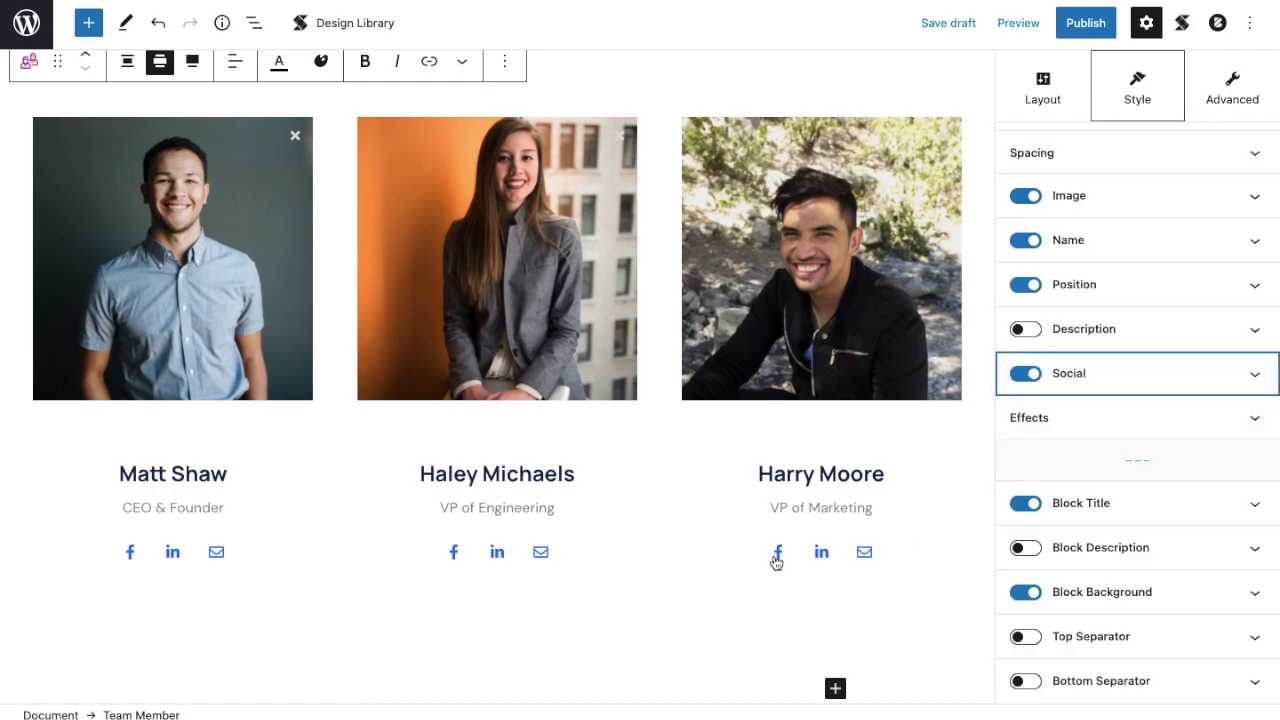
{"action": "scroll", "scroll_direction": "down", "scroll_amount": 3}
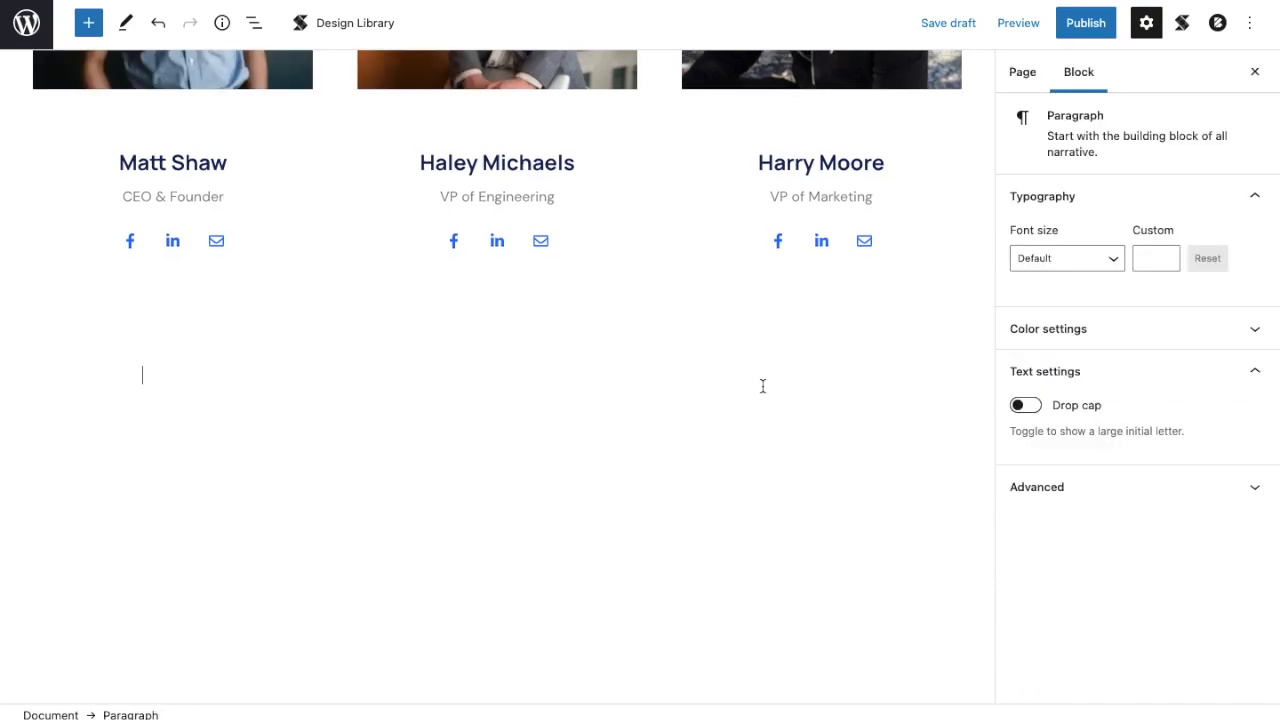
Insert a Testimonial block and adjust its card shadow outline
{"action": "type", "text": "/tes"}
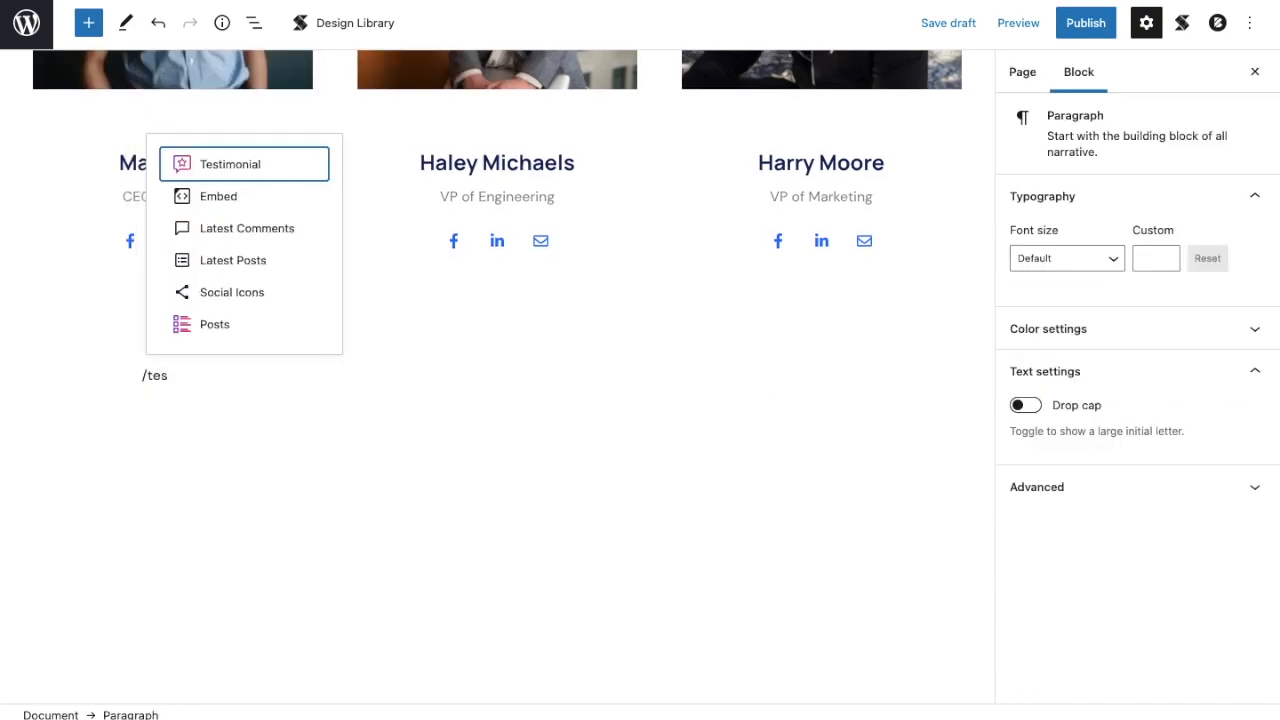
{"action": "left_click", "coordinate": [230, 164]}
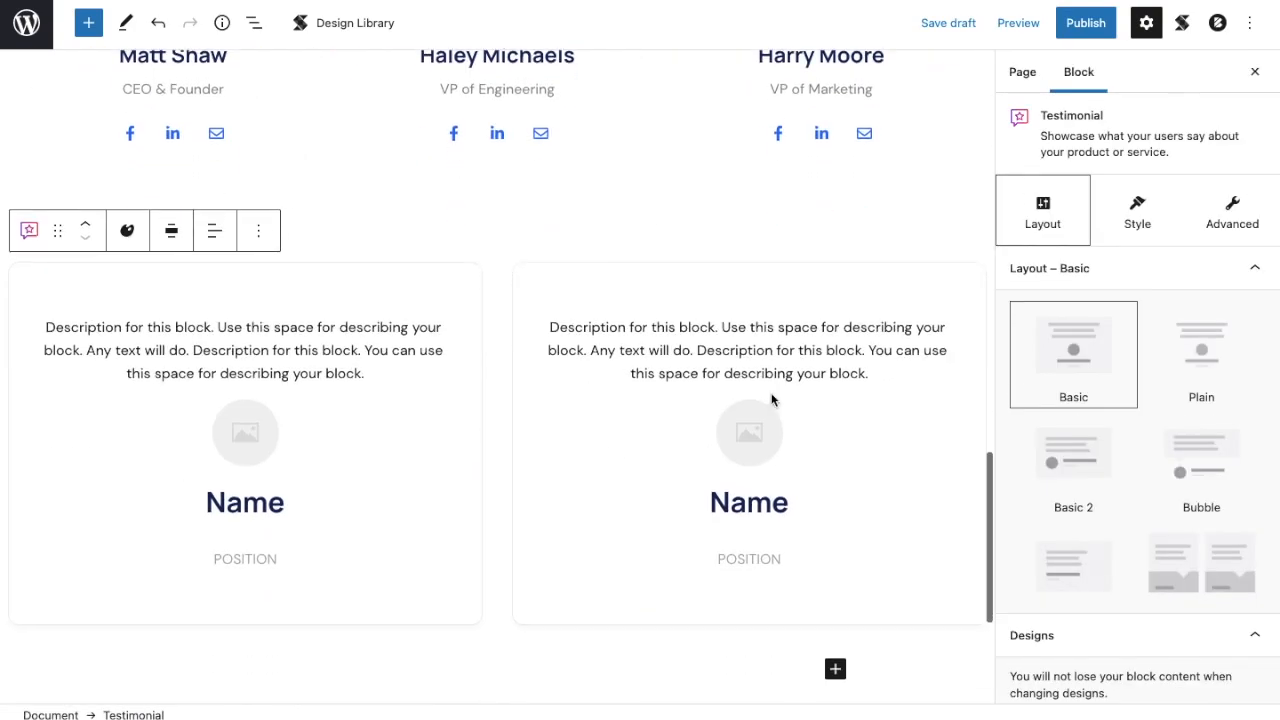
{"action": "left_click", "coordinate": [1136, 210]}
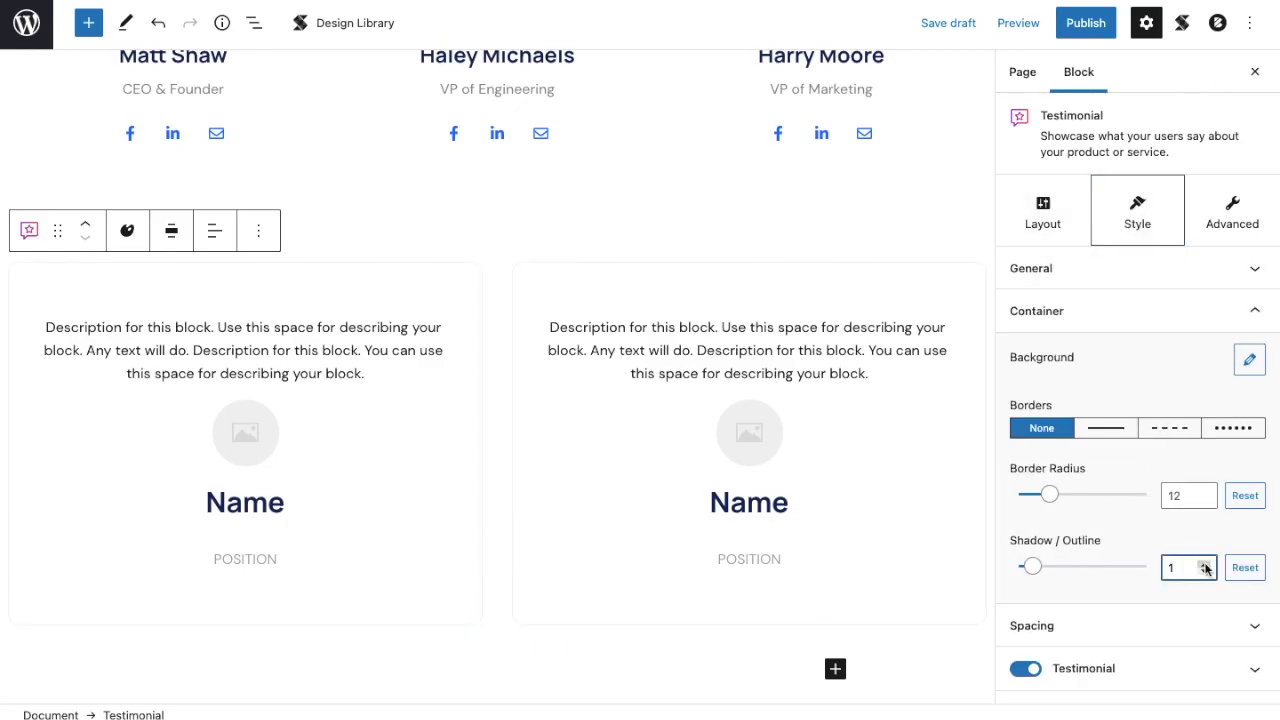
{"action": "left_click", "coordinate": [1184, 496]}
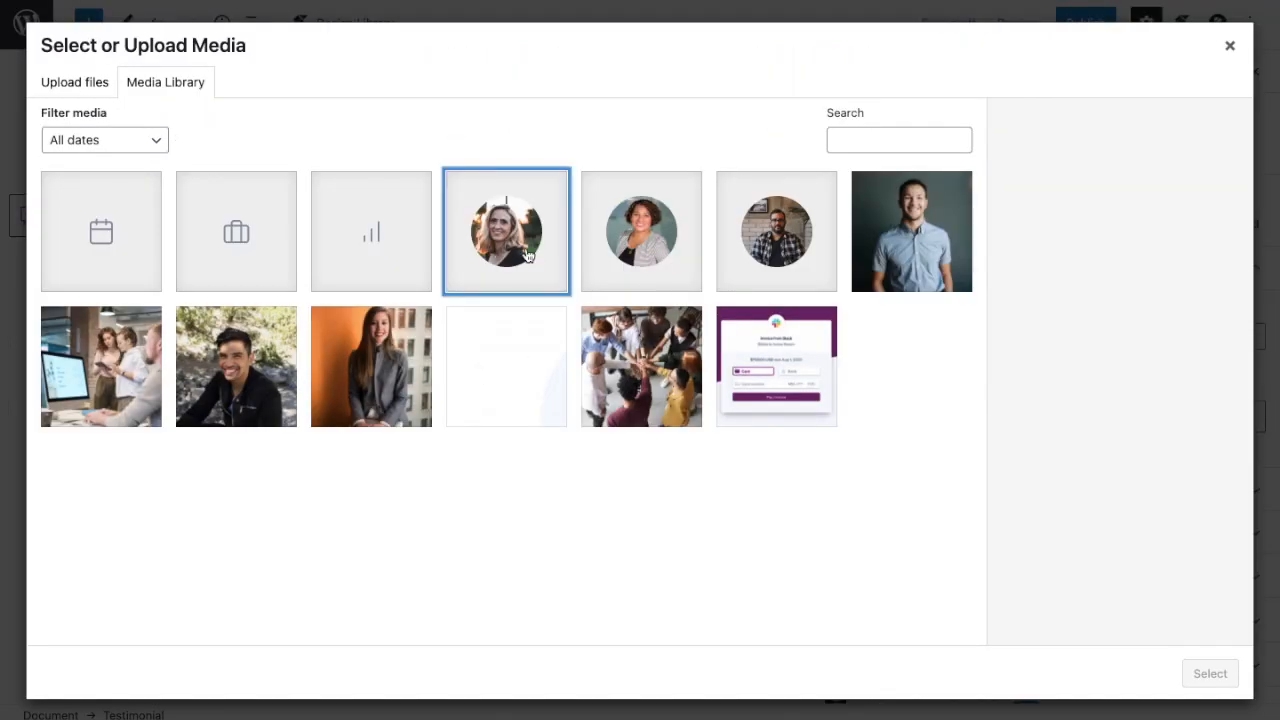
Add a customer photo, rename the third person 'Miranda Jean', and title the block Testimonials as H4
{"action": "left_click", "coordinate": [776, 232]}
{"action": "type", "text": "John D"}
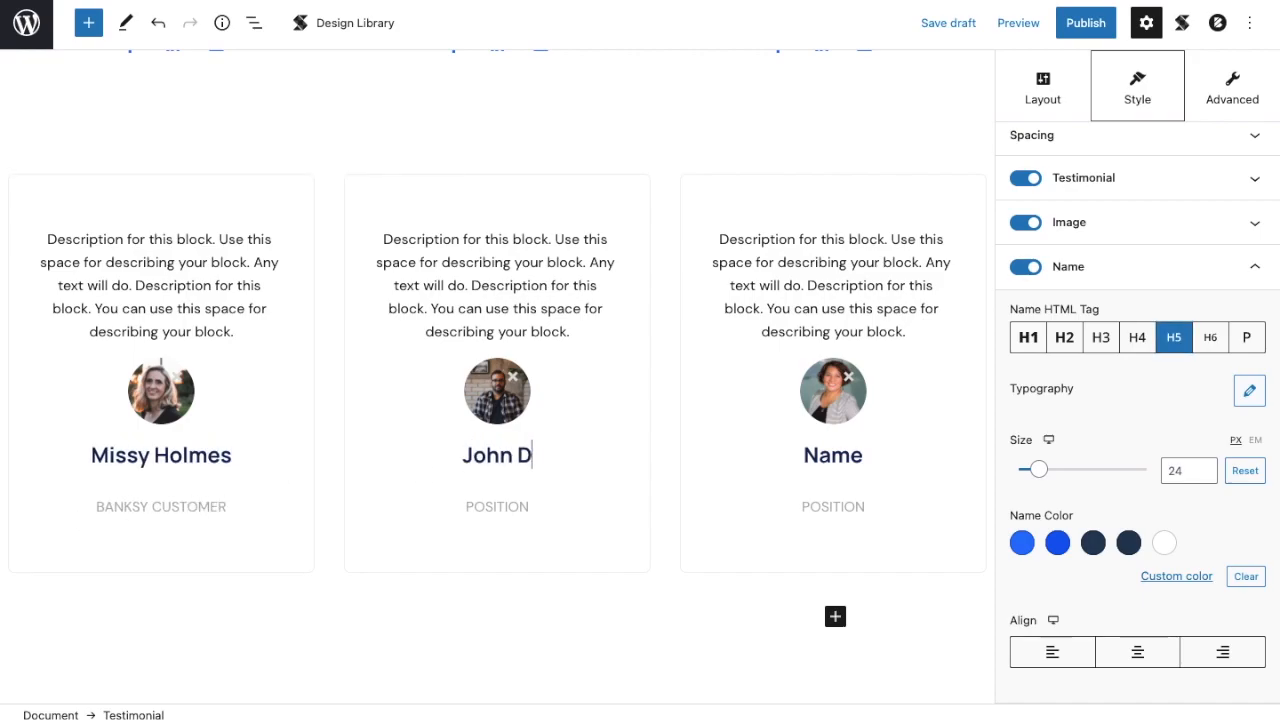
{"action": "double_click", "coordinate": [832, 456]}
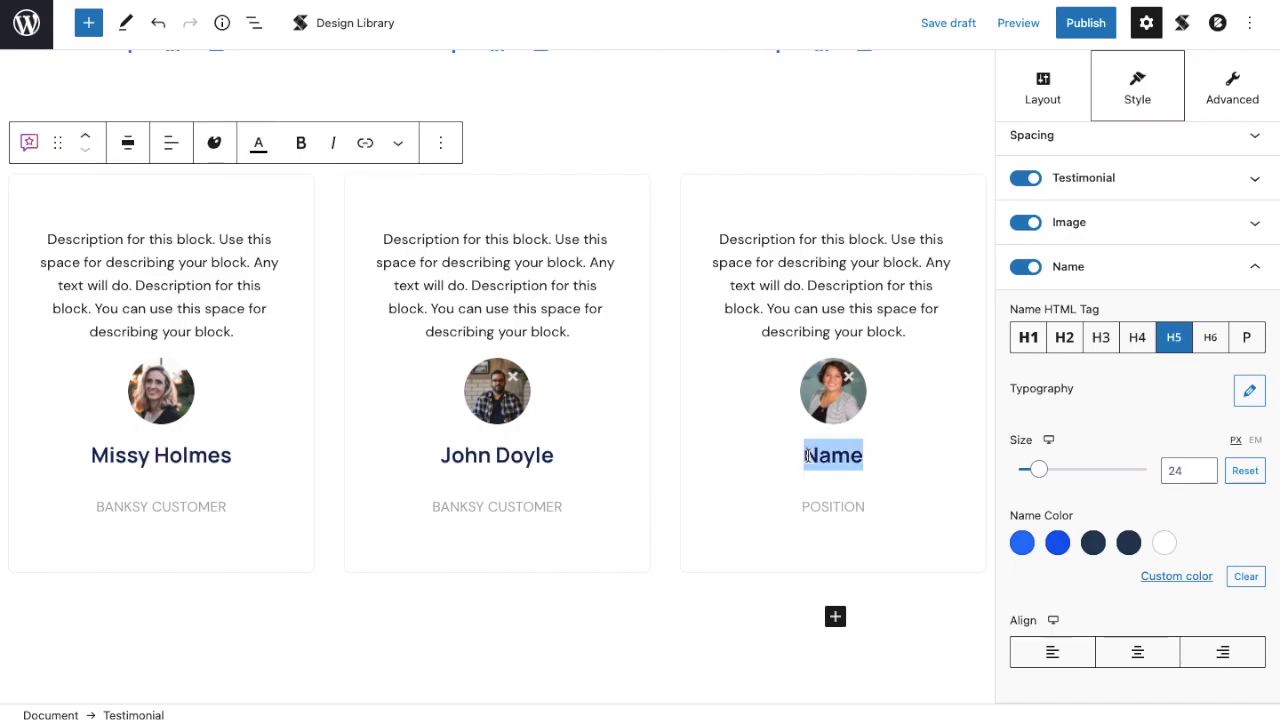
{"action": "type", "text": "Miranda Jean"}
{"action": "left_click", "coordinate": [832, 506]}
{"action": "type", "text": "BANKSY CUSTOMER"}
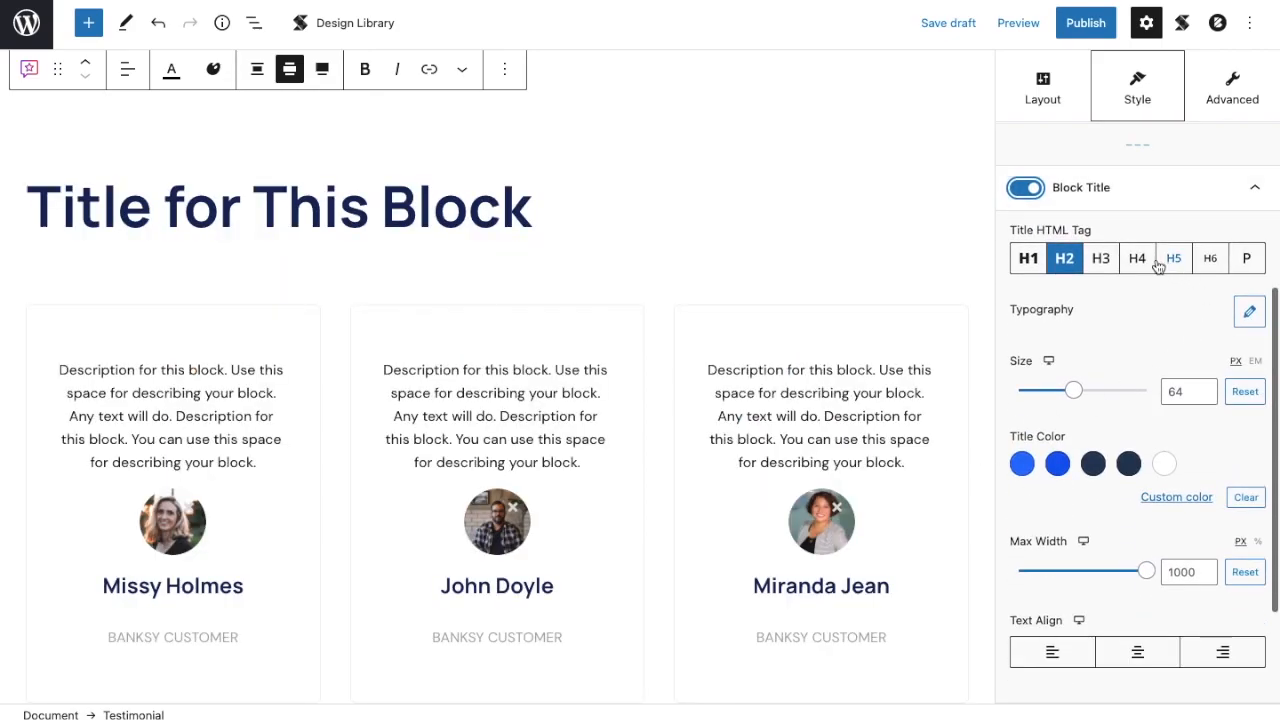
{"action": "left_click", "coordinate": [1136, 258]}
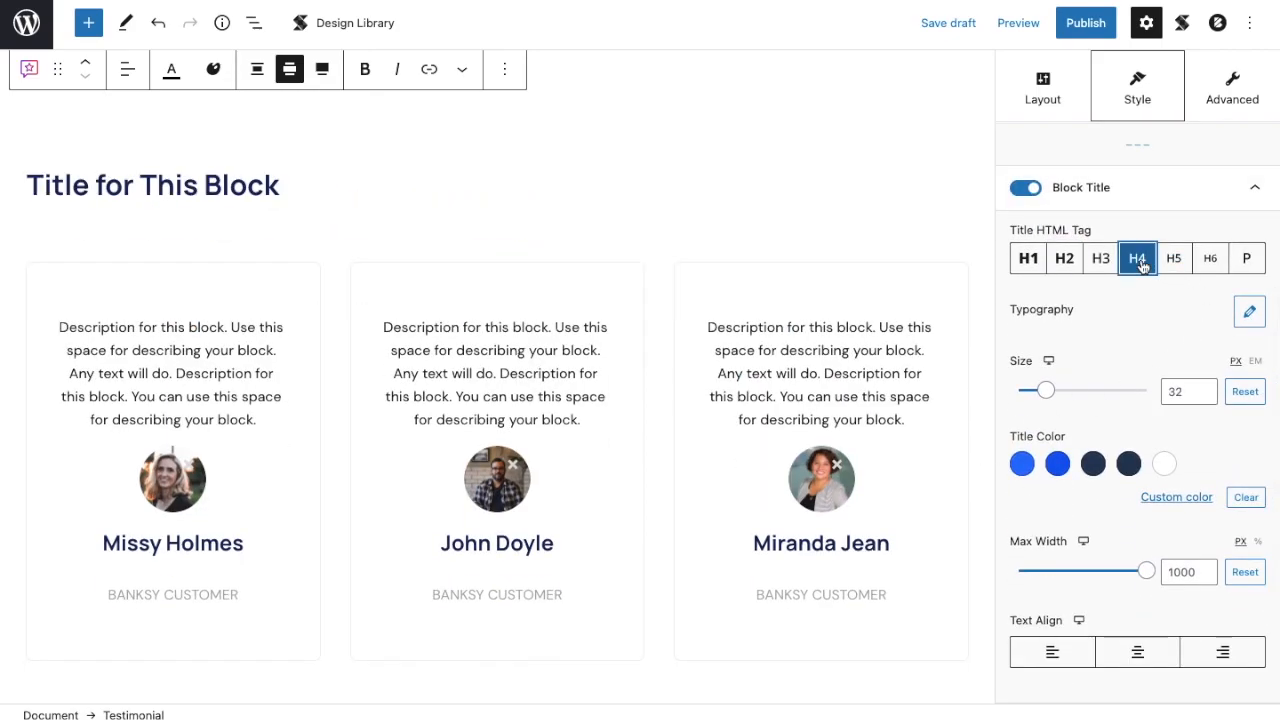
{"action": "type", "text": "Testimonials"}
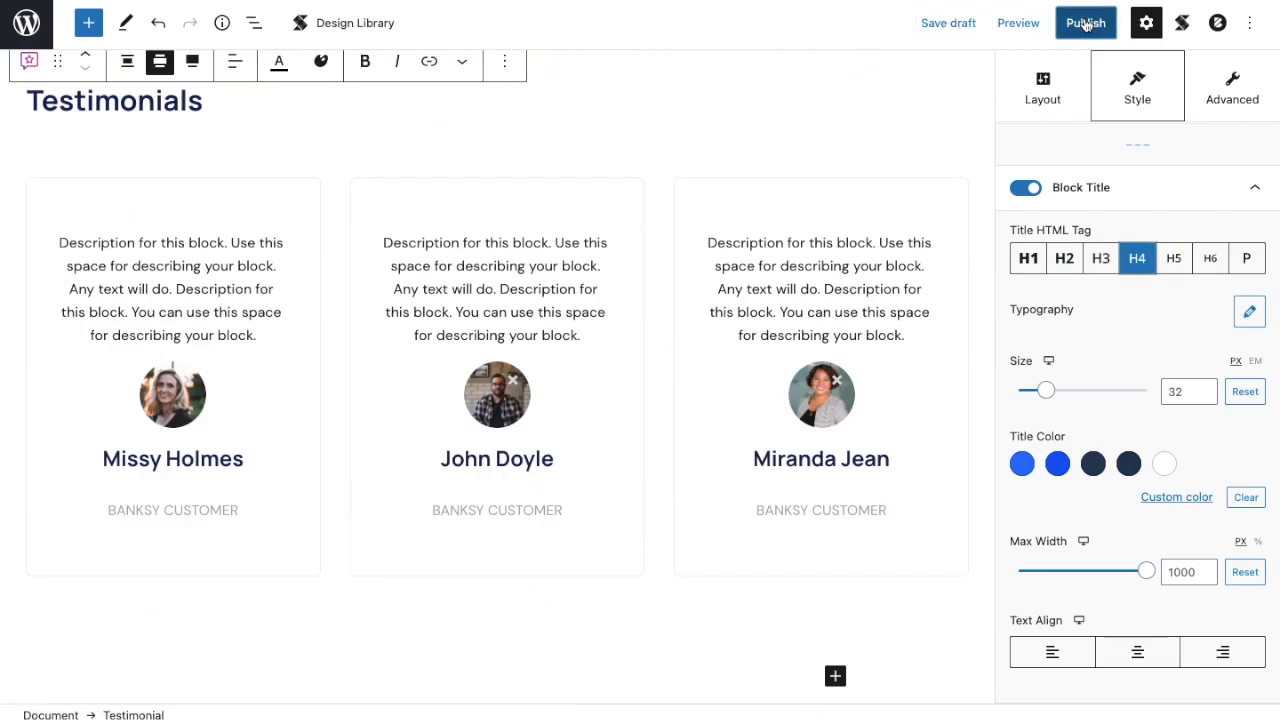
Publish the About page and scroll through it on the live site
{"action": "left_click", "coordinate": [1084, 22]}
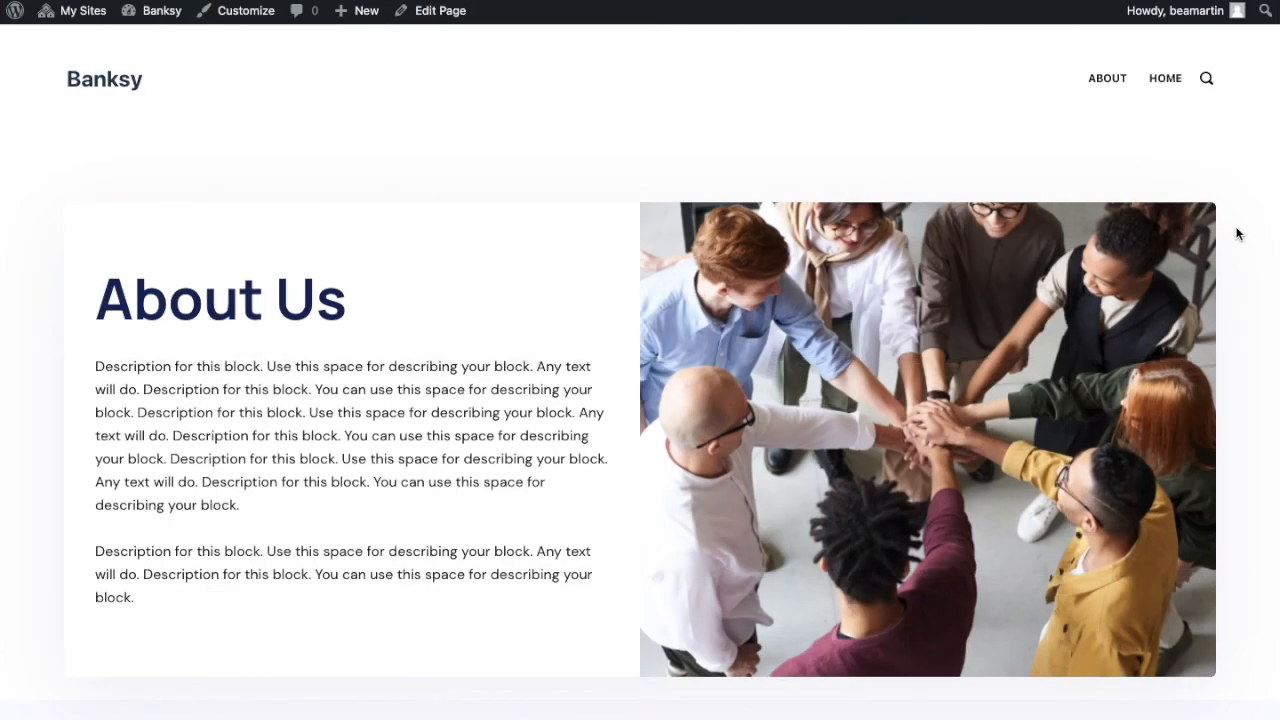
{"action": "scroll", "scroll_direction": "down", "scroll_amount": 3}
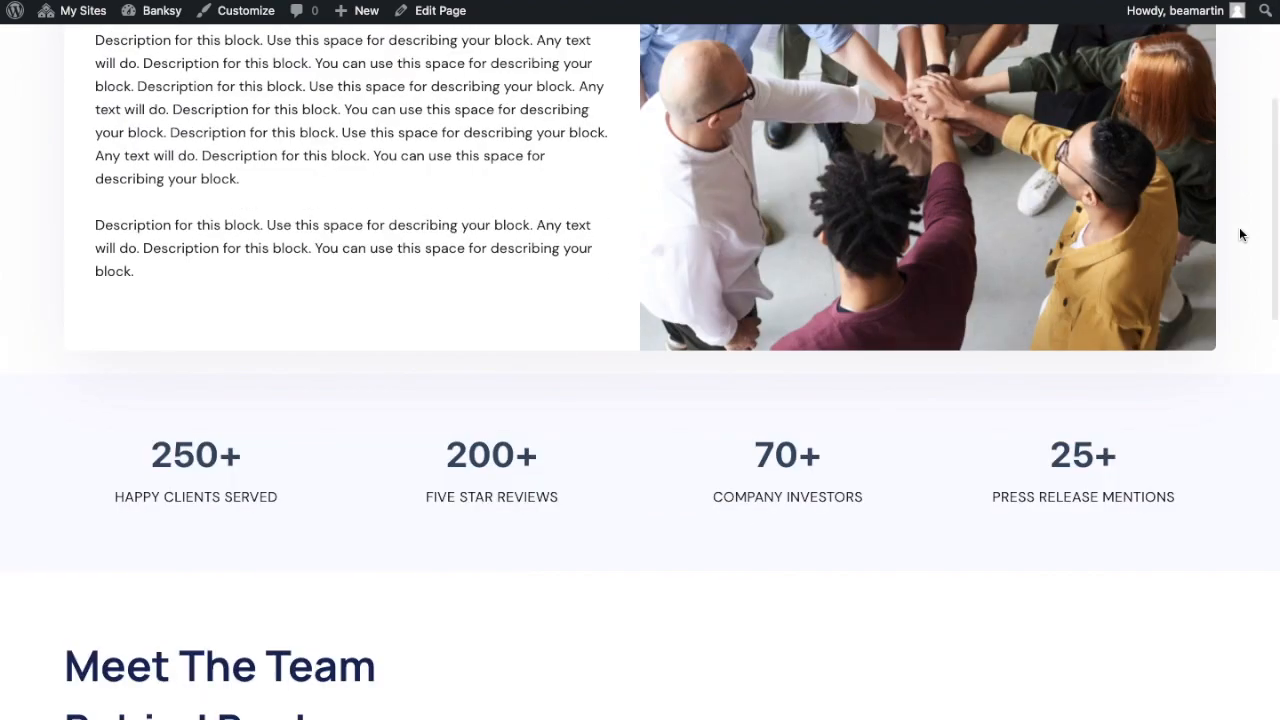
{"action": "scroll", "scroll_direction": "down", "scroll_amount": 3}
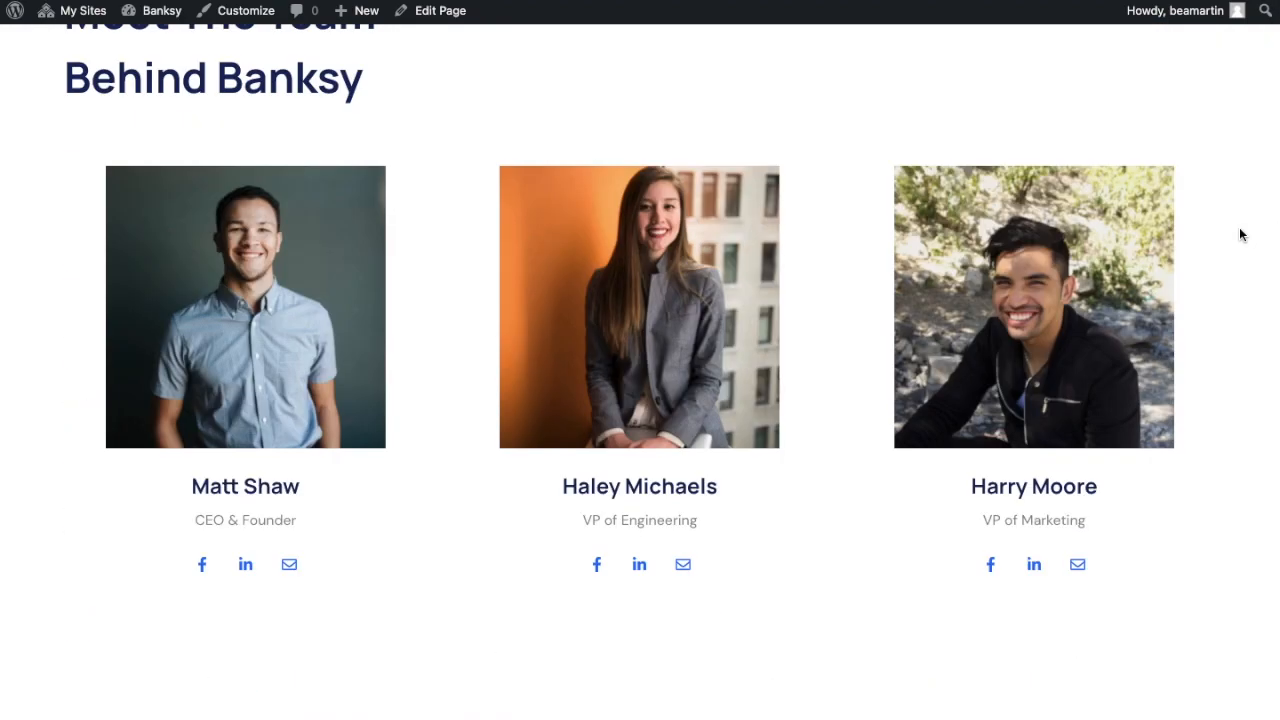
{"action": "scroll", "scroll_direction": "down", "scroll_amount": 3}
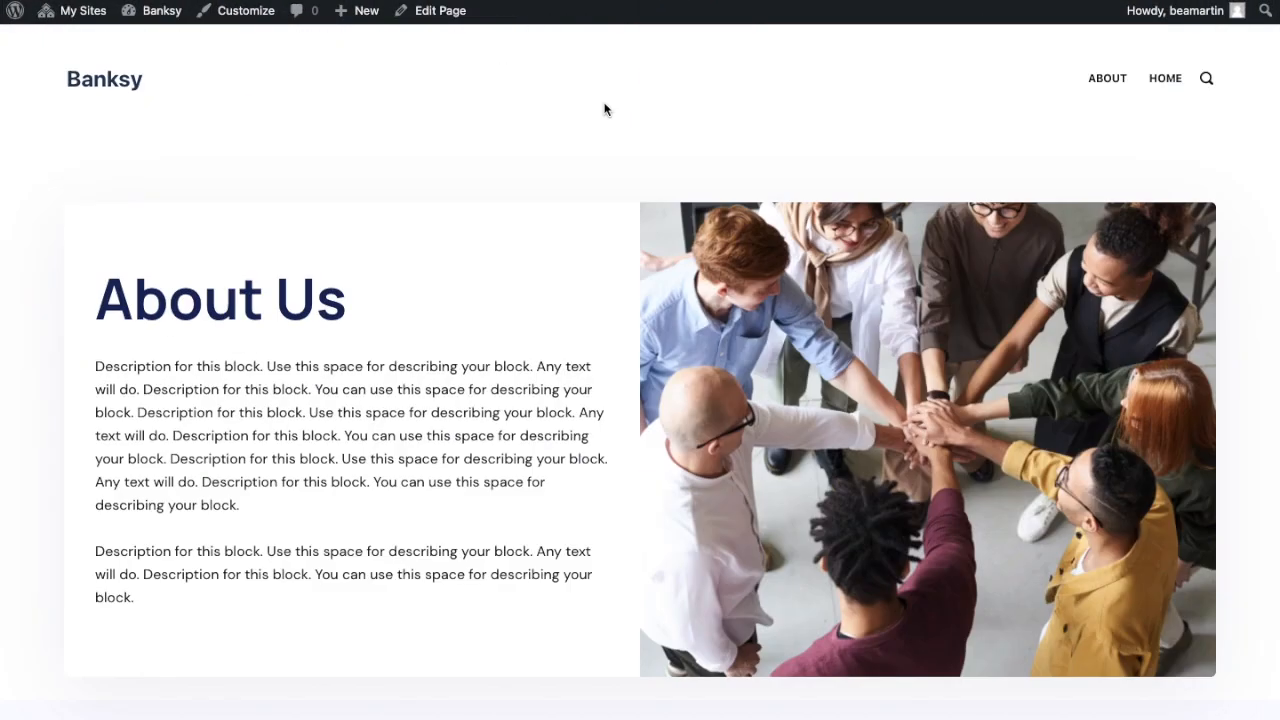
Return to the editor, update the About page and view the updated live page
{"action": "left_click", "coordinate": [438, 10]}
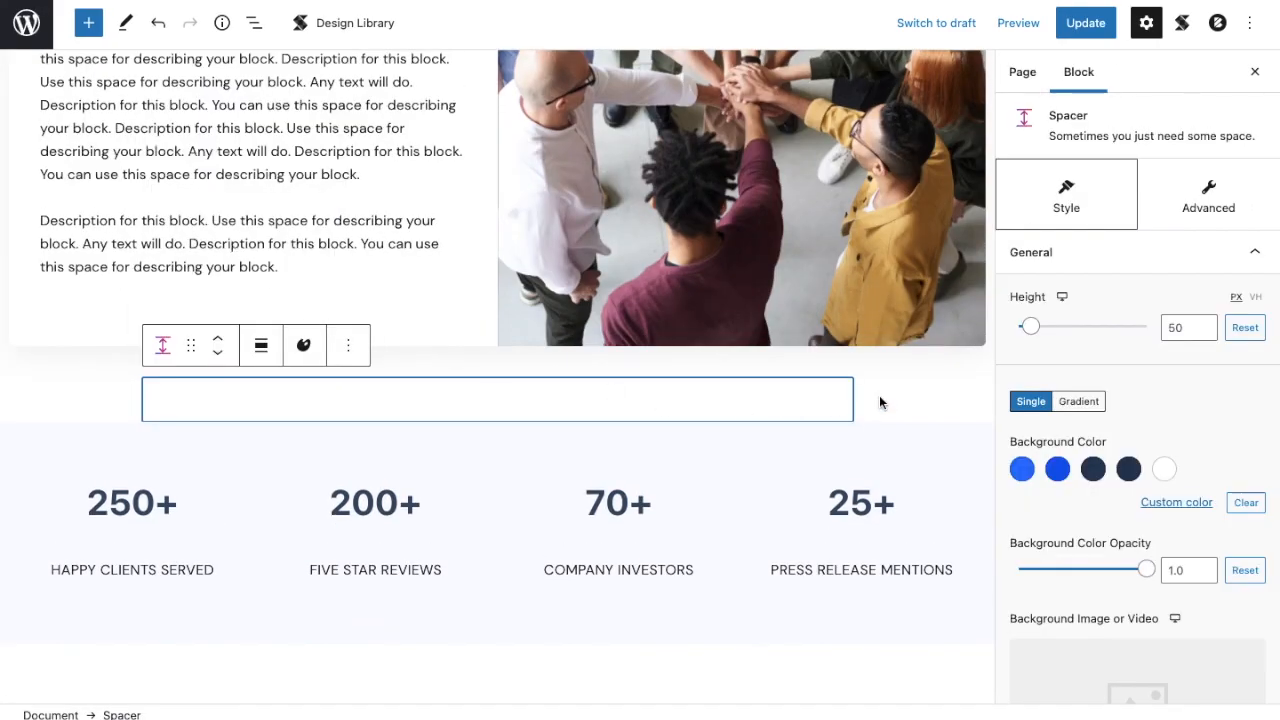
{"action": "left_click", "coordinate": [1084, 22]}
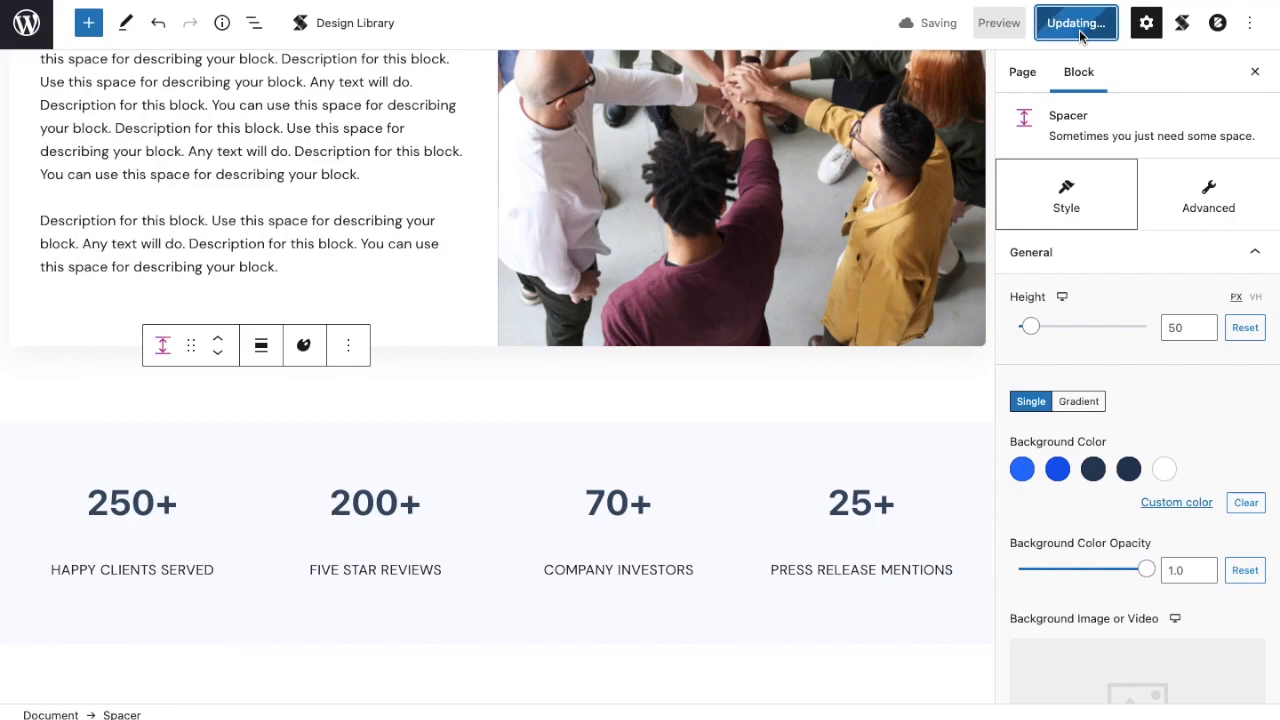
{"action": "left_click", "coordinate": [1076, 22]}
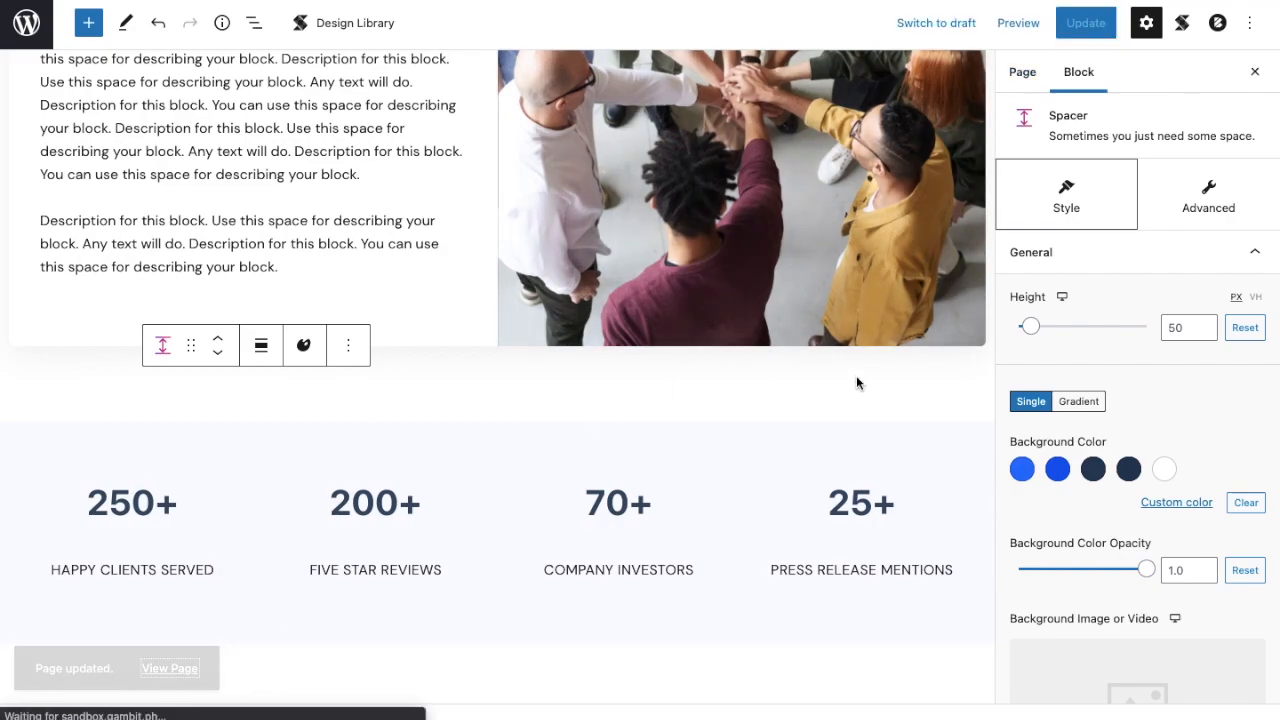
{"action": "left_click", "coordinate": [168, 668]}
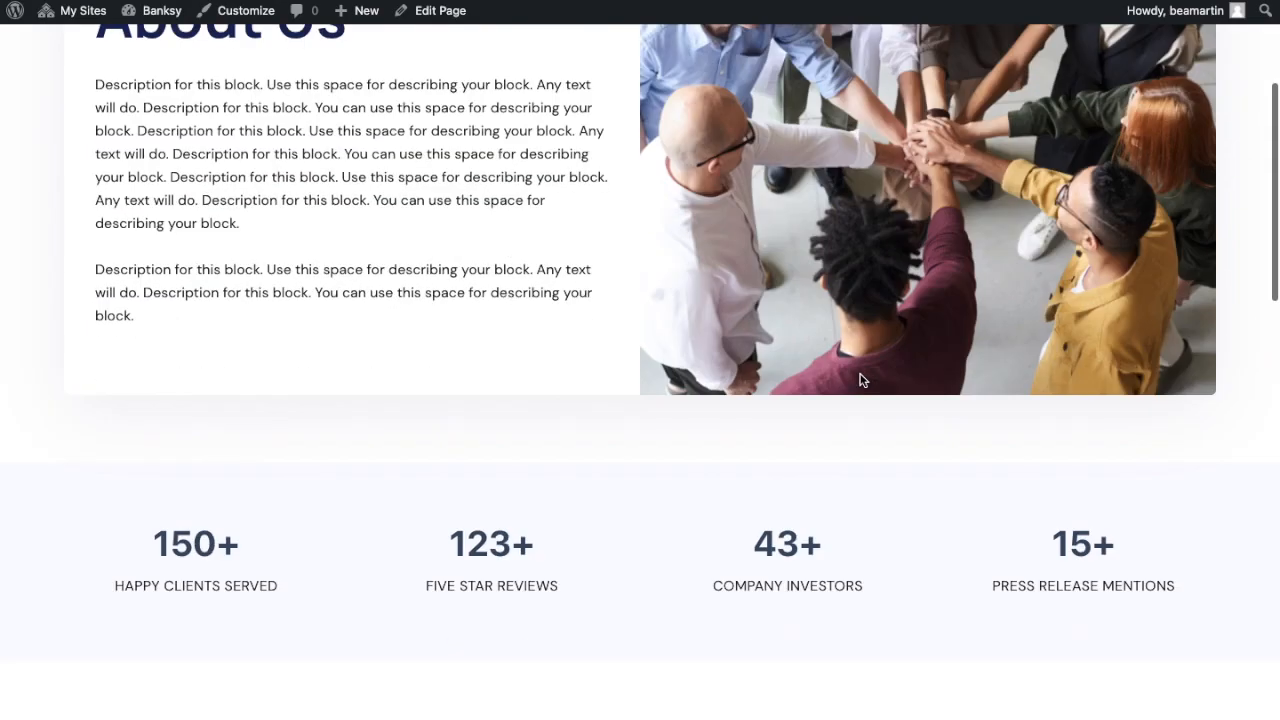
{"action": "scroll", "scroll_direction": "down", "scroll_amount": 3}
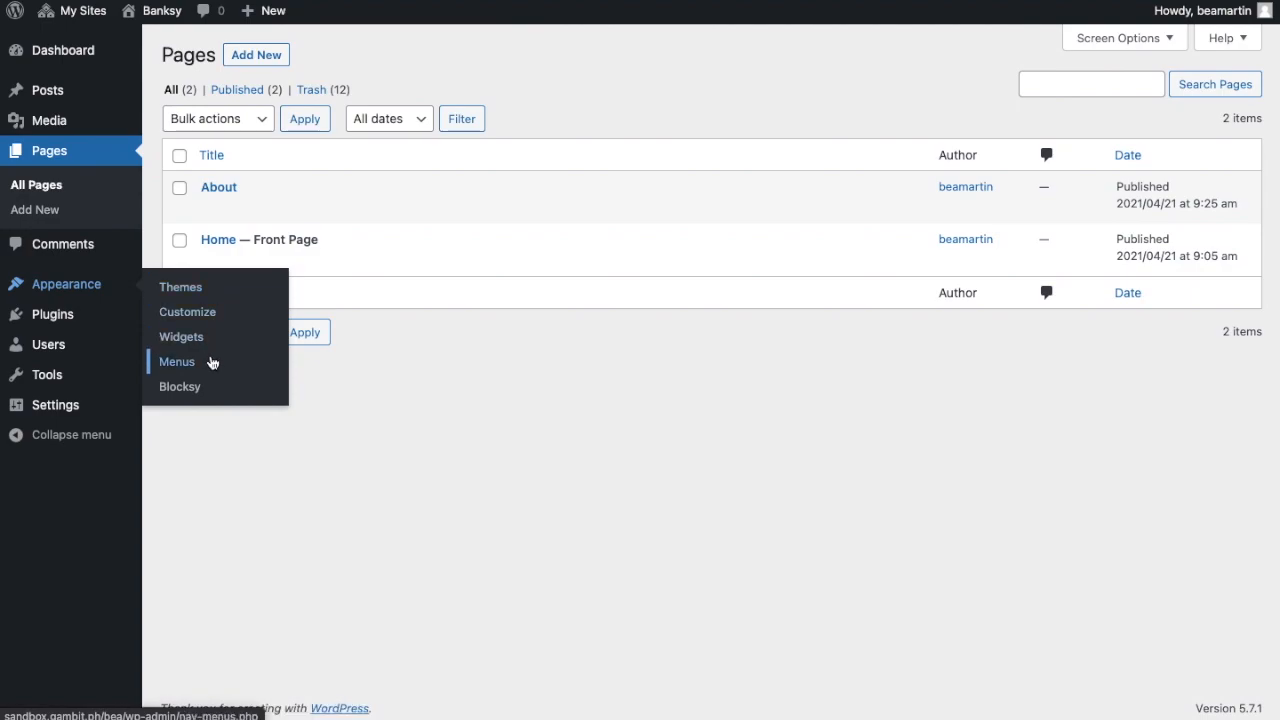
Create a new menu named 'Primary Header' under Appearance > Menus
{"action": "left_click", "coordinate": [176, 360]}
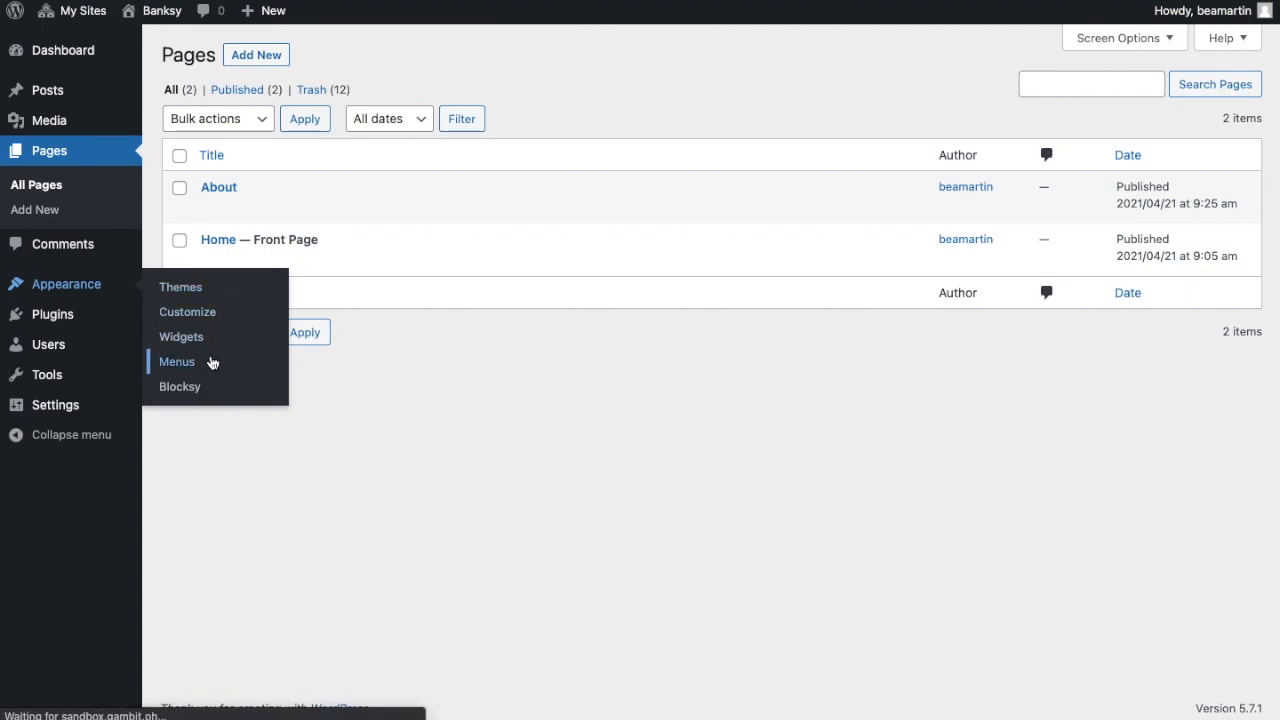
{"action": "left_click", "coordinate": [176, 360]}
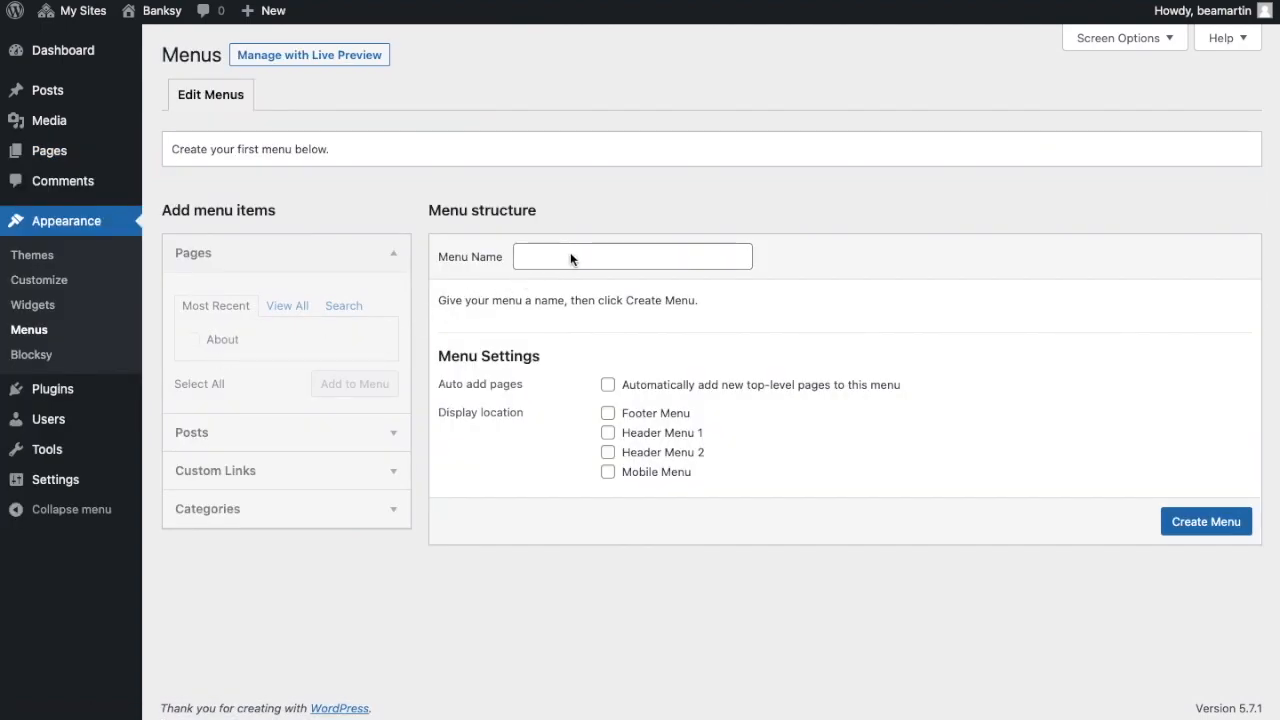
{"action": "type", "text": "Primary Header"}
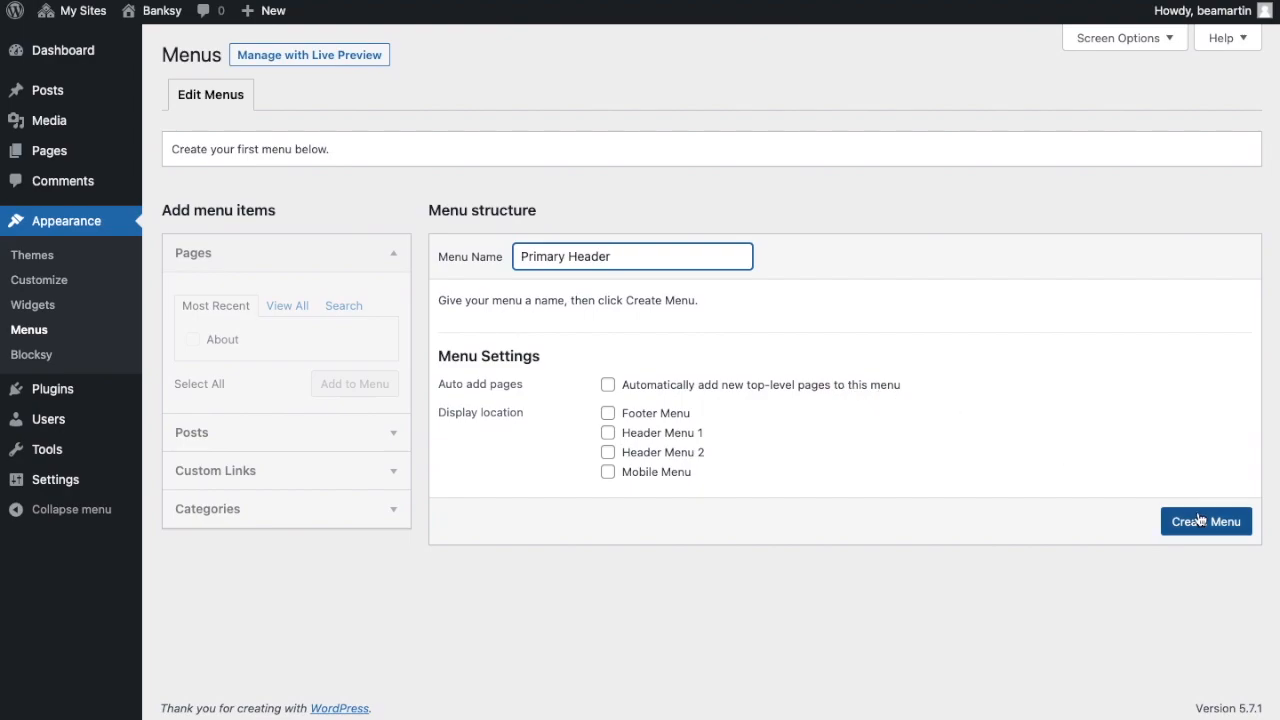
{"action": "left_click", "coordinate": [1204, 520]}
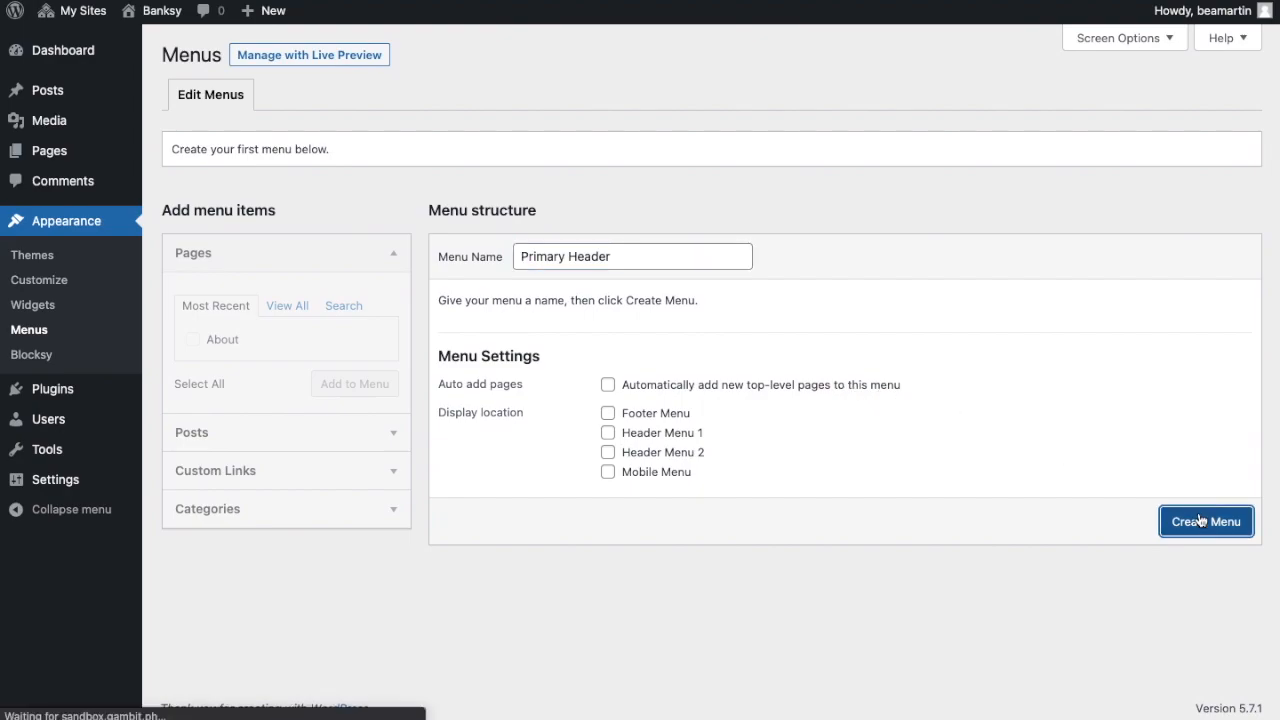
{"action": "left_click", "coordinate": [1204, 520]}
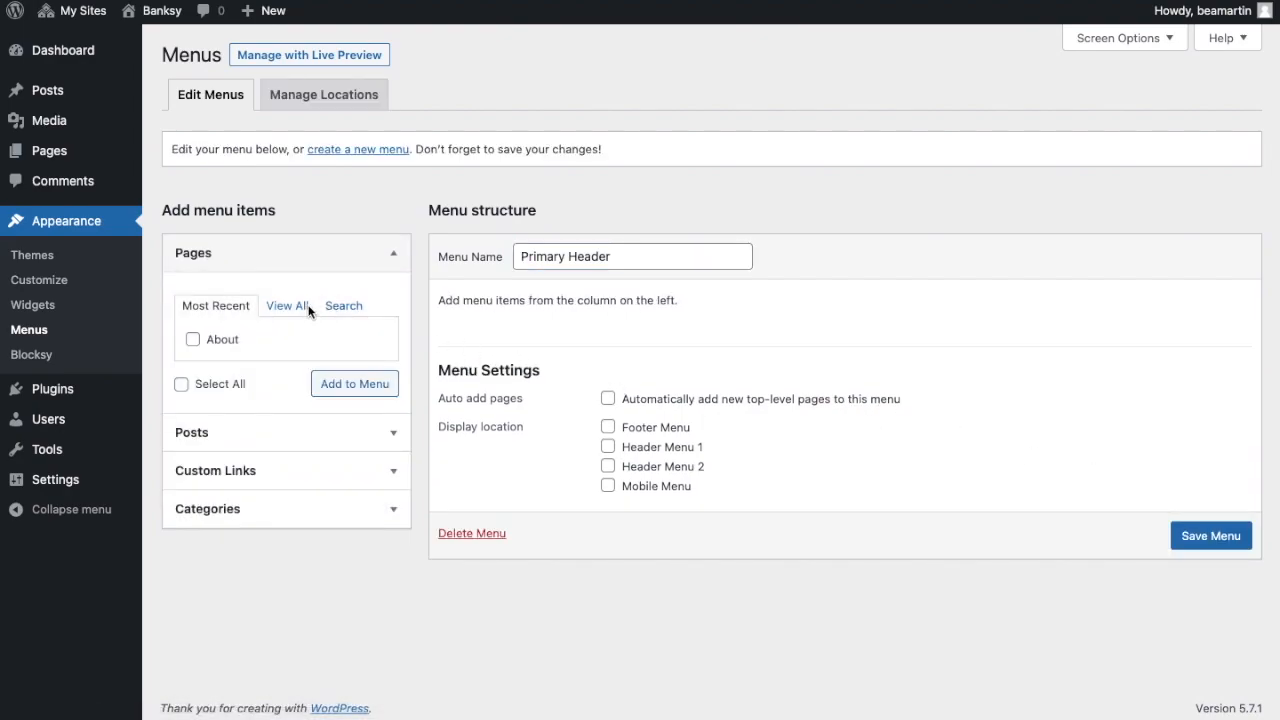
Add the Home and About pages to the menu, order them and save it
{"action": "left_click", "coordinate": [288, 304]}
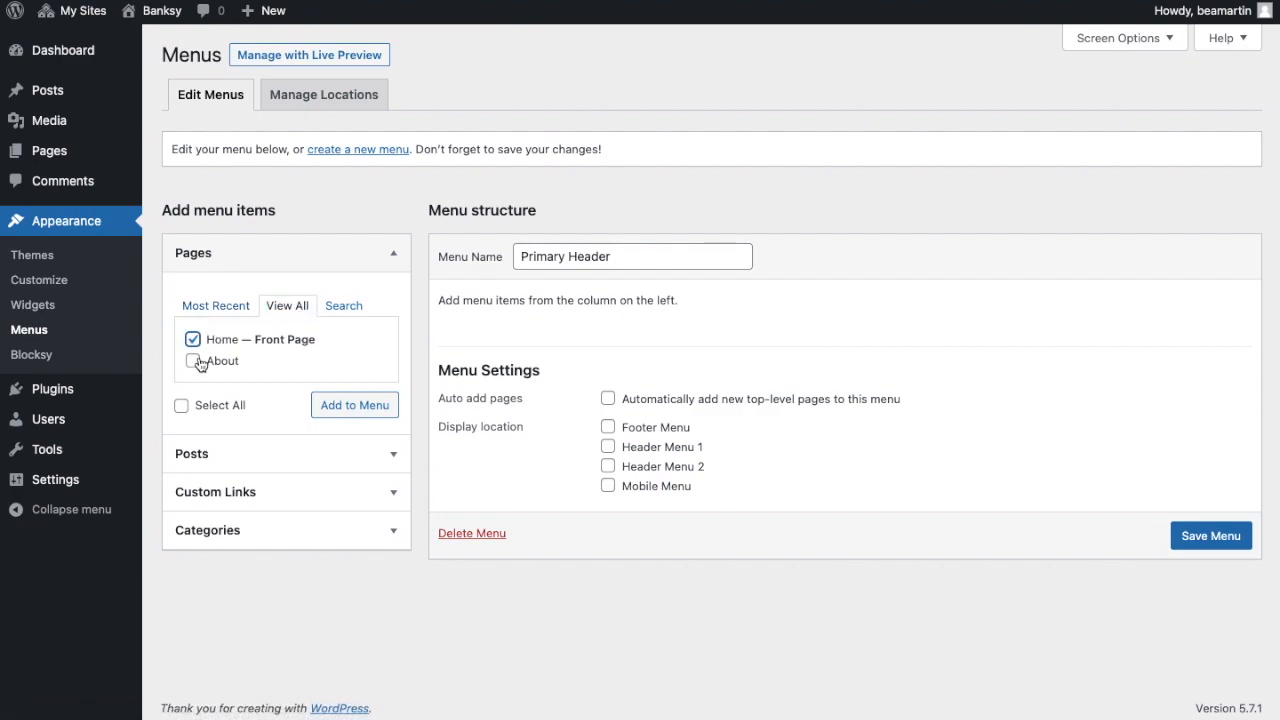
{"action": "left_click", "coordinate": [354, 404]}
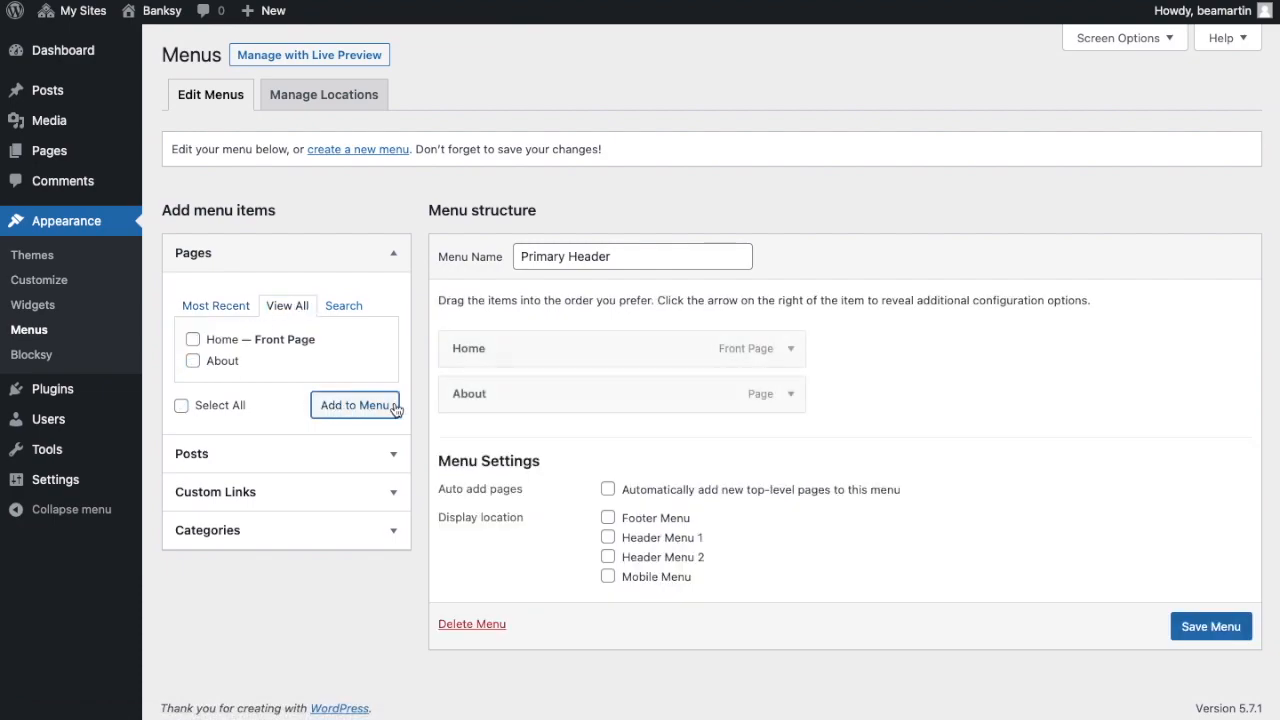
{"action": "left_click_drag", "start_coordinate": [620, 348], "coordinate": [620, 392]}
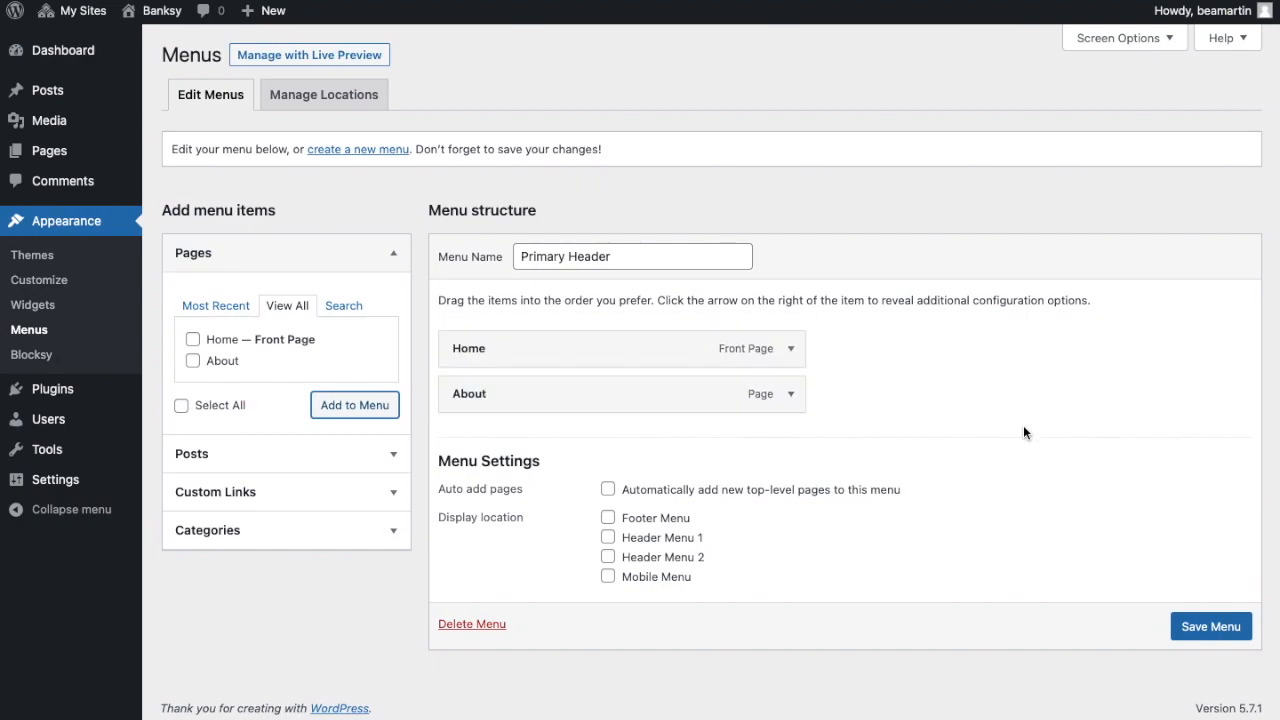
{"action": "left_click", "coordinate": [1210, 626]}
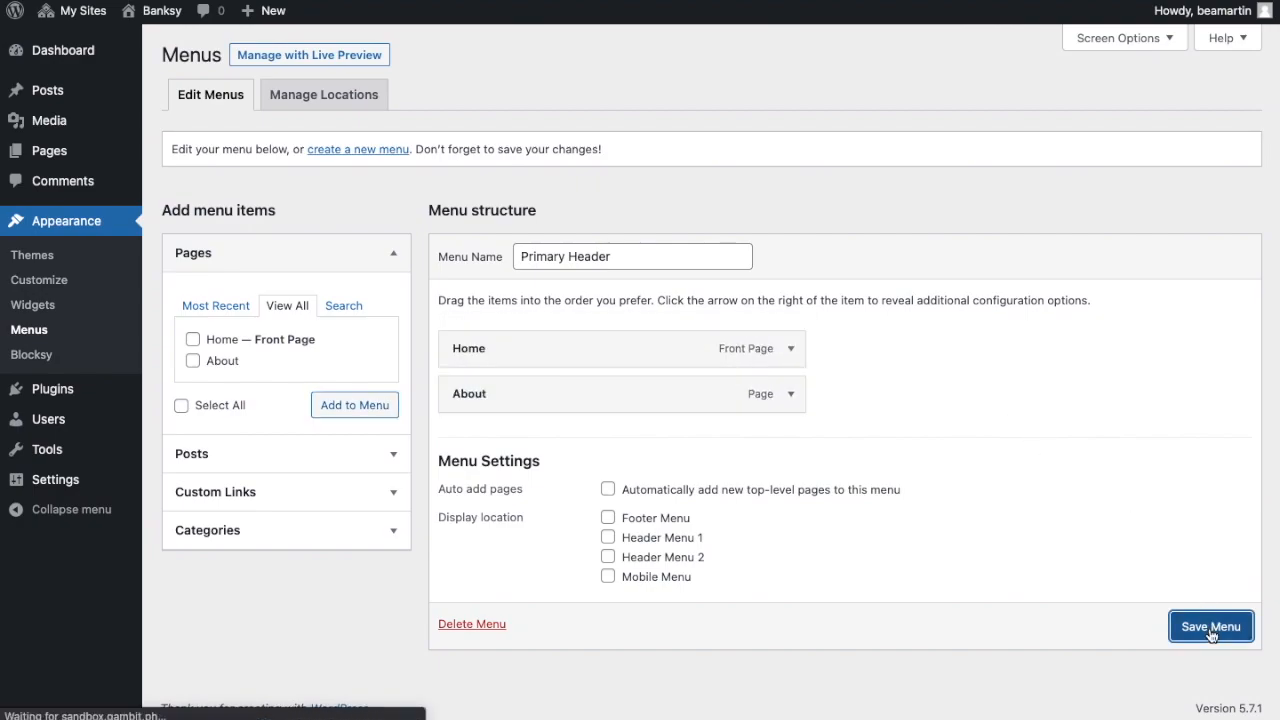
{"action": "left_click", "coordinate": [1212, 626]}
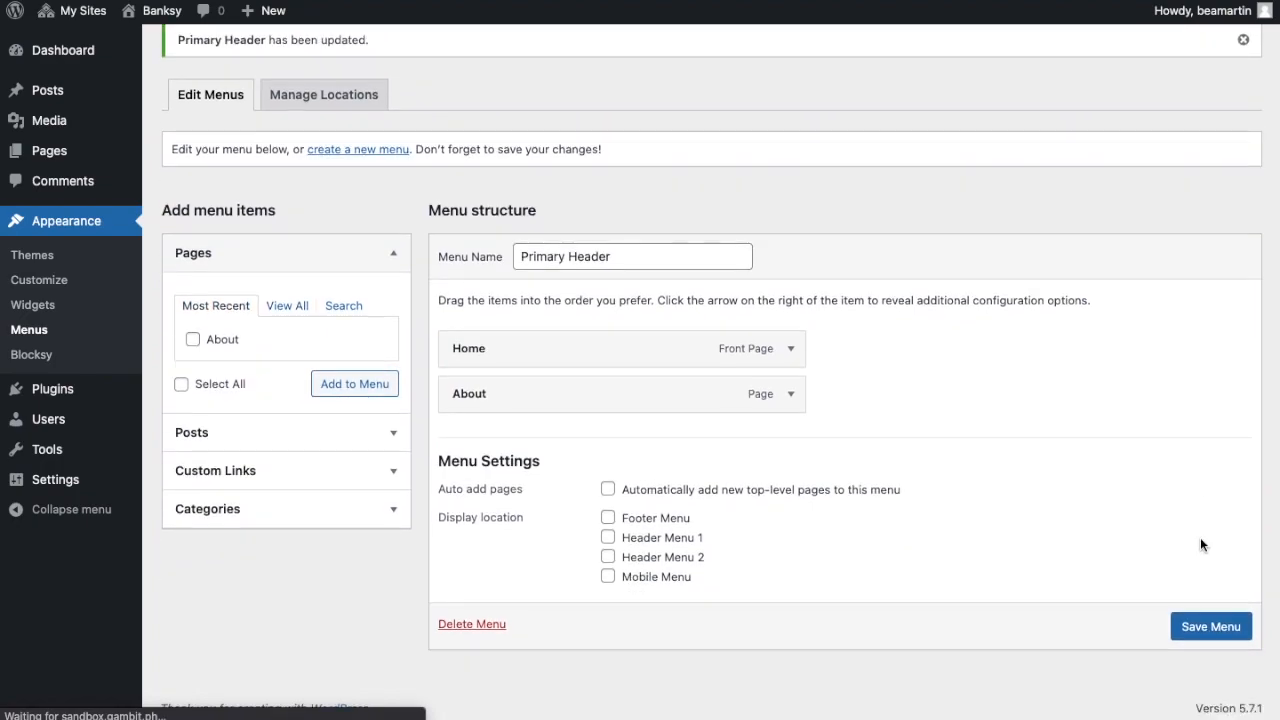
{"action": "scroll", "scroll_direction": "up", "scroll_amount": 3}
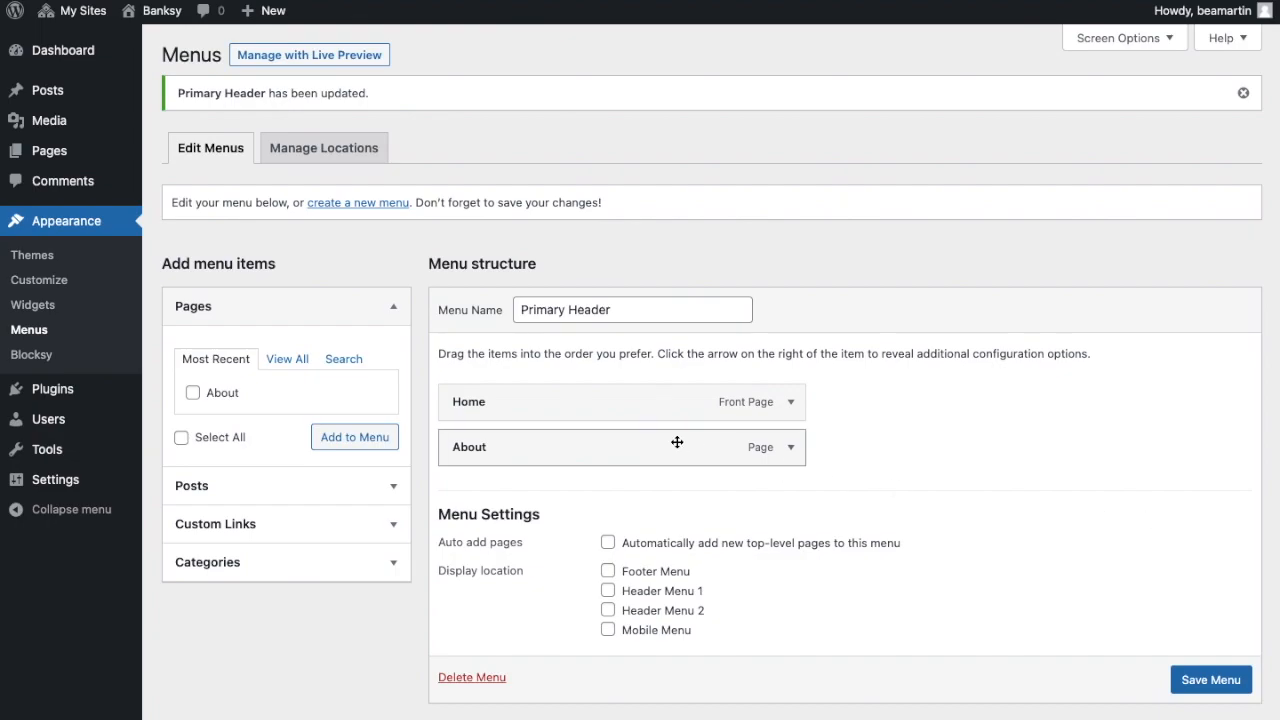
Set the Banksy image from the Media Library as the Customizer header logo
{"action": "left_click", "coordinate": [308, 54]}
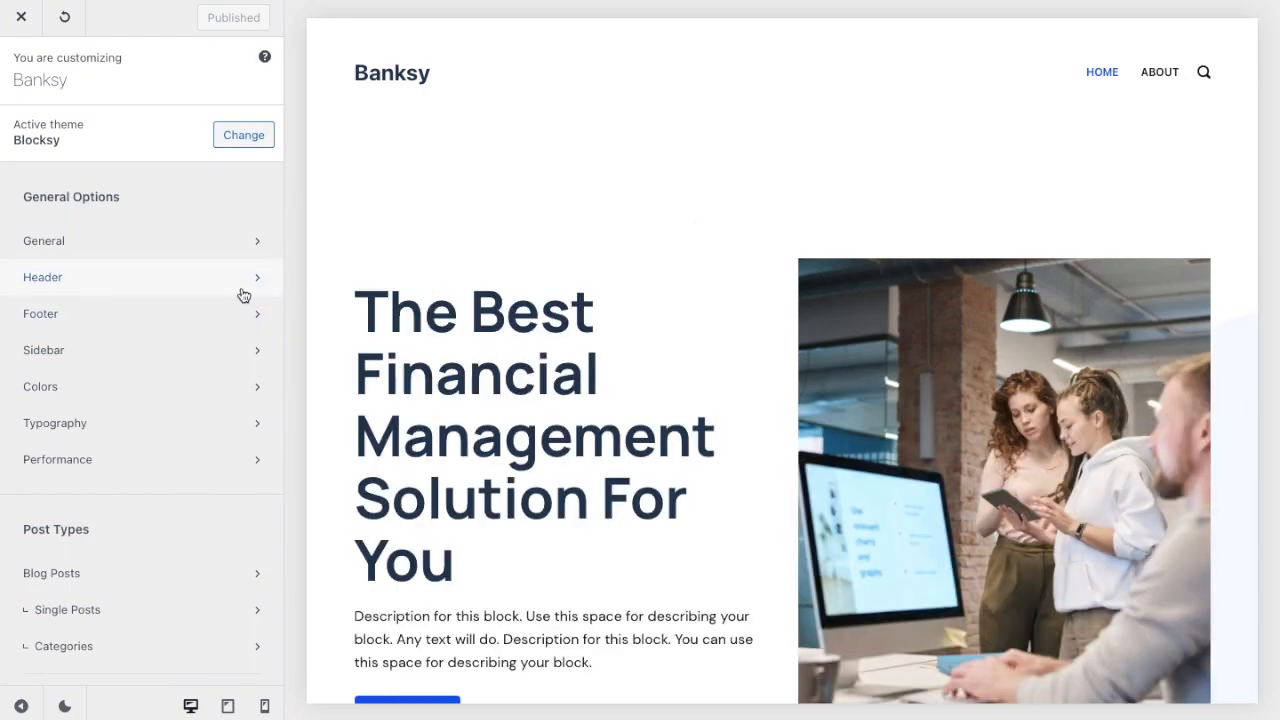
{"action": "left_click", "coordinate": [42, 276]}
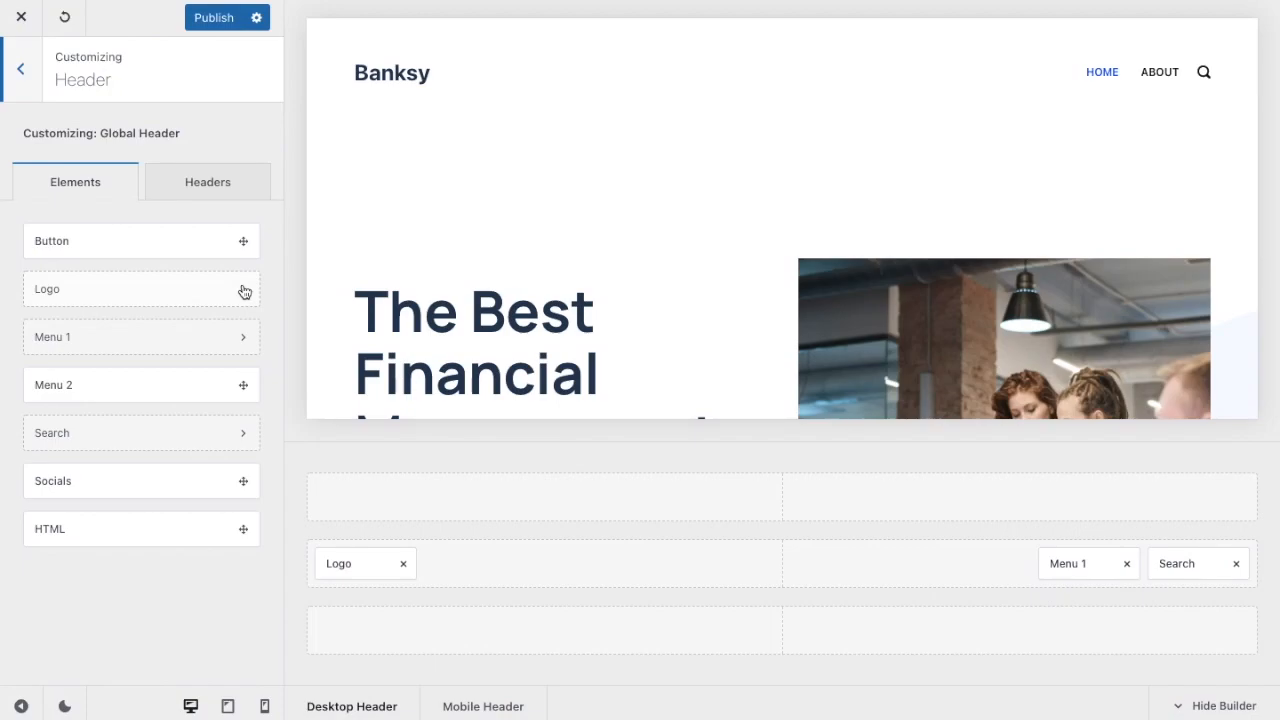
{"action": "left_click", "coordinate": [140, 288]}
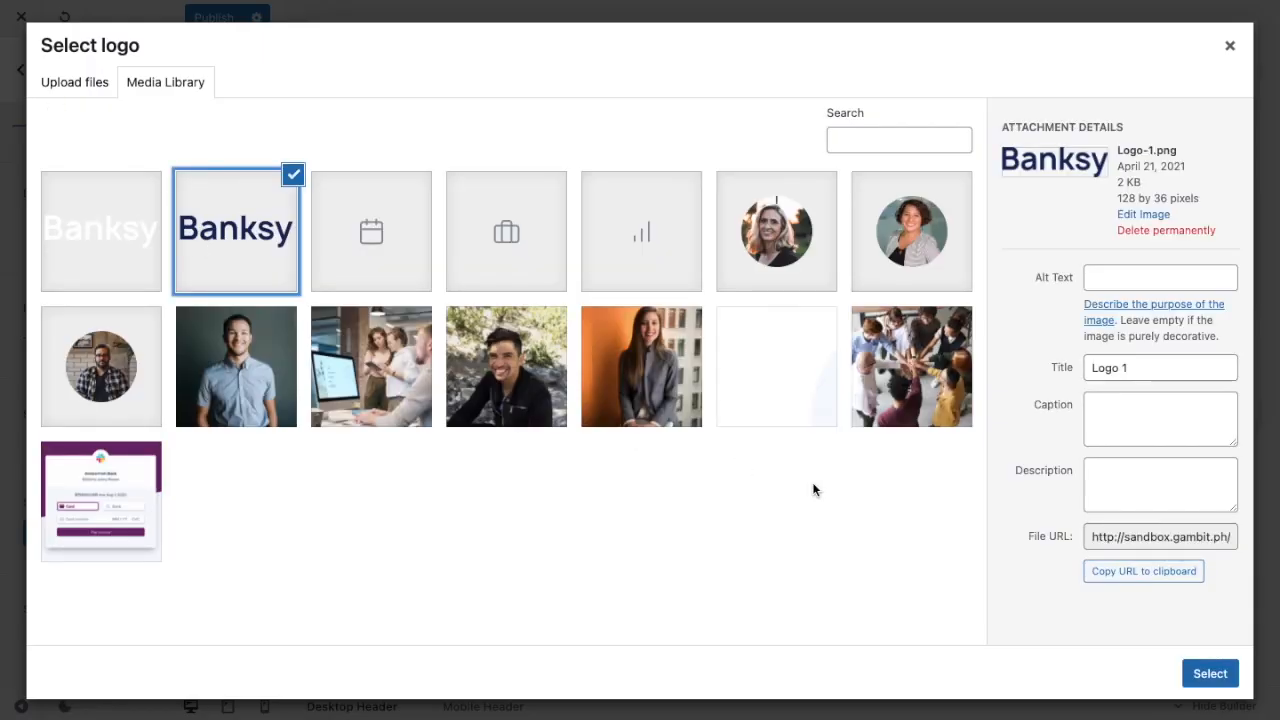
{"action": "left_click", "coordinate": [1208, 672]}
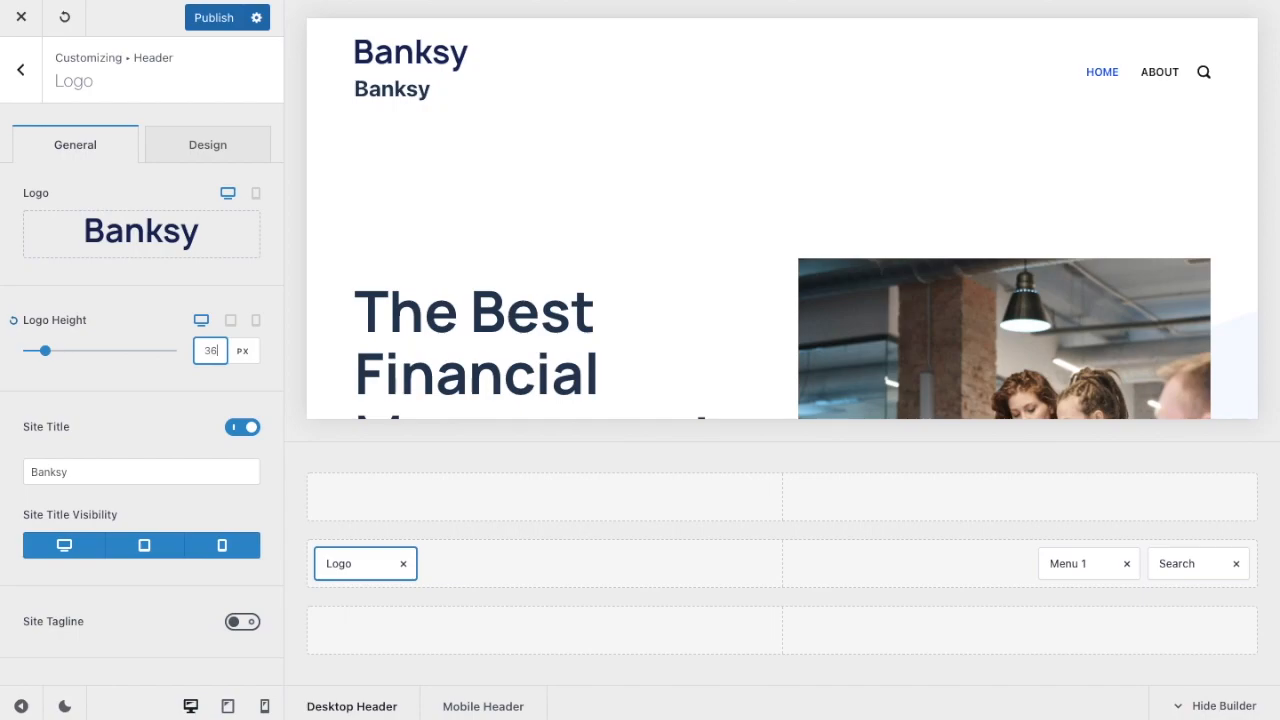
Hide the site title beside the logo and review the logo's design options
{"action": "left_click", "coordinate": [242, 428]}
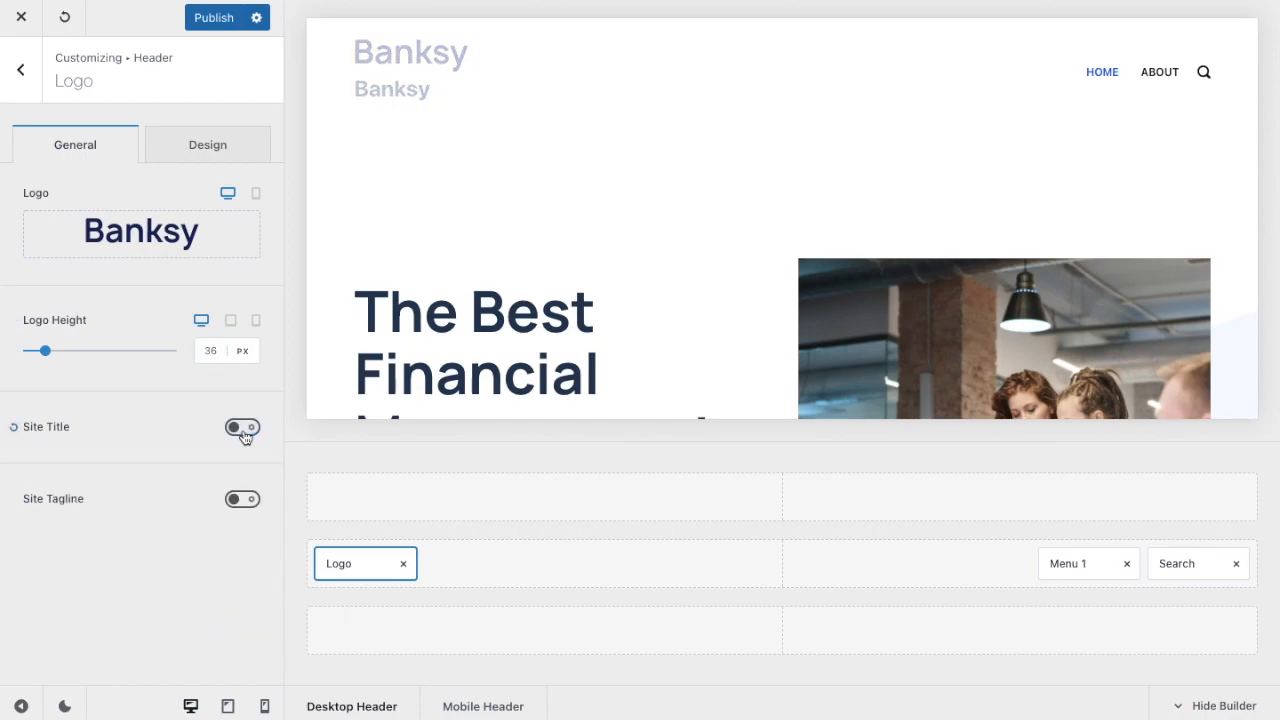
{"action": "left_click", "coordinate": [242, 428]}
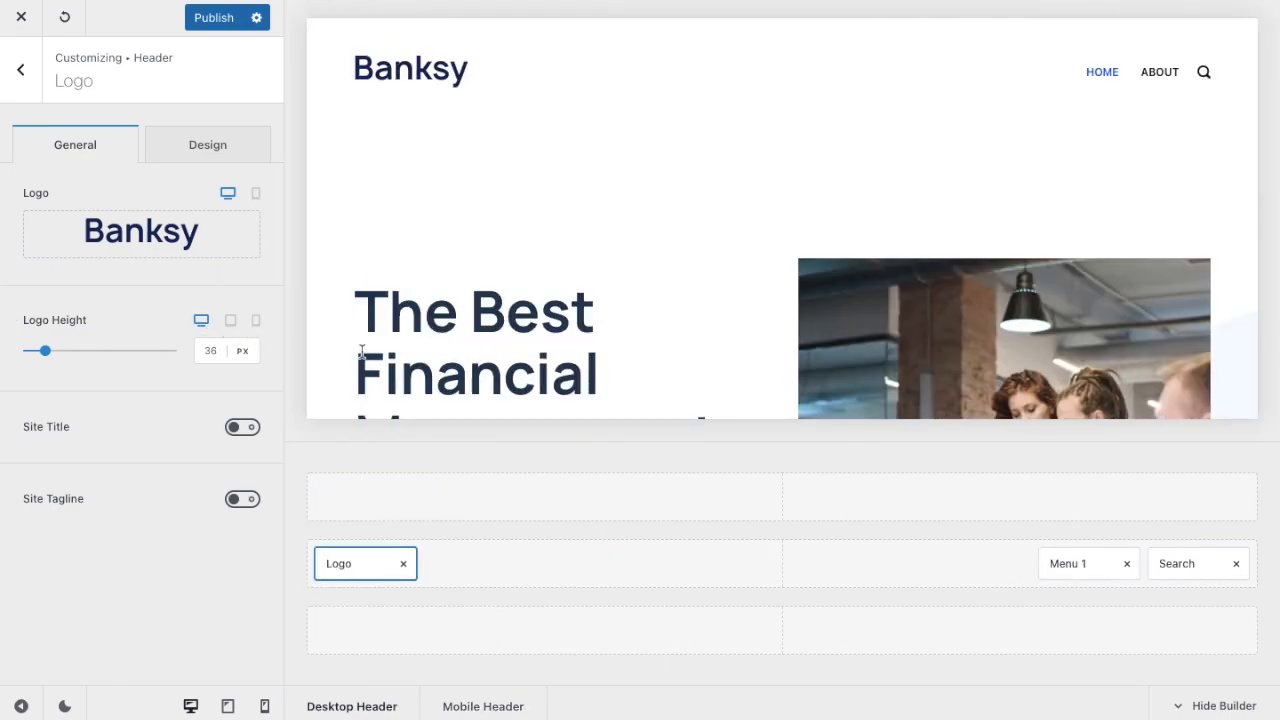
{"action": "left_click", "coordinate": [208, 144]}
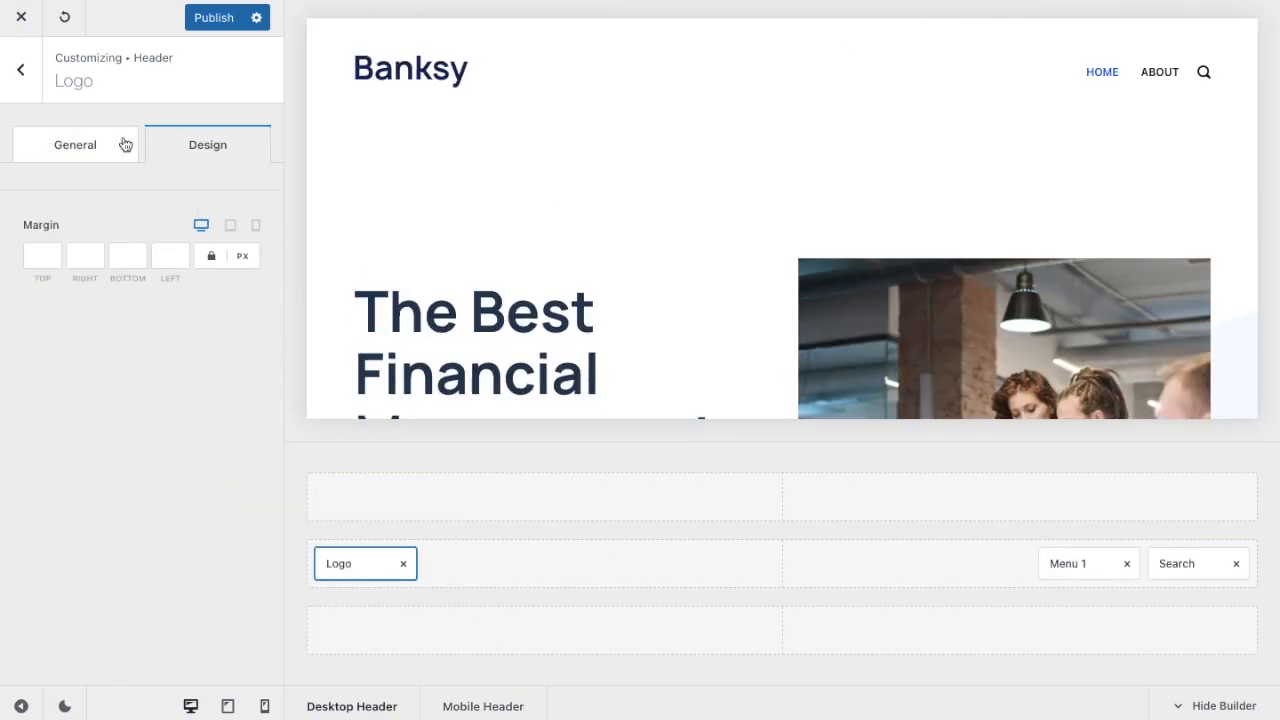
{"action": "left_click", "coordinate": [1068, 564]}
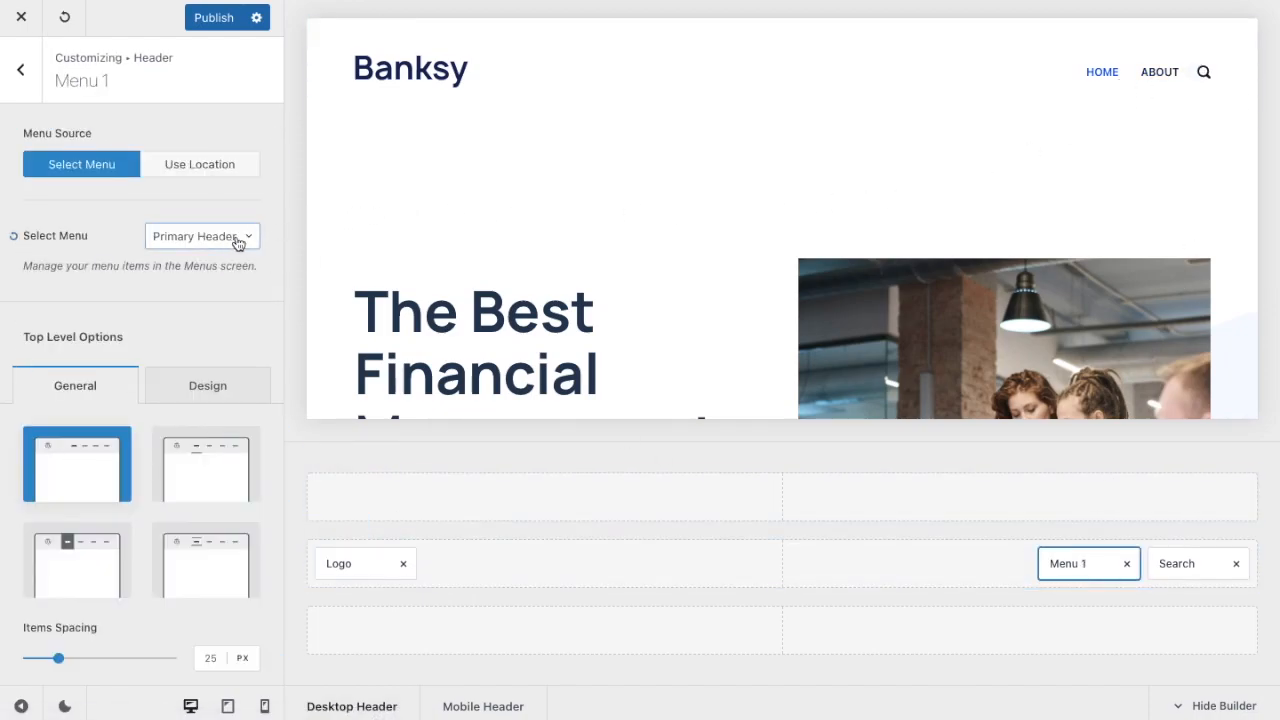
Toggle the mobile header menu open and closed in the tablet preview, showing Home and About
{"action": "scroll", "scroll_direction": "down", "scroll_amount": 3}
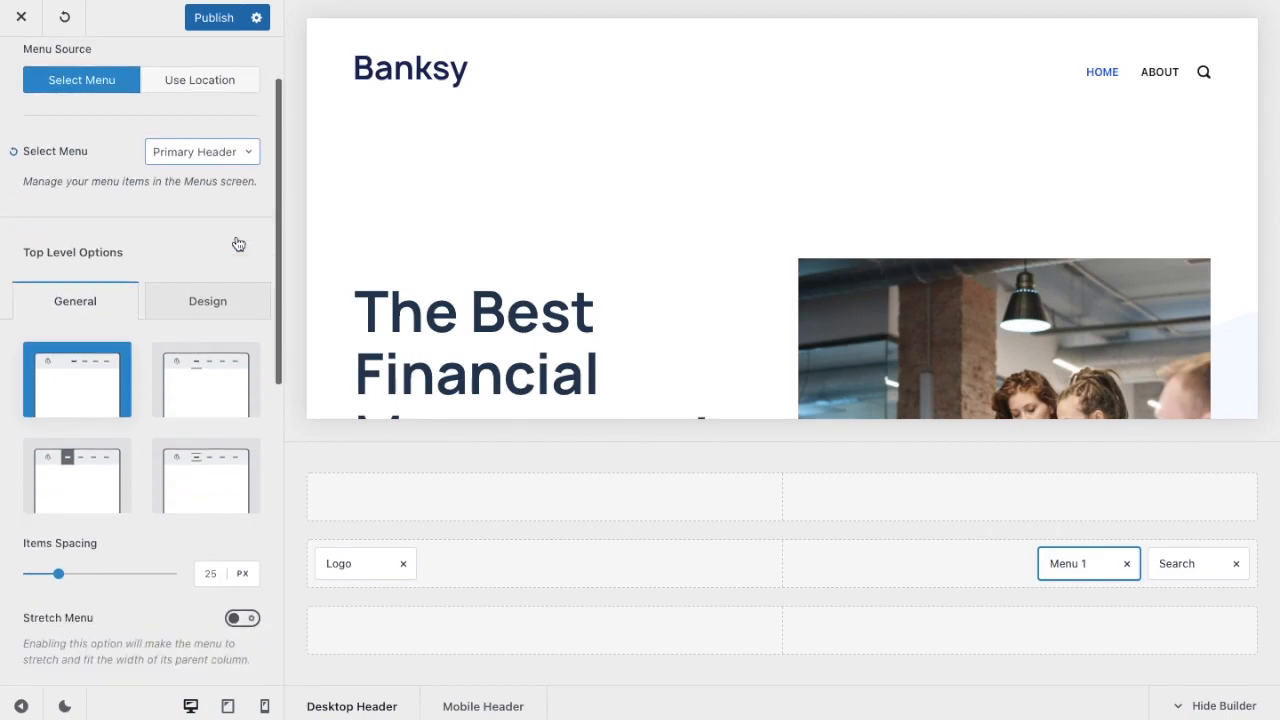
{"action": "scroll", "scroll_direction": "down", "scroll_amount": 3}
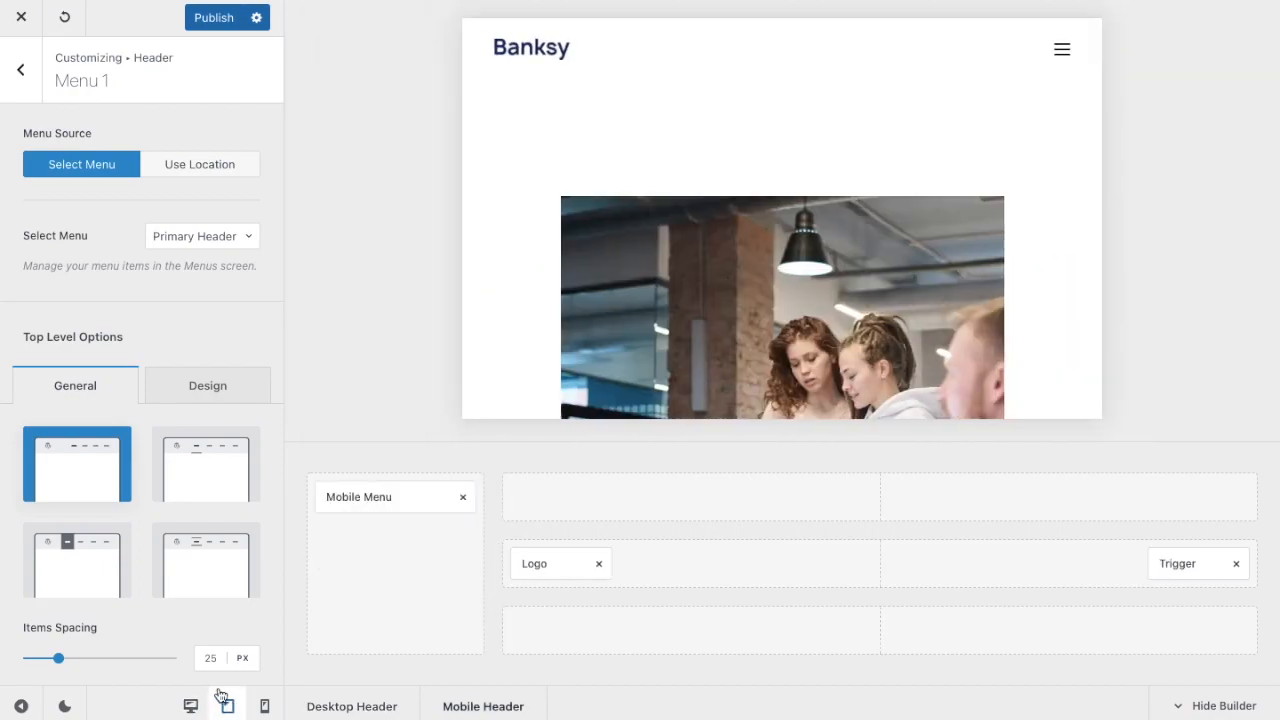
{"action": "left_click", "coordinate": [1060, 48]}
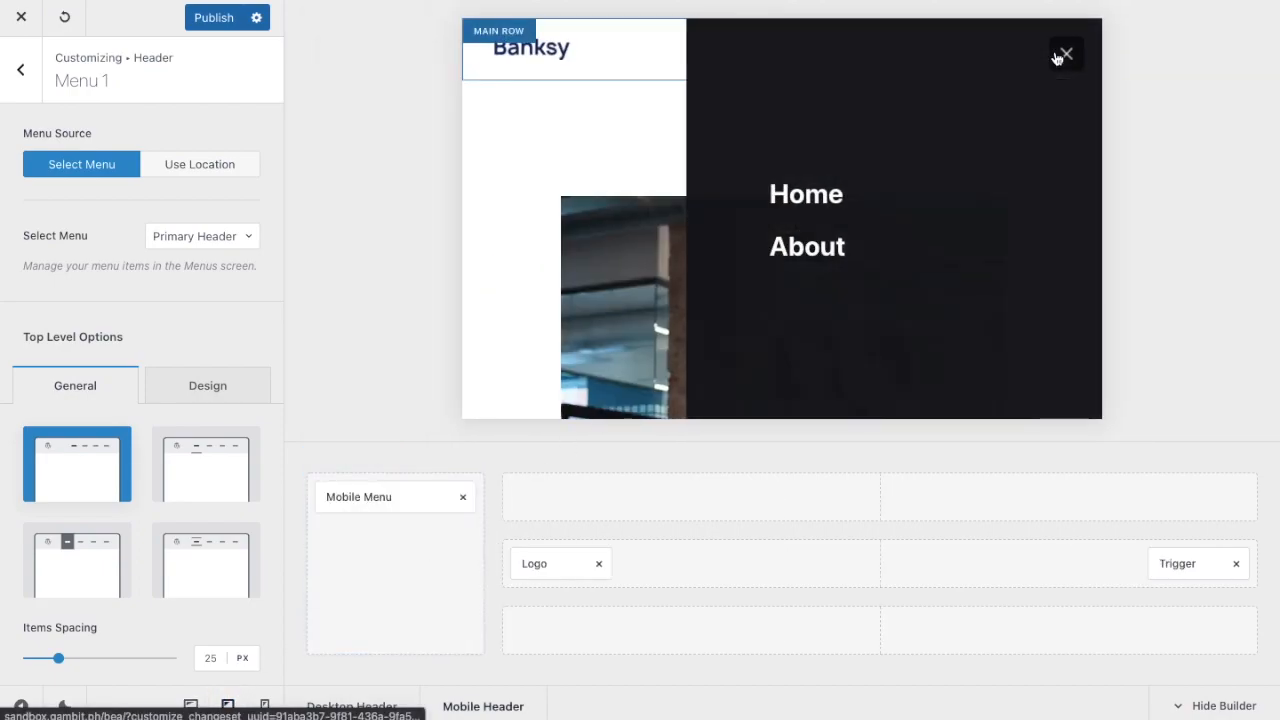
{"action": "left_click", "coordinate": [1064, 52]}
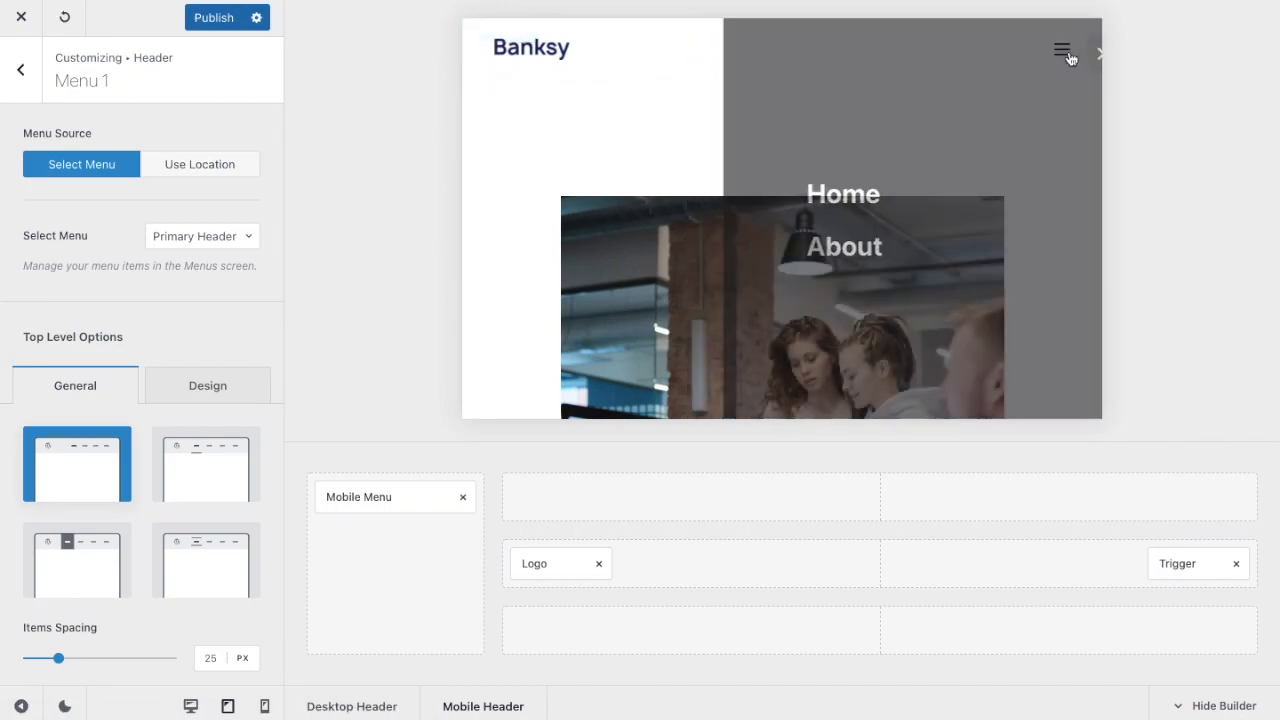
{"action": "left_click", "coordinate": [1062, 50]}
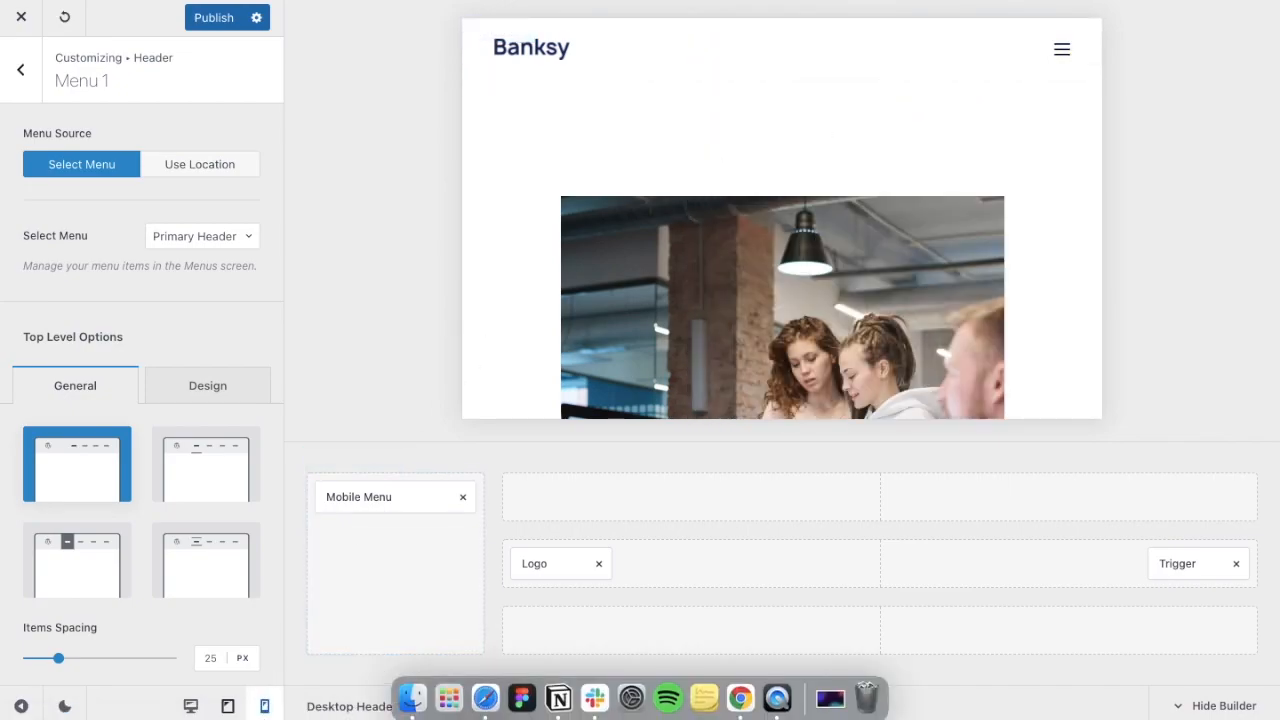
Toggle the mobile menu at phone size, then return the preview to desktop
{"action": "left_click", "coordinate": [264, 704]}
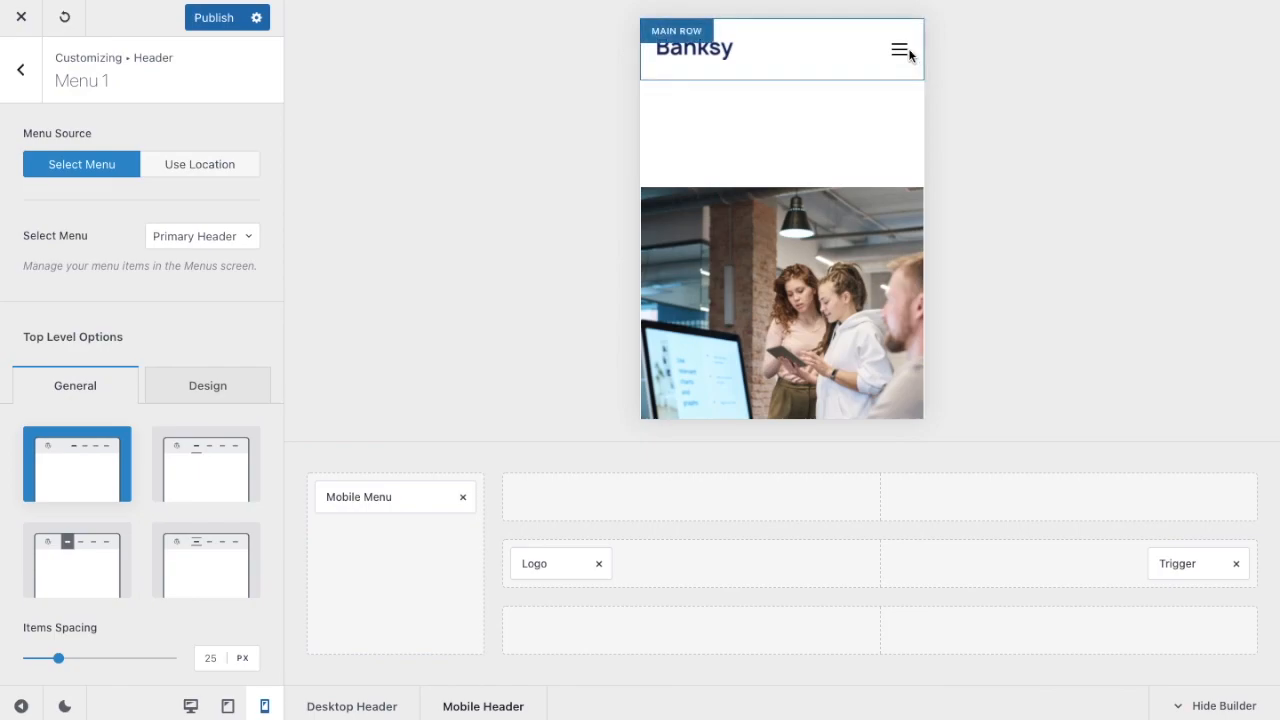
{"action": "left_click", "coordinate": [898, 50]}
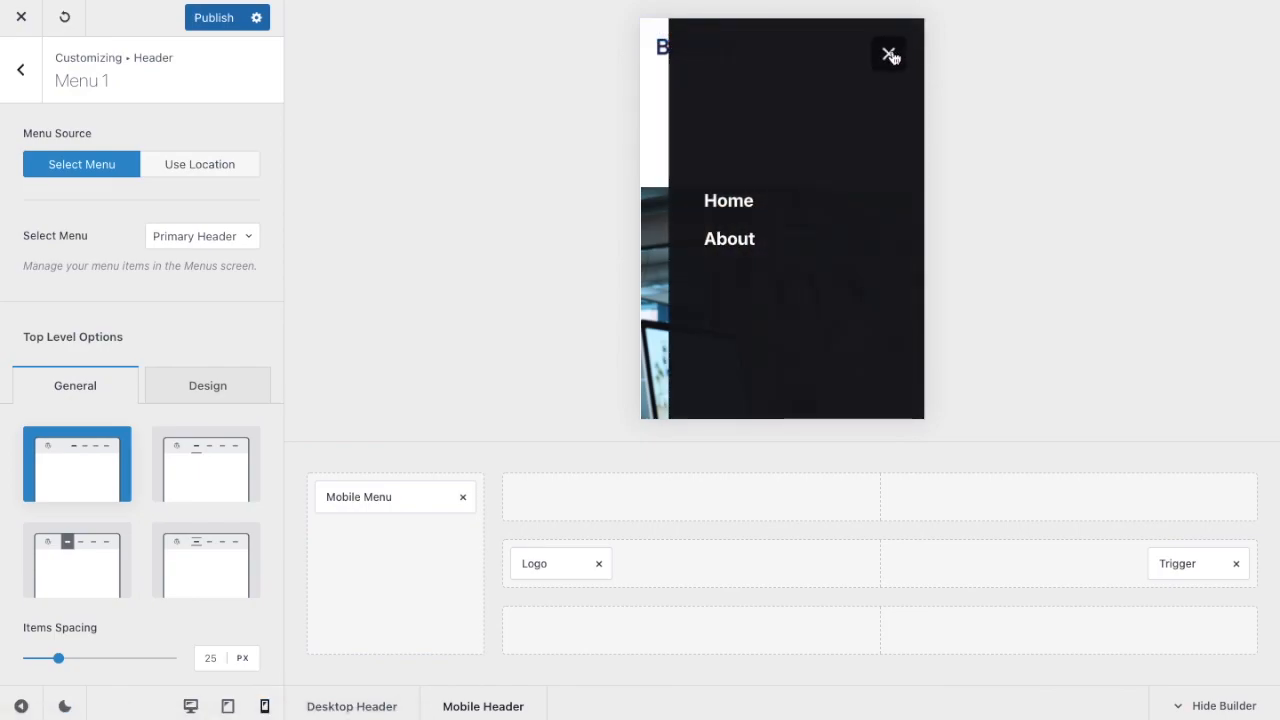
{"action": "left_click", "coordinate": [888, 52]}
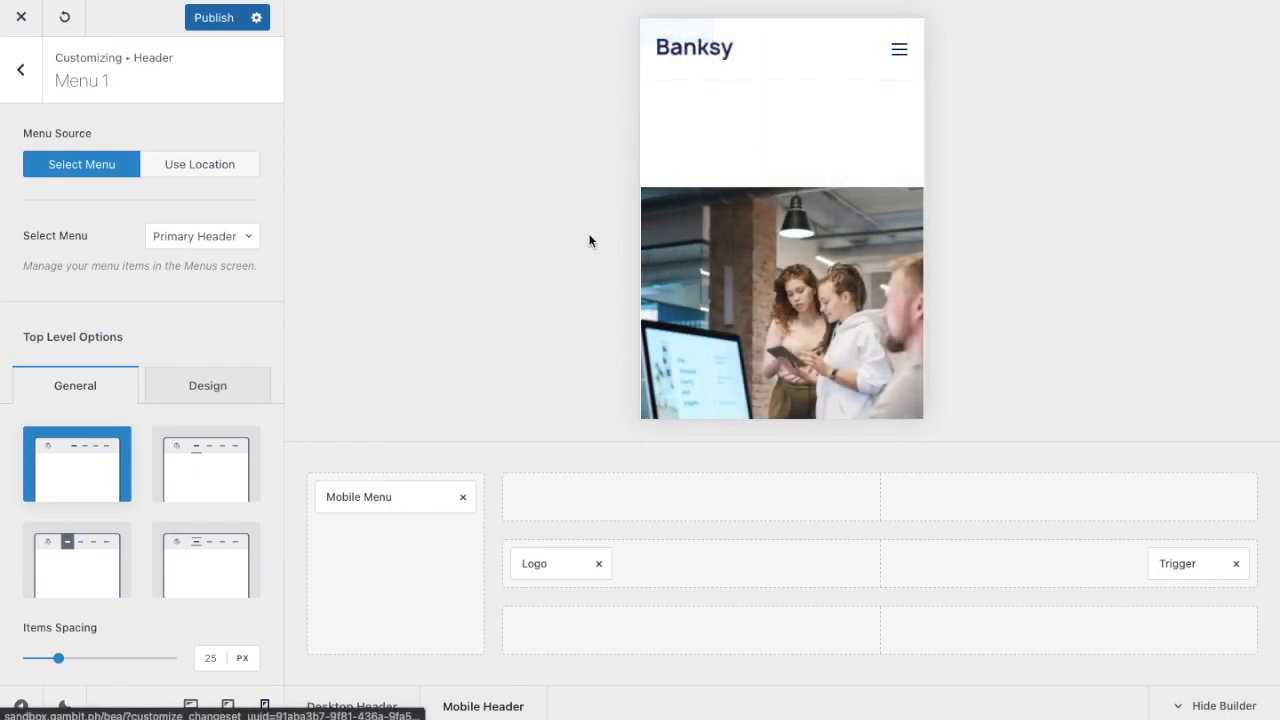
{"action": "left_click", "coordinate": [352, 706]}
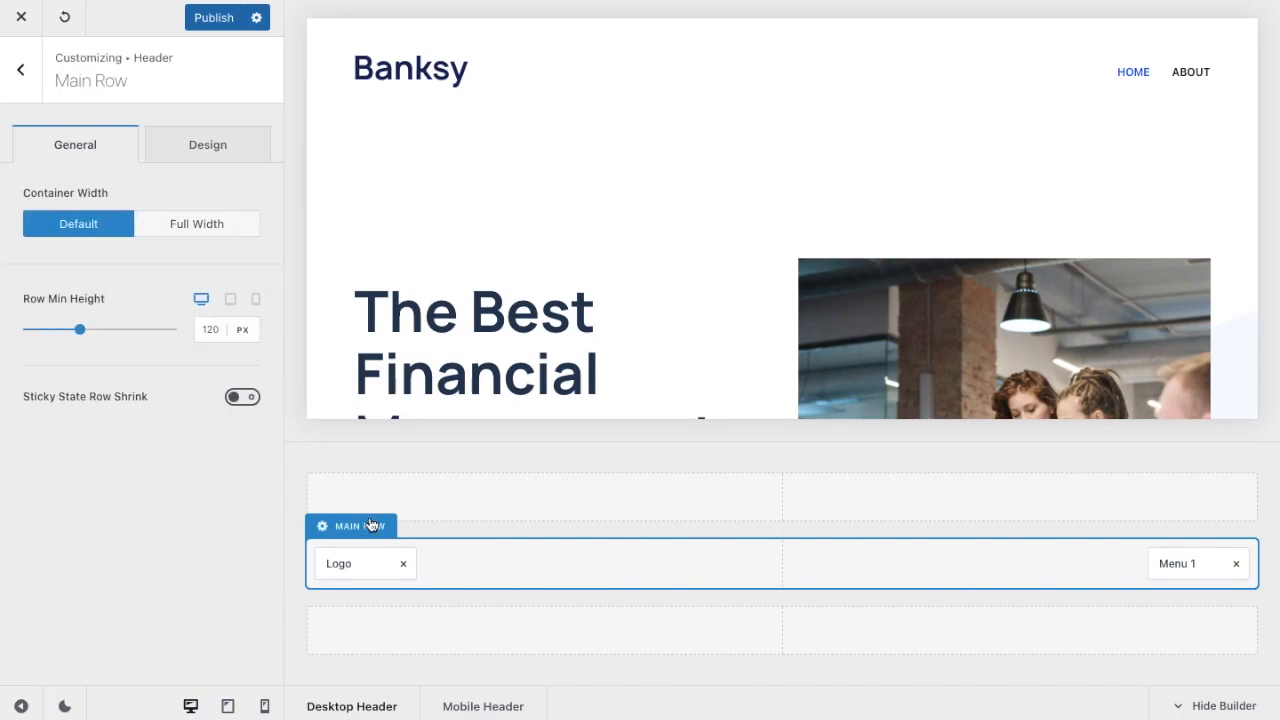
Add a Button element to the desktop header's main row and set its size to Medium
{"action": "left_click", "coordinate": [20, 68]}
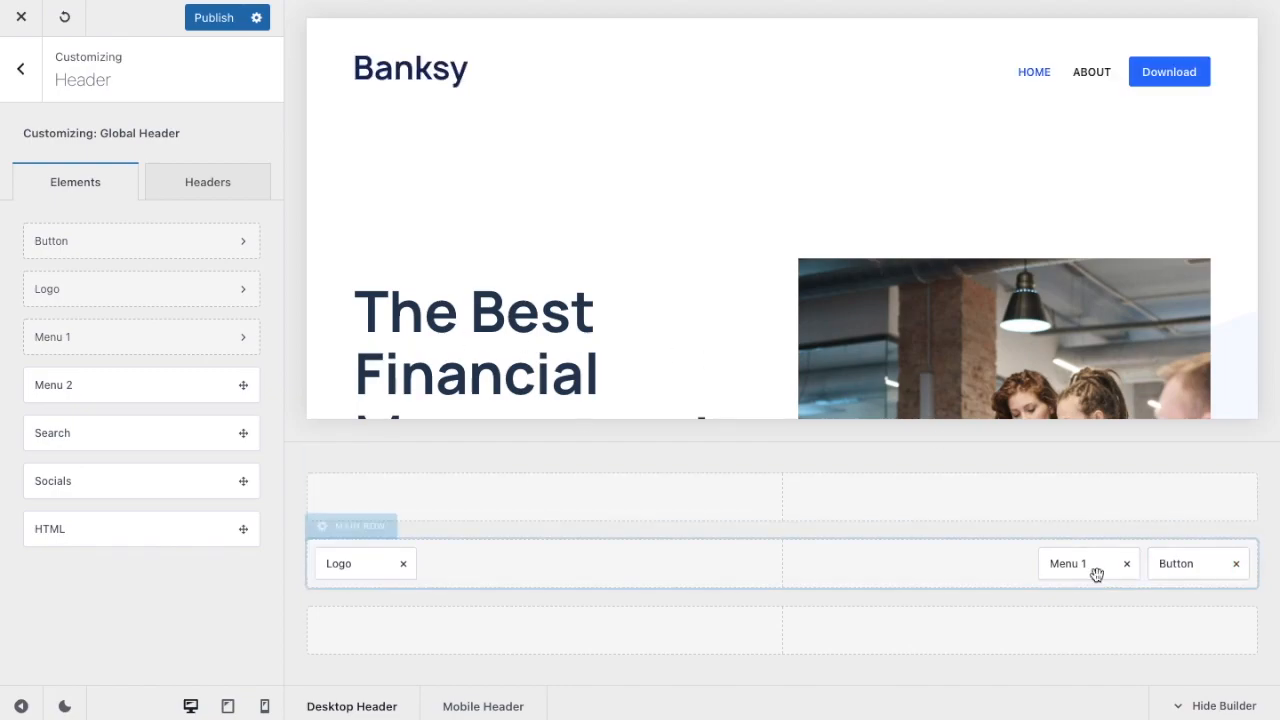
{"action": "left_click", "coordinate": [1196, 562]}
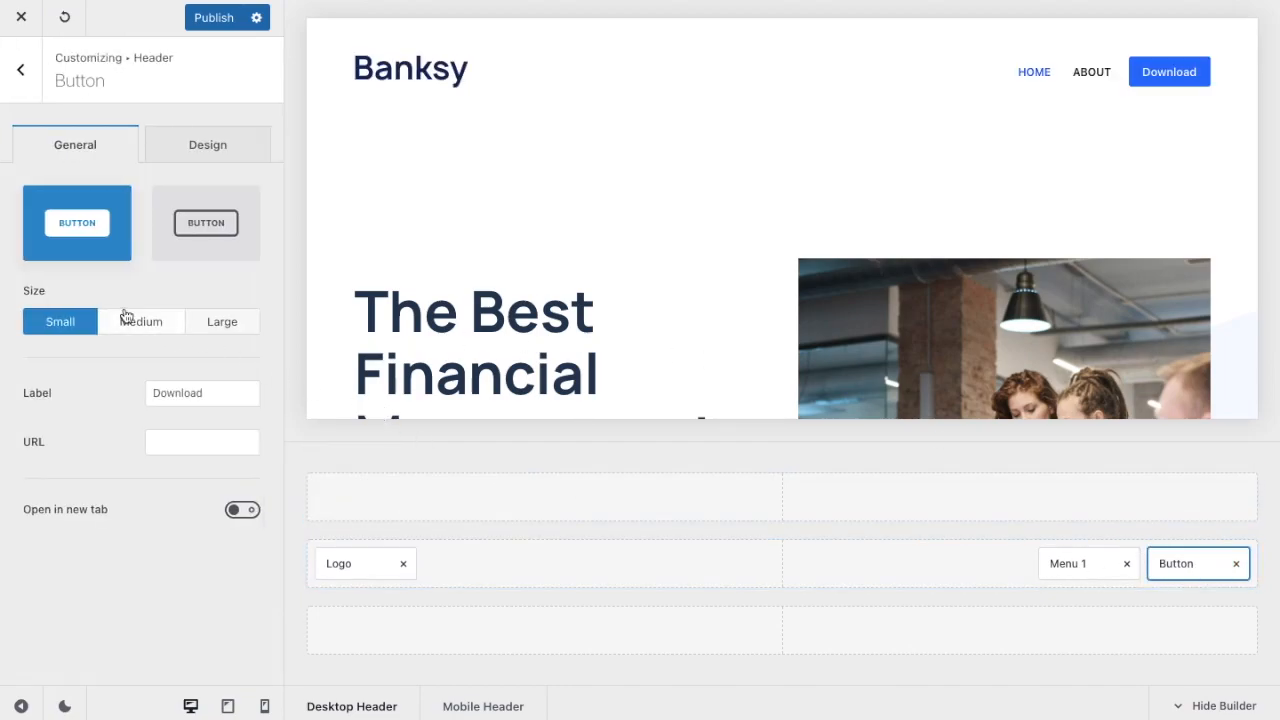
{"action": "left_click", "coordinate": [140, 320]}
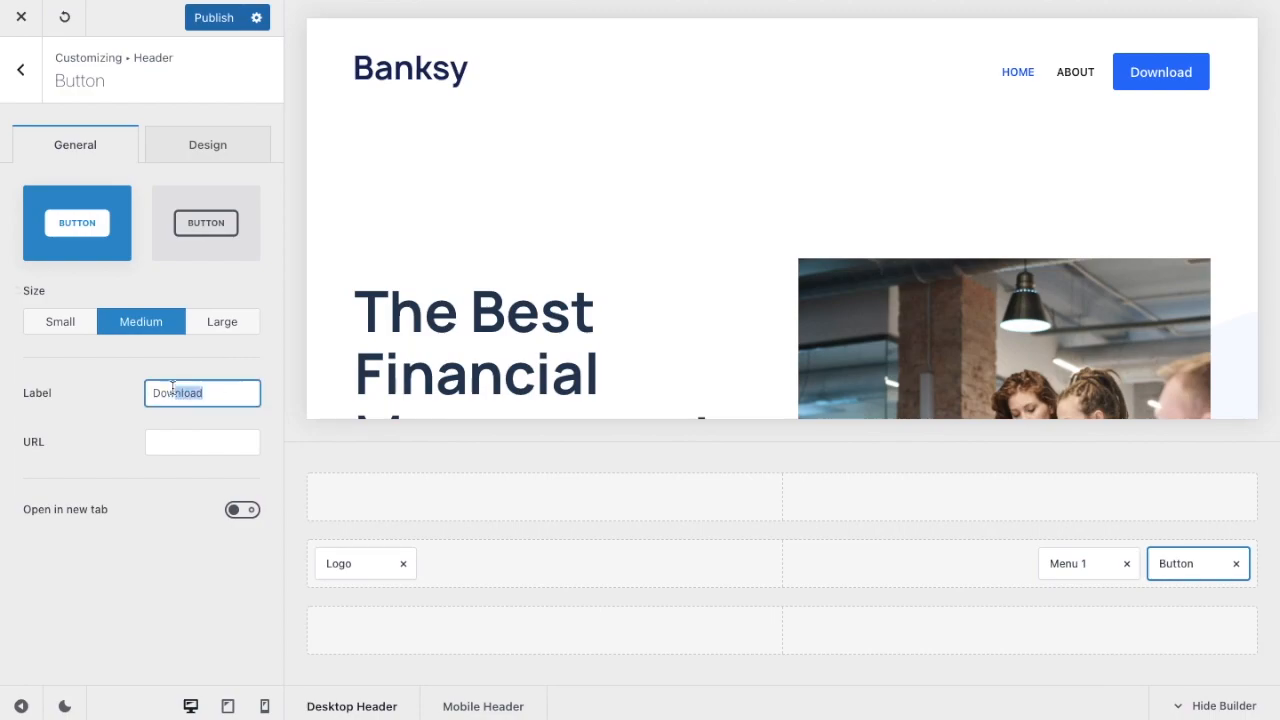
Review the button's Design colour choices, leaving the Contact Us button styling as is
{"action": "left_click", "coordinate": [208, 144]}
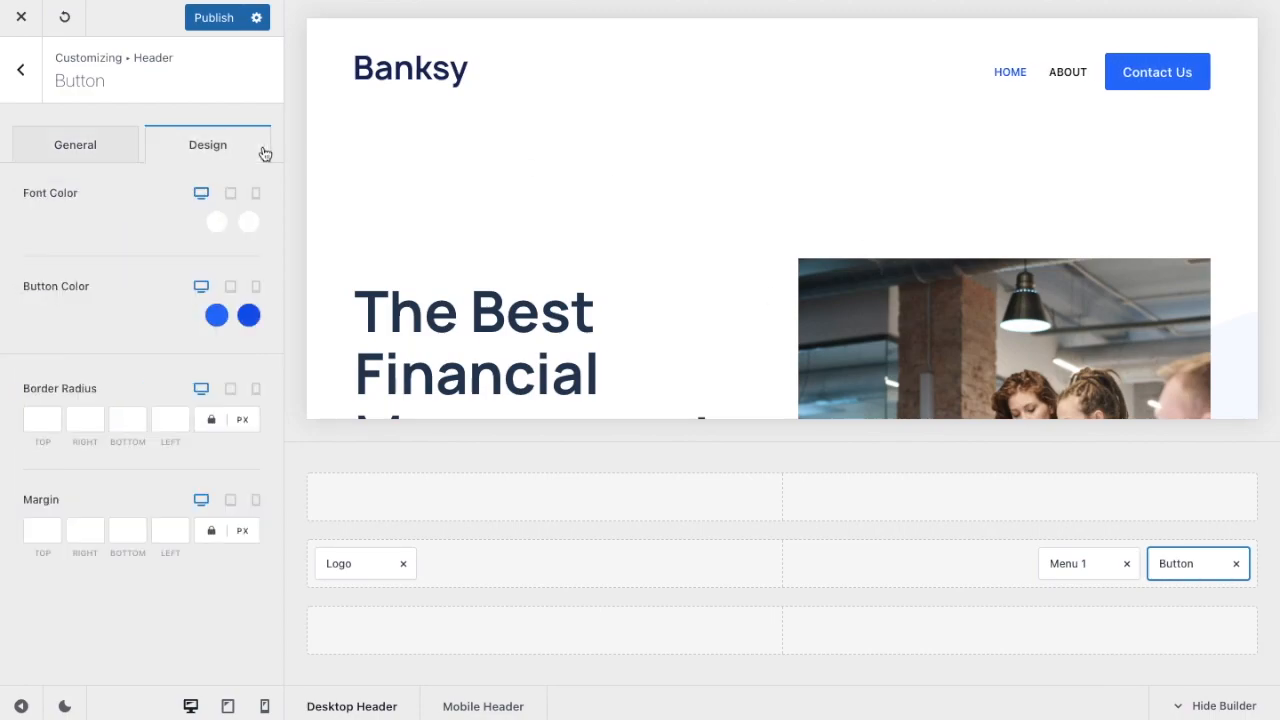
{"action": "left_click", "coordinate": [248, 316]}
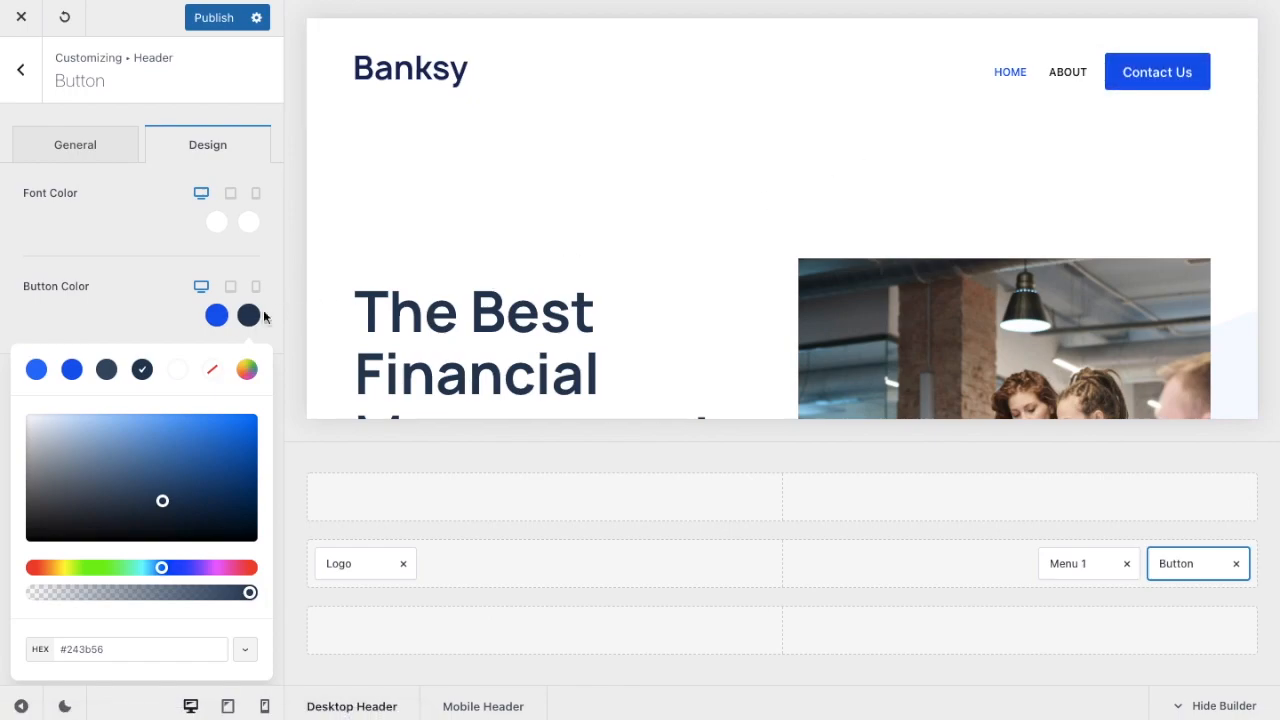
{"action": "left_click", "coordinate": [248, 344]}
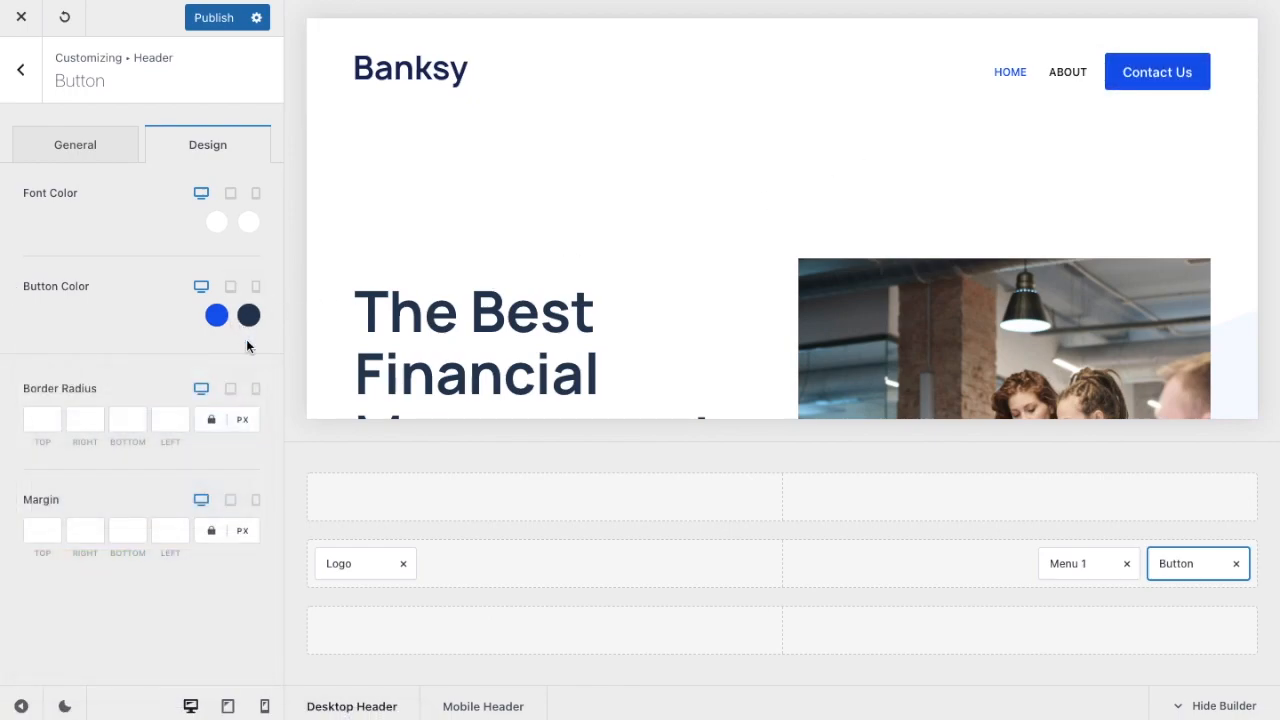
Give the footer's Bottom Row a dark navy background in the Customizer
{"action": "left_click", "coordinate": [20, 68]}
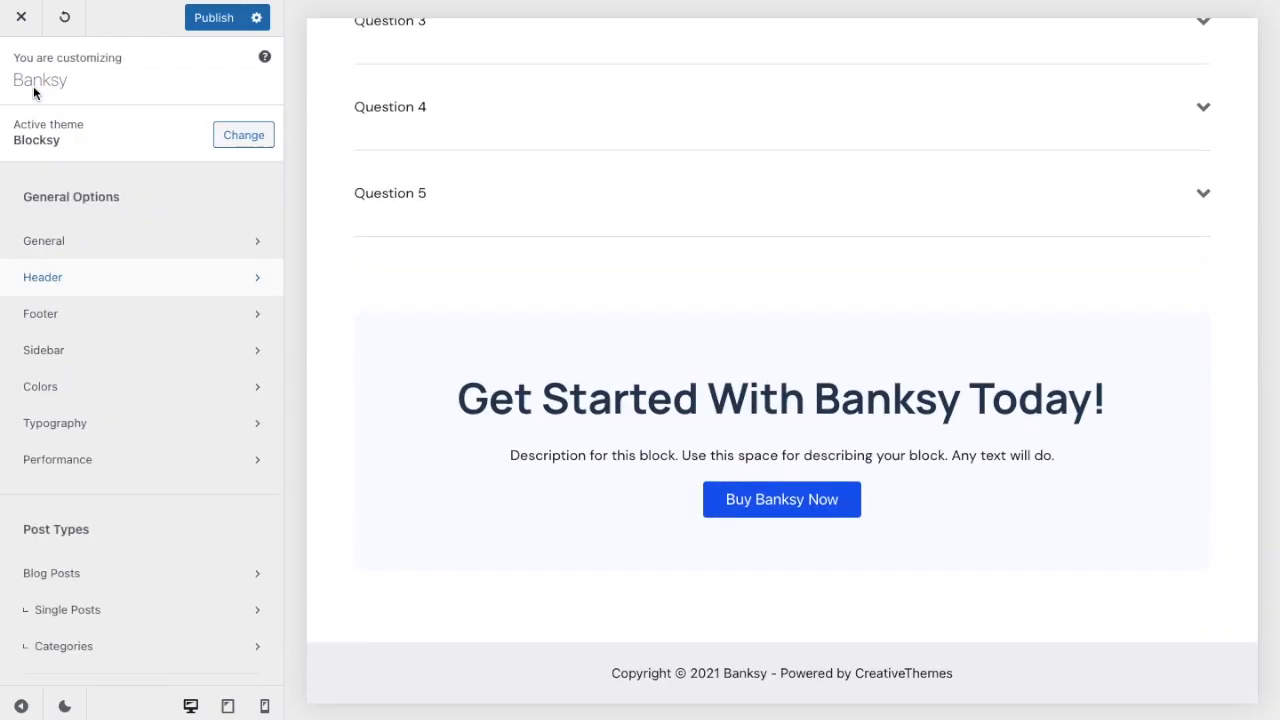
{"action": "left_click", "coordinate": [40, 312]}
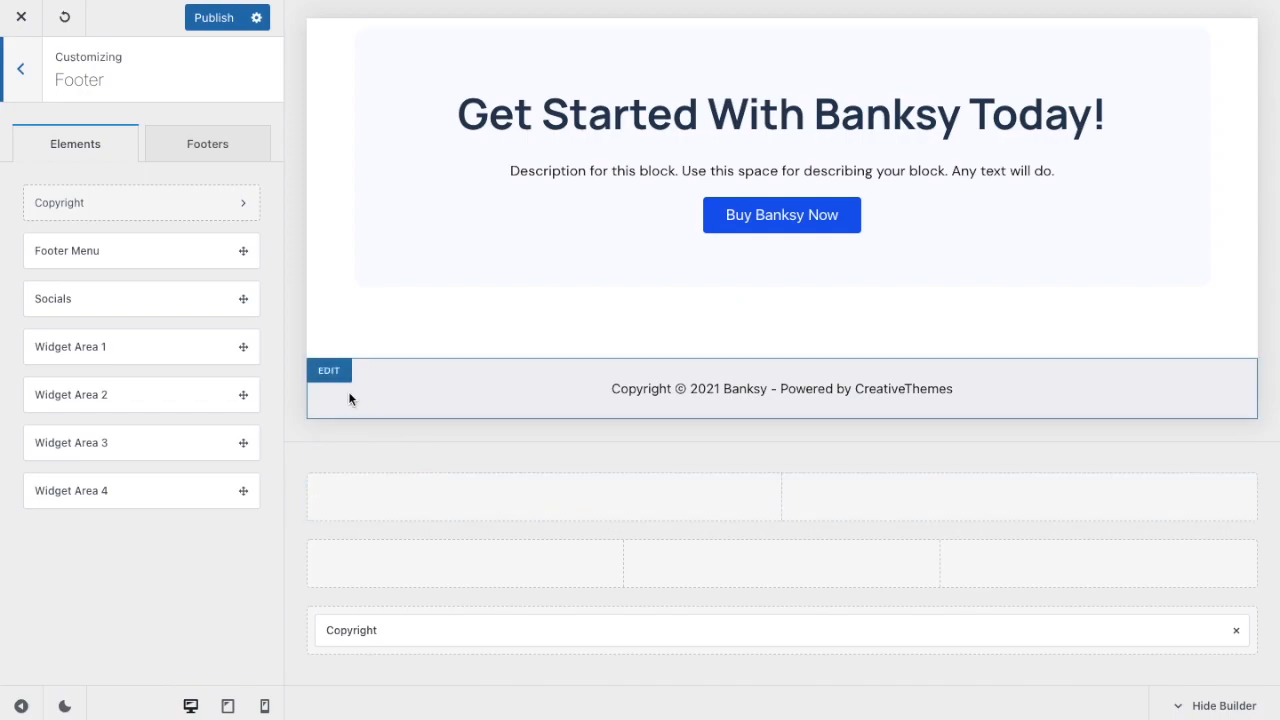
{"action": "mouse_move", "coordinate": [348, 604]}
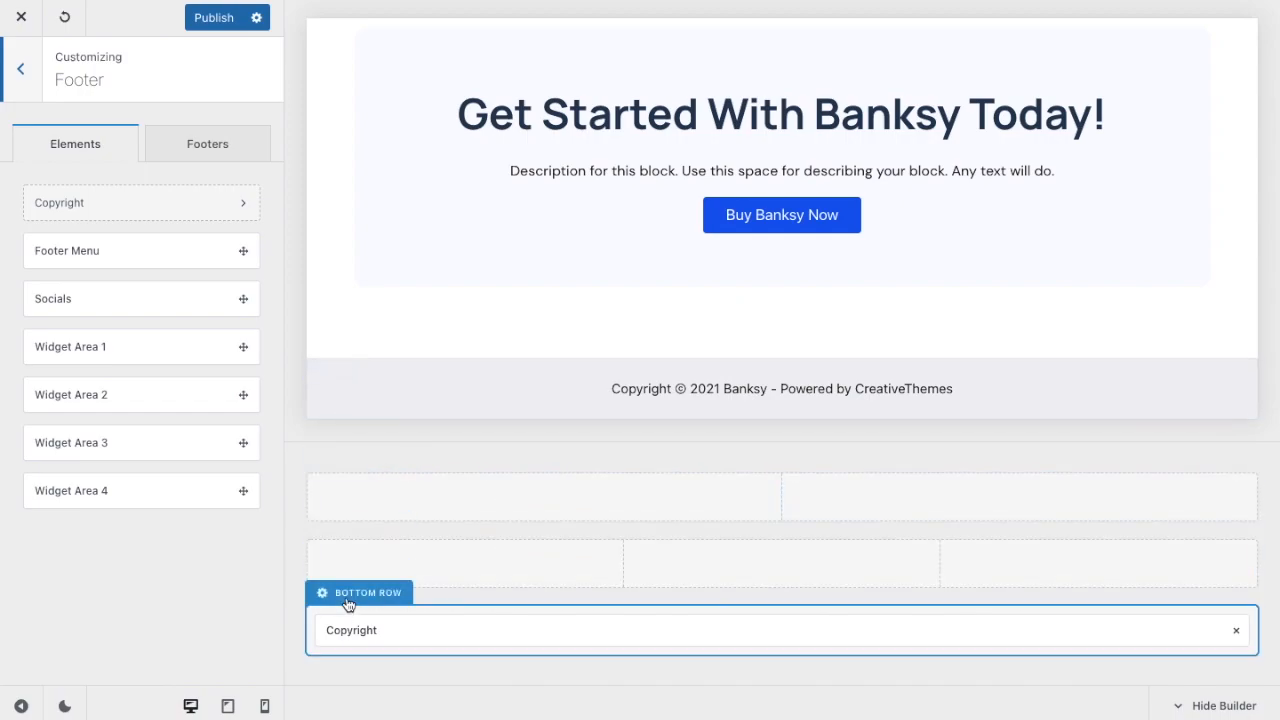
{"action": "left_click", "coordinate": [358, 592]}
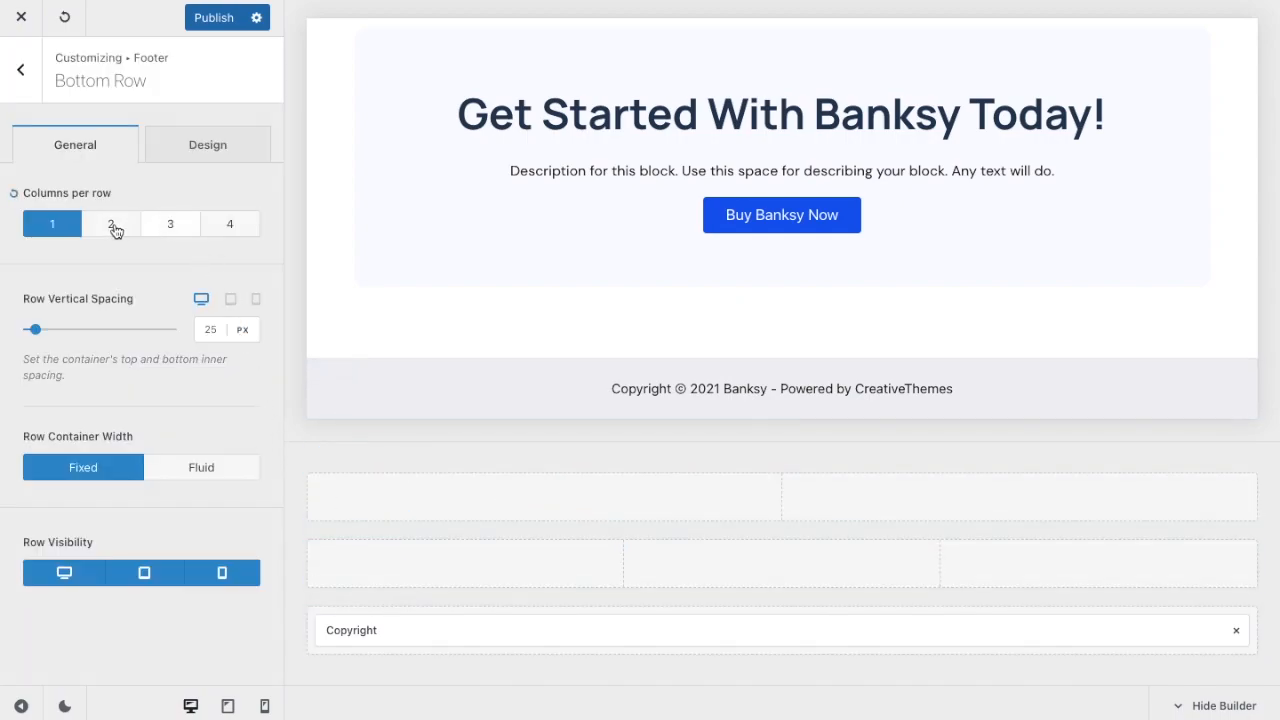
{"action": "left_click", "coordinate": [208, 144]}
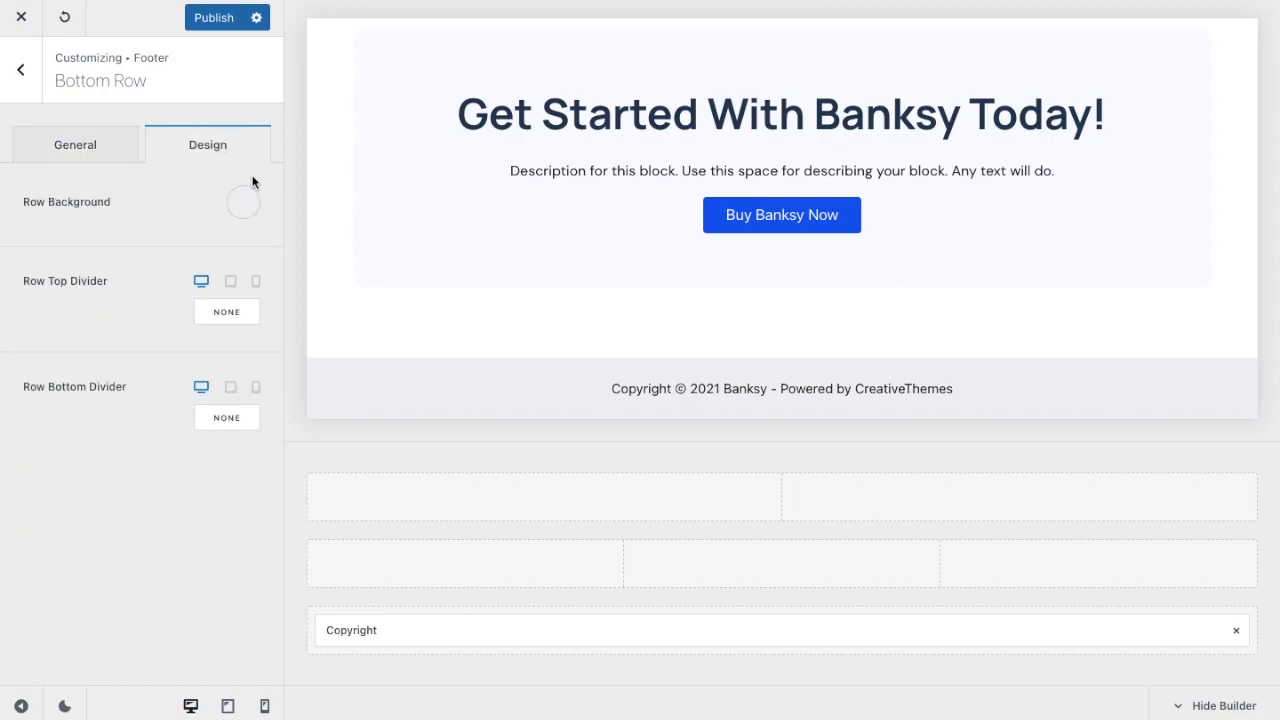
{"action": "left_click", "coordinate": [74, 144]}
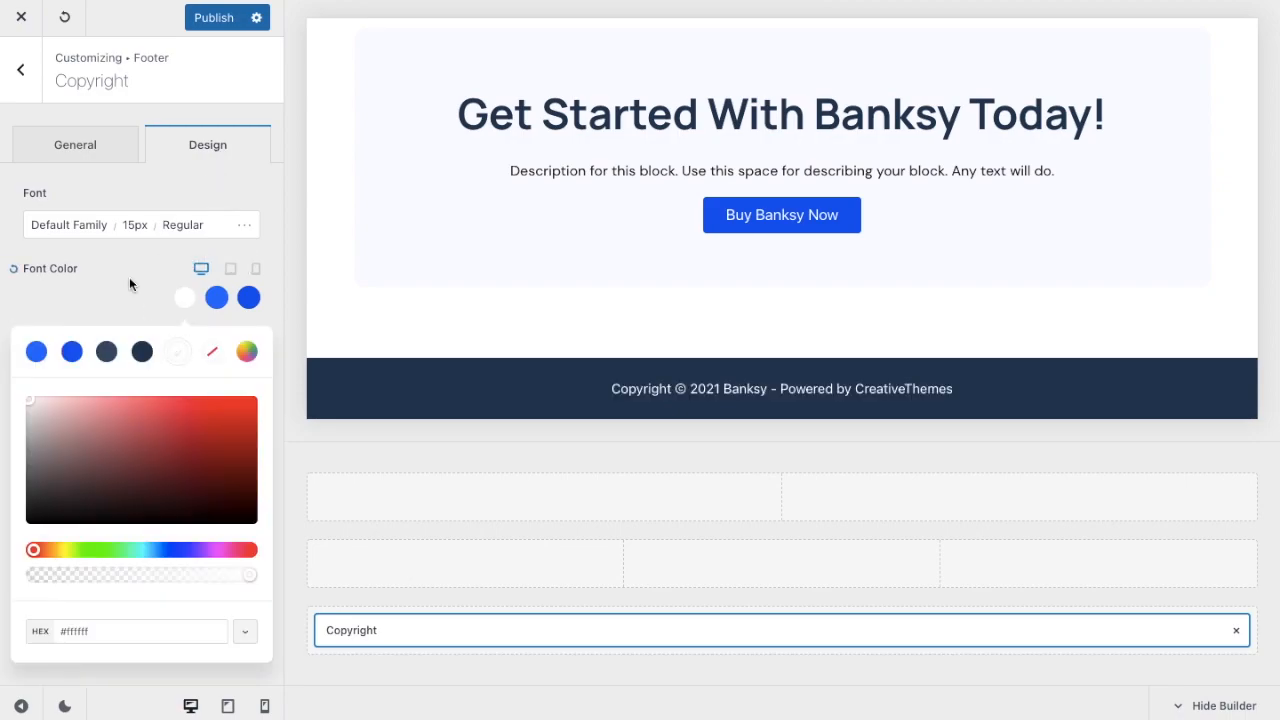
Shorten the copyright line to 'Copyright © 2021 Banksy' and preview the footer at phone and desktop sizes
{"action": "left_click", "coordinate": [76, 144]}
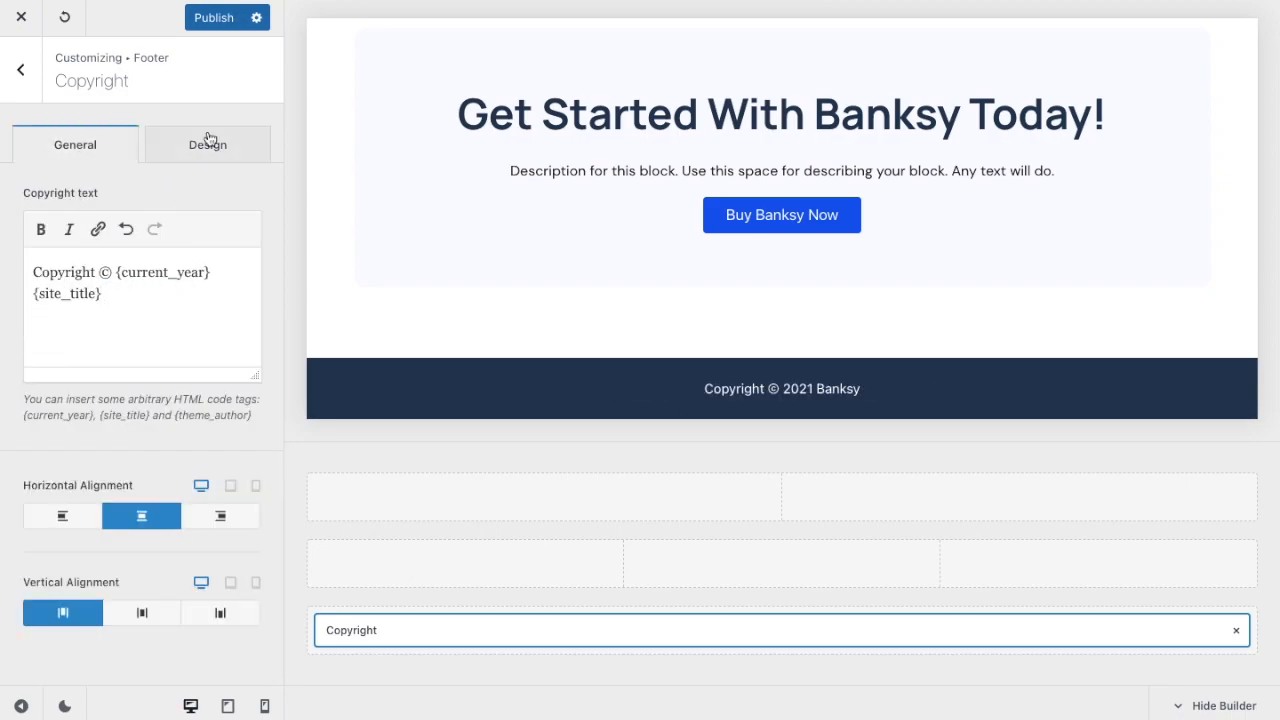
{"action": "left_click", "coordinate": [20, 68]}
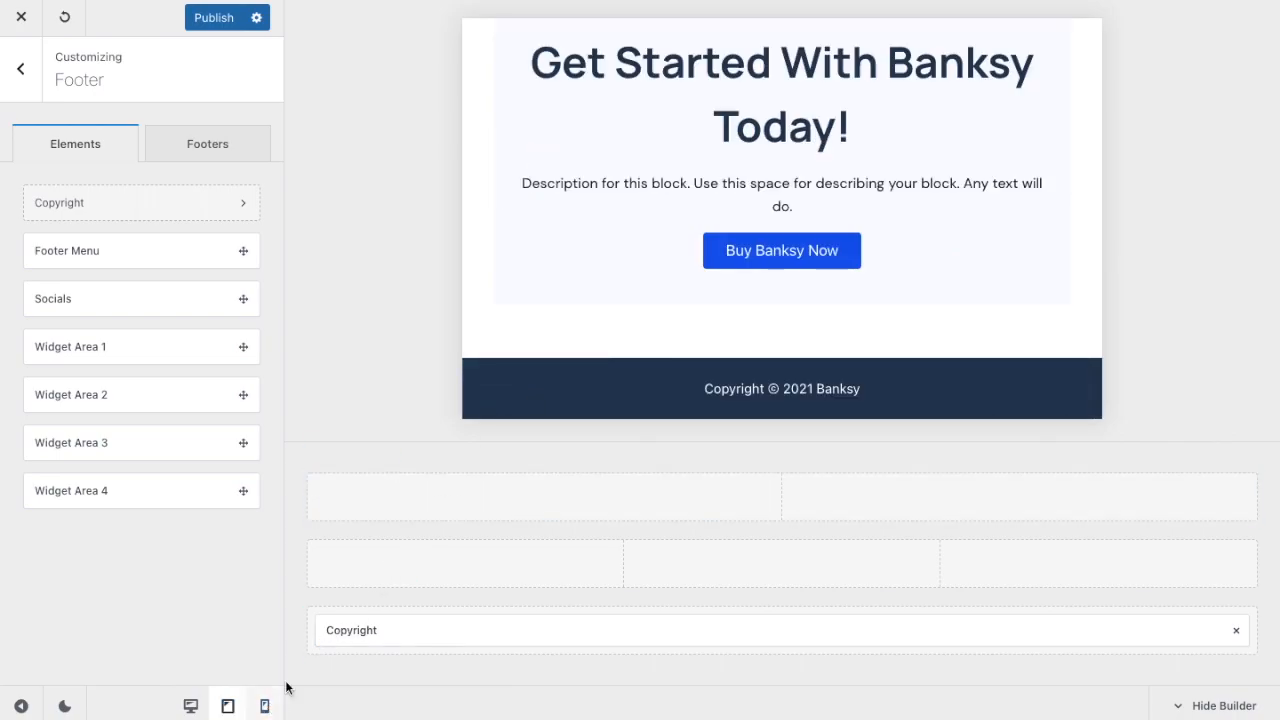
{"action": "left_click", "coordinate": [264, 704]}
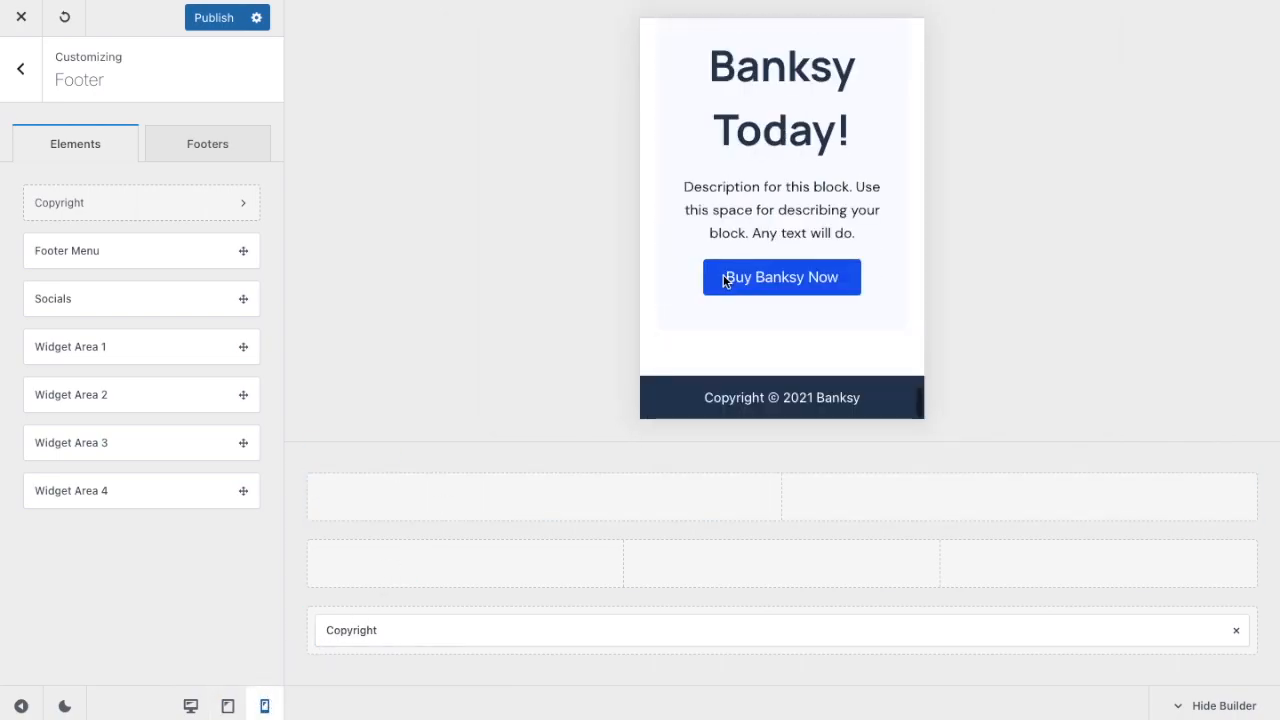
{"action": "mouse_move", "coordinate": [258, 62]}
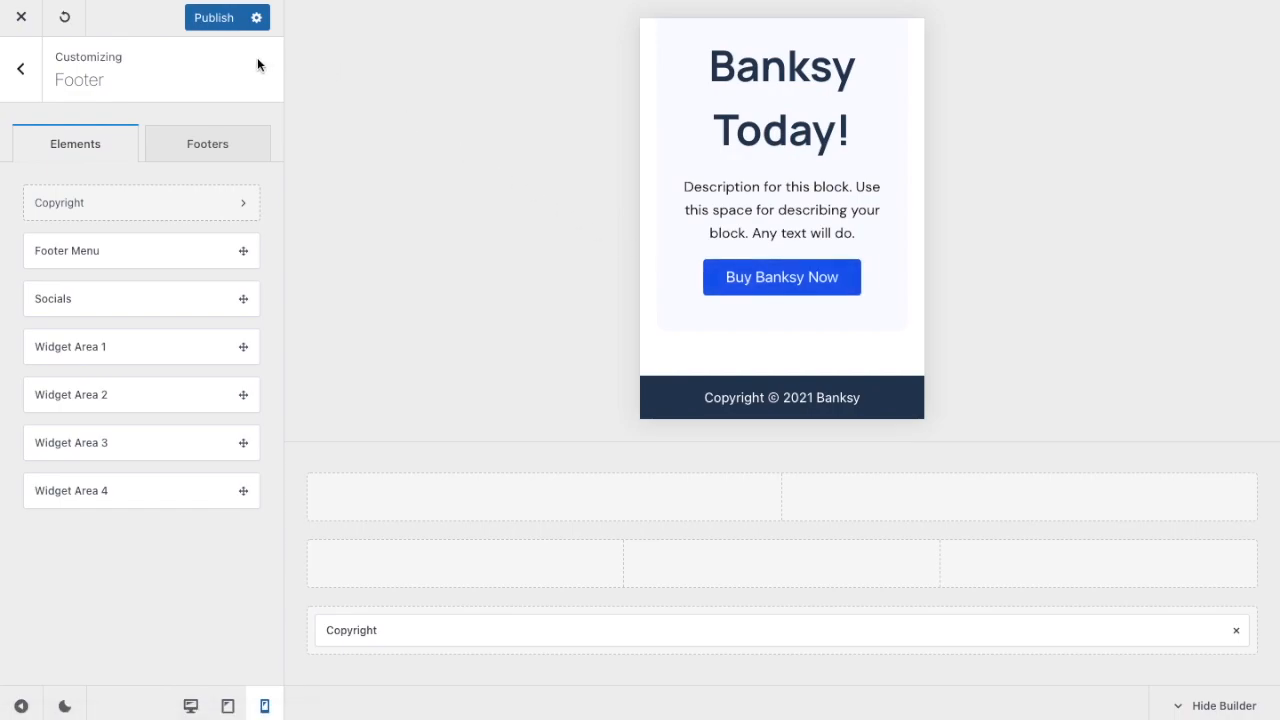
{"action": "left_click", "coordinate": [20, 68]}
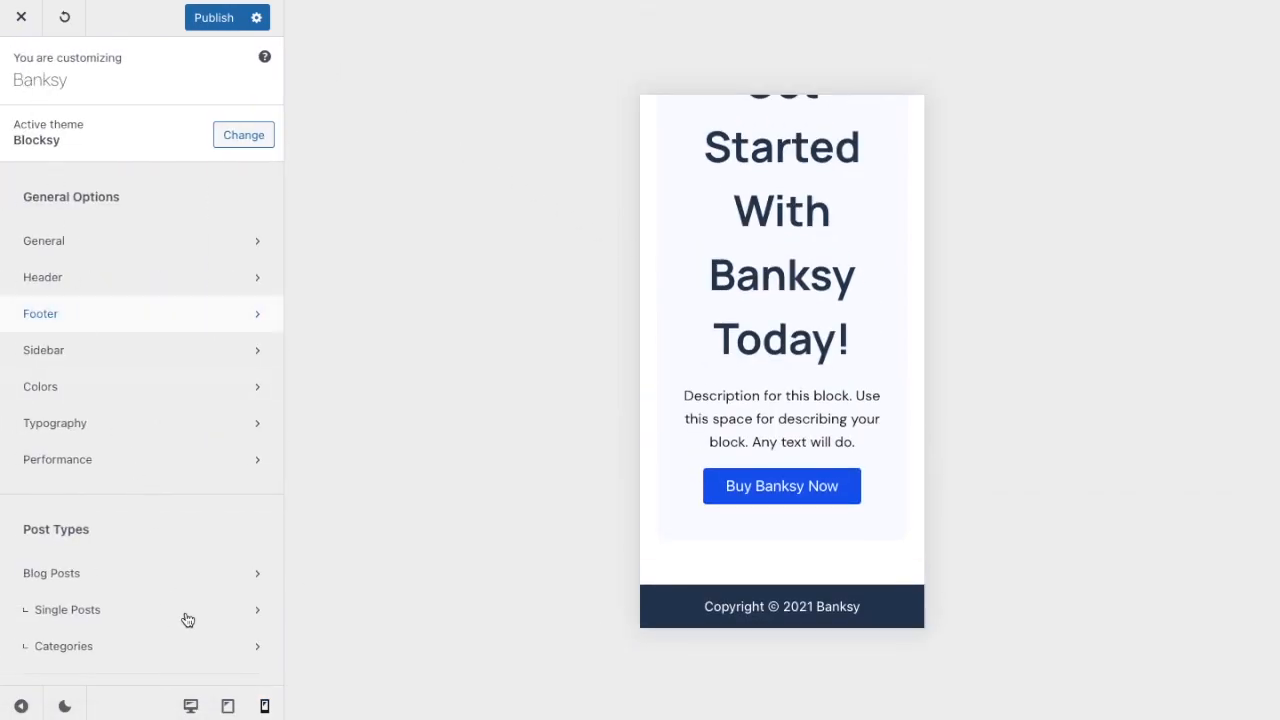
{"action": "left_click", "coordinate": [190, 706]}
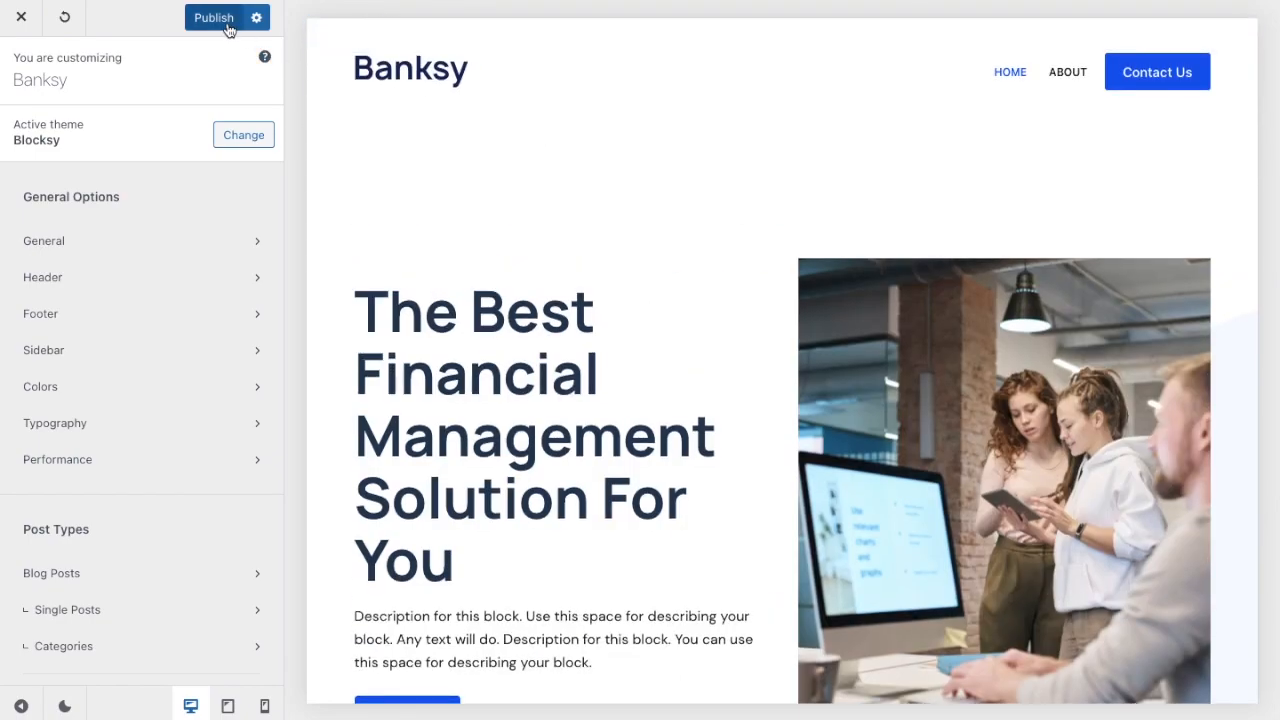
Publish the customizer changes and view the live Home page from the Pages list
{"action": "left_click", "coordinate": [212, 16]}
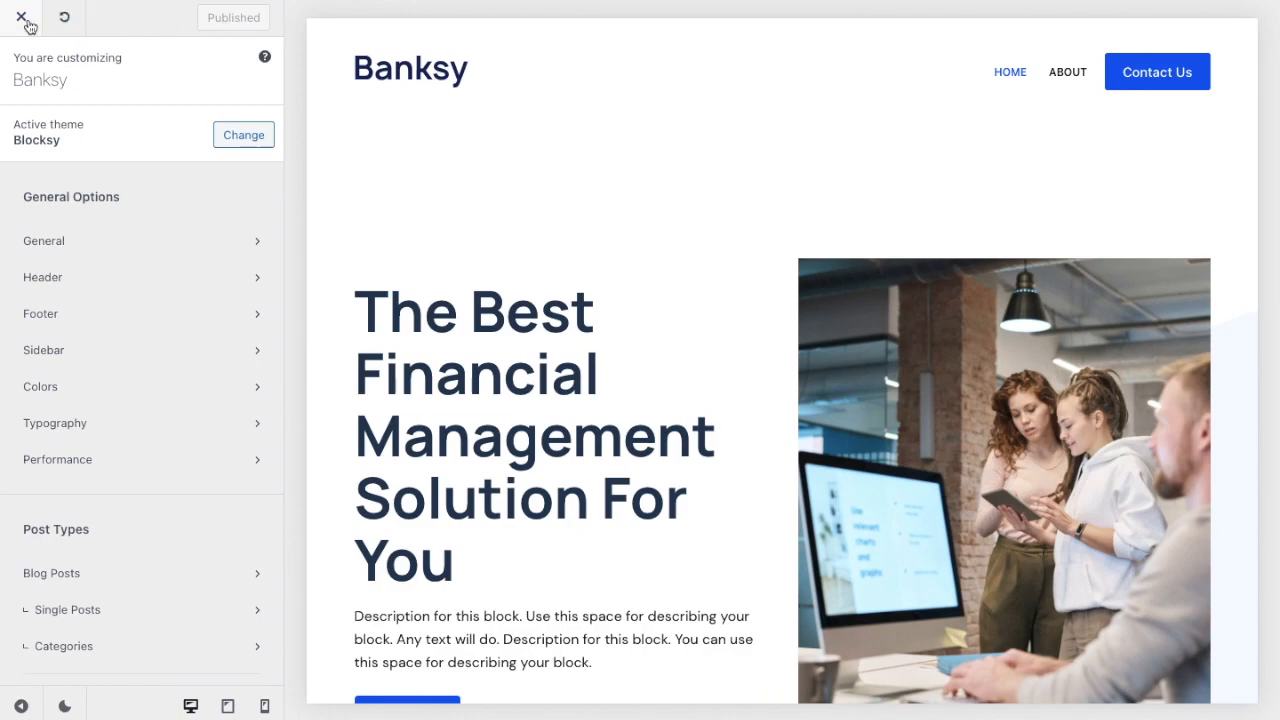
{"action": "left_click", "coordinate": [20, 18]}
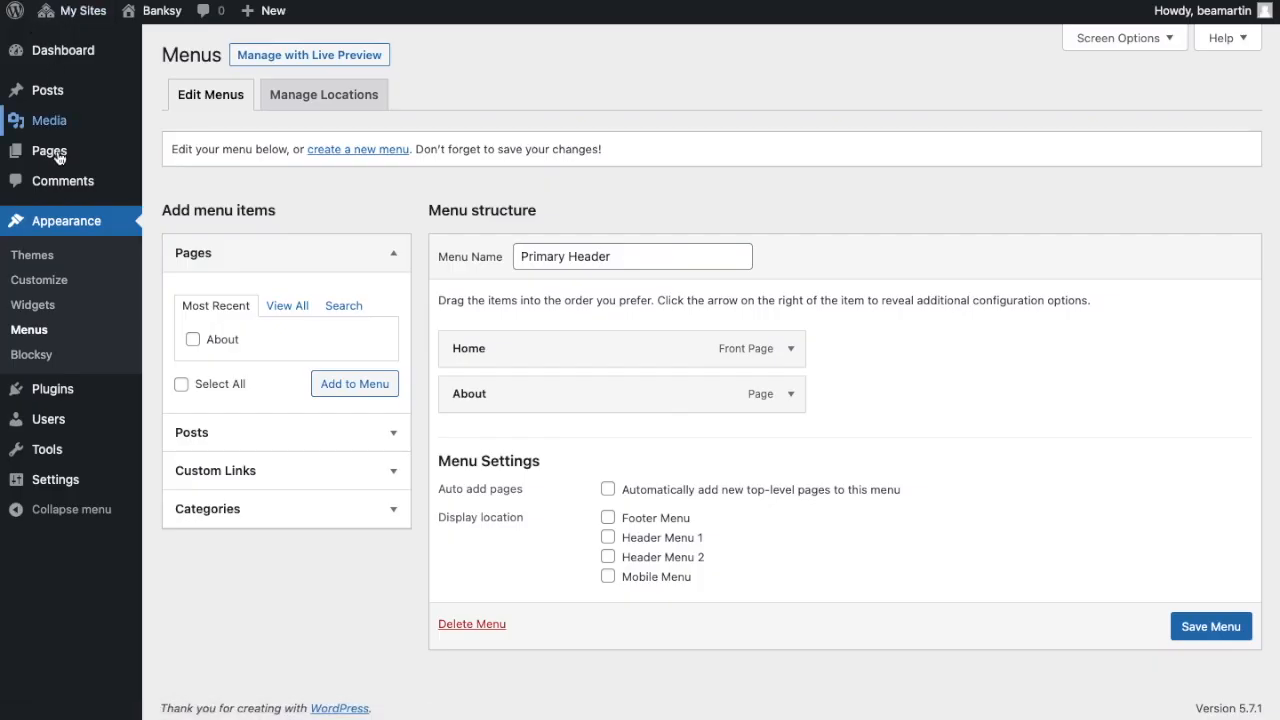
{"action": "left_click", "coordinate": [48, 150]}
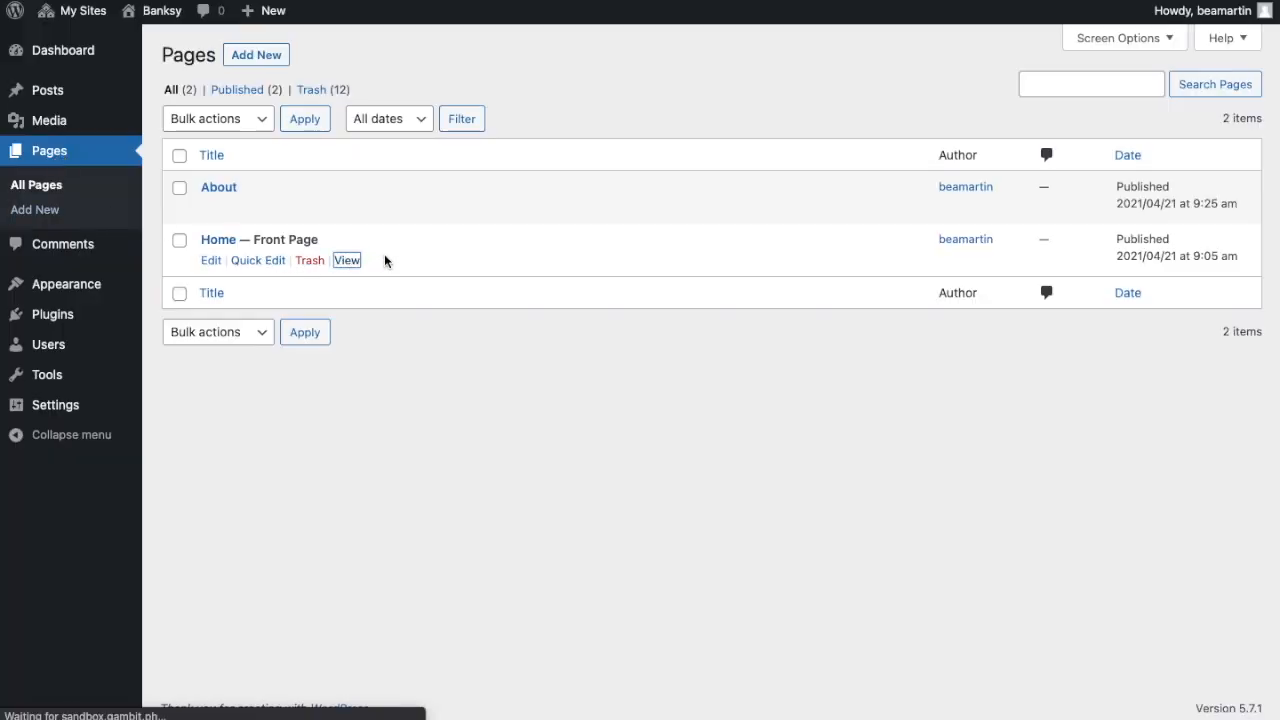
{"action": "left_click", "coordinate": [348, 260]}
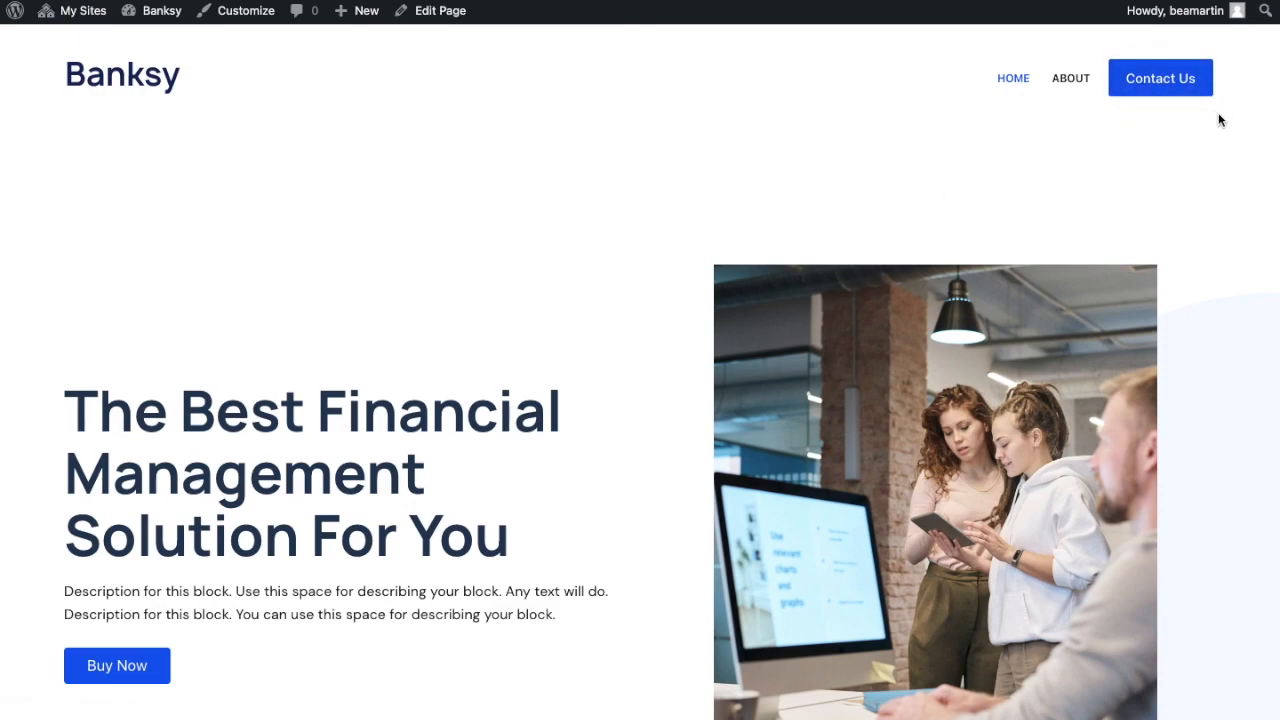
{"action": "mouse_move", "coordinate": [996, 164]}
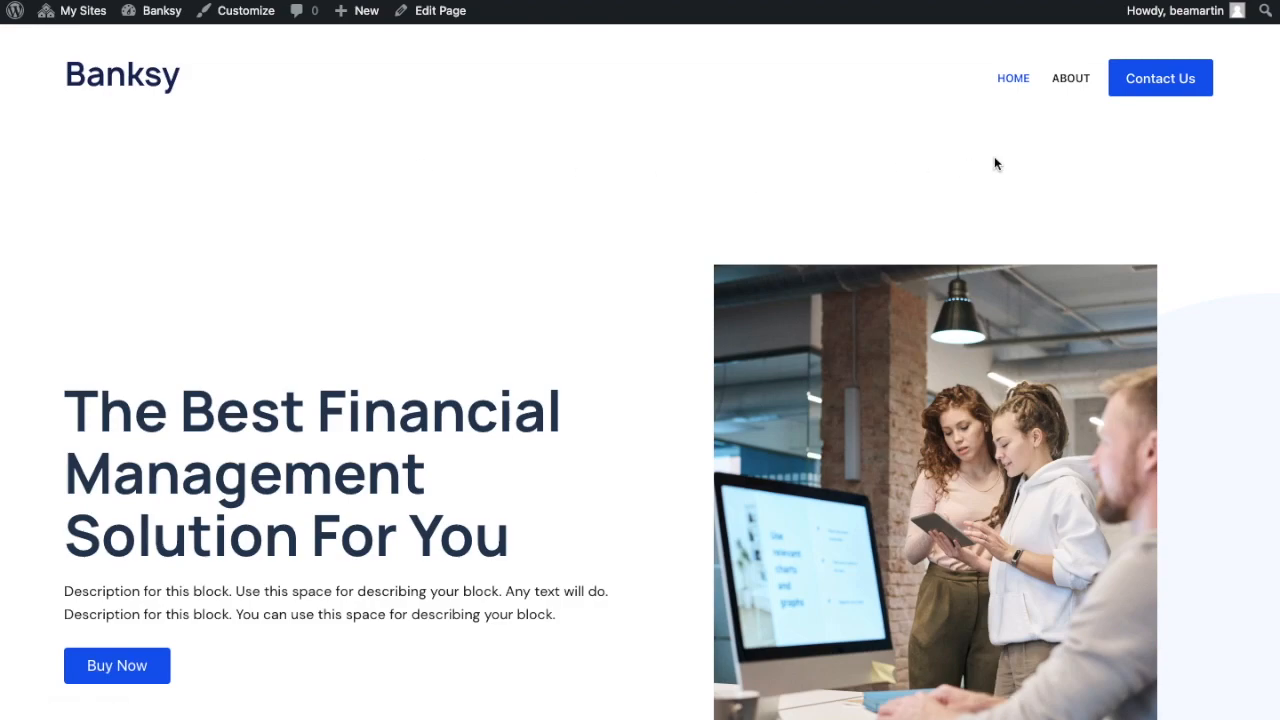
Look over the live homepage's hero section with the new header
{"action": "scroll", "scroll_direction": "down", "scroll_amount": 3}
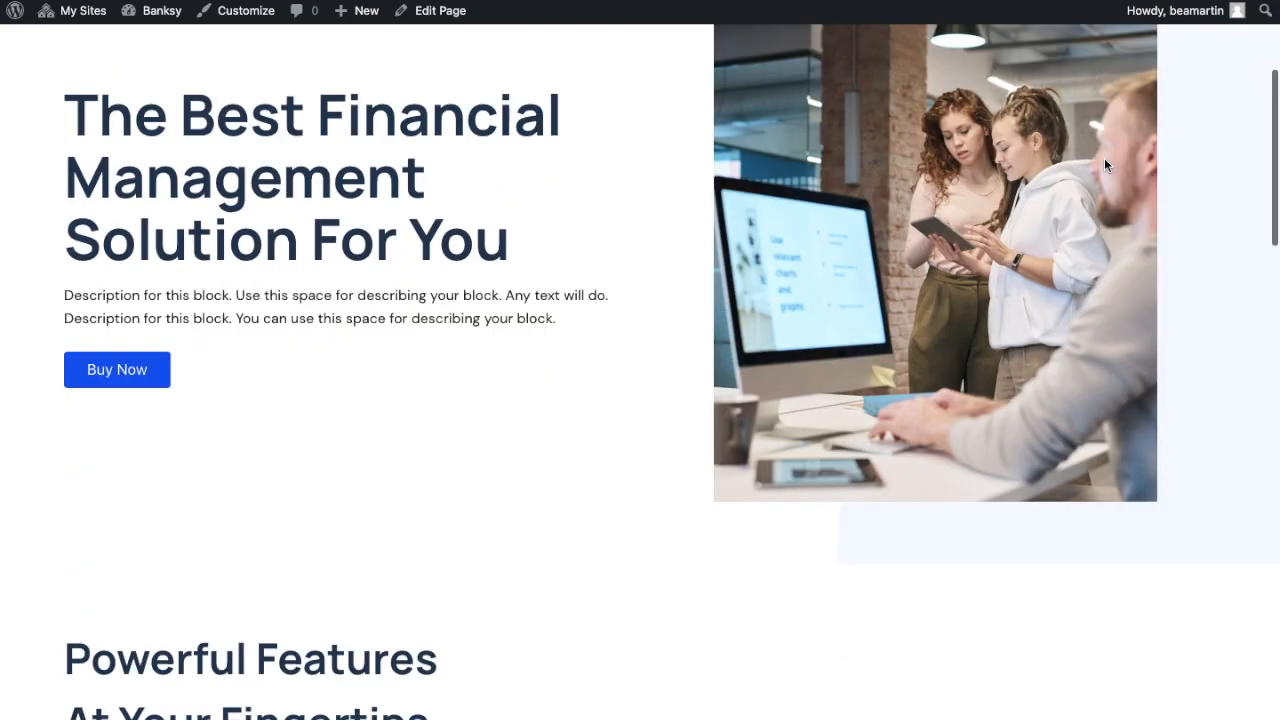
{"action": "scroll", "scroll_direction": "down", "scroll_amount": 3}
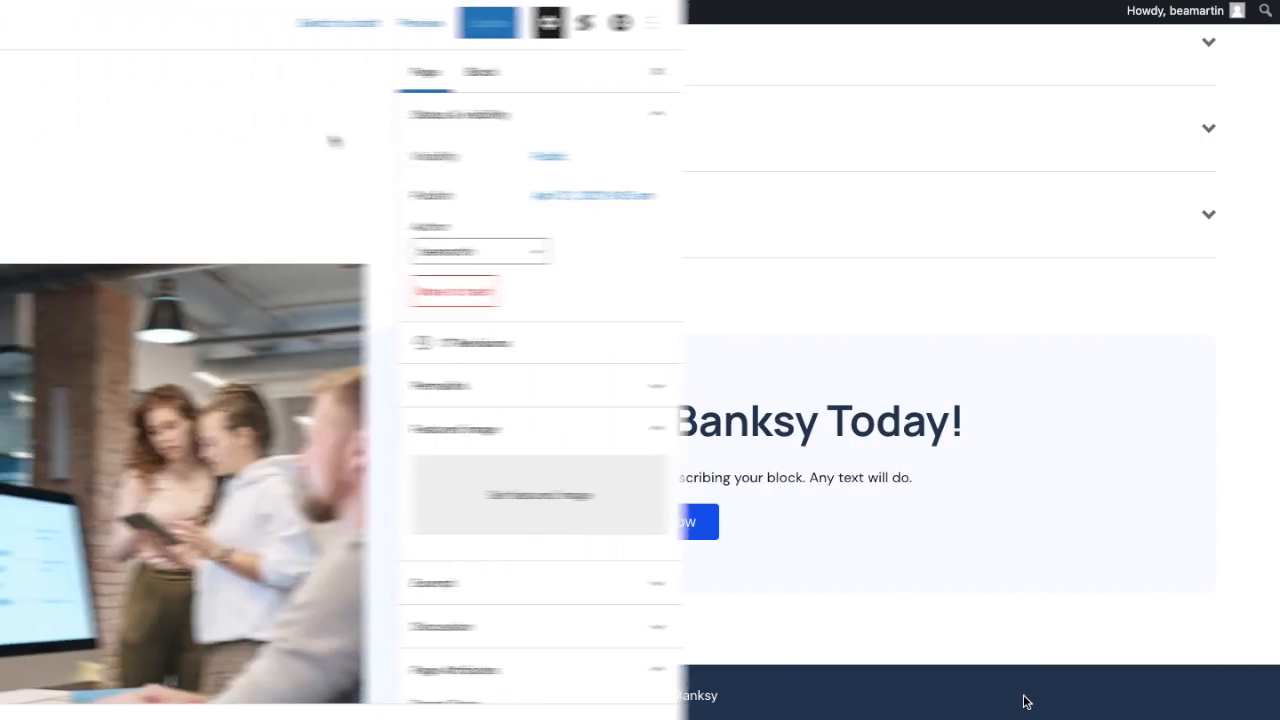
Center the hero Feature block's content alignment for tablet screens
{"action": "left_click", "coordinate": [1018, 22]}
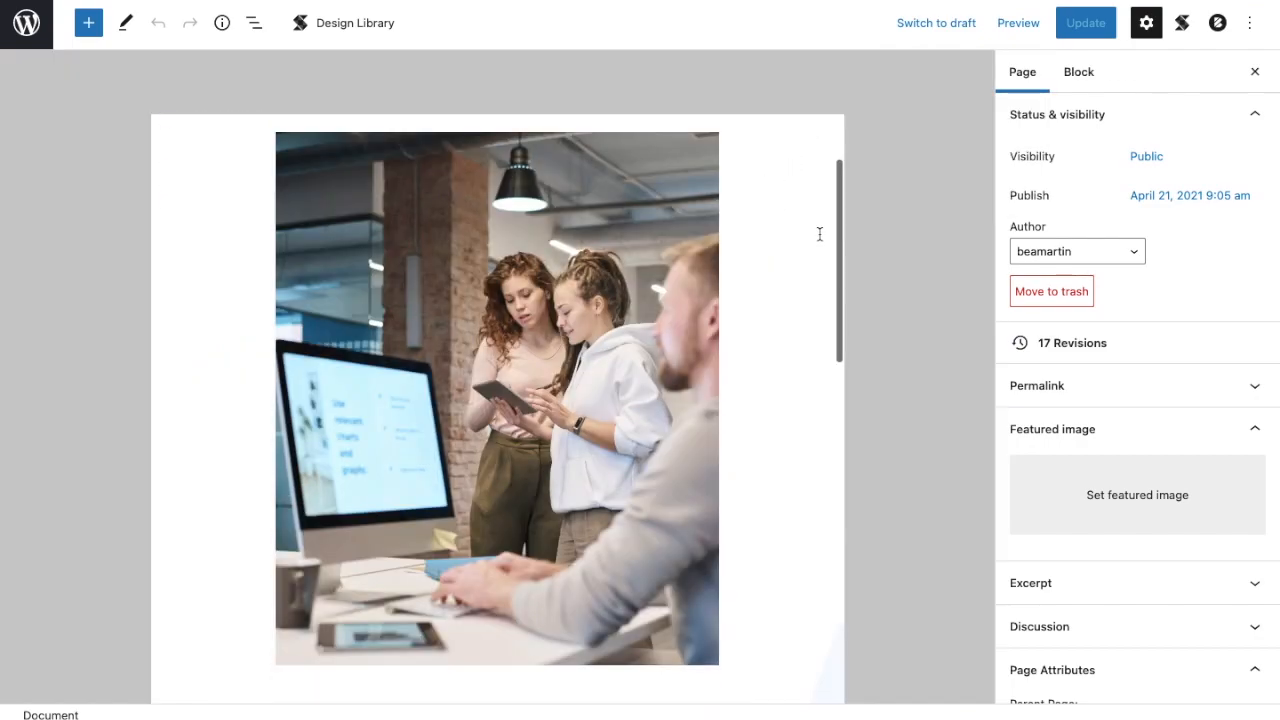
{"action": "scroll", "scroll_direction": "down", "scroll_amount": 3}
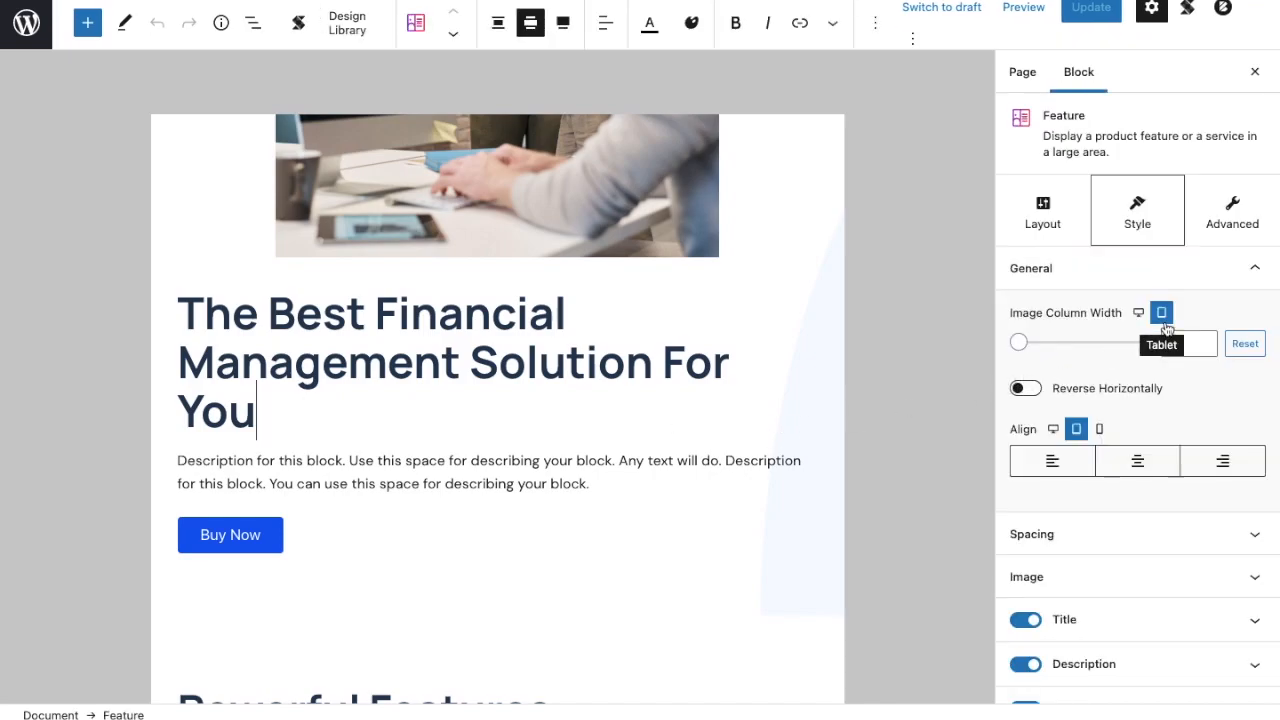
{"action": "left_click", "coordinate": [1136, 460]}
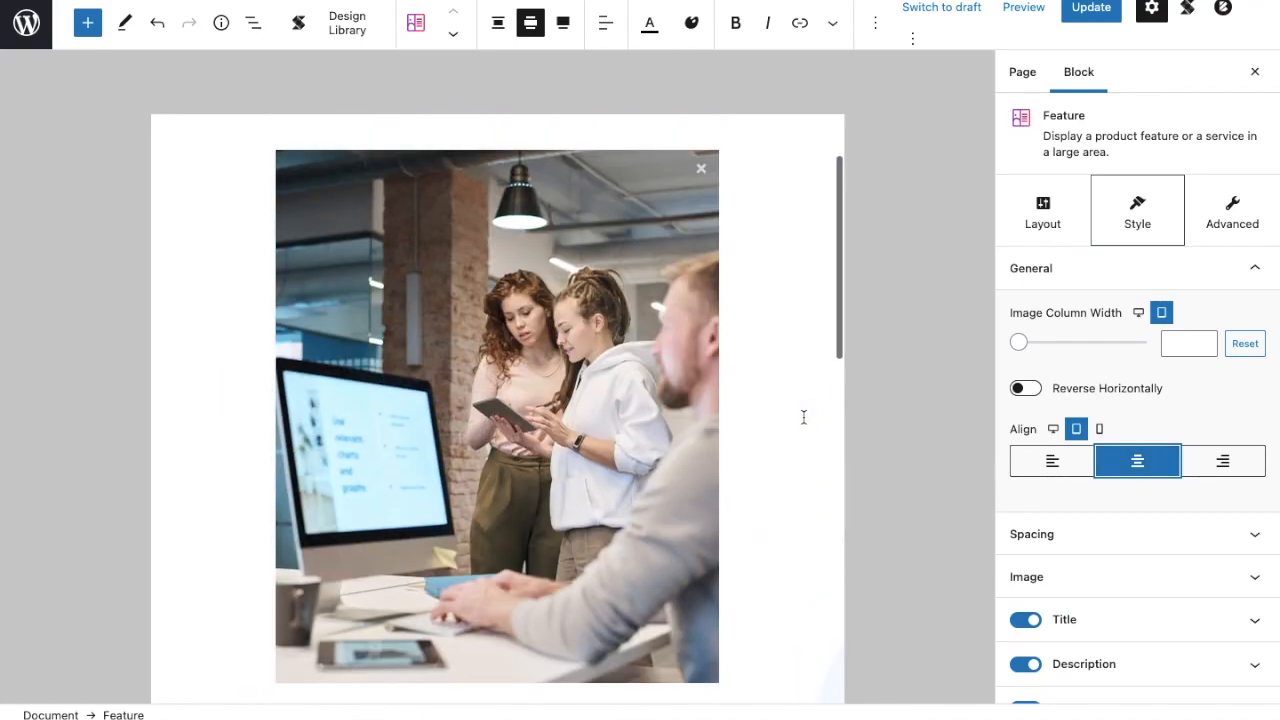
{"action": "scroll", "scroll_direction": "up", "scroll_amount": 3}
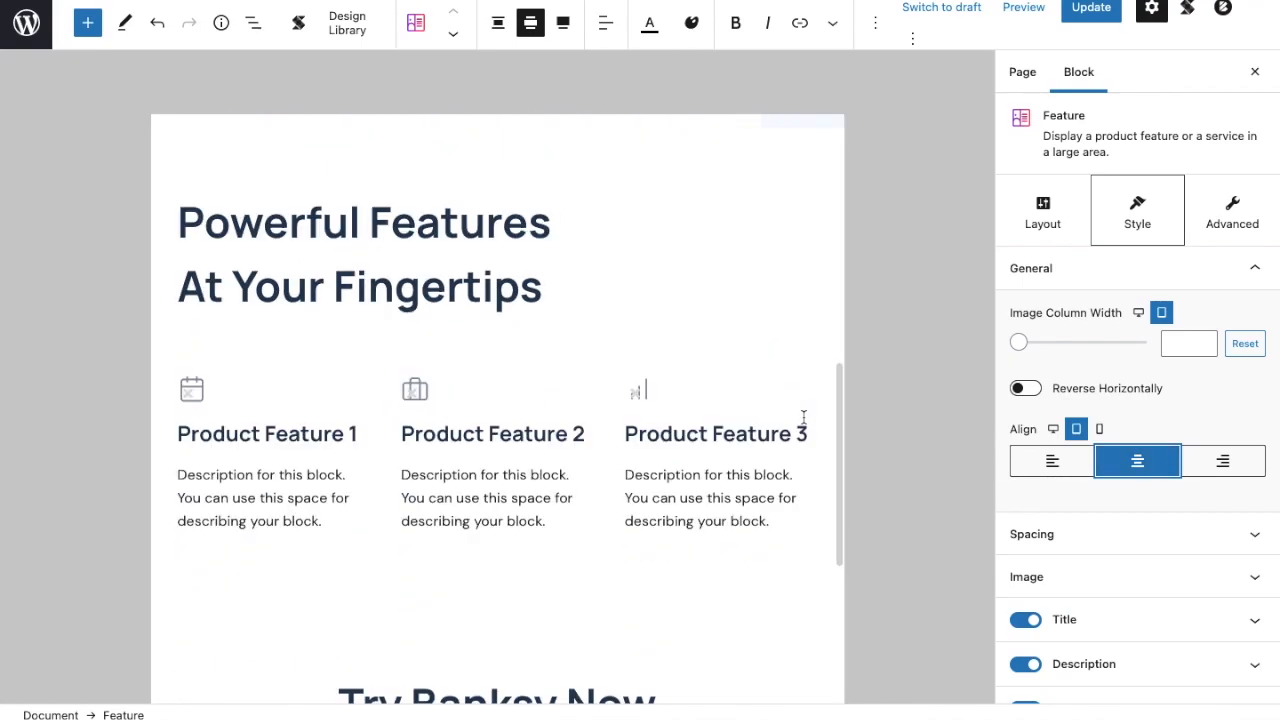
{"action": "scroll", "scroll_direction": "down", "scroll_amount": 3}
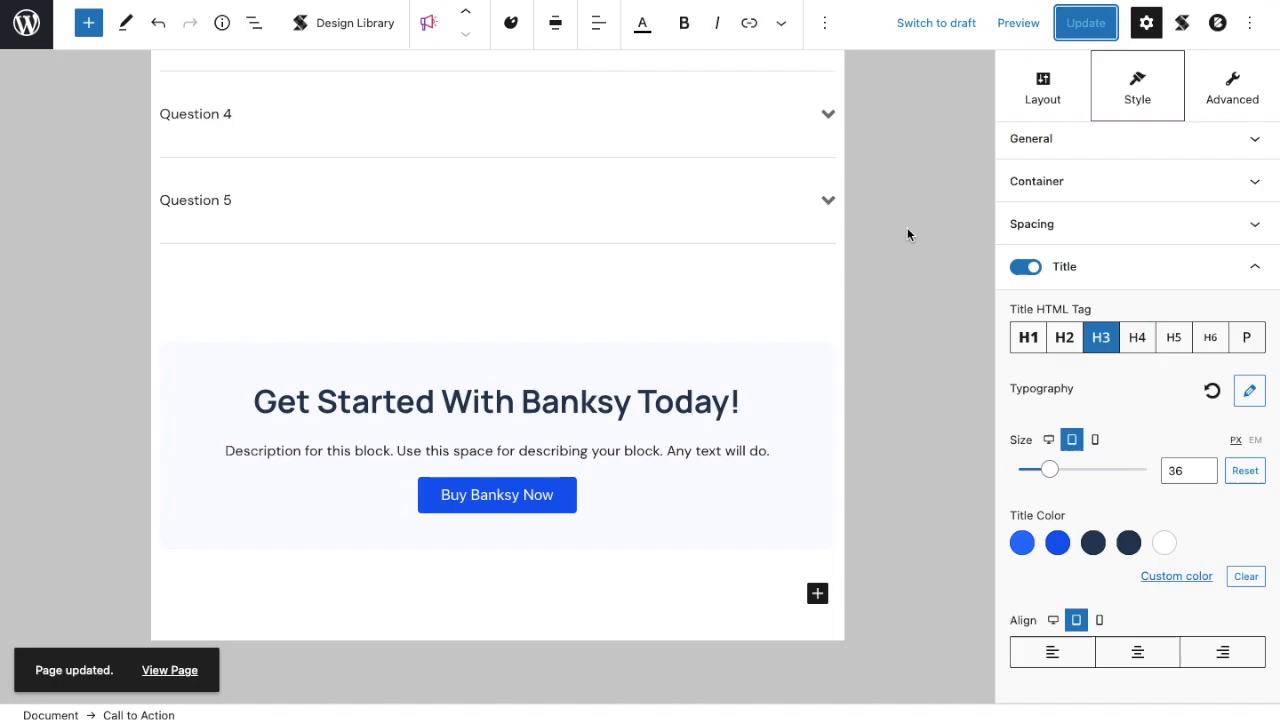
Preview the page at mobile size and update it
{"action": "left_click", "coordinate": [1018, 22]}
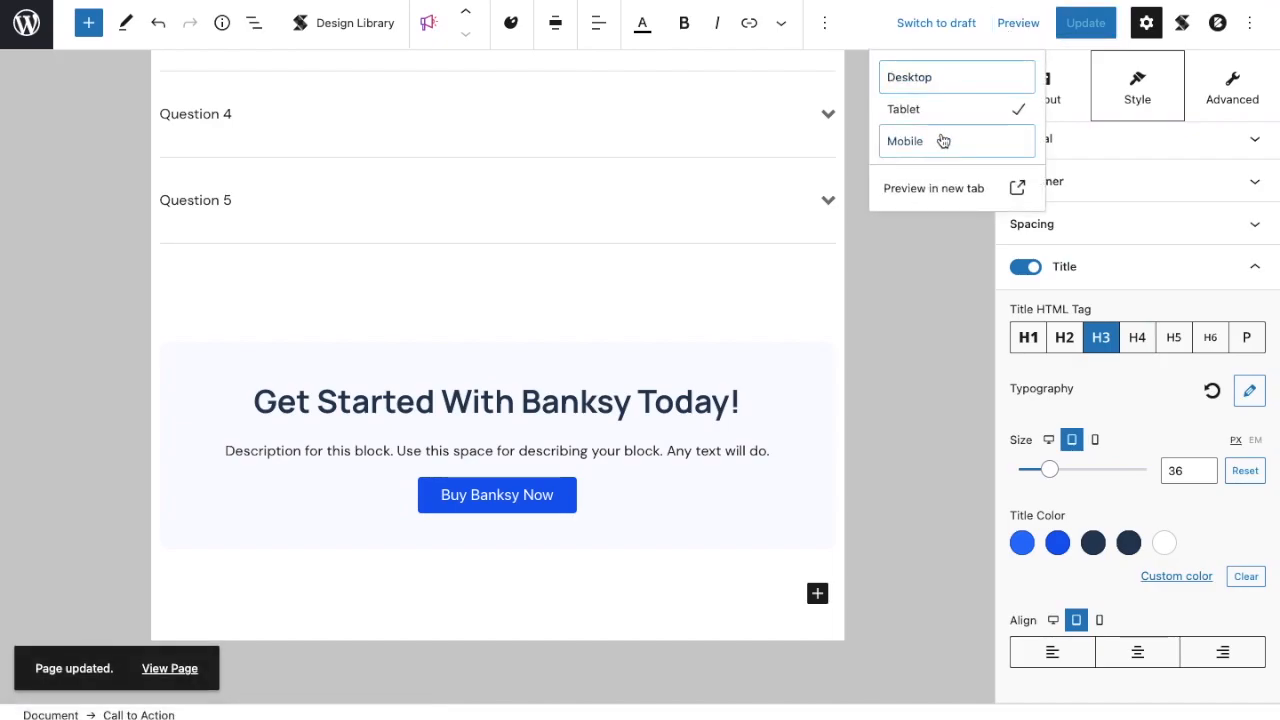
{"action": "left_click", "coordinate": [904, 140]}
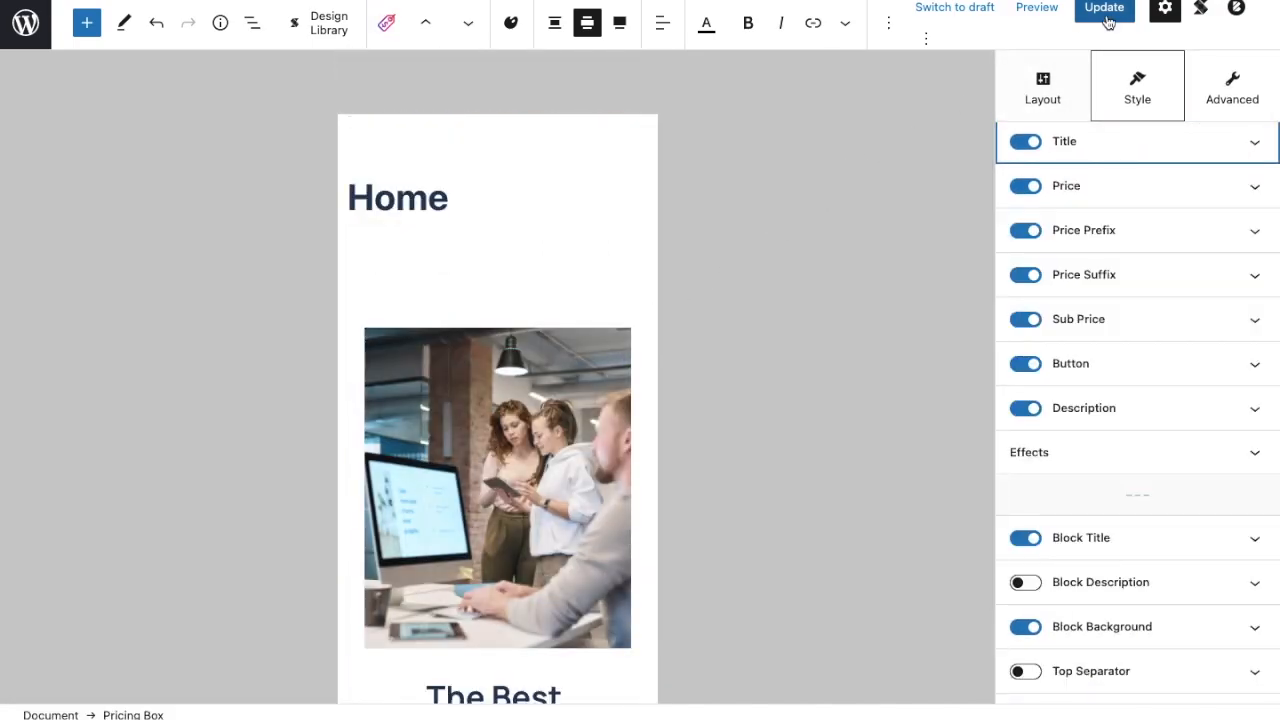
{"action": "left_click", "coordinate": [1104, 22]}
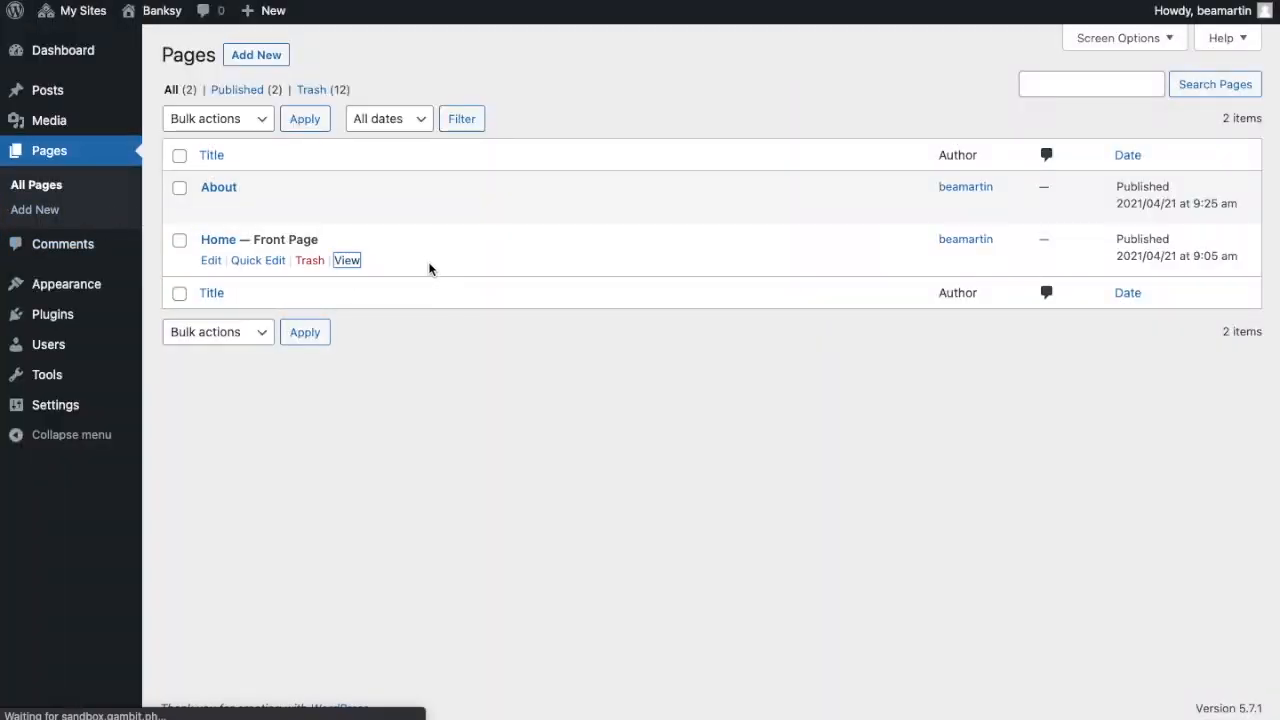
View the live Home front page from the hero down through FAQ and call to action to the dark footer
{"action": "left_click", "coordinate": [346, 260]}
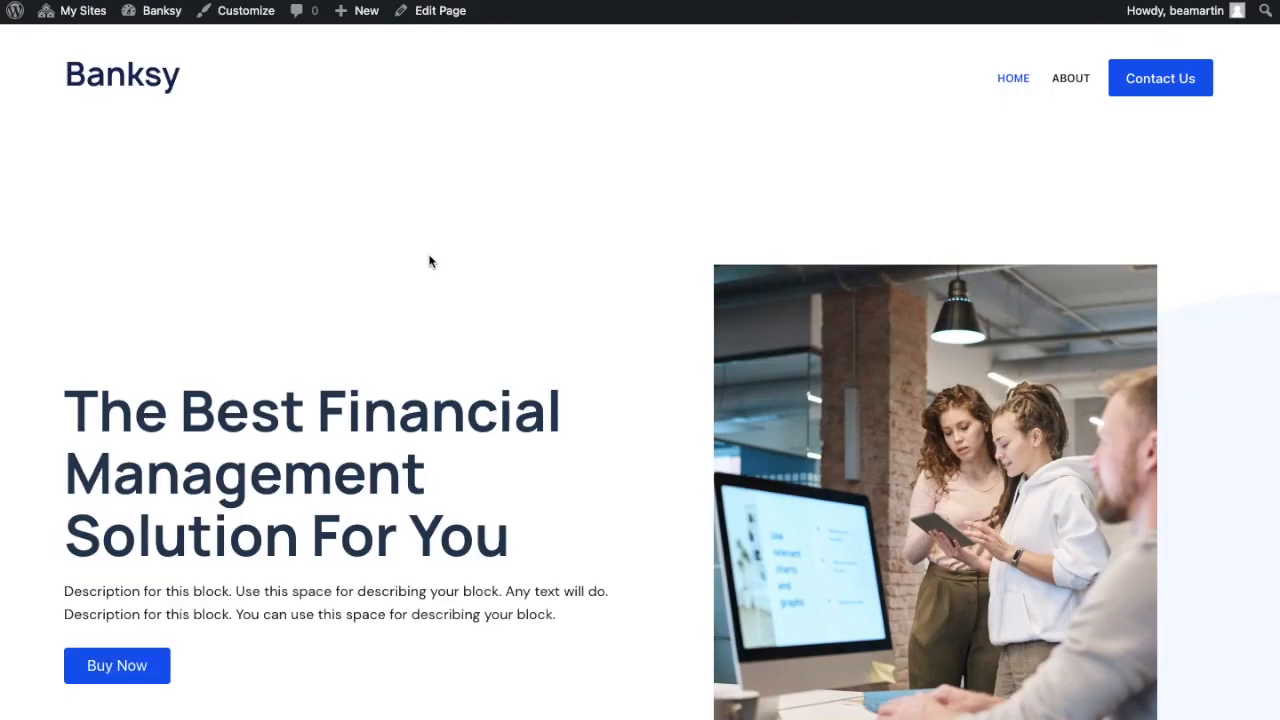
{"action": "mouse_move", "coordinate": [1232, 144]}
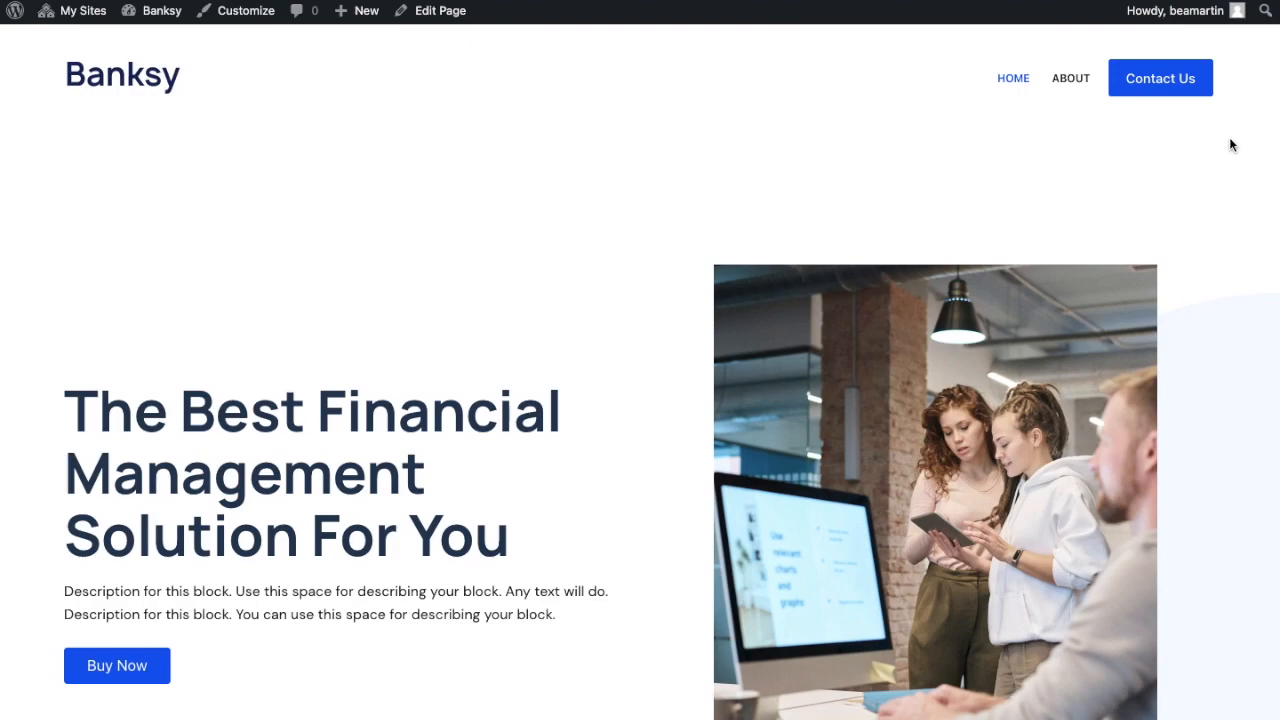
{"action": "scroll", "scroll_direction": "down", "scroll_amount": 3}
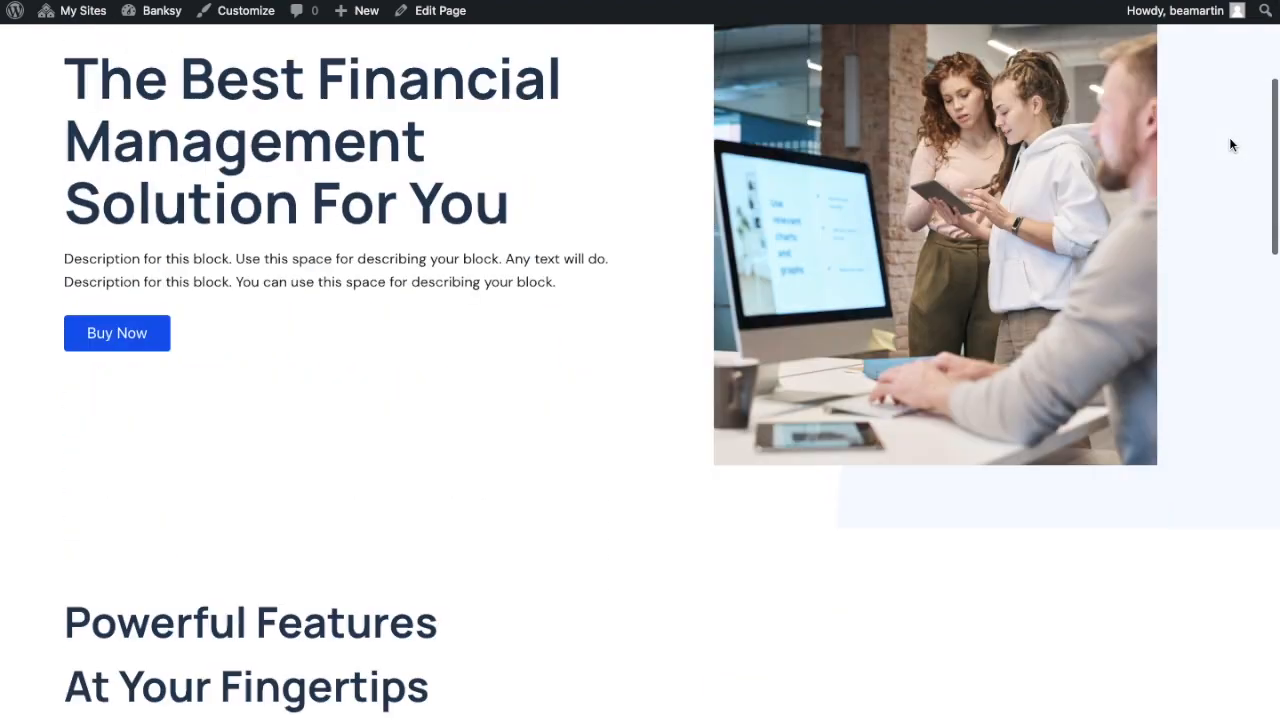
{"action": "scroll", "scroll_direction": "down", "scroll_amount": 3}
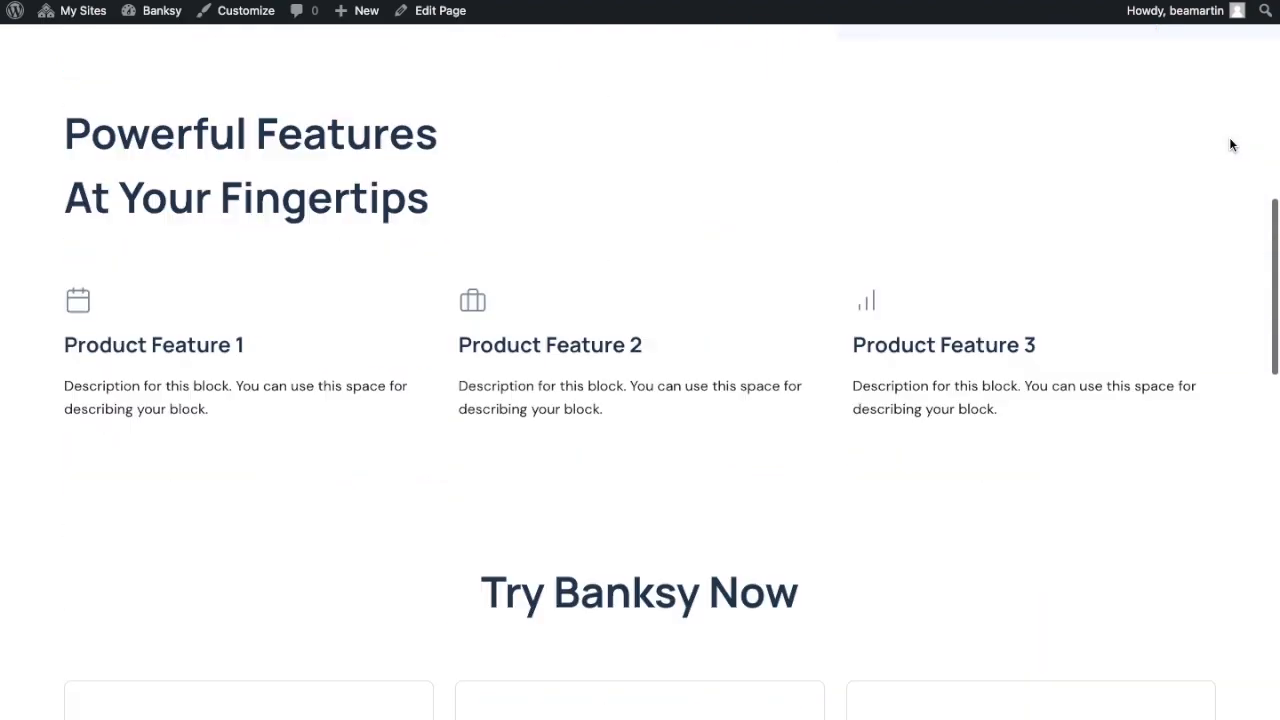
{"action": "scroll", "scroll_direction": "down", "scroll_amount": 3}
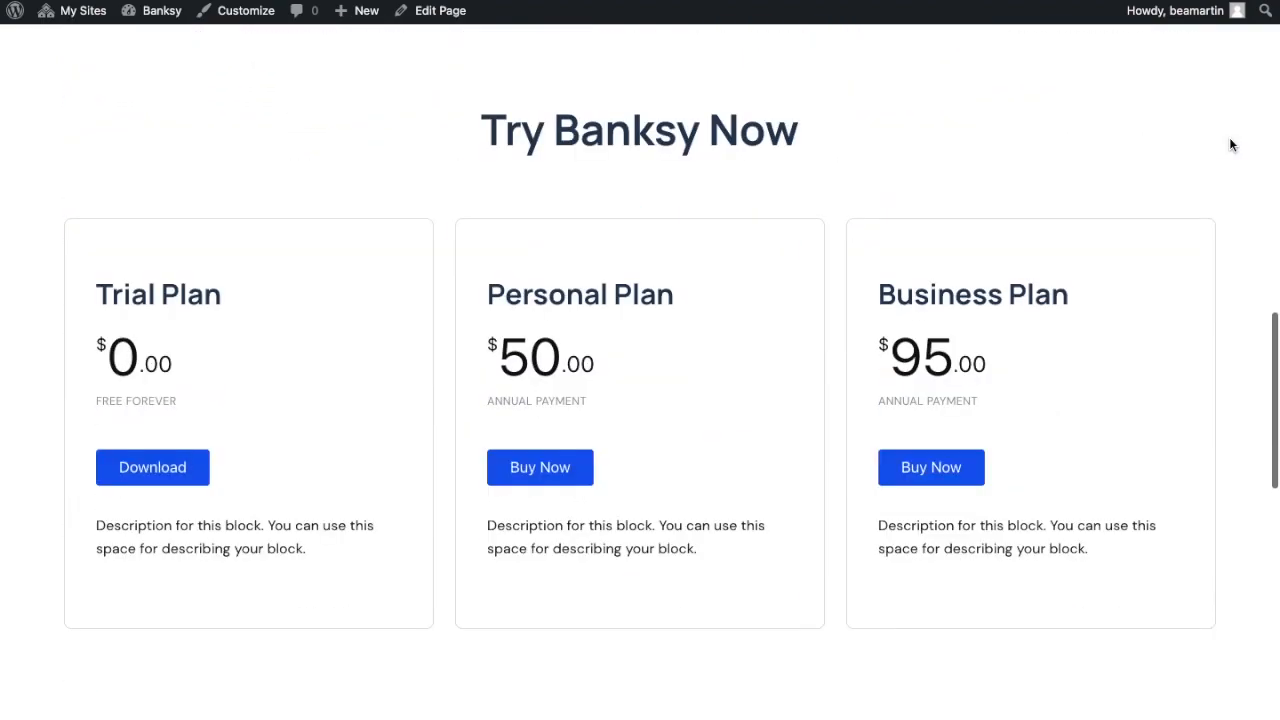
{"action": "scroll", "scroll_direction": "down", "scroll_amount": 3}
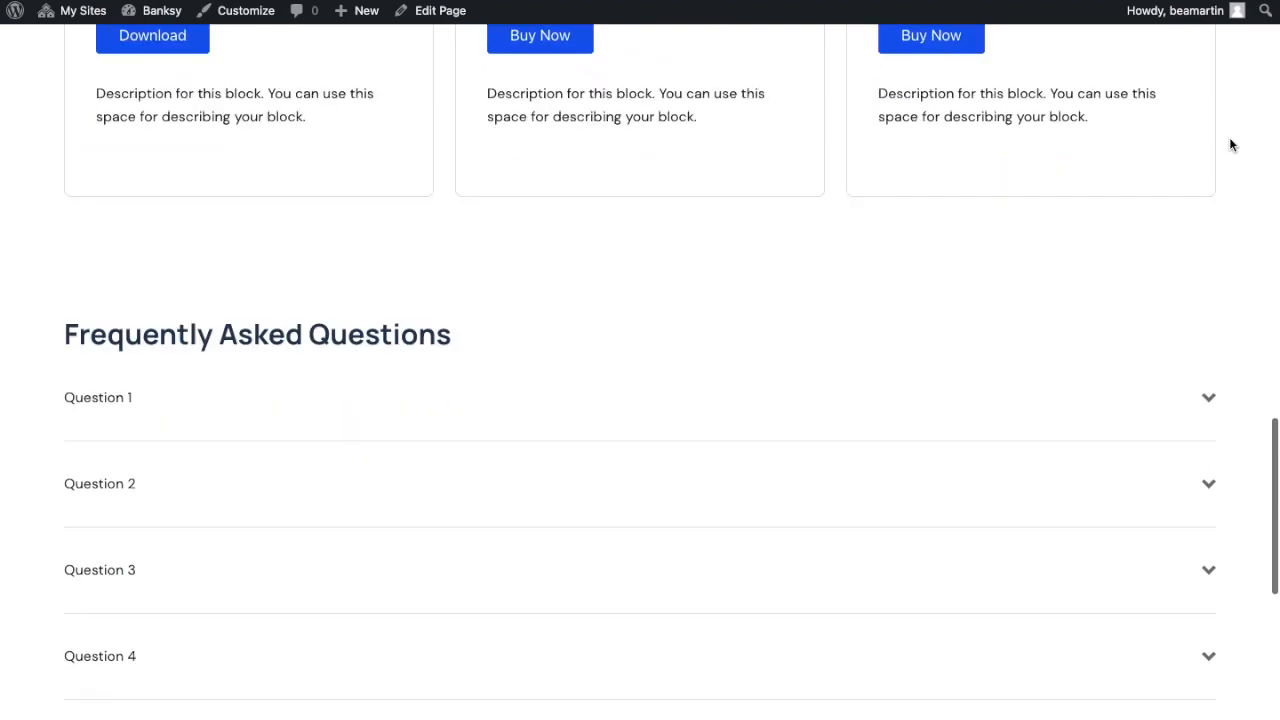
{"action": "scroll", "scroll_direction": "down", "scroll_amount": 3}
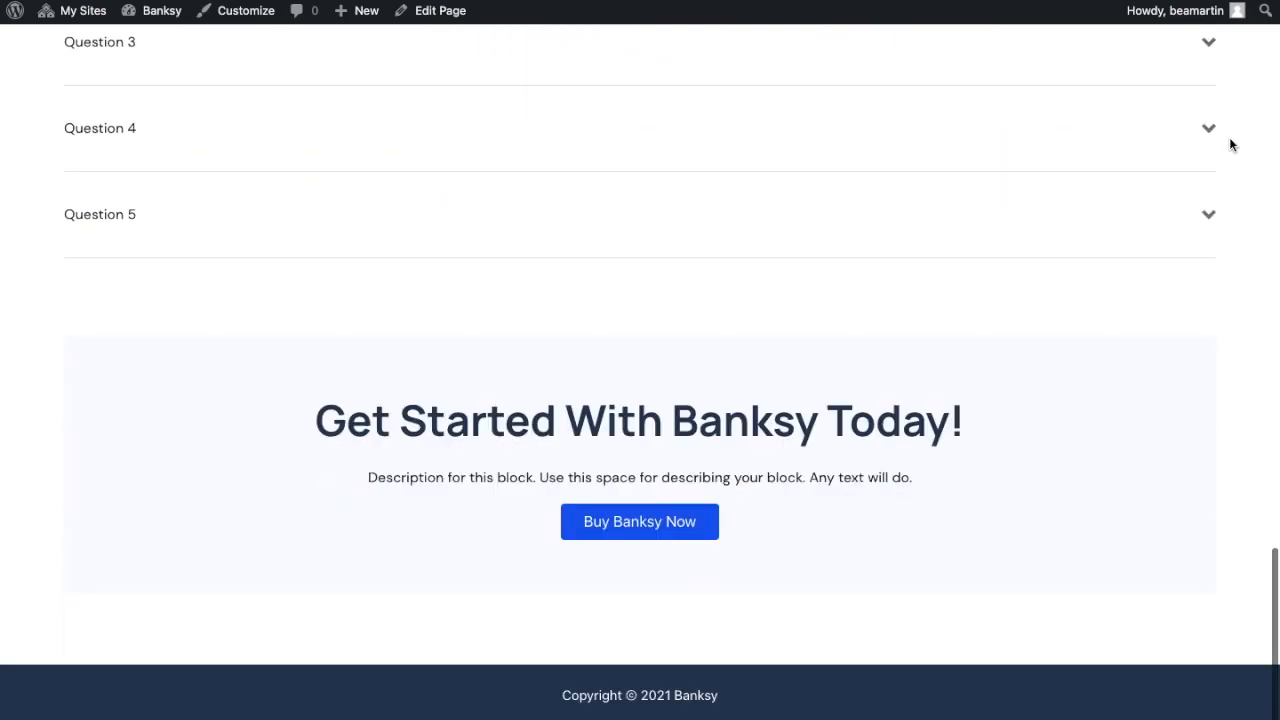
{"action": "scroll", "scroll_direction": "up", "scroll_amount": 3}
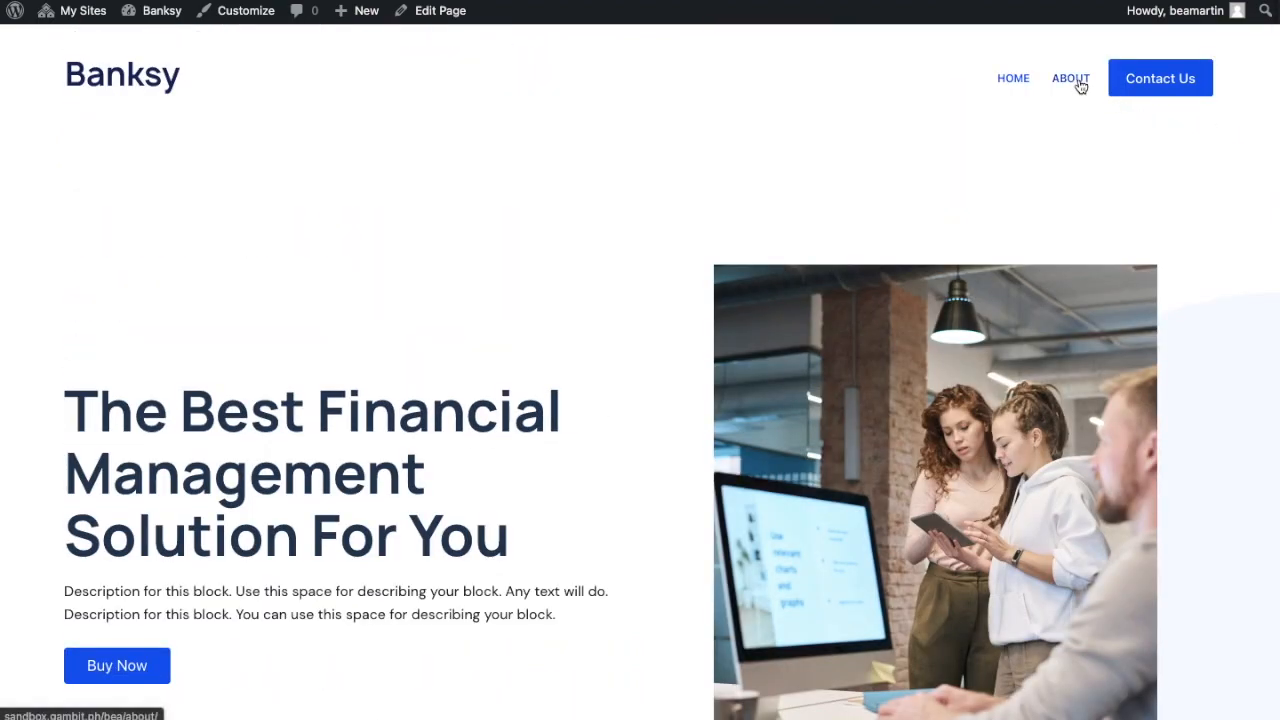
Open About from the header menu and scroll through its stats, team and Testimonials sections
{"action": "left_click", "coordinate": [1070, 78]}
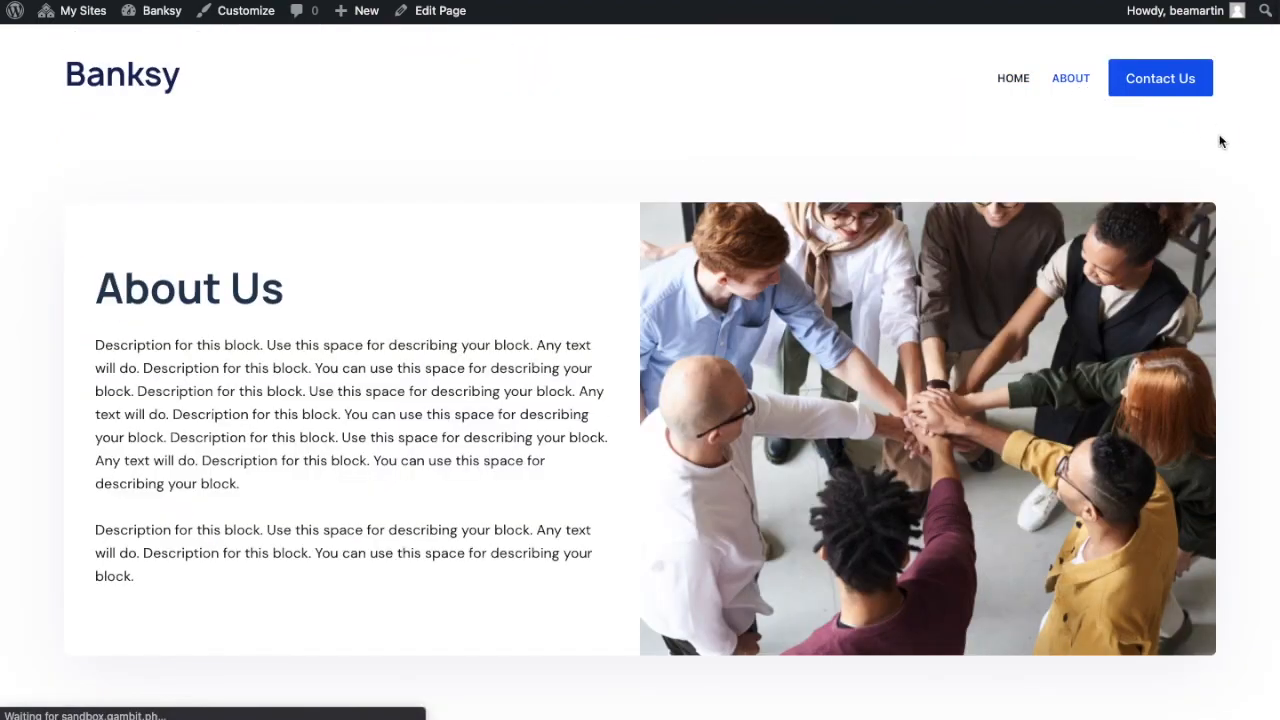
{"action": "scroll", "scroll_direction": "down", "scroll_amount": 3}
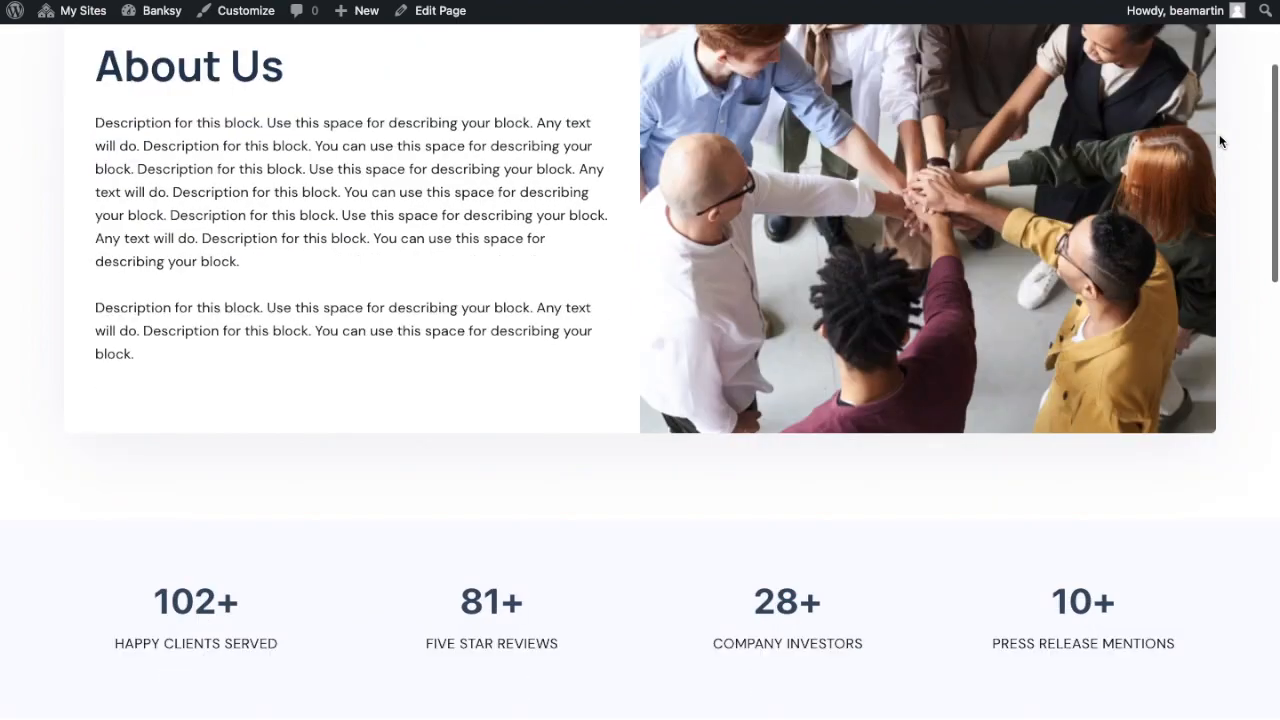
{"action": "scroll", "scroll_direction": "down", "scroll_amount": 3}
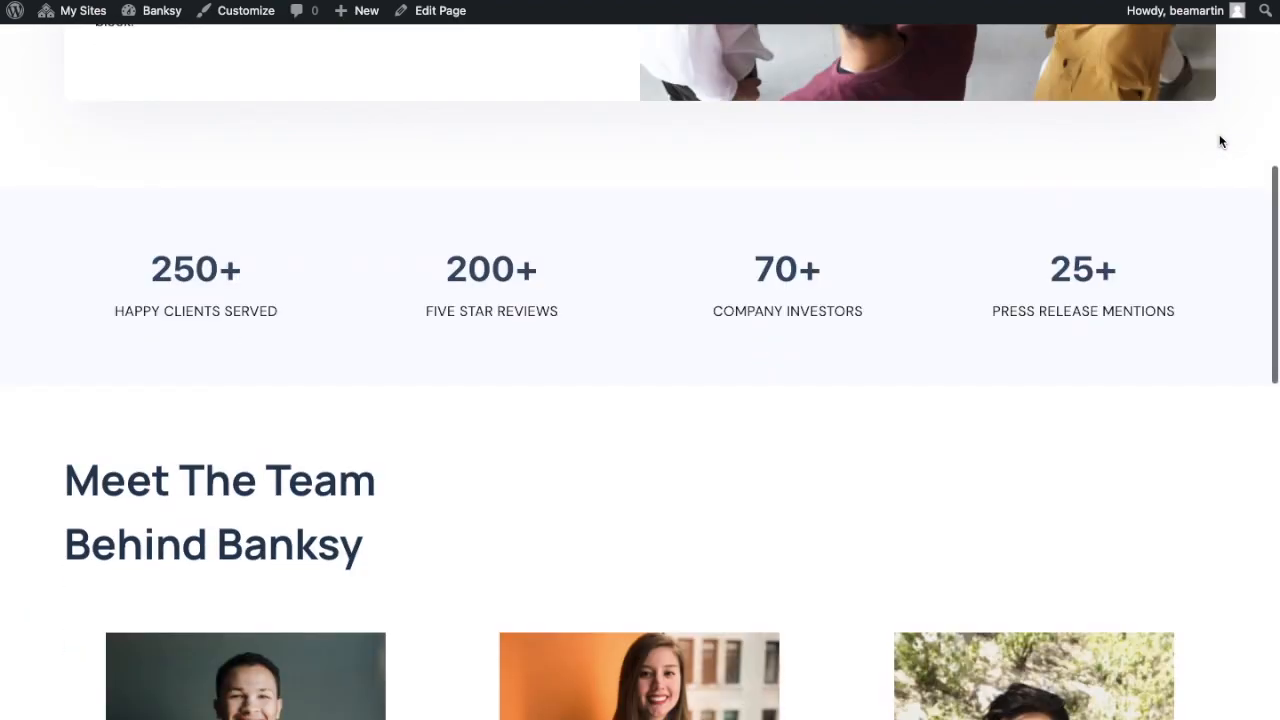
{"action": "scroll", "scroll_direction": "down", "scroll_amount": 3}
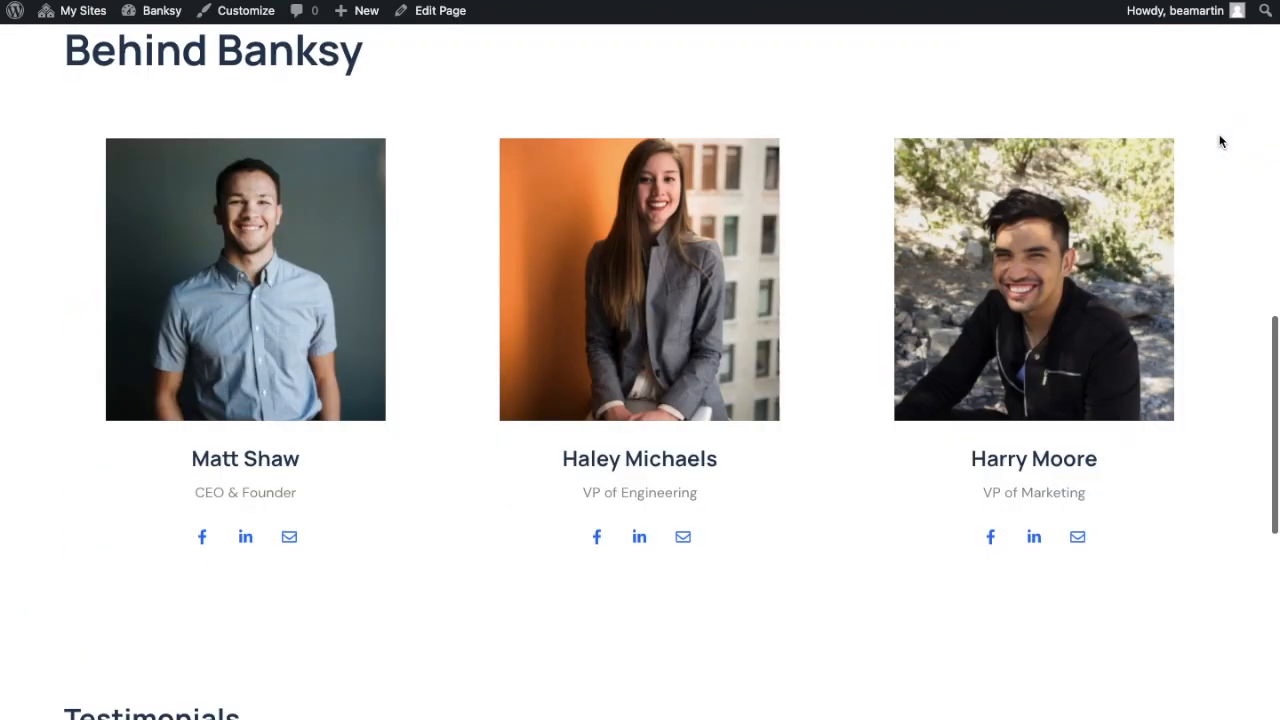
{"action": "scroll", "scroll_direction": "down", "scroll_amount": 3}
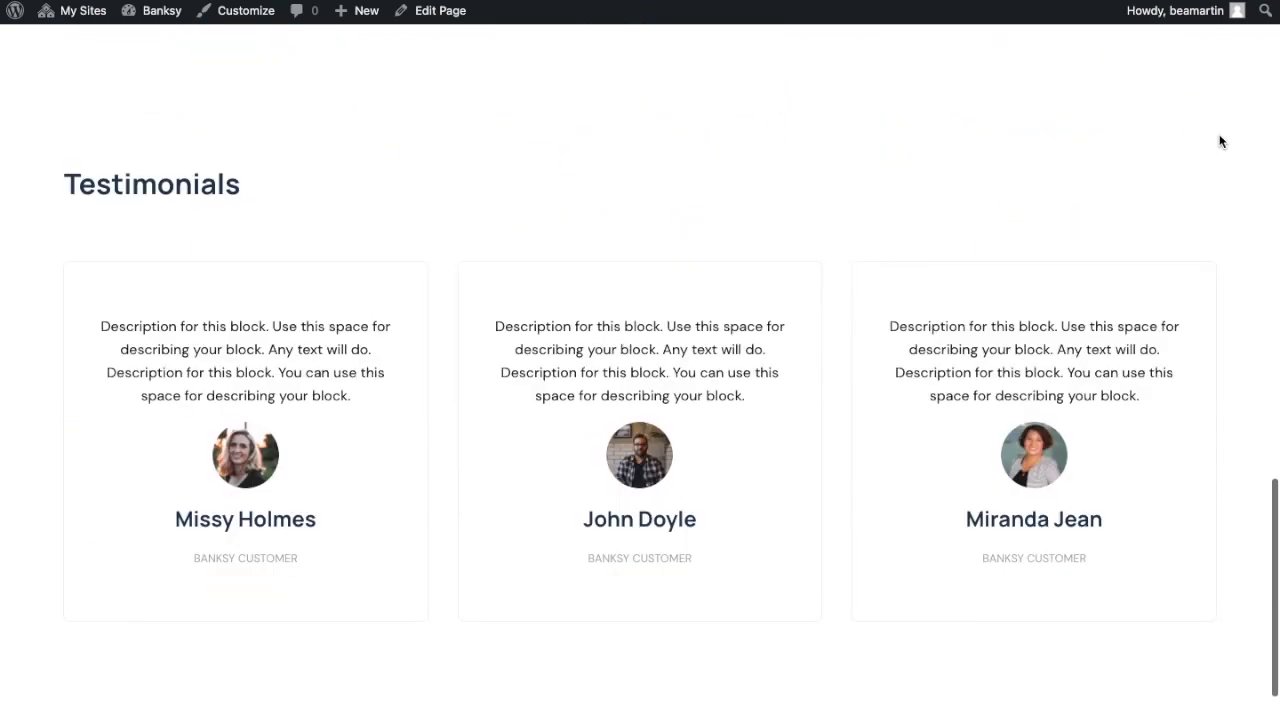